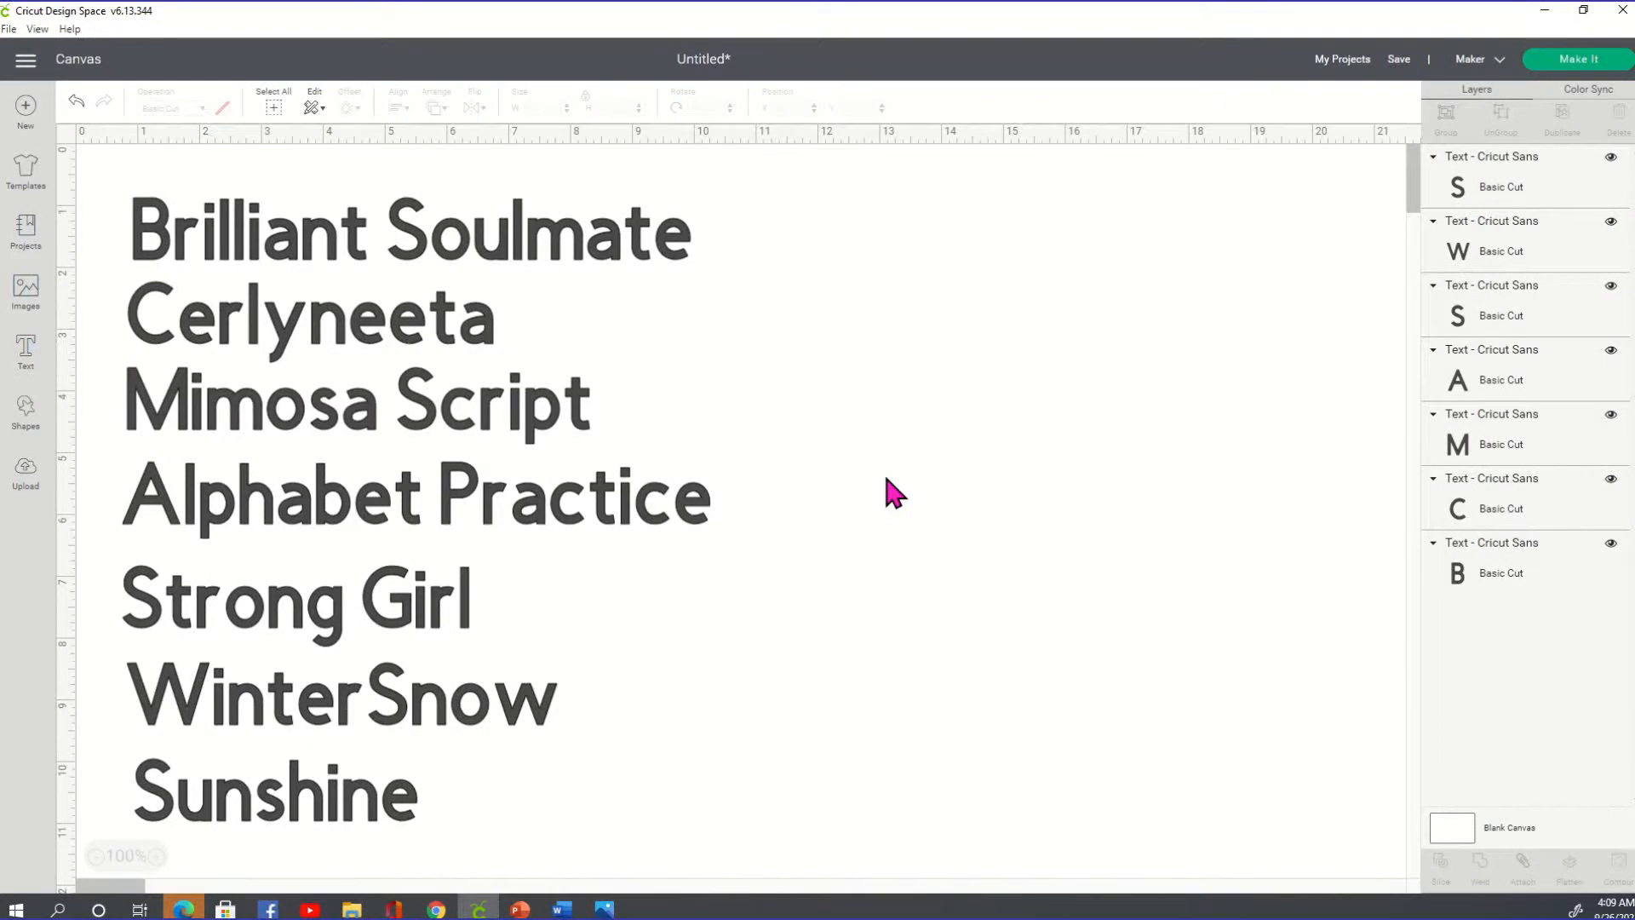
mouse_move(31, 49)
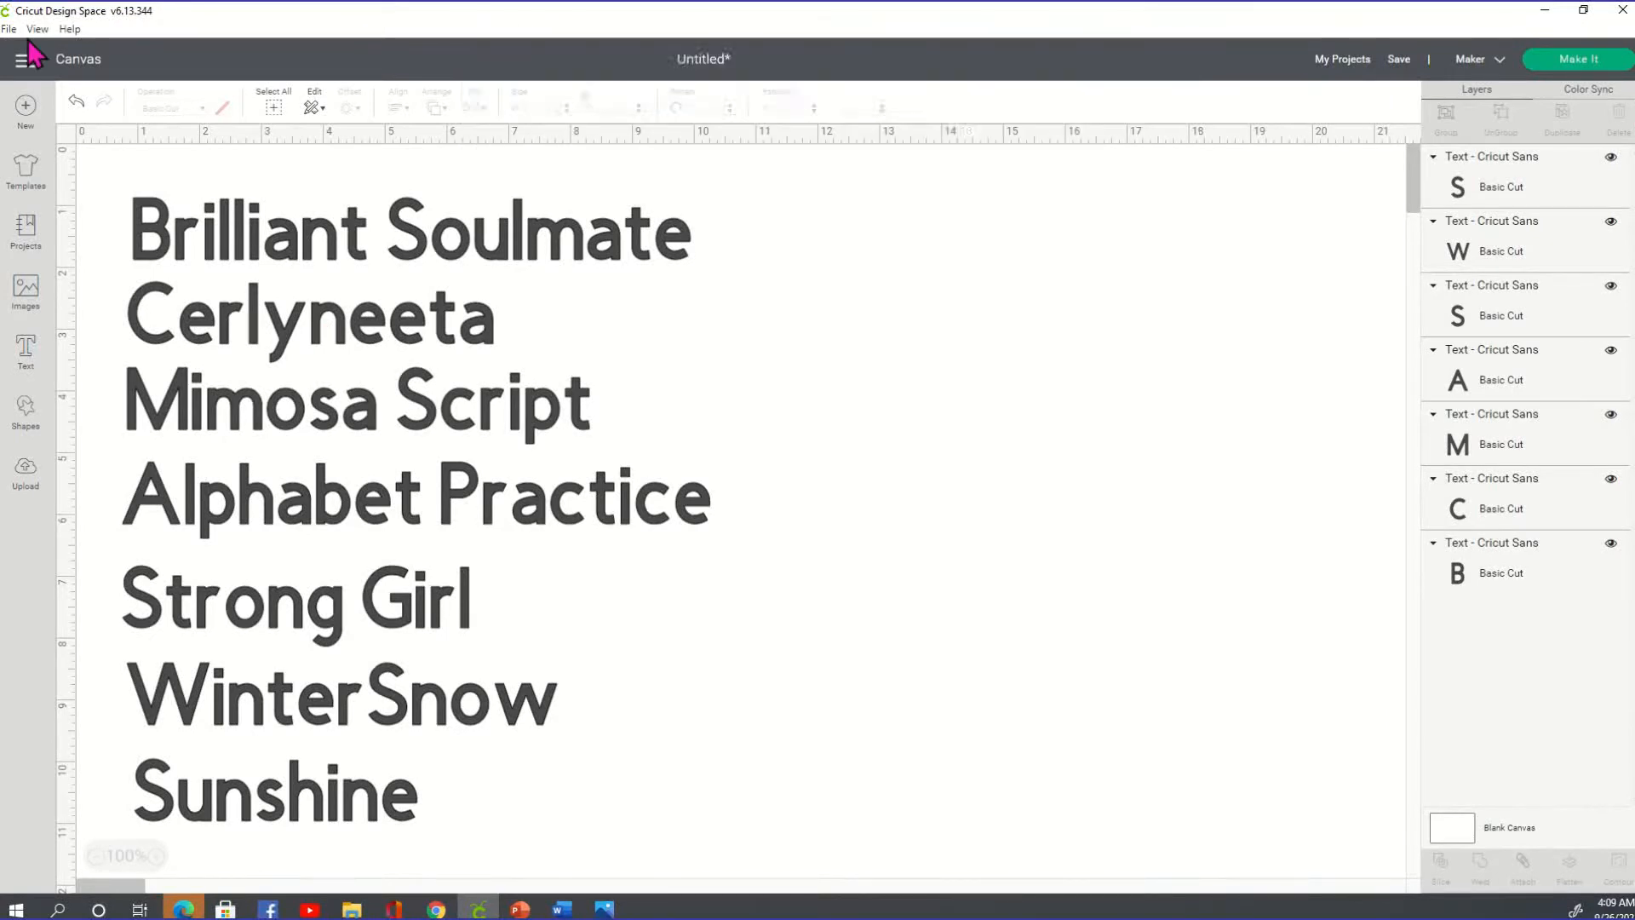
Save the project under the title 'Font File'.
left_click(36, 29)
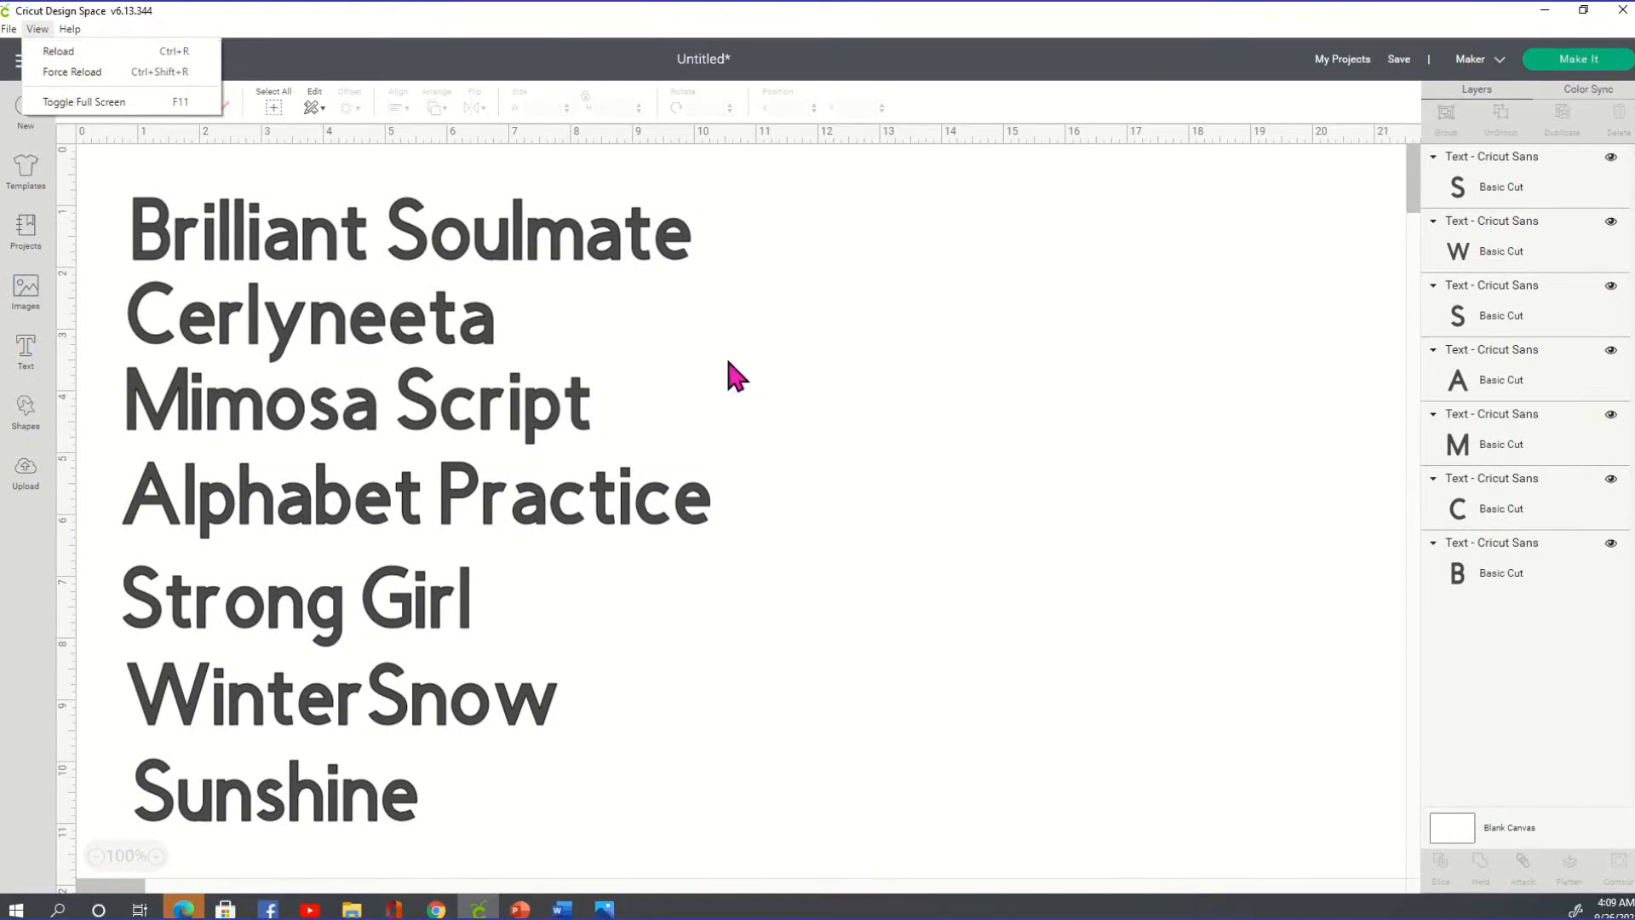
mouse_move(324, 418)
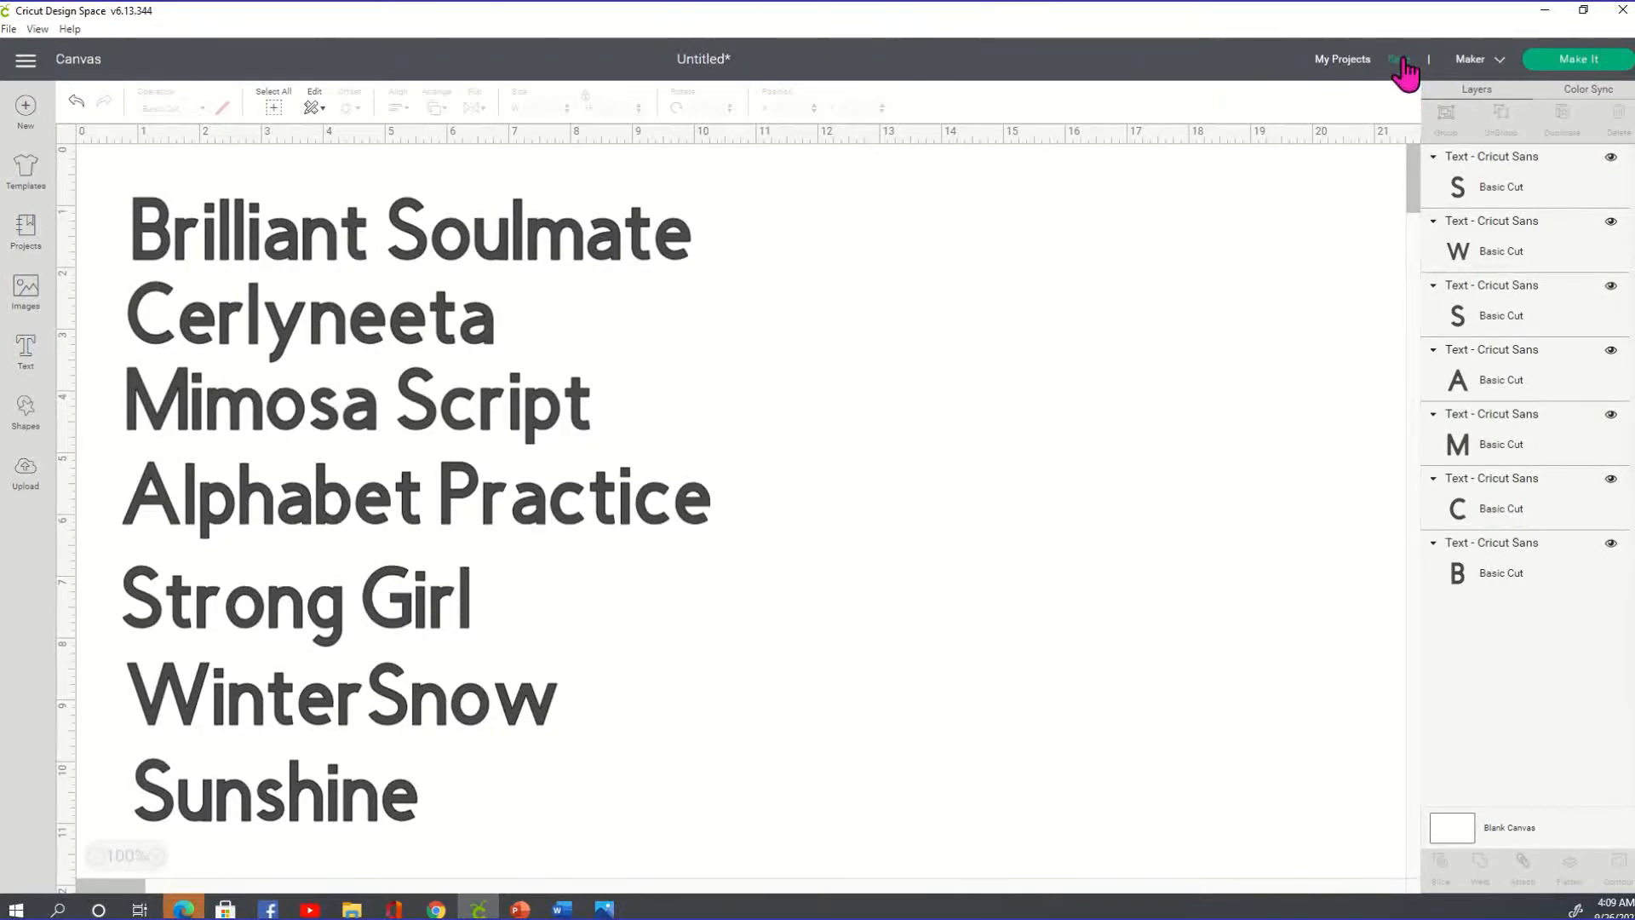
left_click(1400, 58)
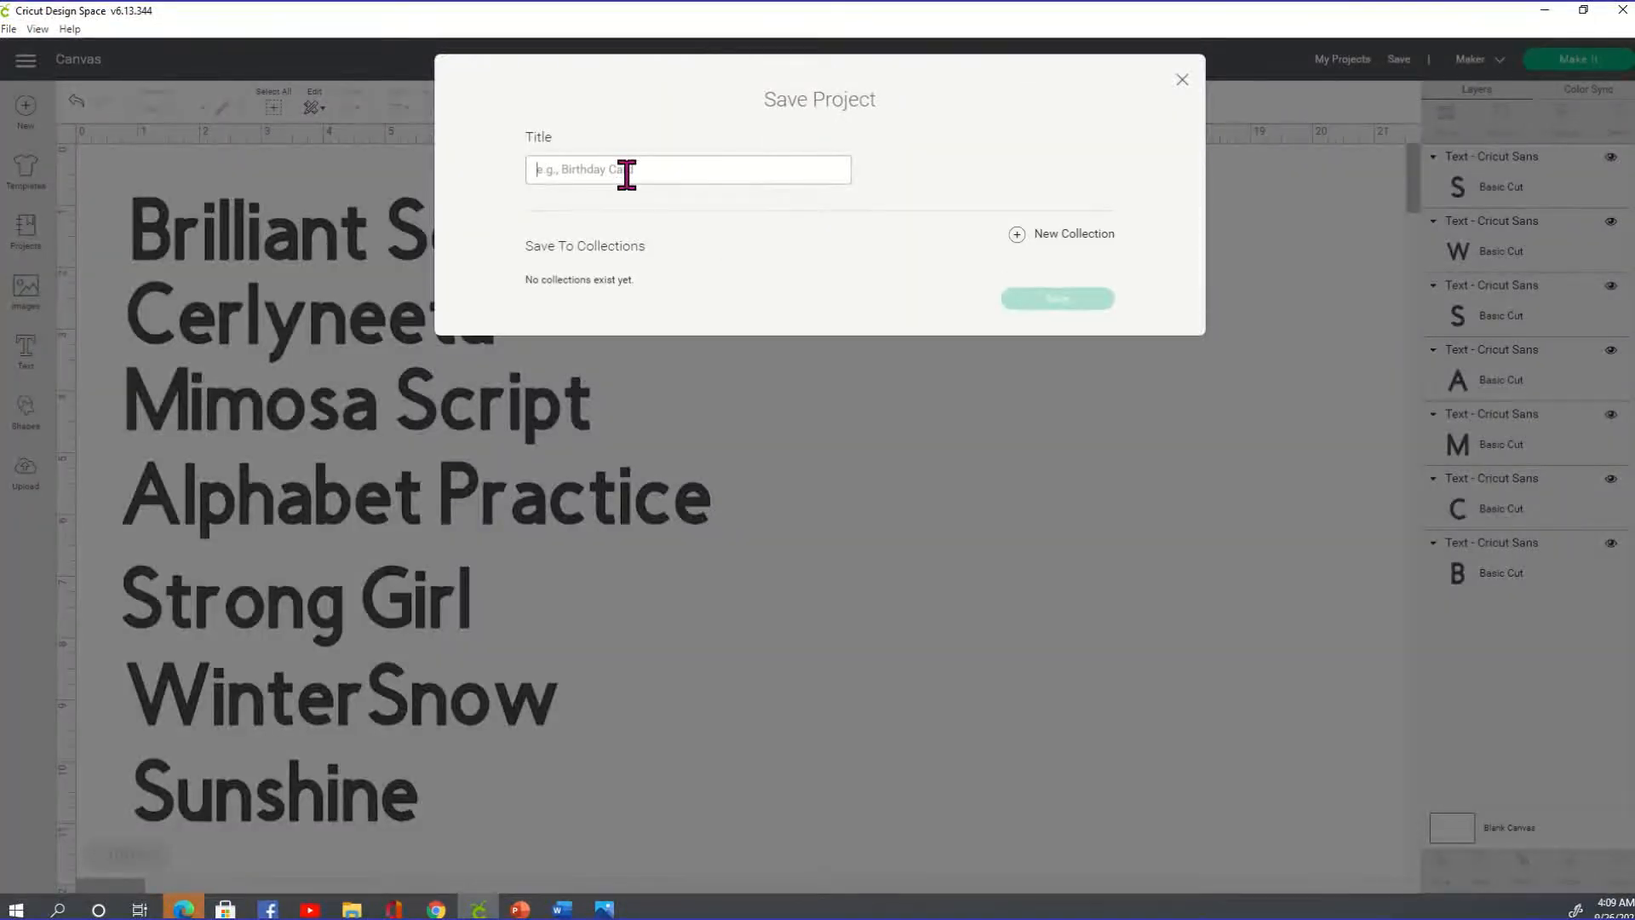
type("Font")
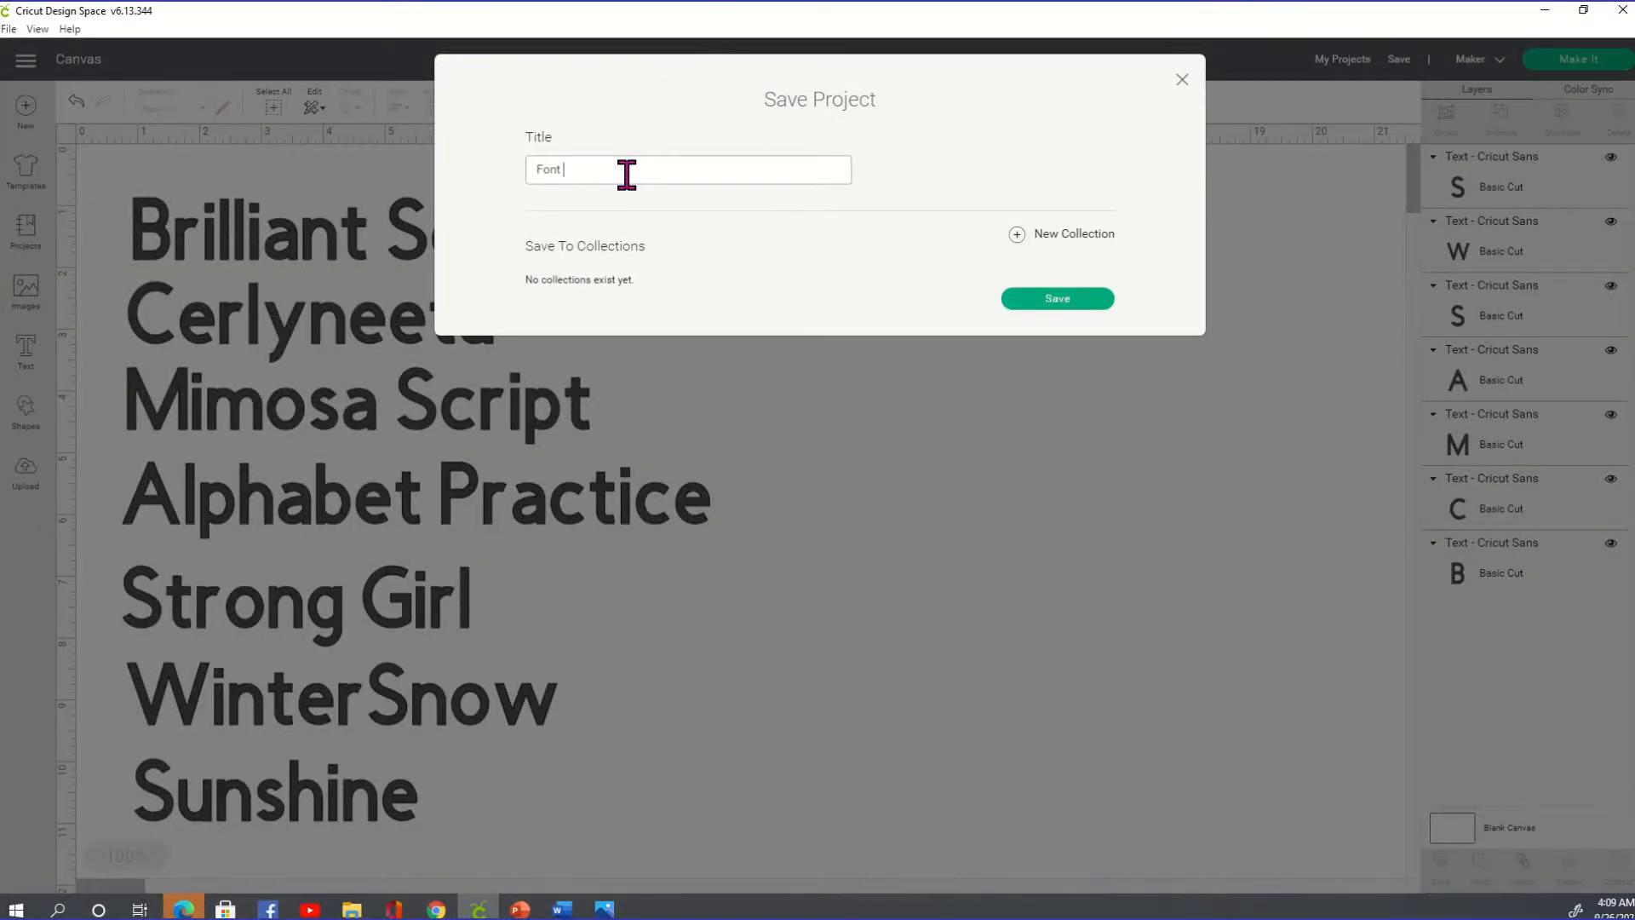
type("File")
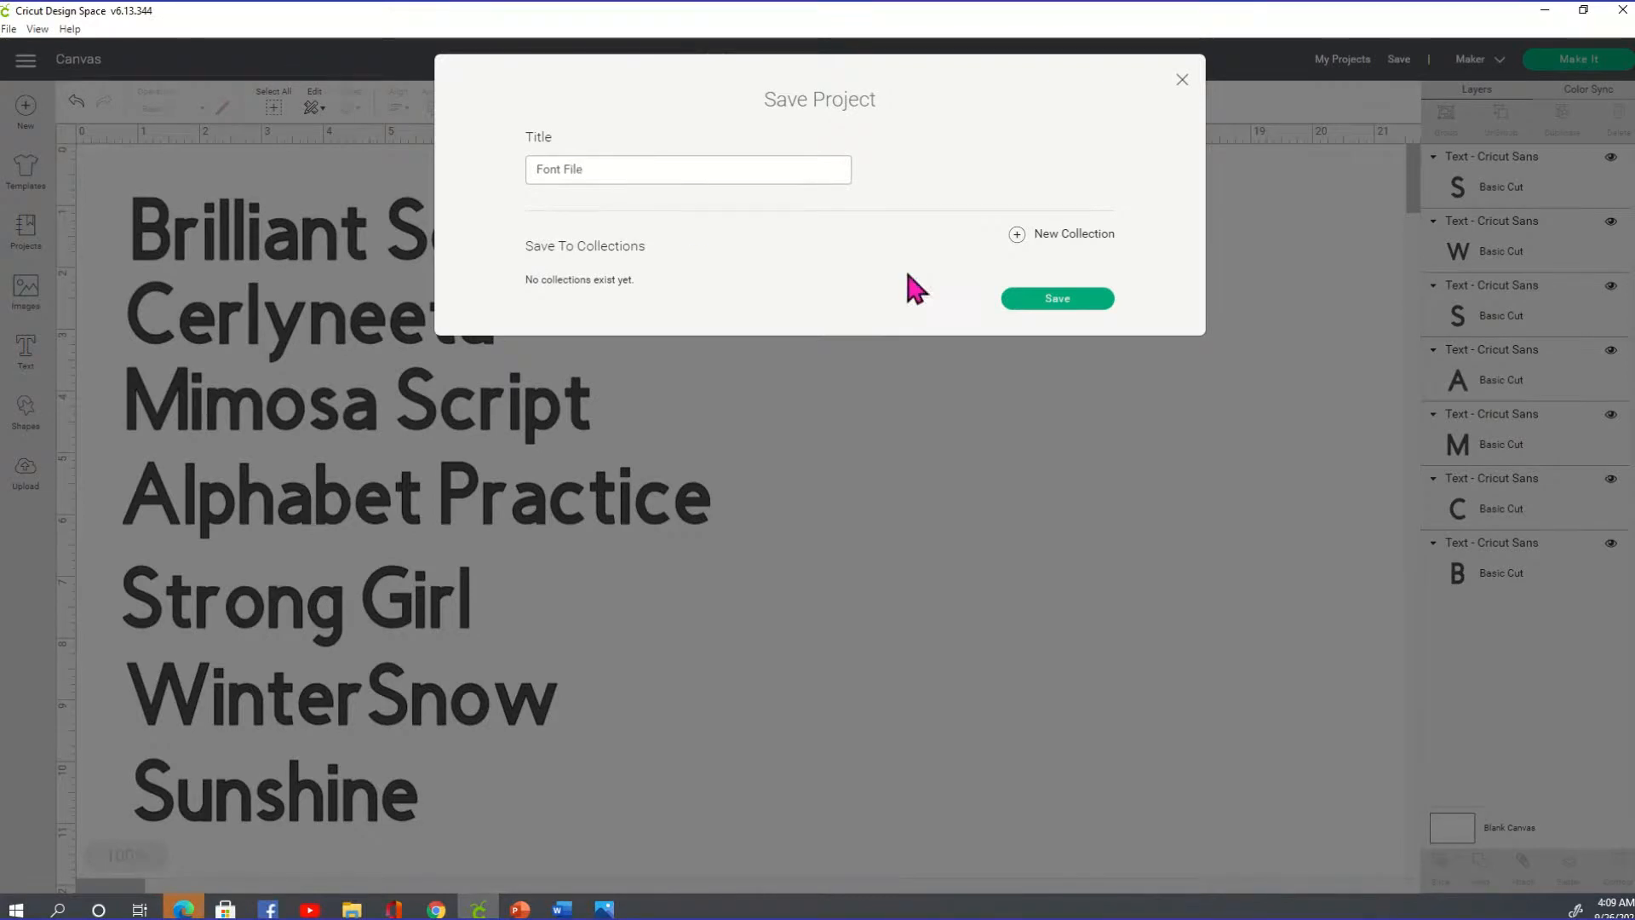
left_click(1056, 298)
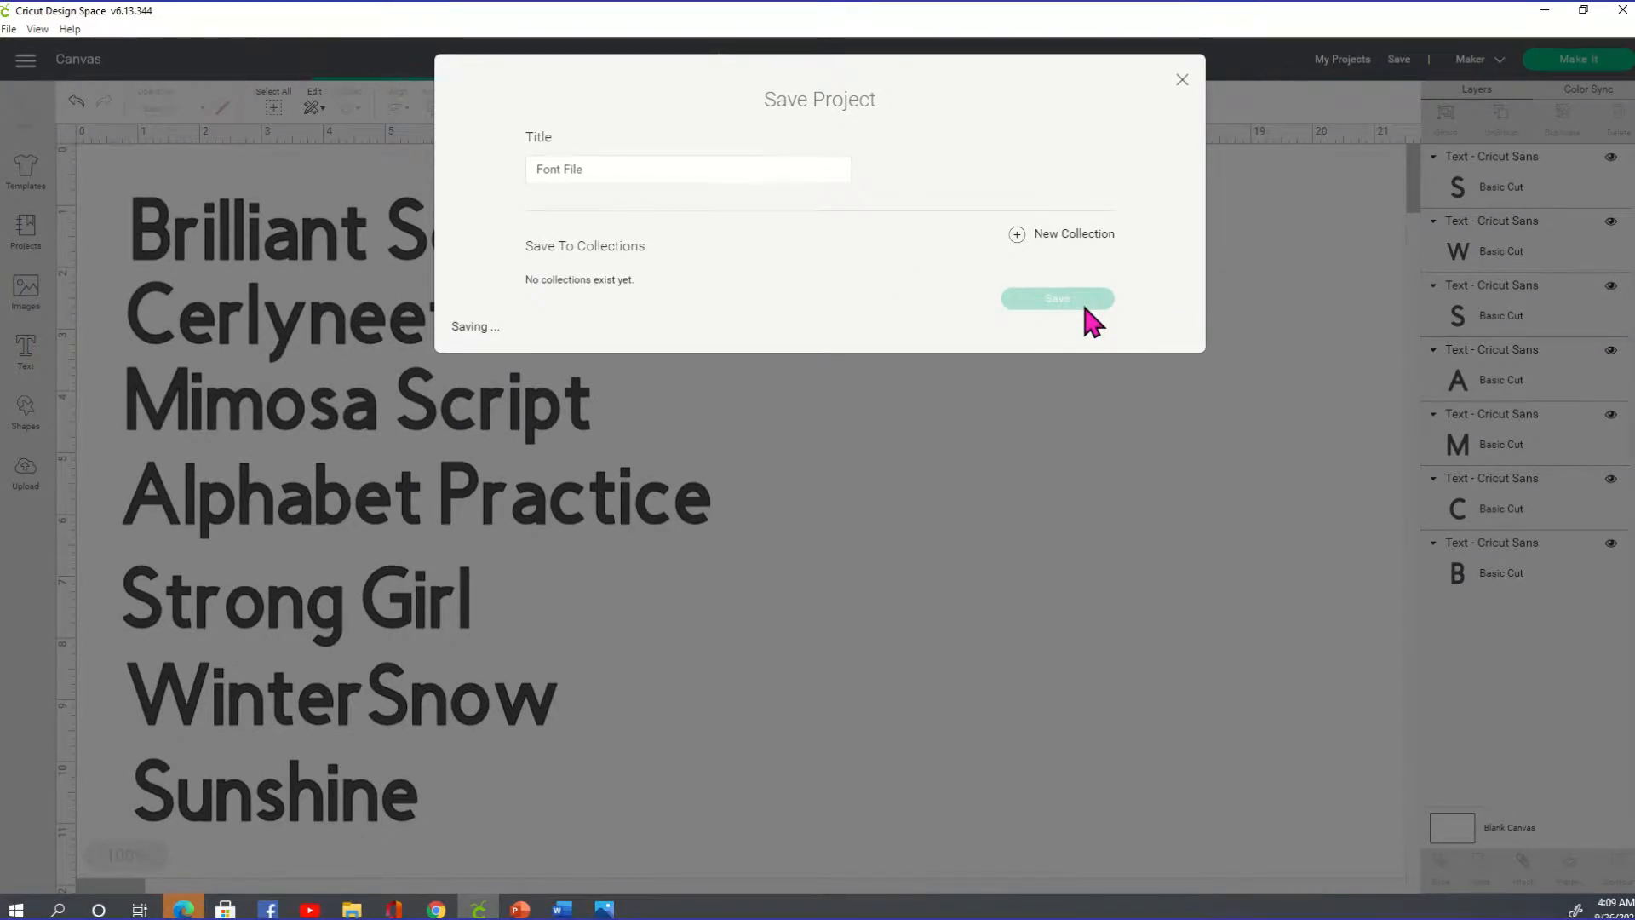
left_click(1056, 298)
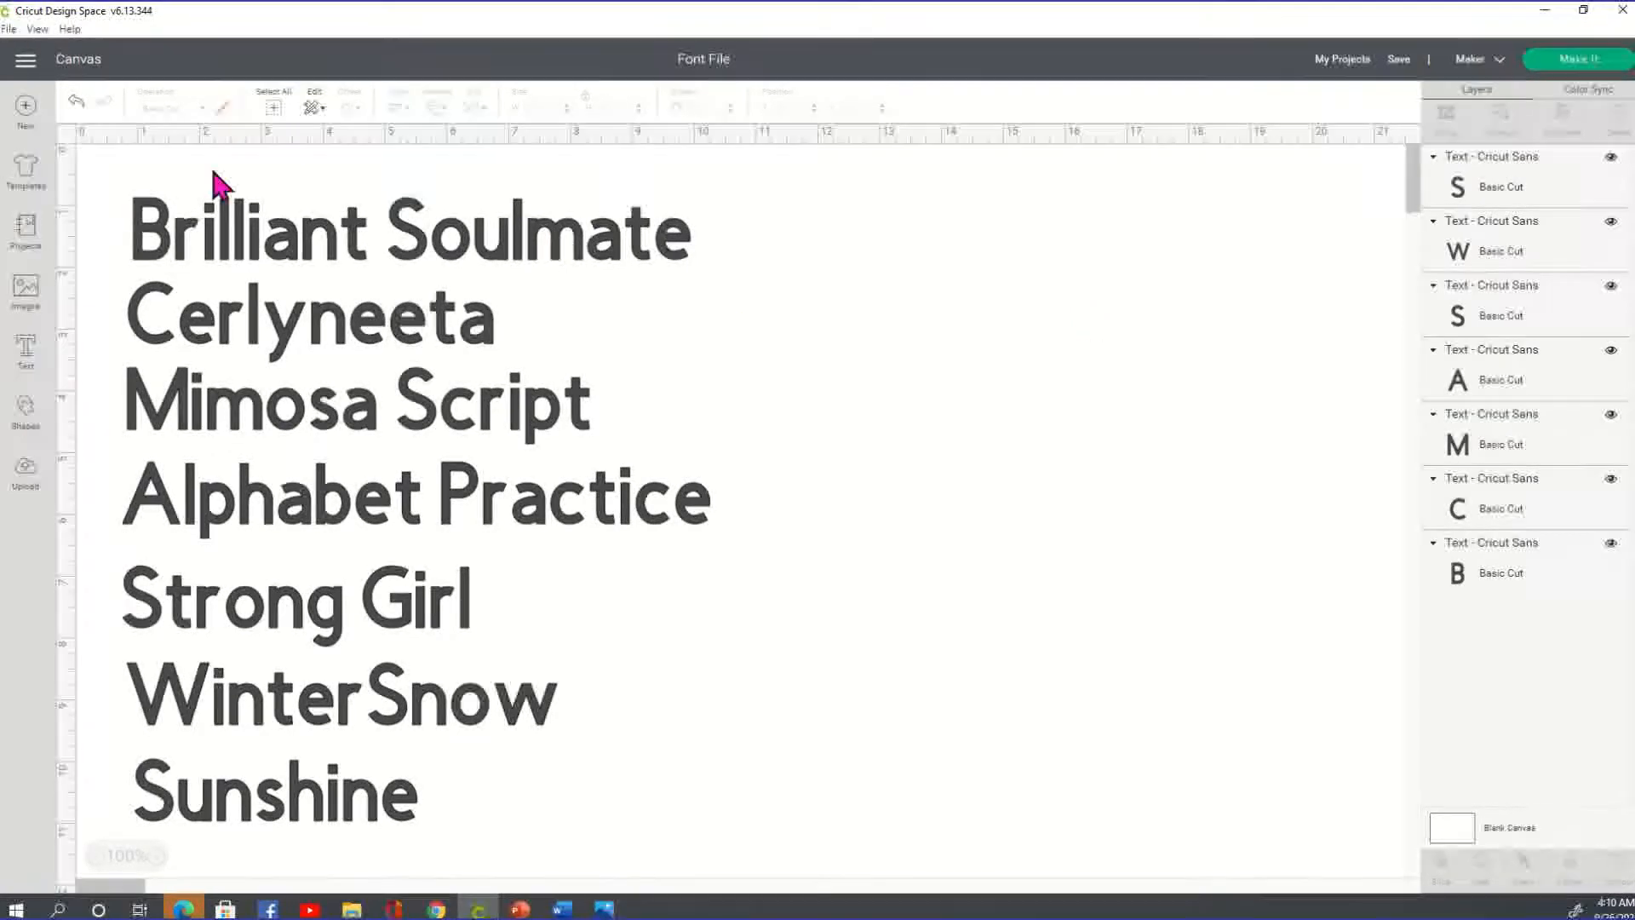
left_click(273, 106)
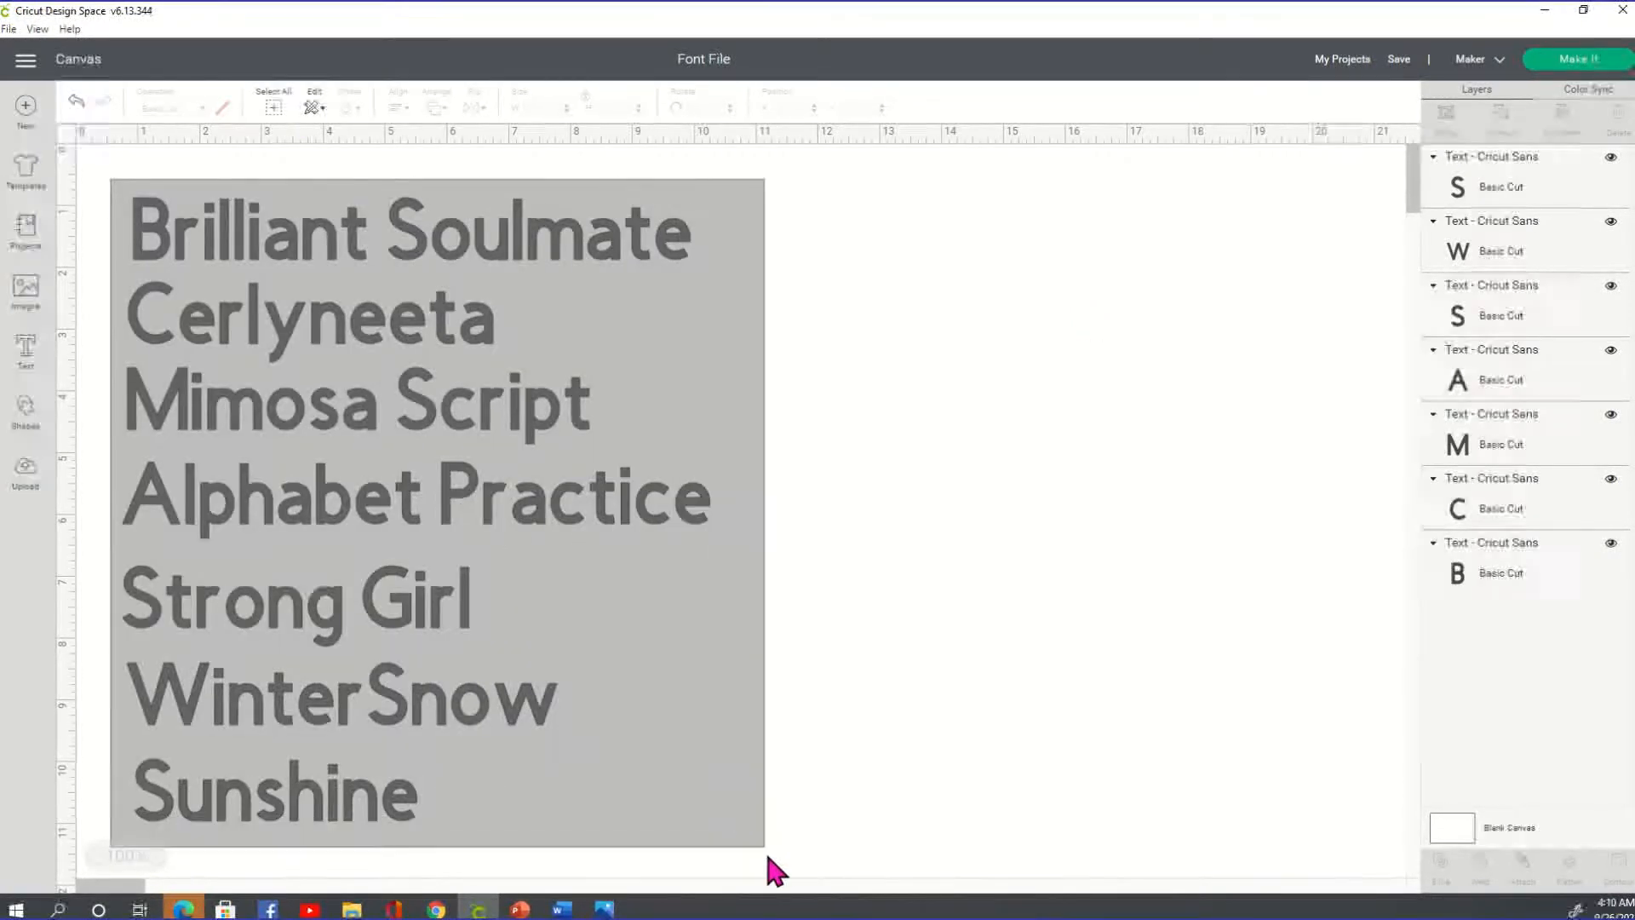
left_click(417, 495)
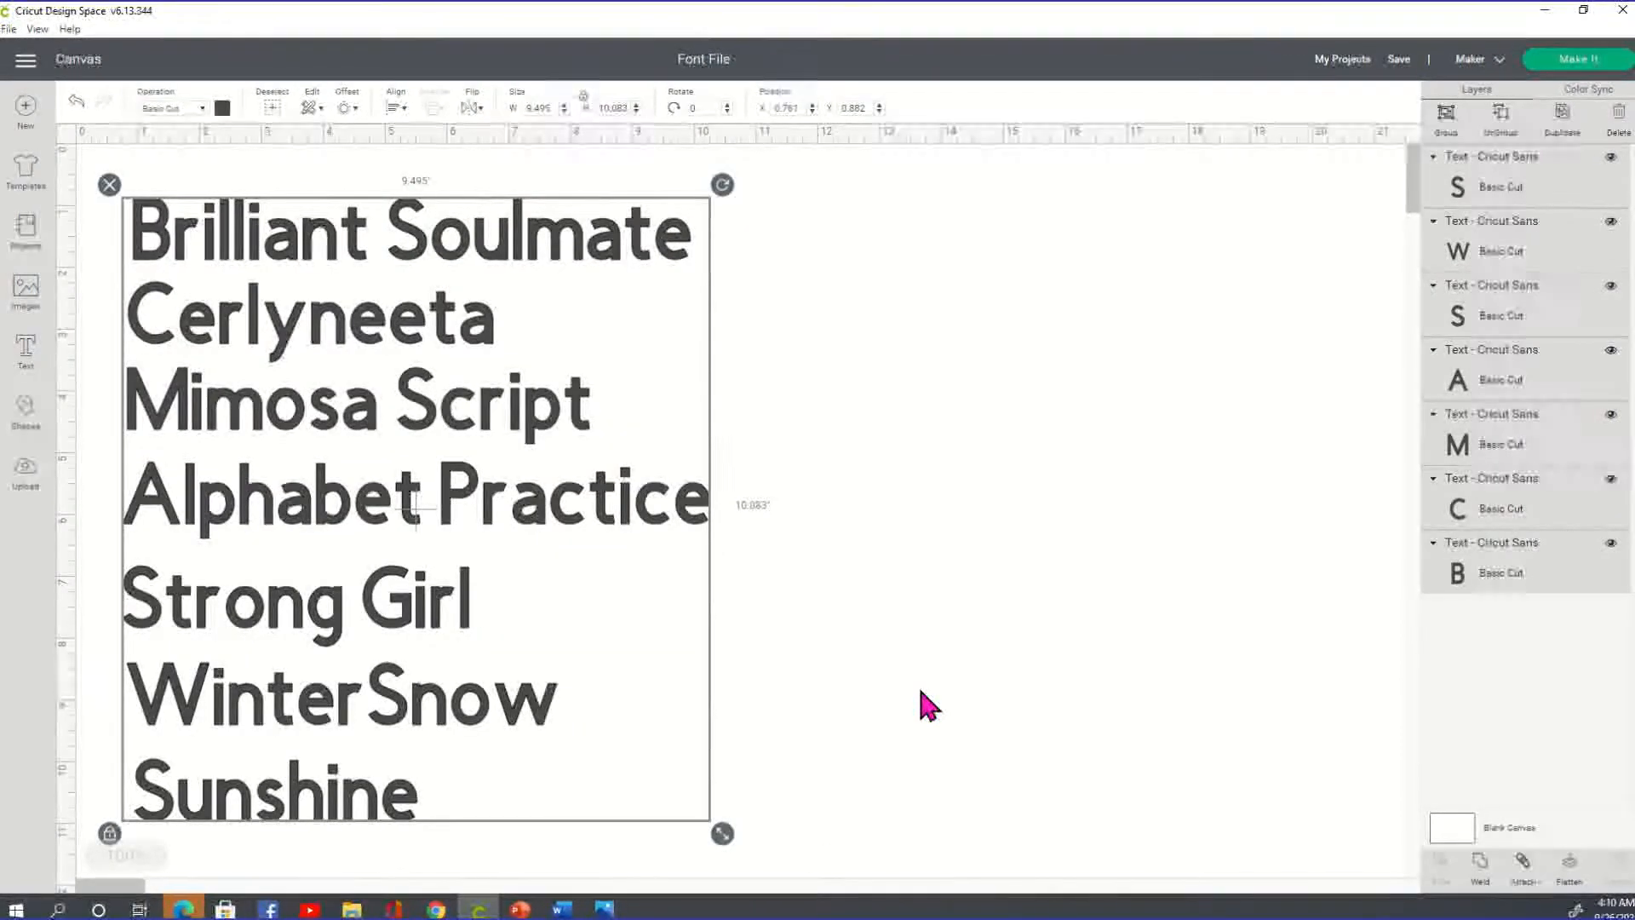
mouse_move(969, 344)
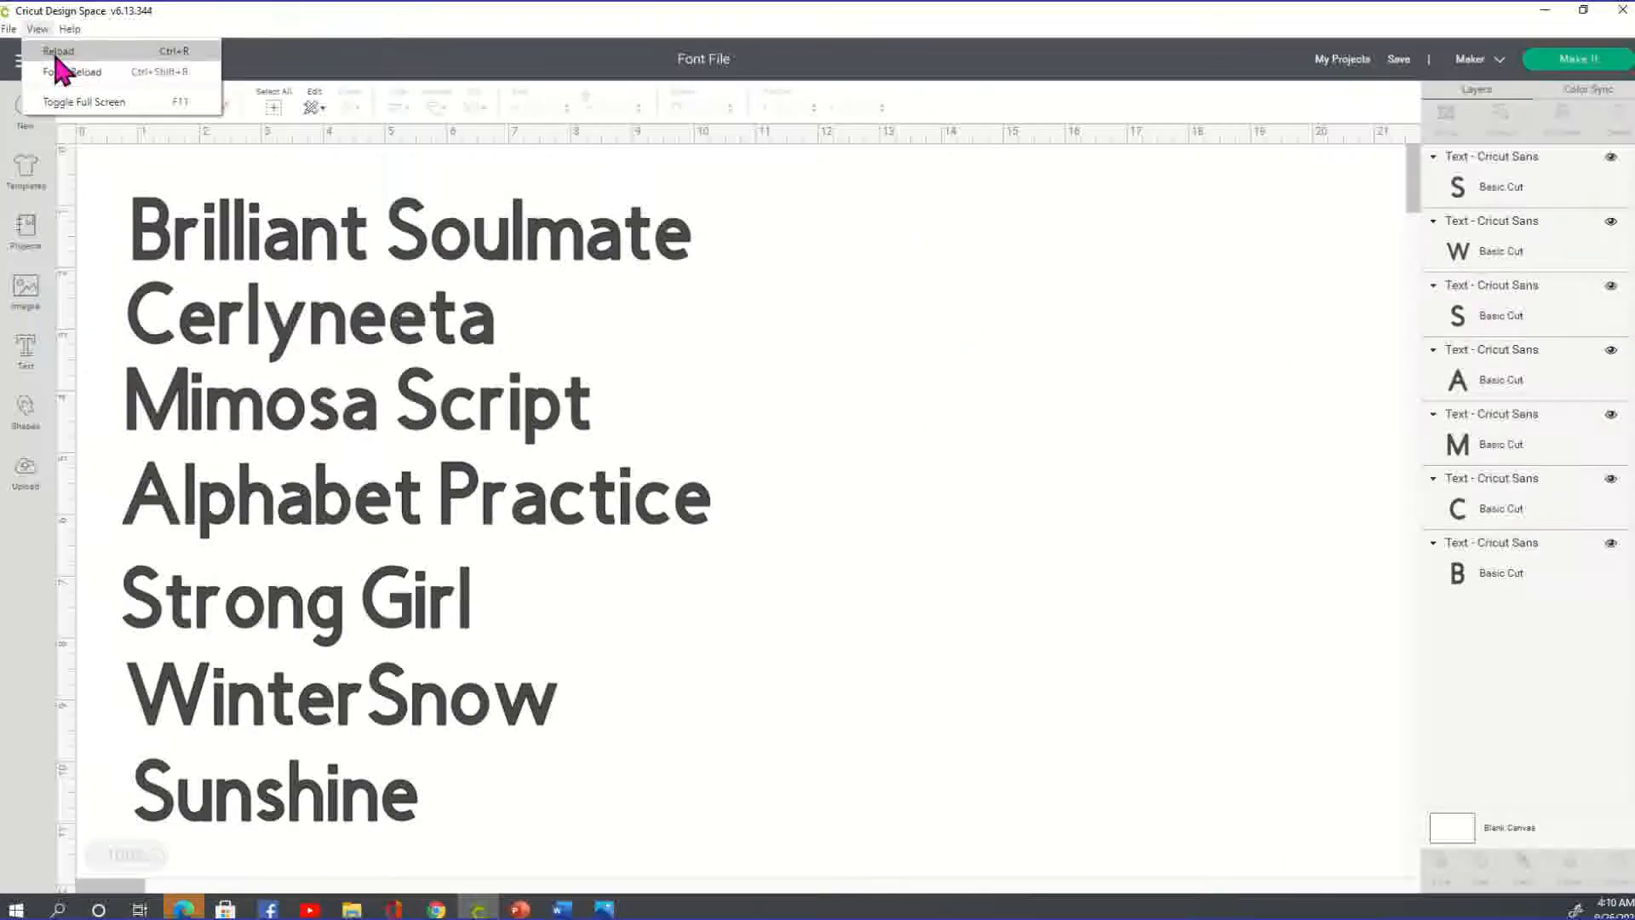
left_click(58, 49)
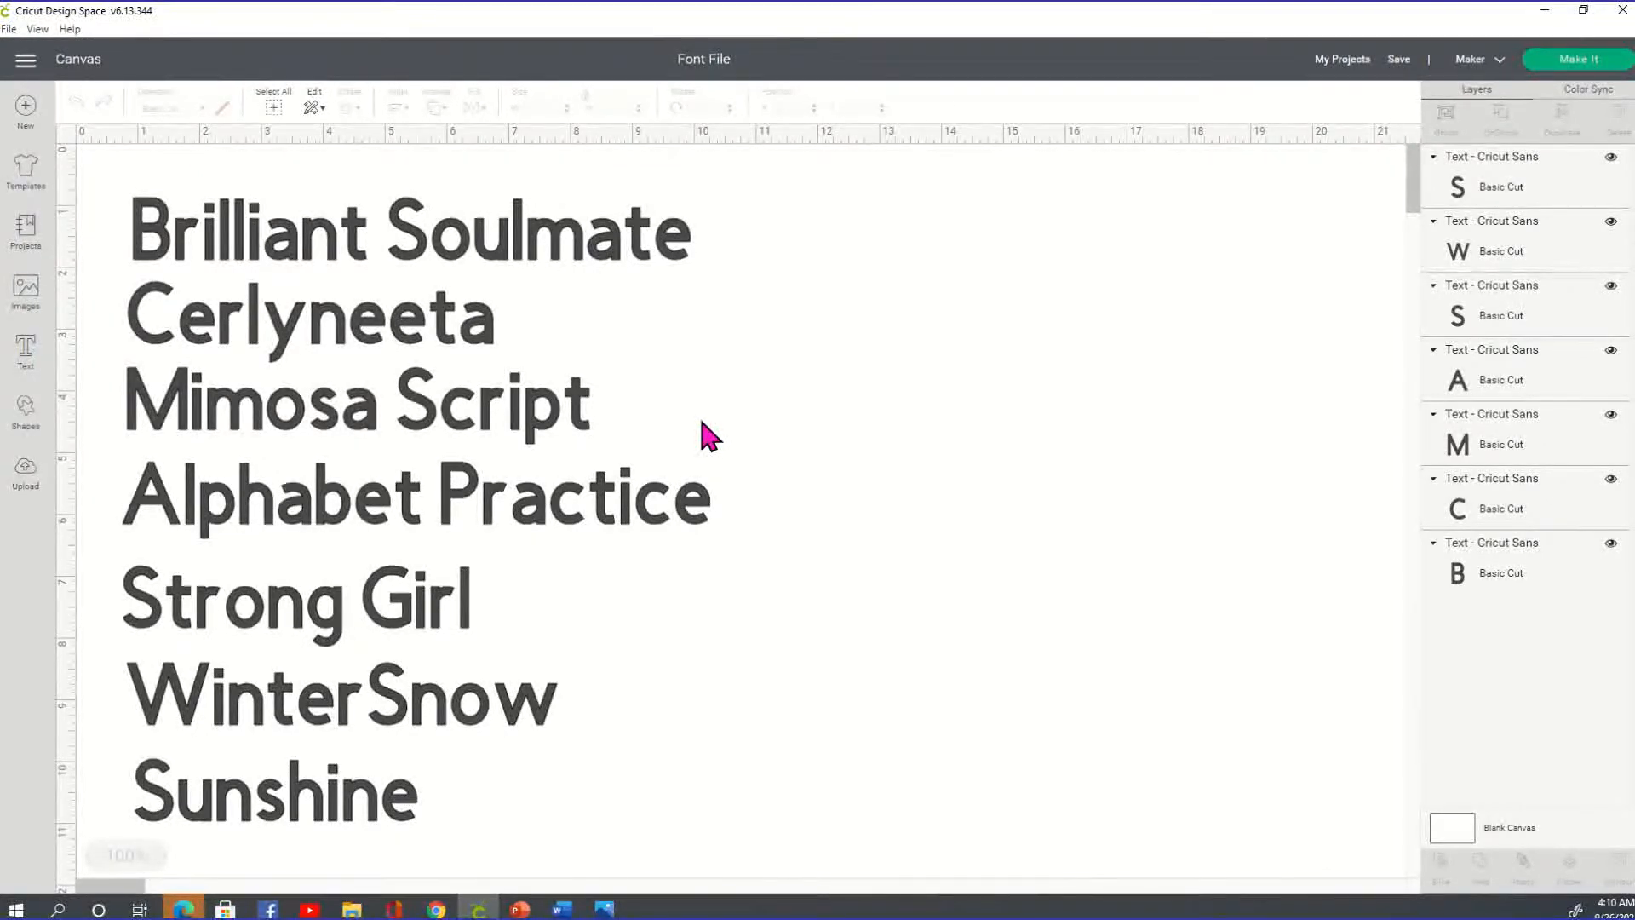
mouse_move(560, 259)
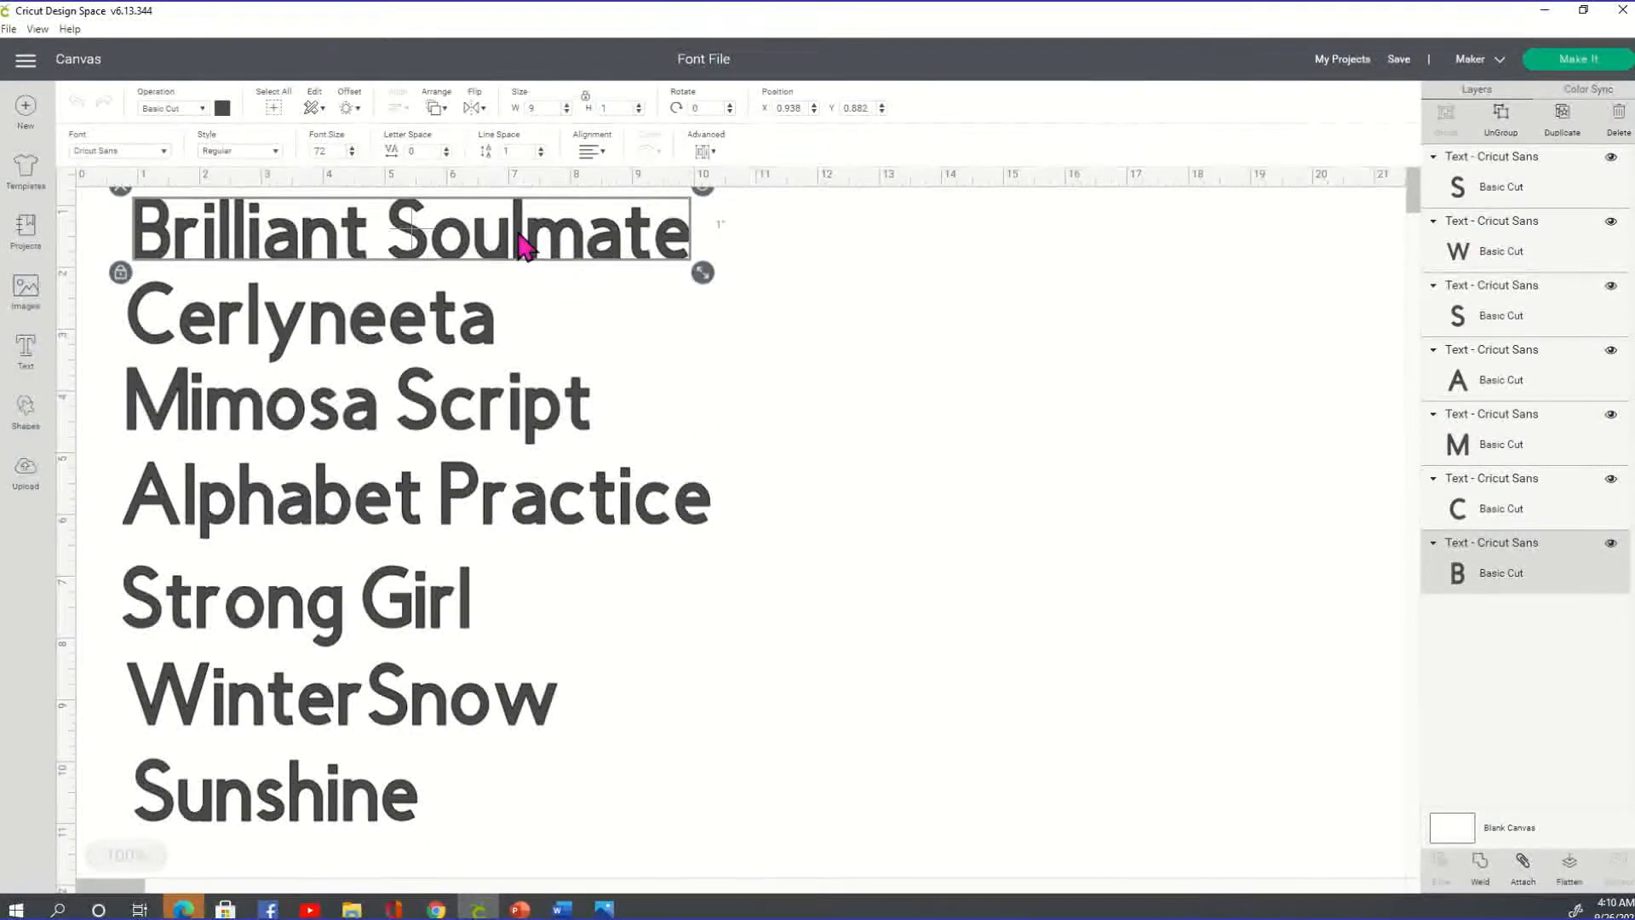
mouse_move(563, 256)
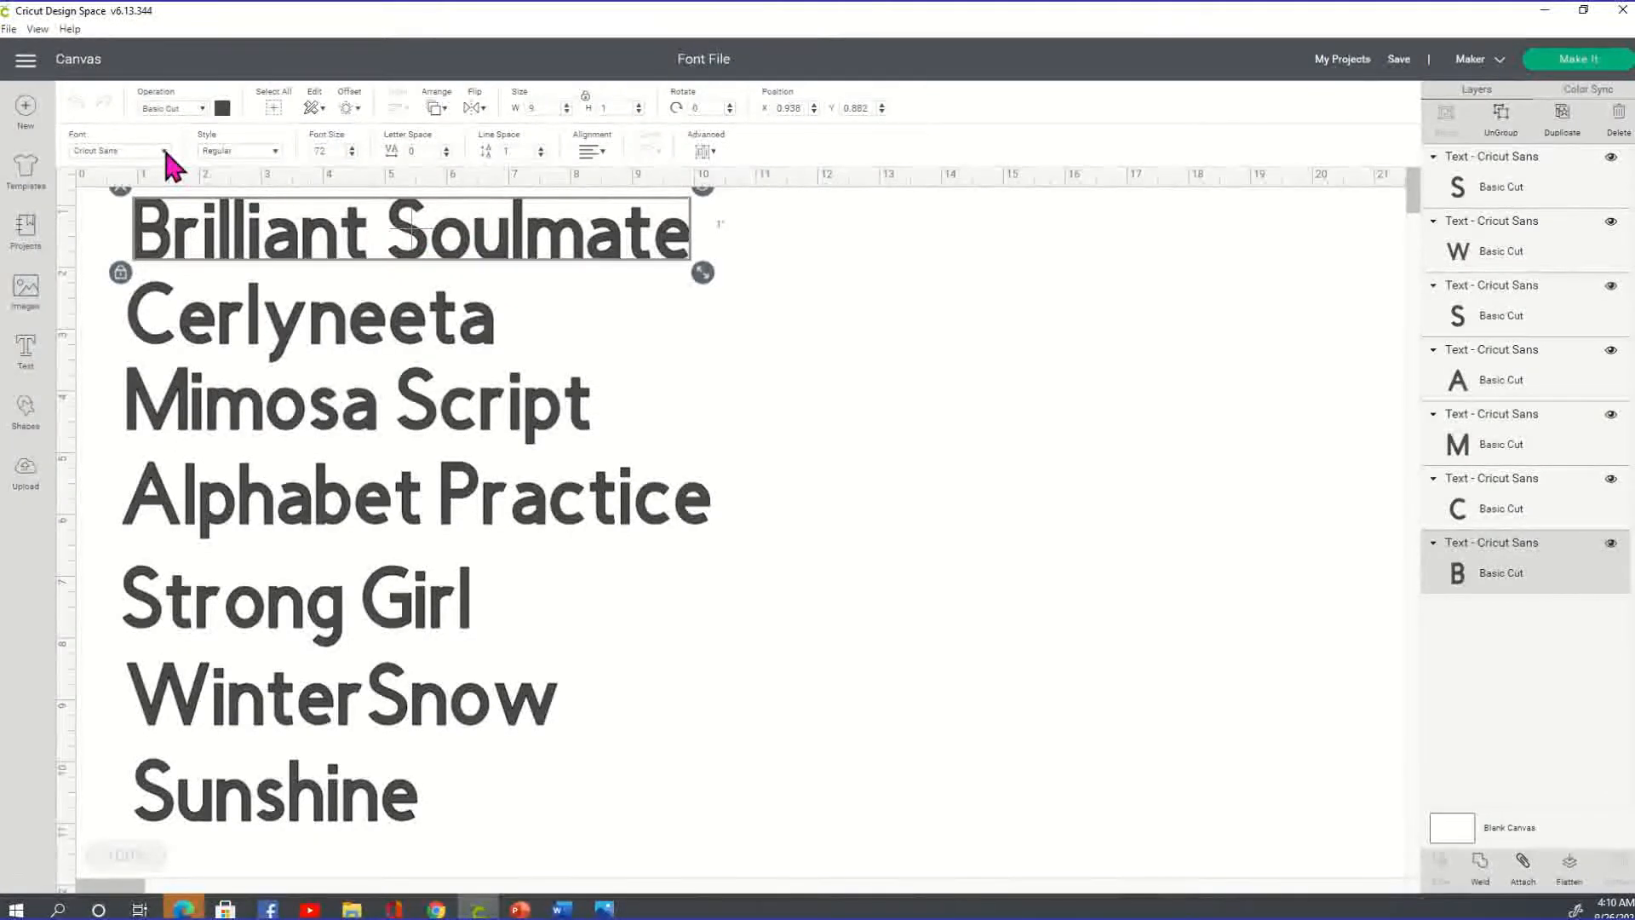
Search 'brill' to apply Brilliant Soulmates to the Brilliant Soulmate line and move it upper right.
left_click(120, 149)
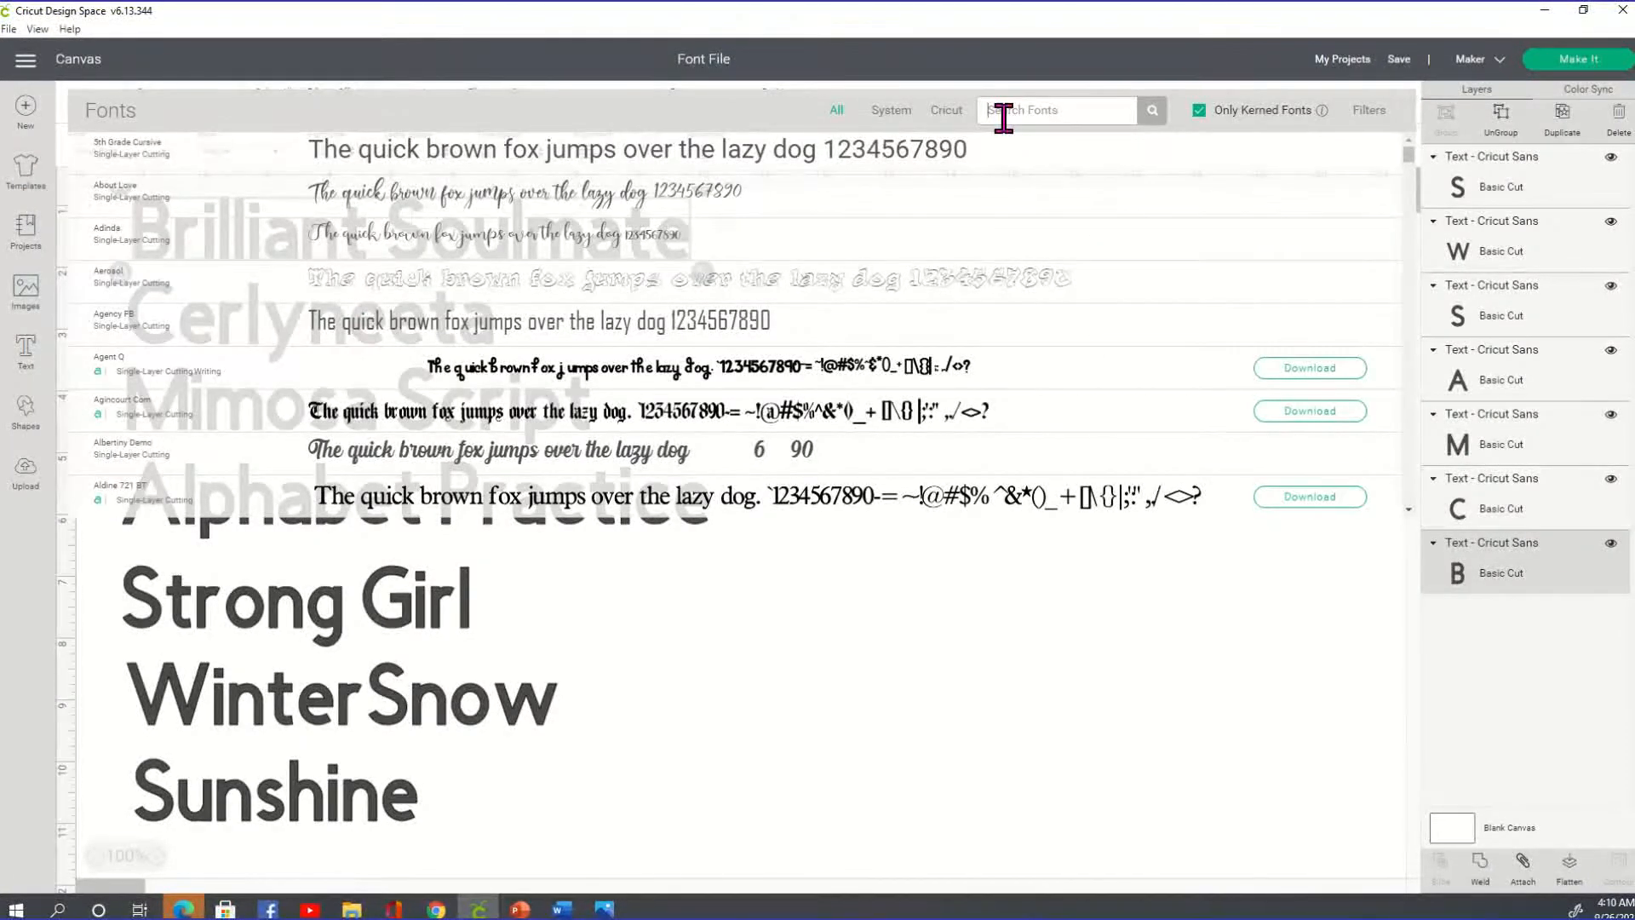
type("b")
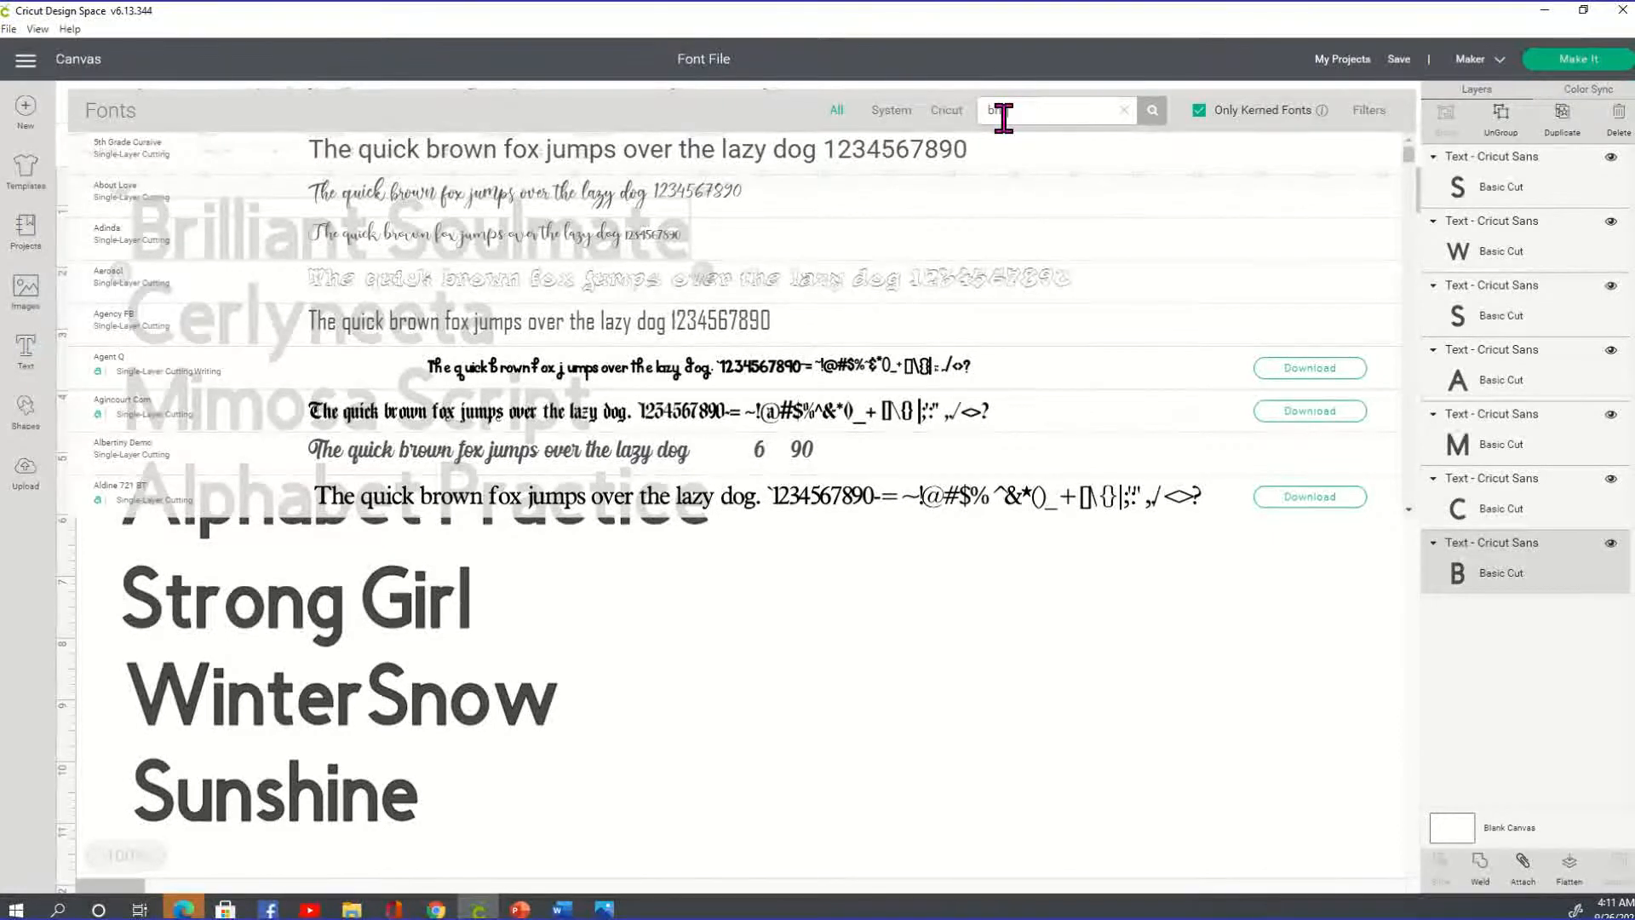
type("rill")
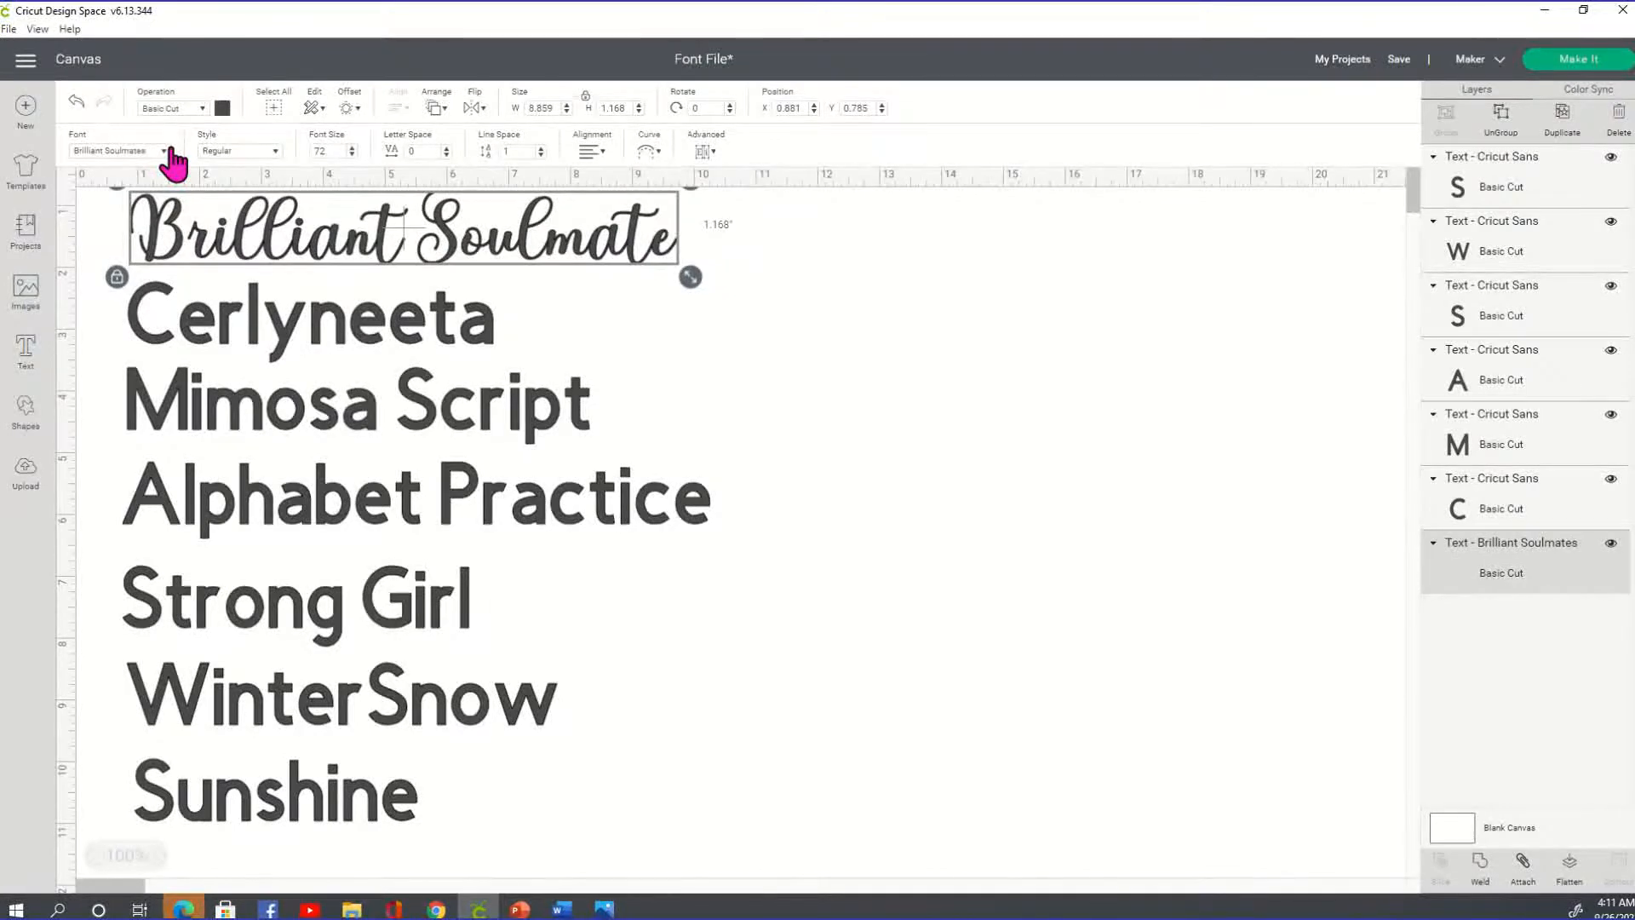
left_click_drag(405, 230, 899, 259)
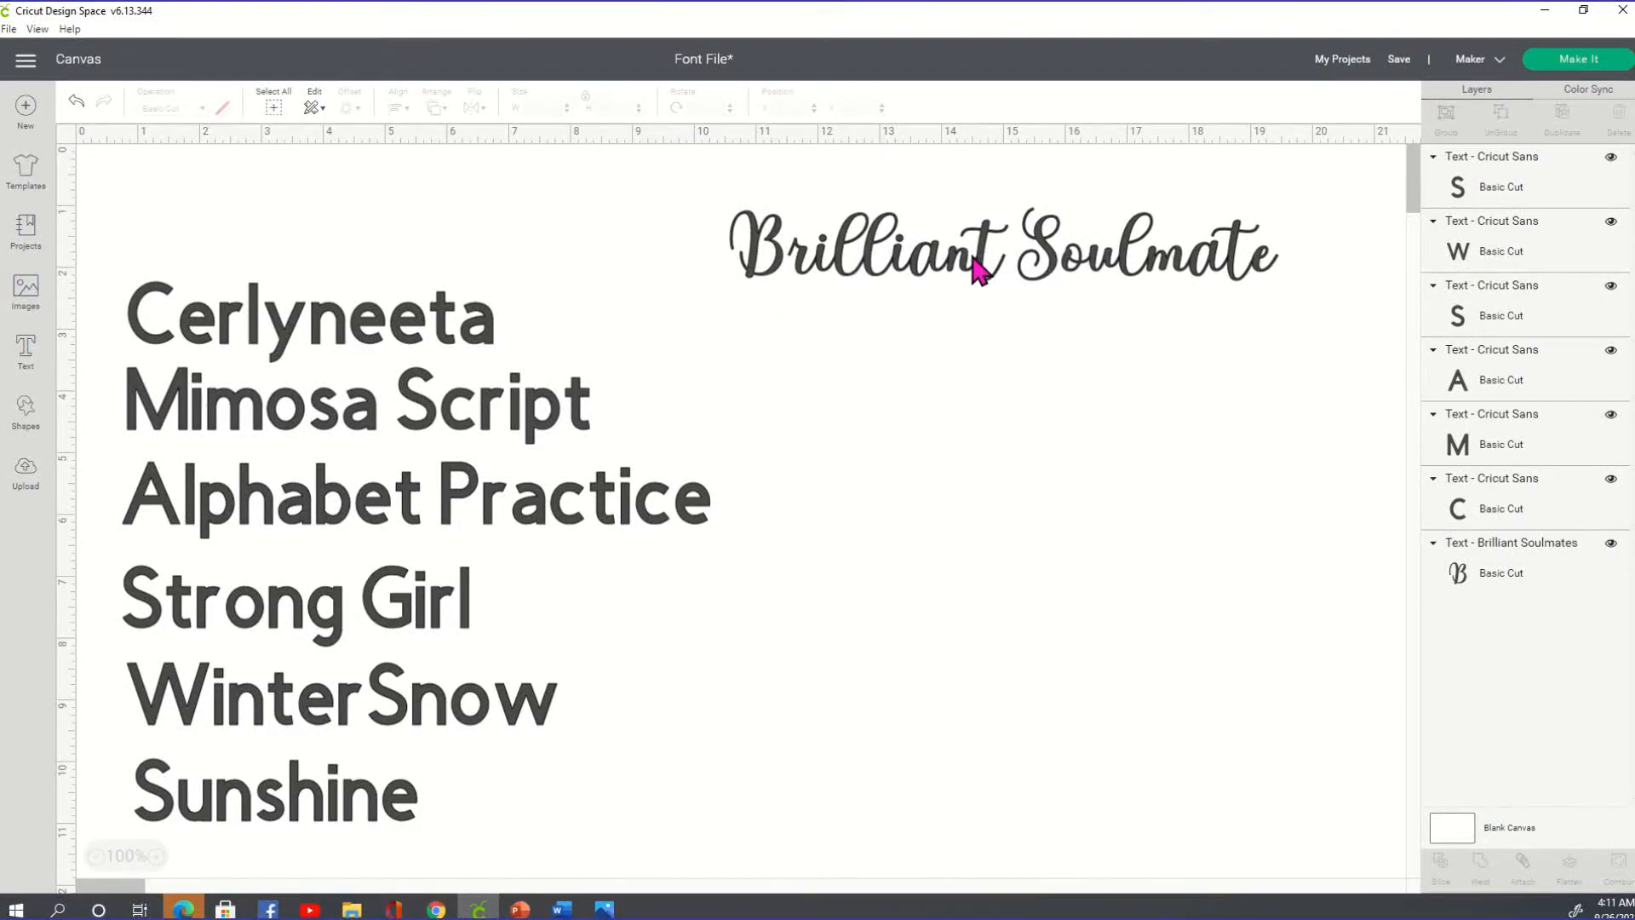
left_click(938, 250)
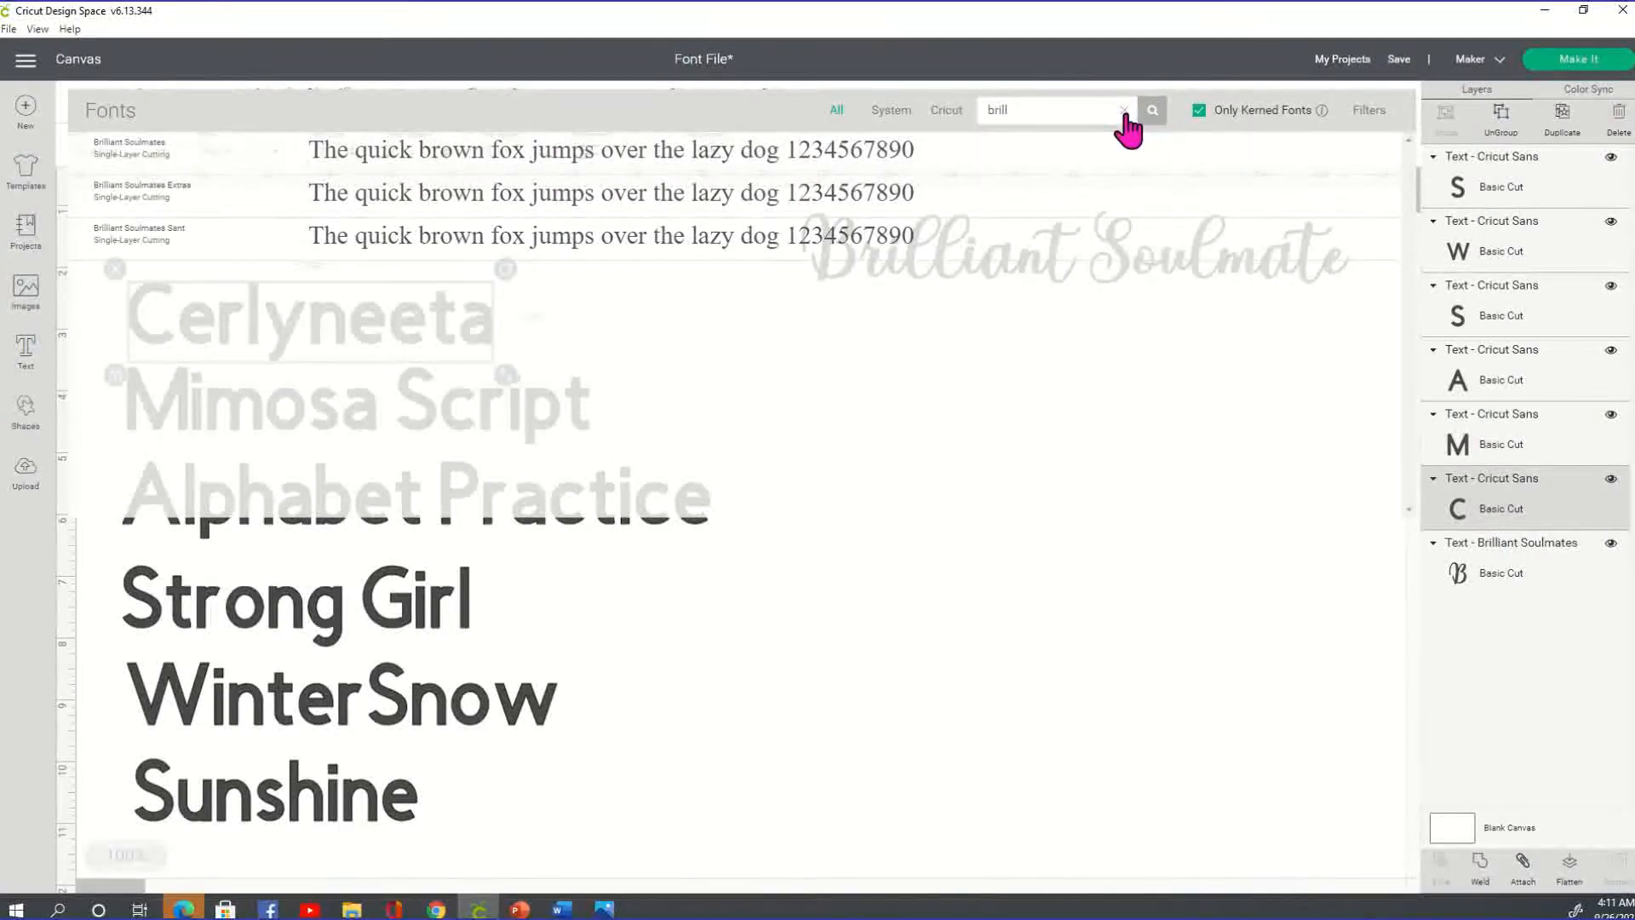
Search 'cerly' to apply the Cerlyneeta font and move the line below Brilliant Soulmate.
left_click(1122, 109)
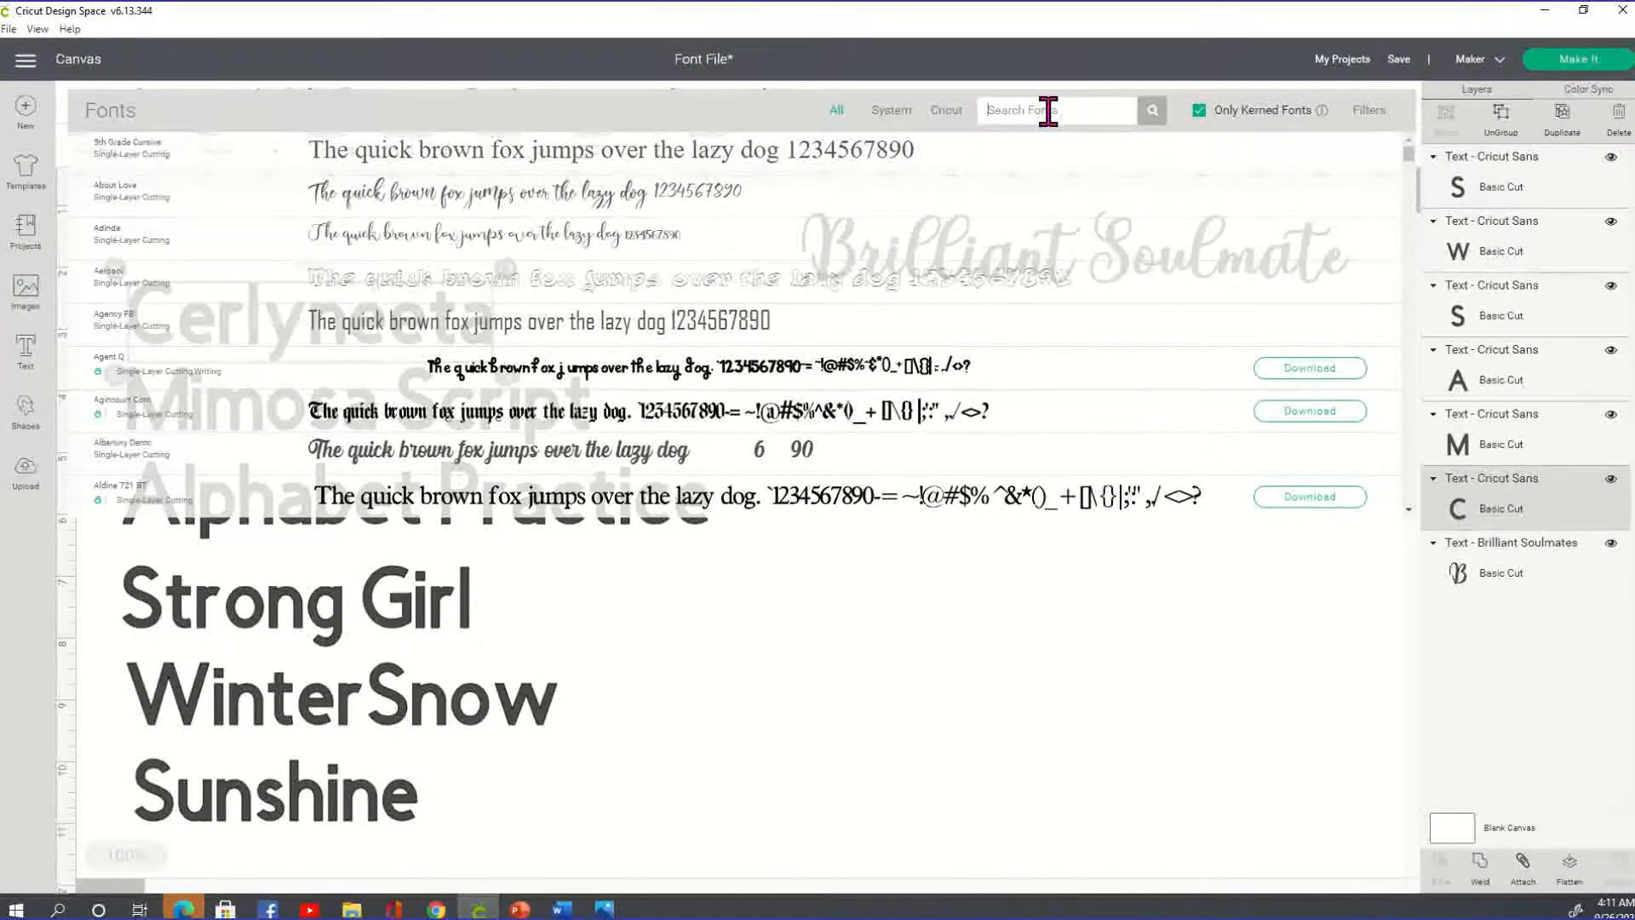
type("c")
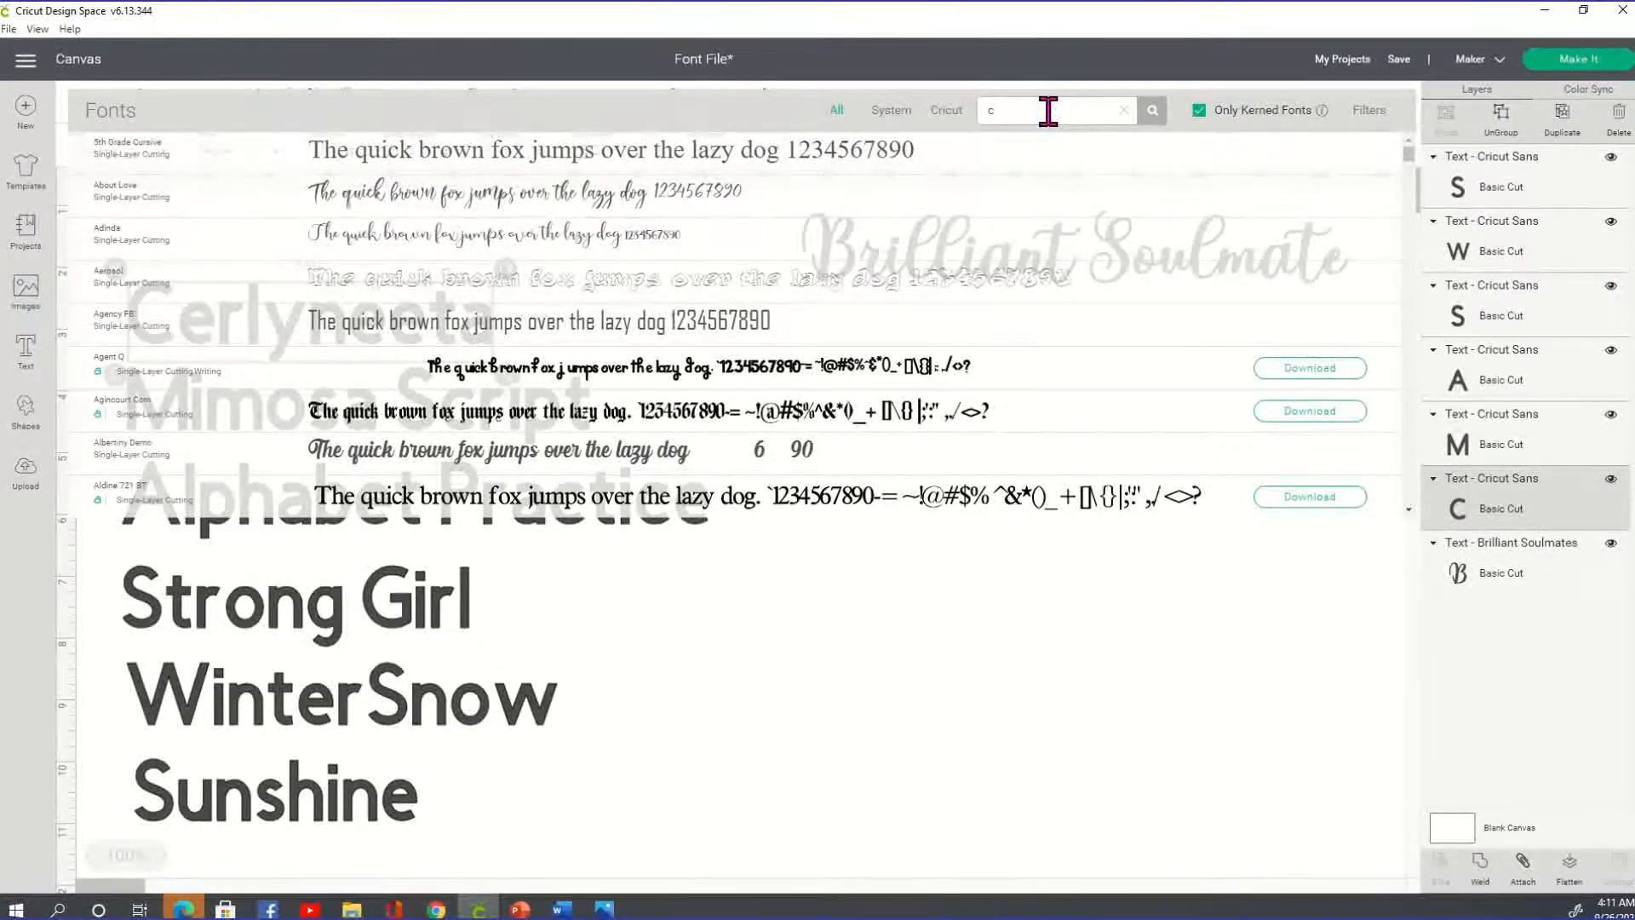
type("cerly")
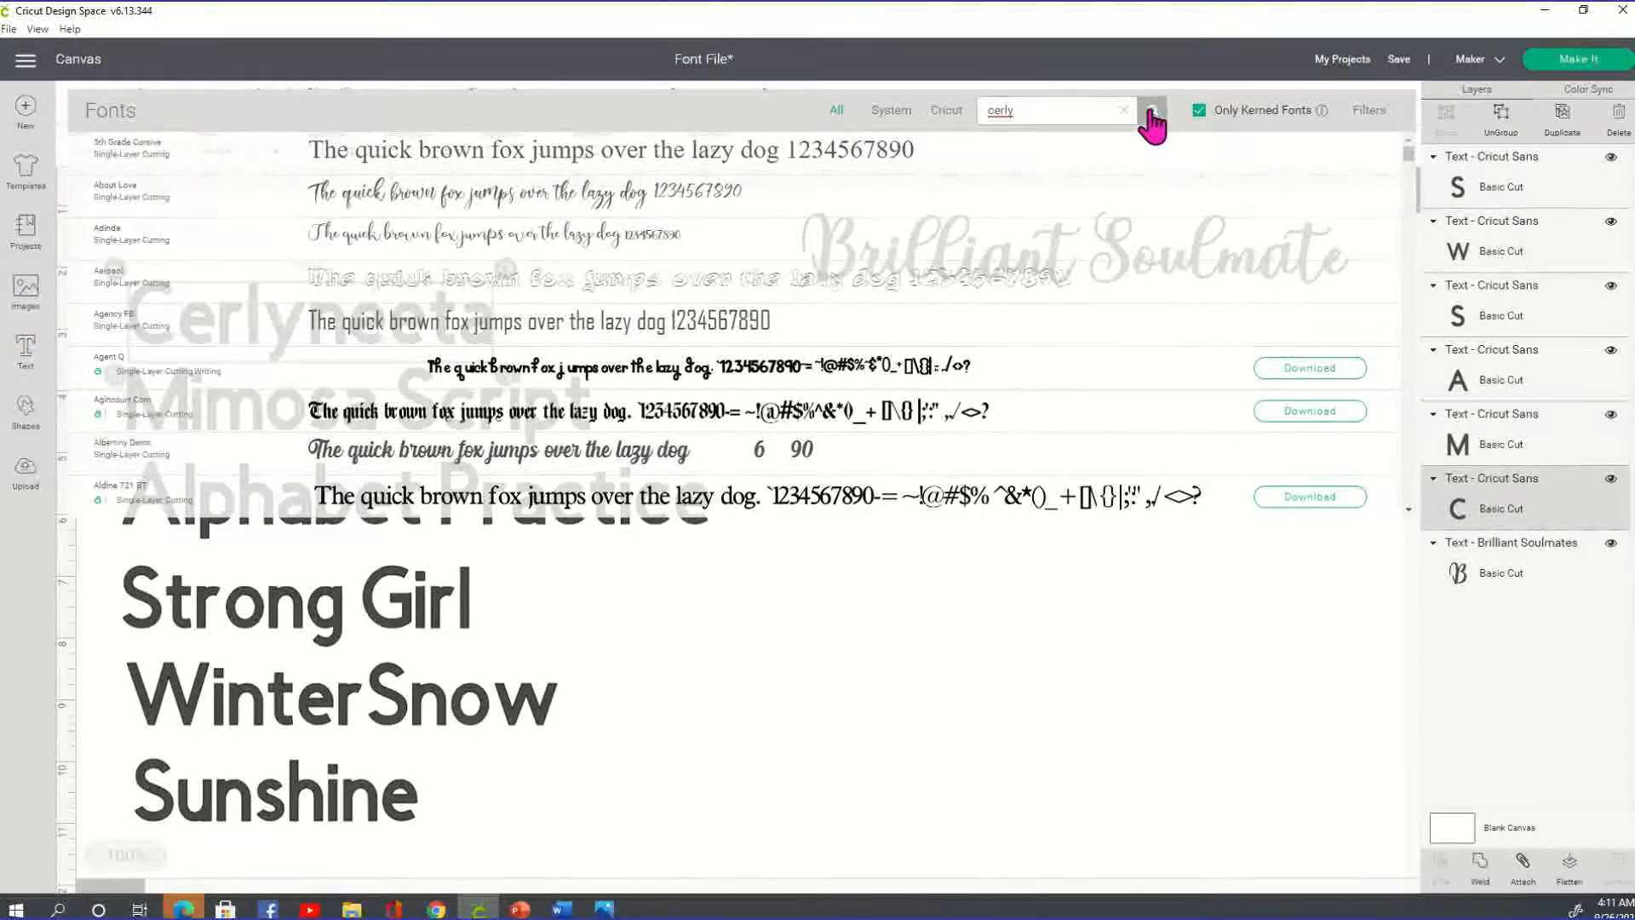
left_click(1151, 109)
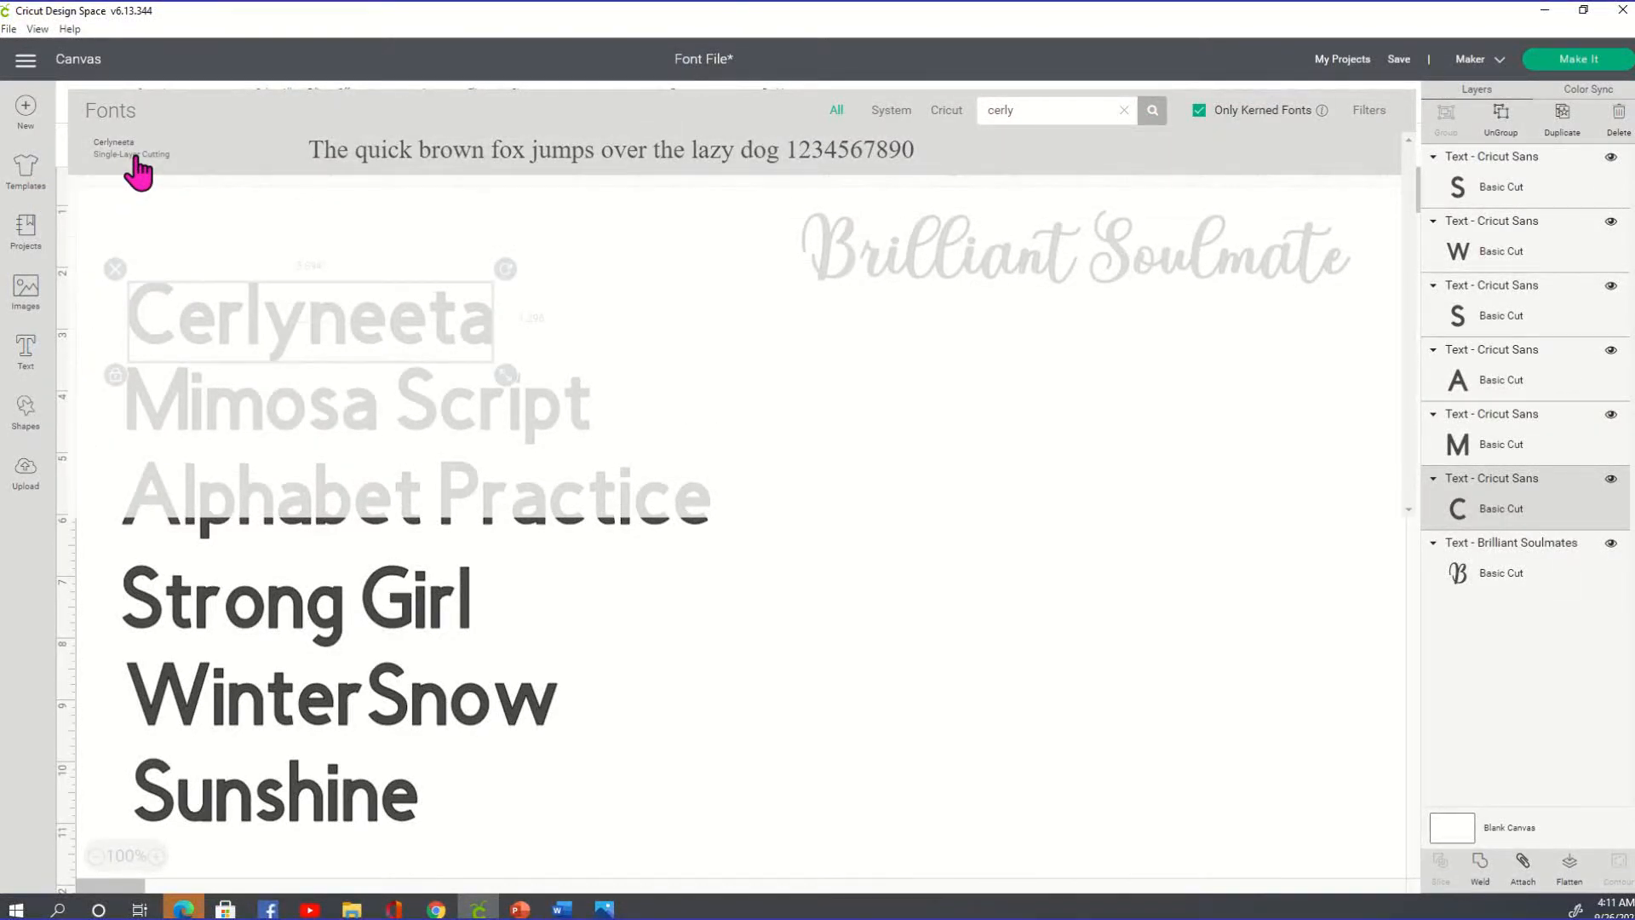
left_click(131, 147)
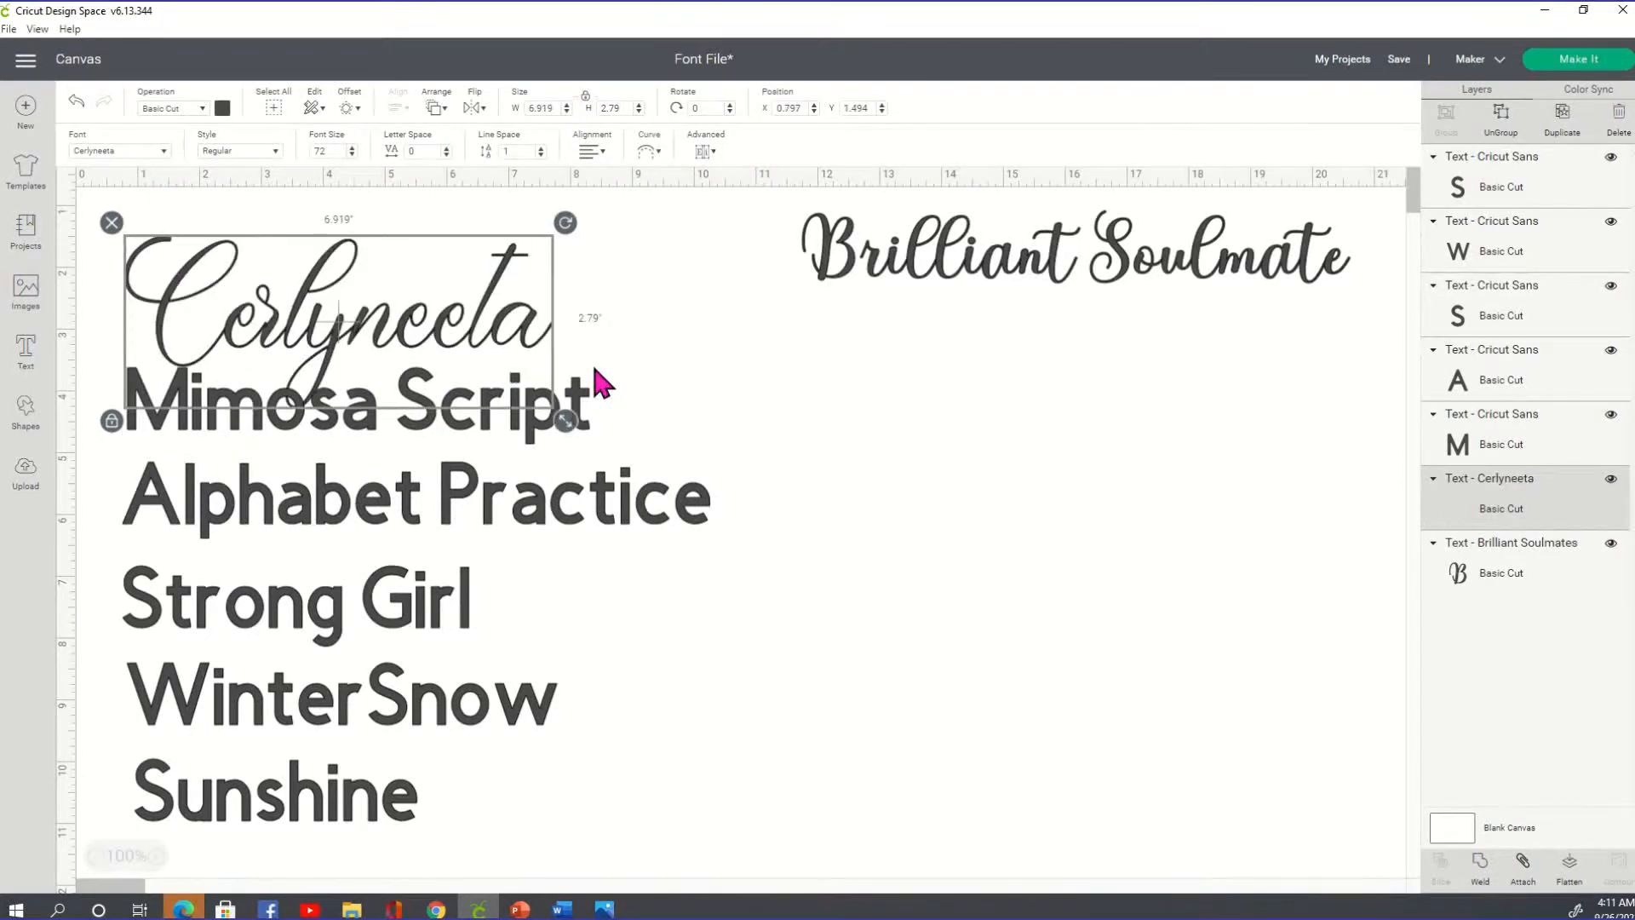
left_click_drag(338, 324, 1017, 387)
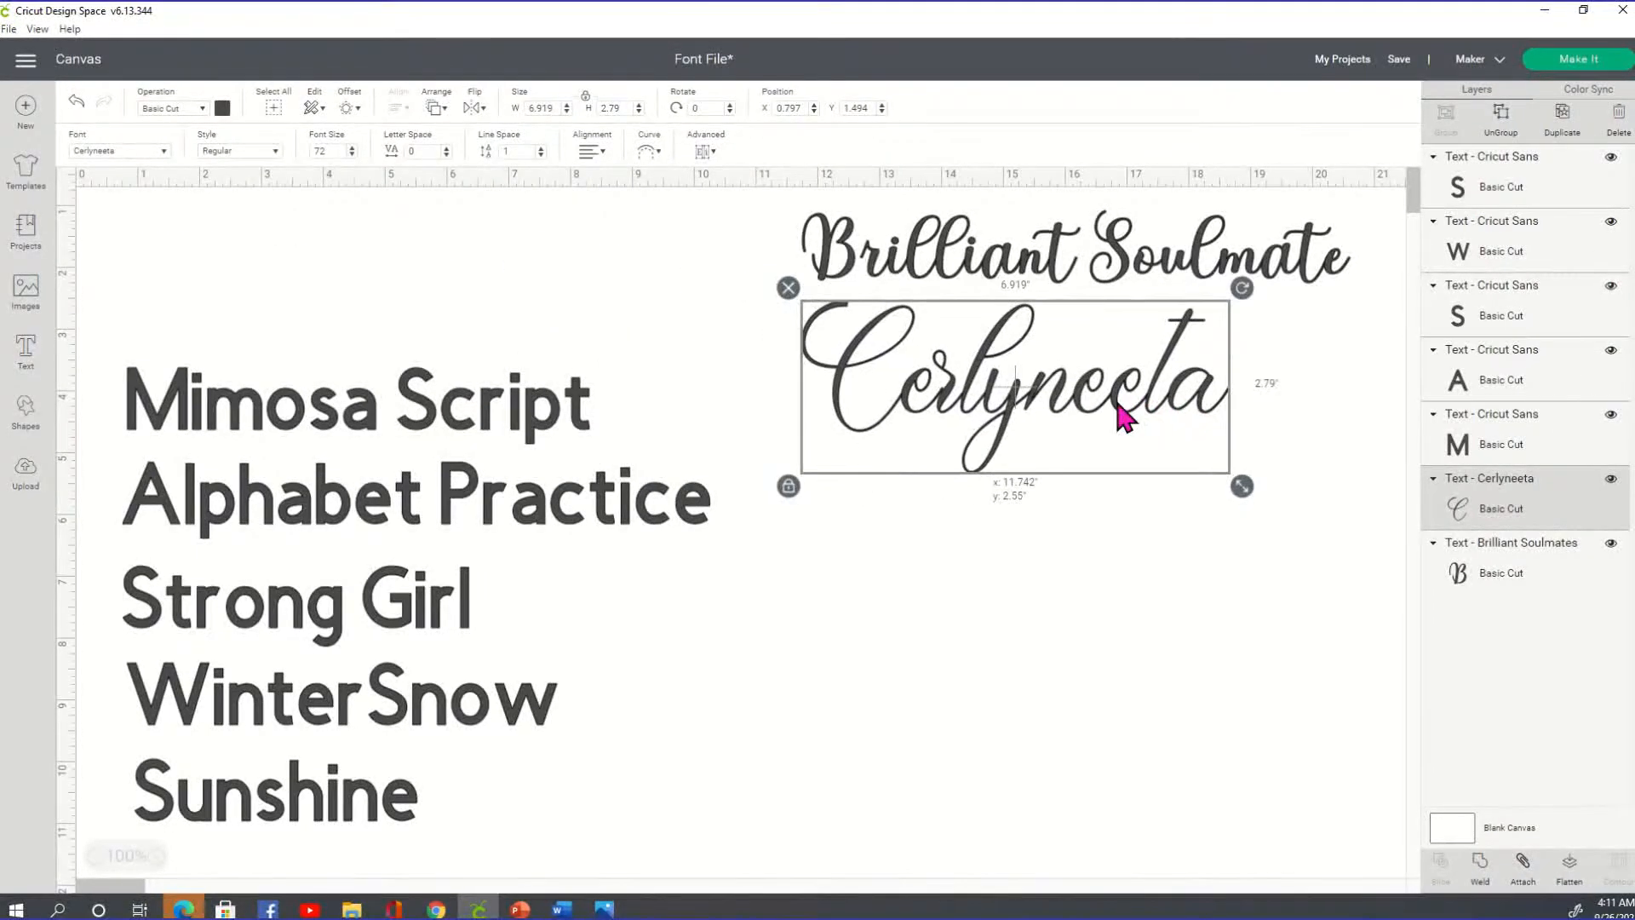
left_click(1103, 523)
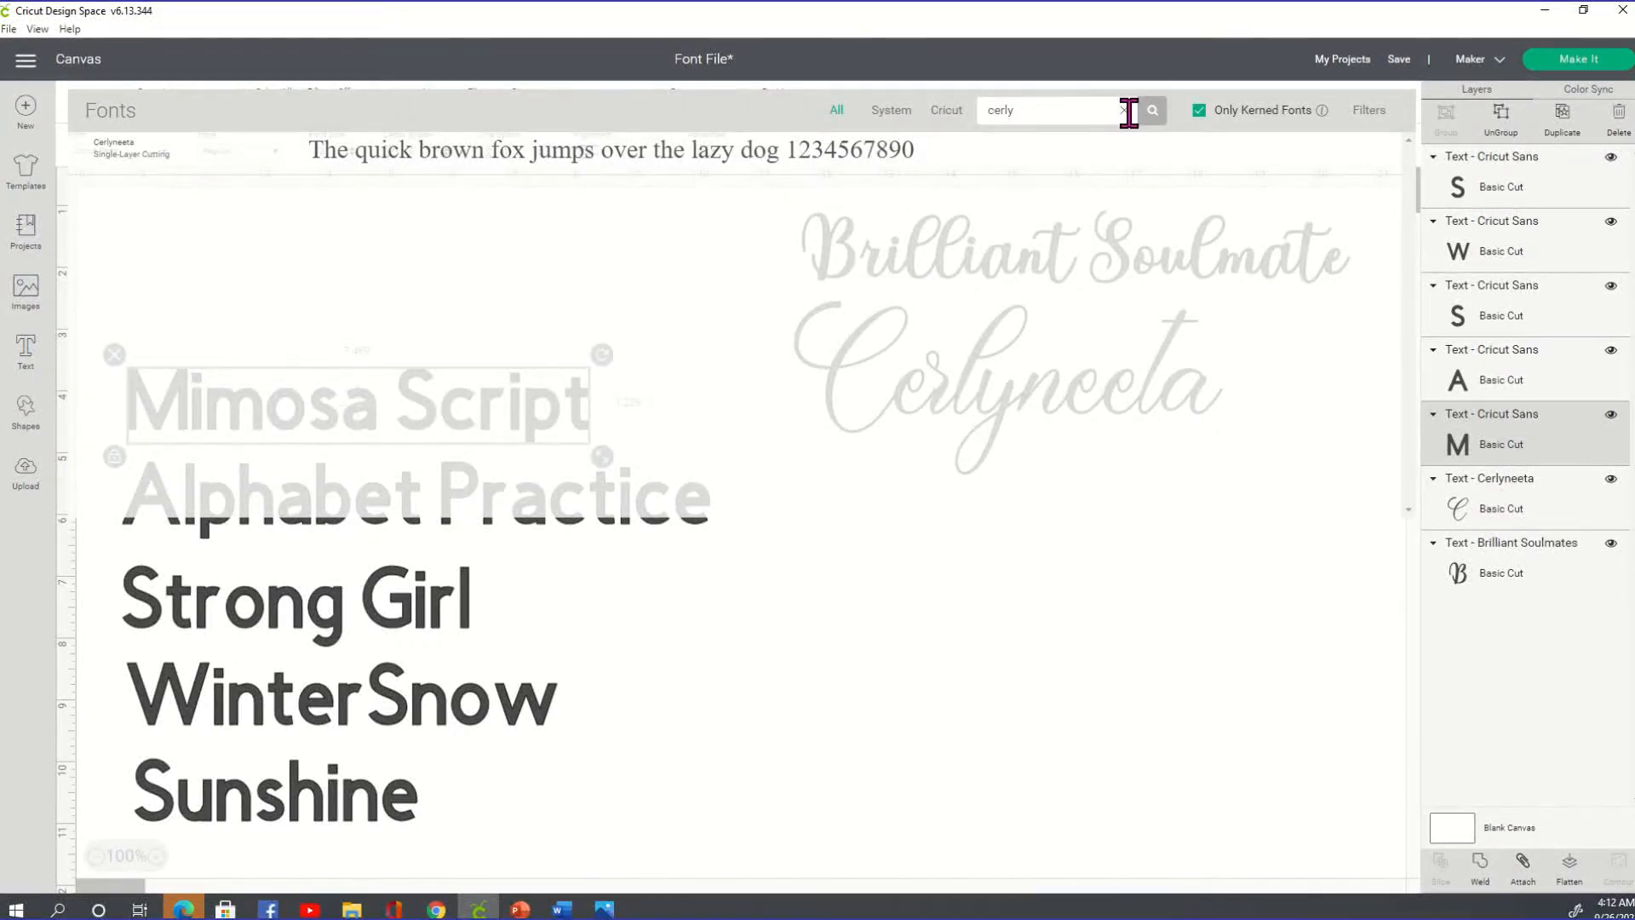
Search 'mimosa' to apply Mimosa Script, then move and resize it below Cerlyneeta.
left_click(1123, 109)
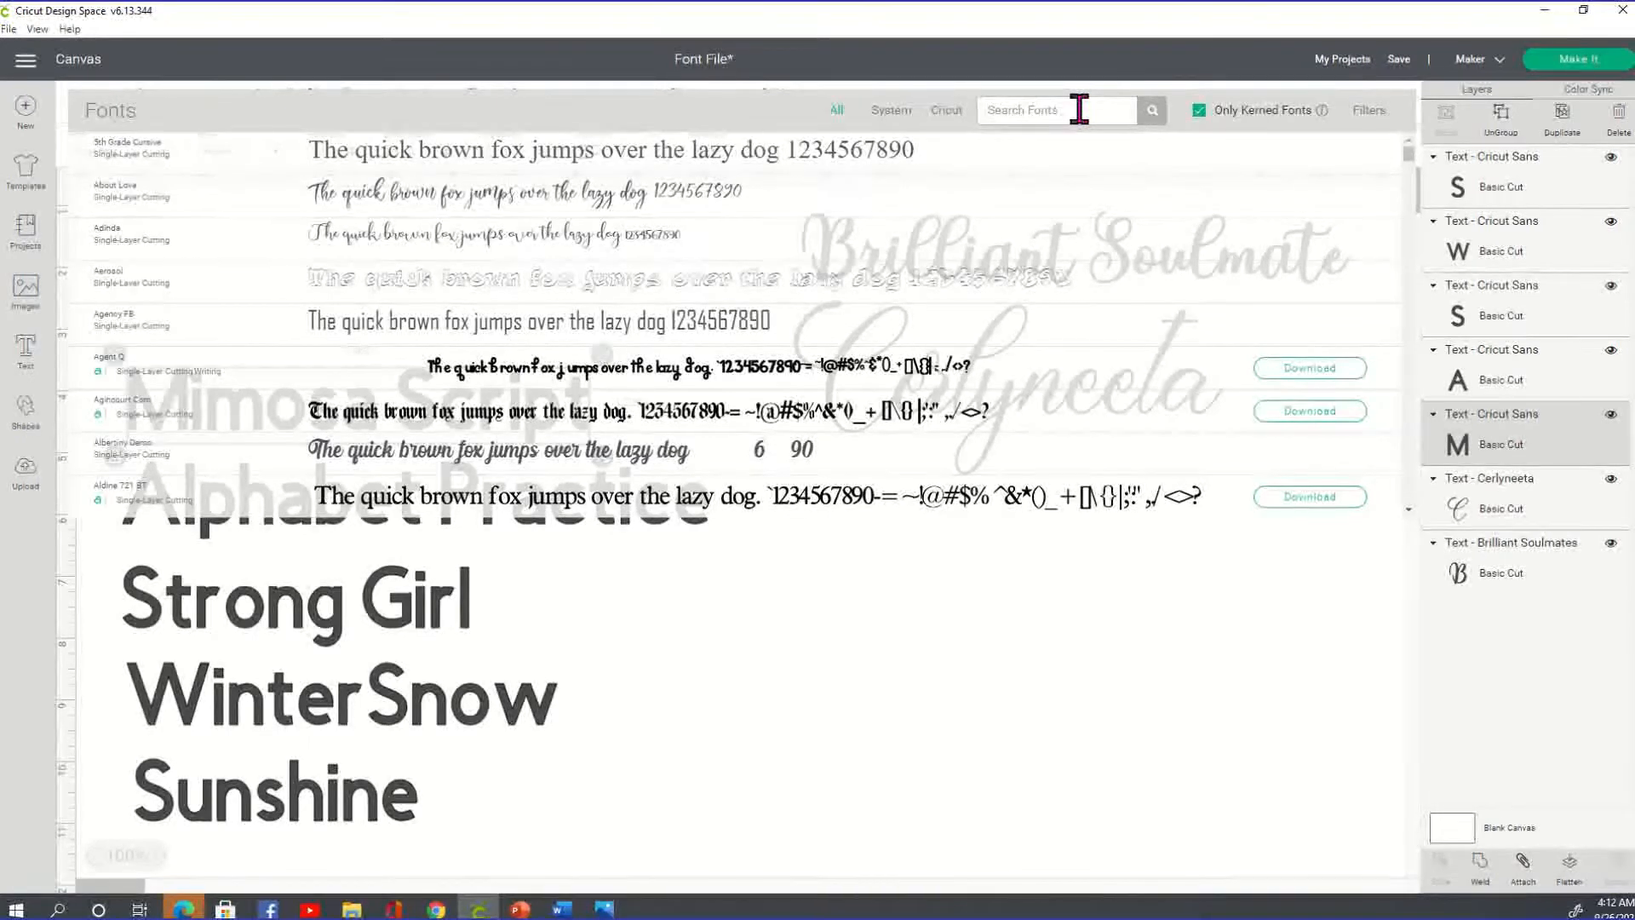
type("mimosa")
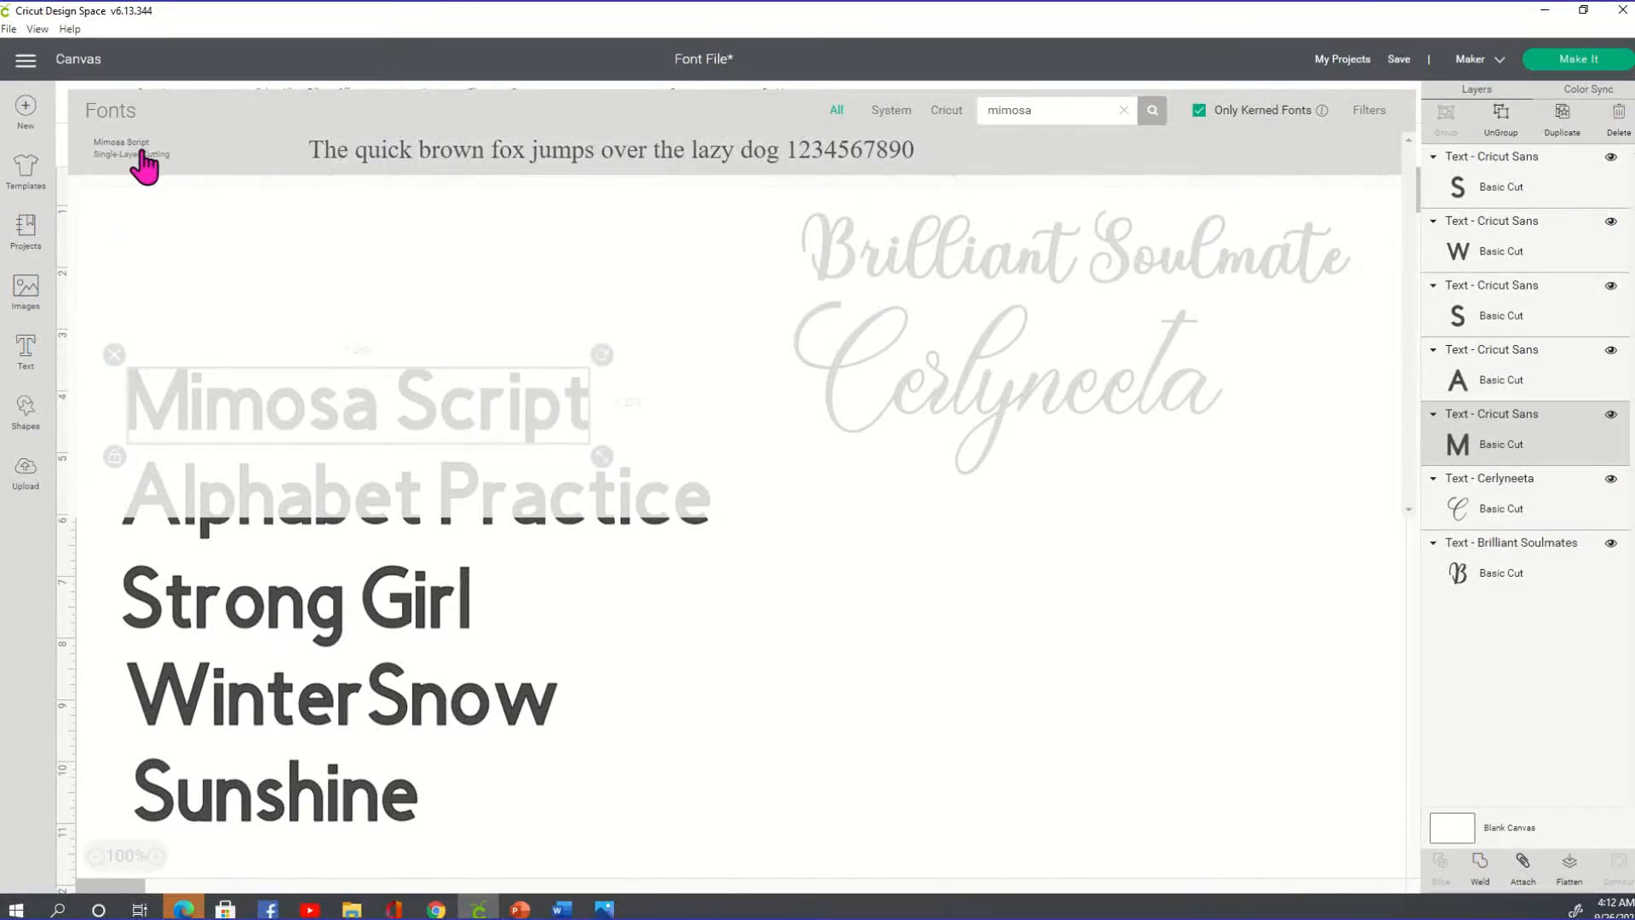
left_click(121, 148)
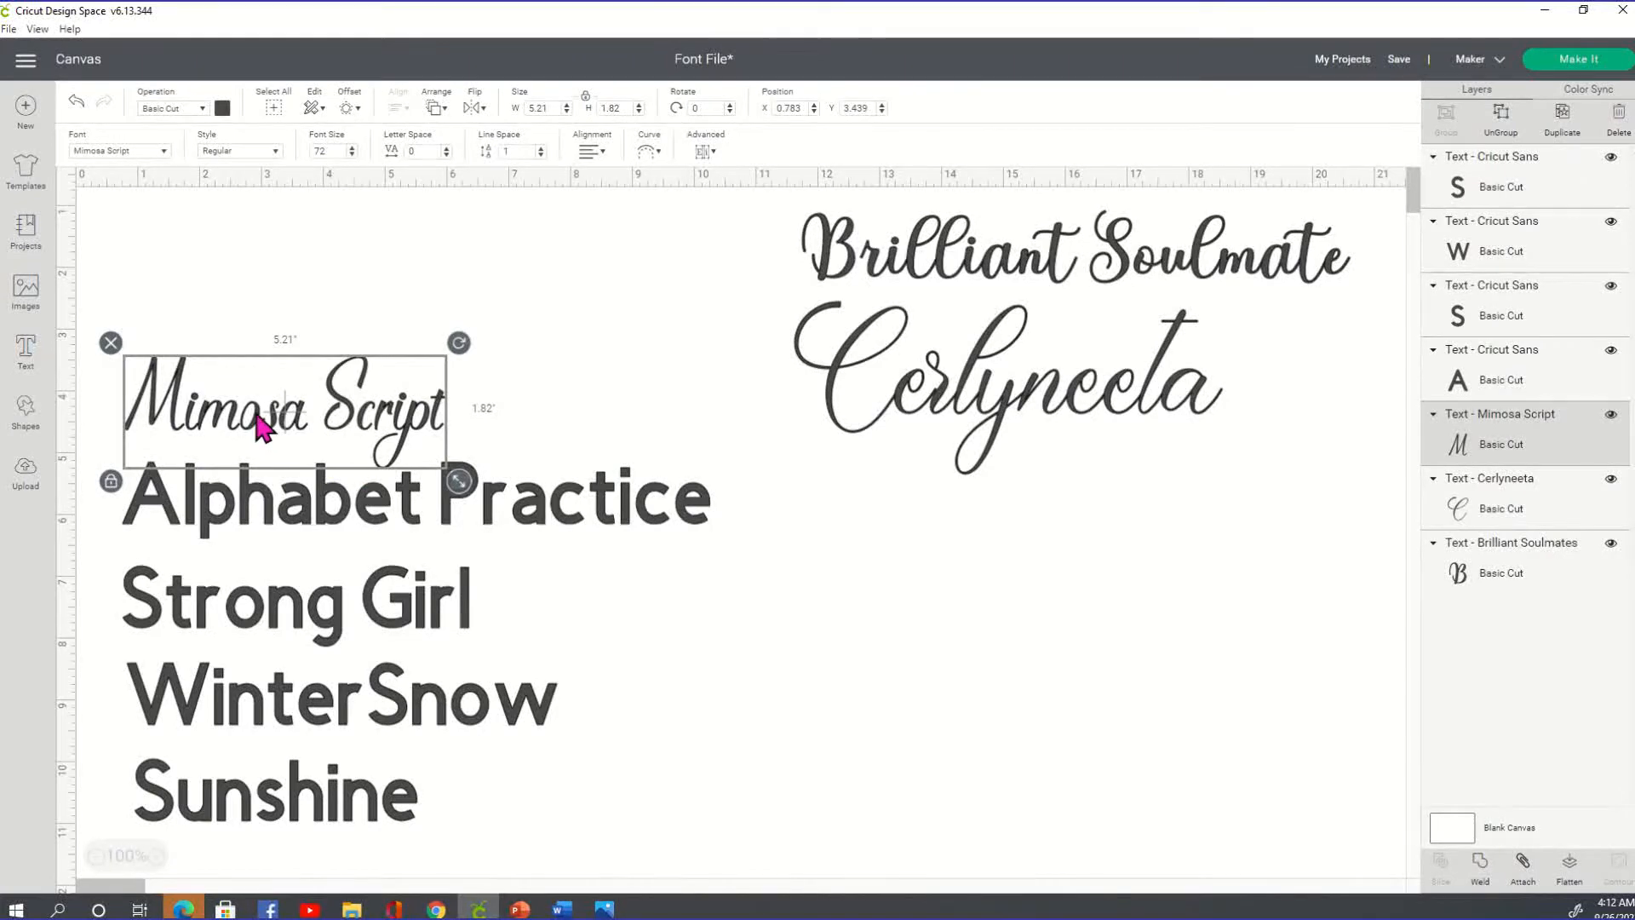
left_click_drag(281, 407, 959, 511)
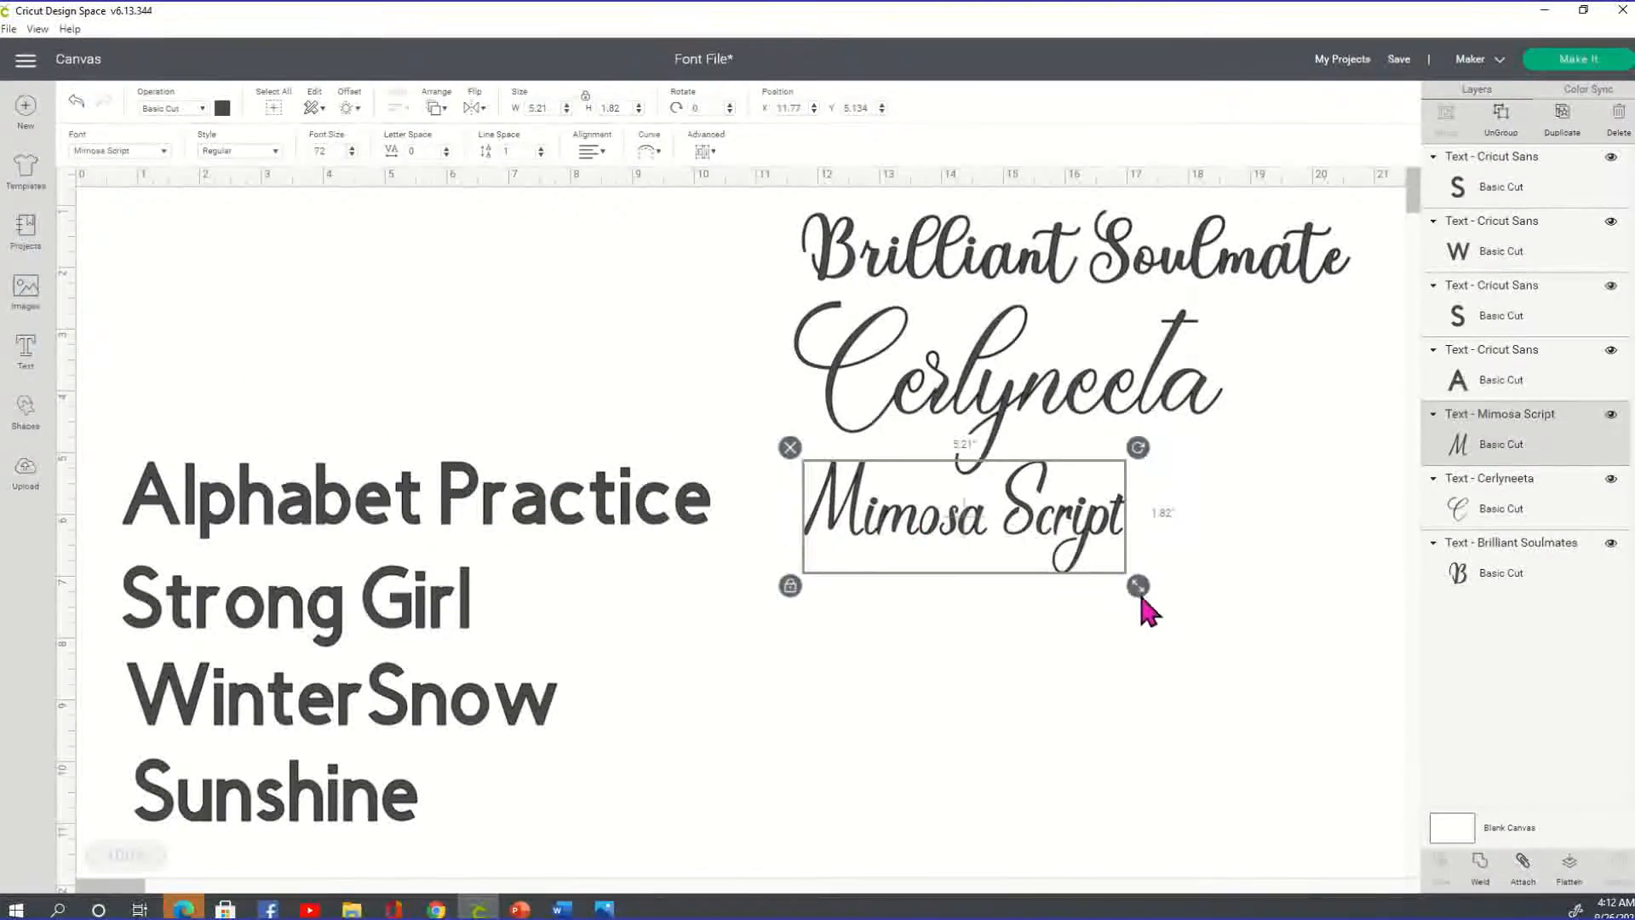
left_click_drag(1136, 584, 1272, 636)
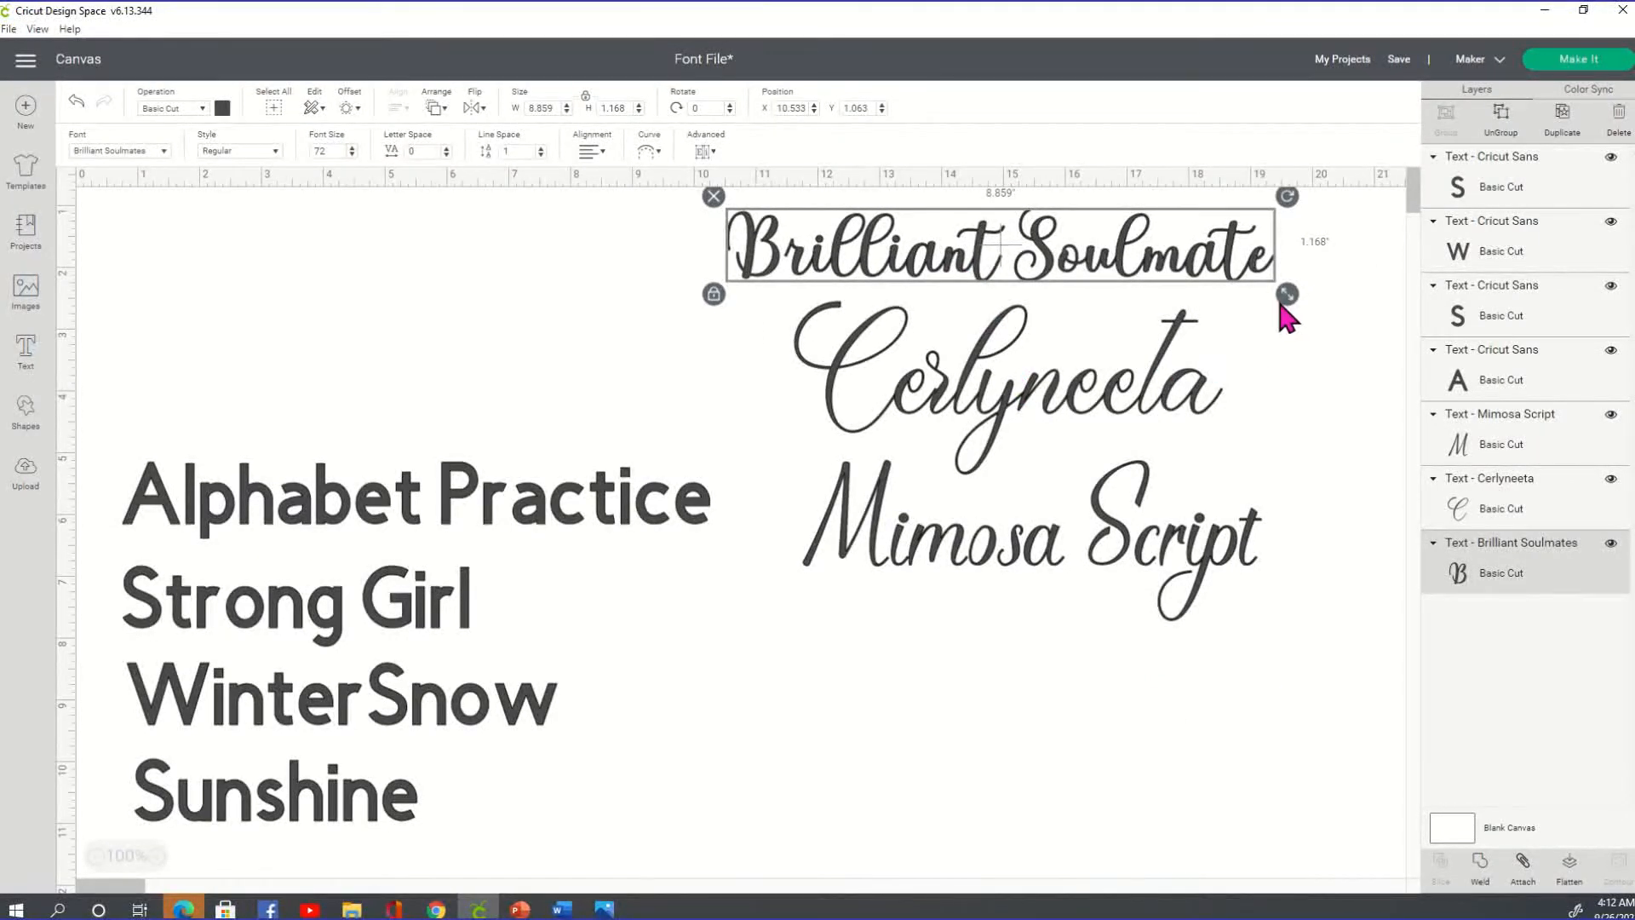
Enlarge Brilliant Soulmate and stack Cerlyneeta and Mimosa Script tightly beneath it.
left_click_drag(1288, 291, 1318, 300)
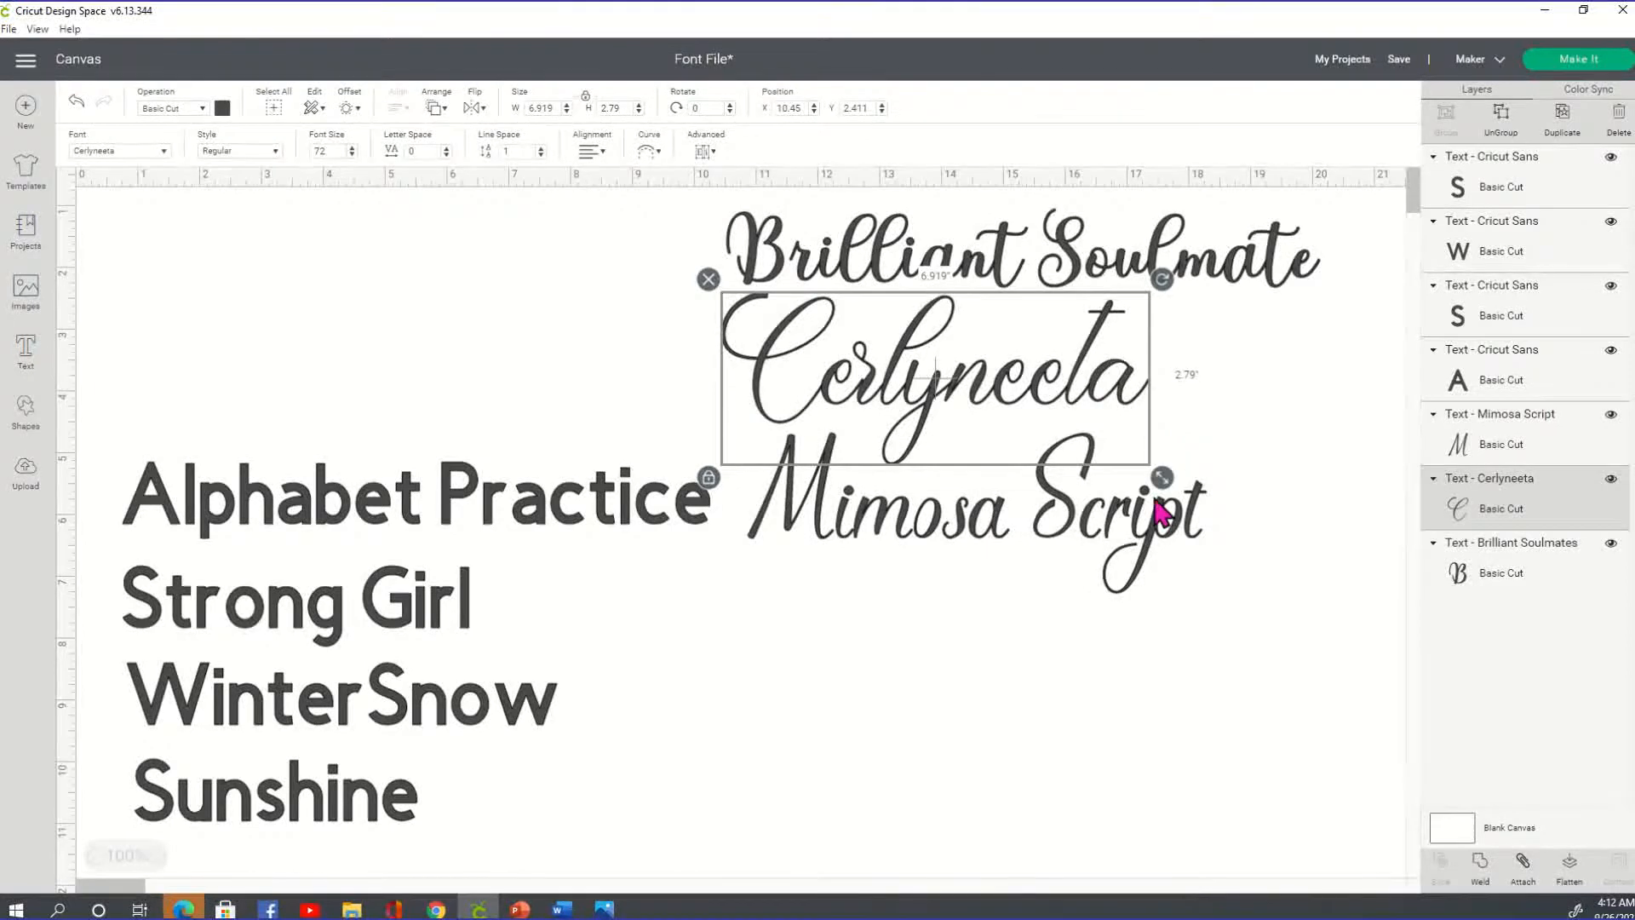
left_click_drag(1160, 477, 1085, 446)
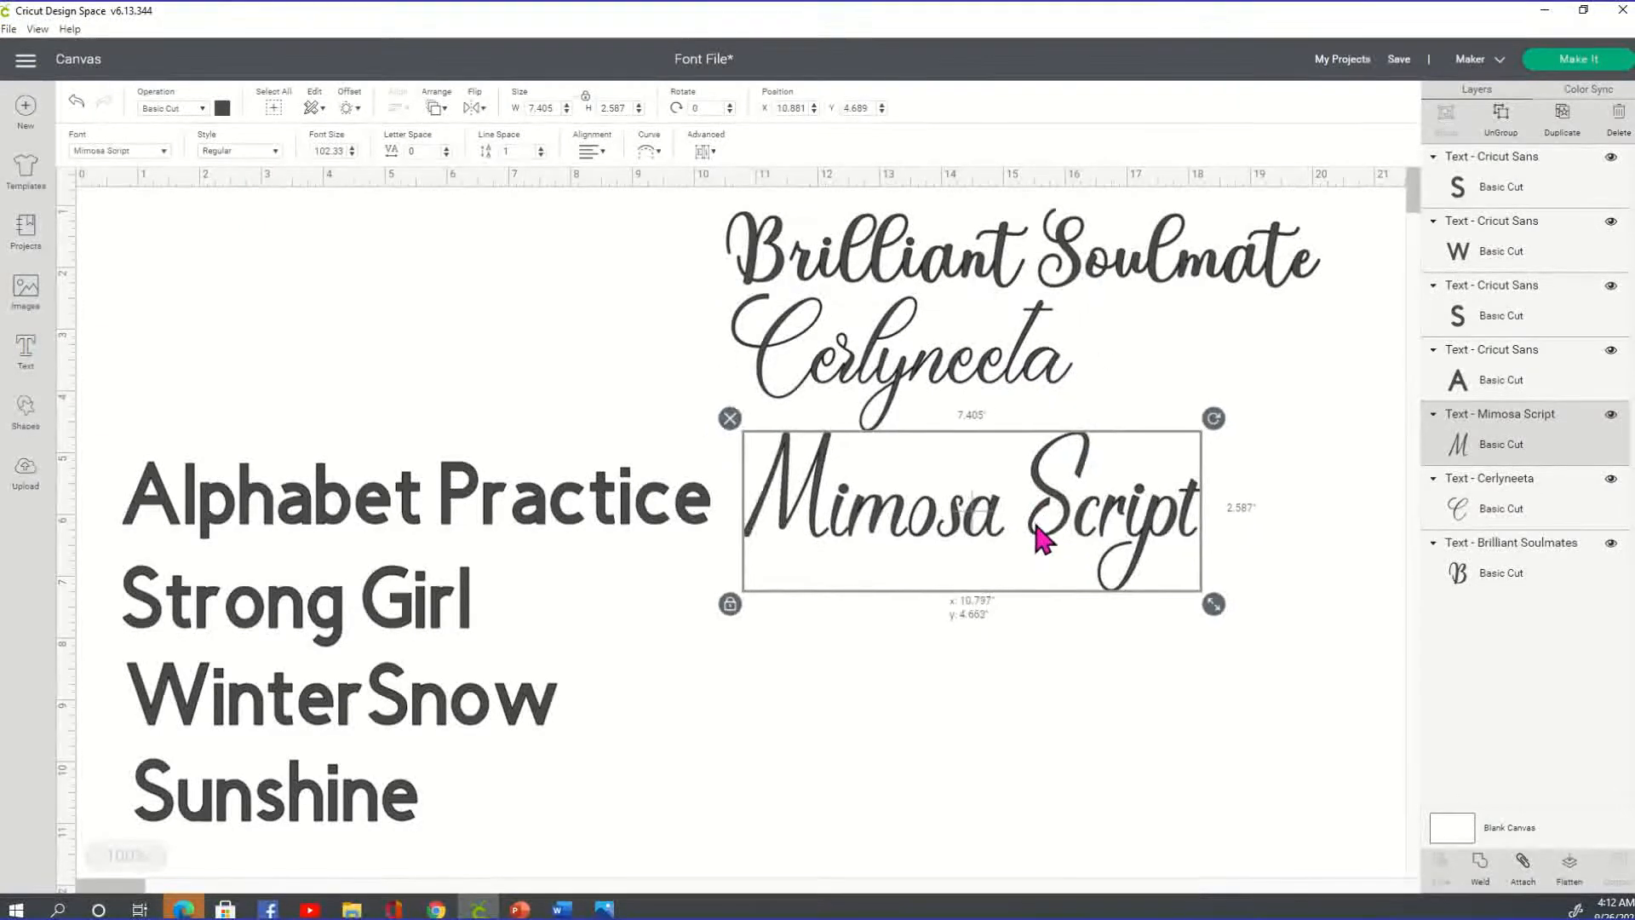
left_click(417, 496)
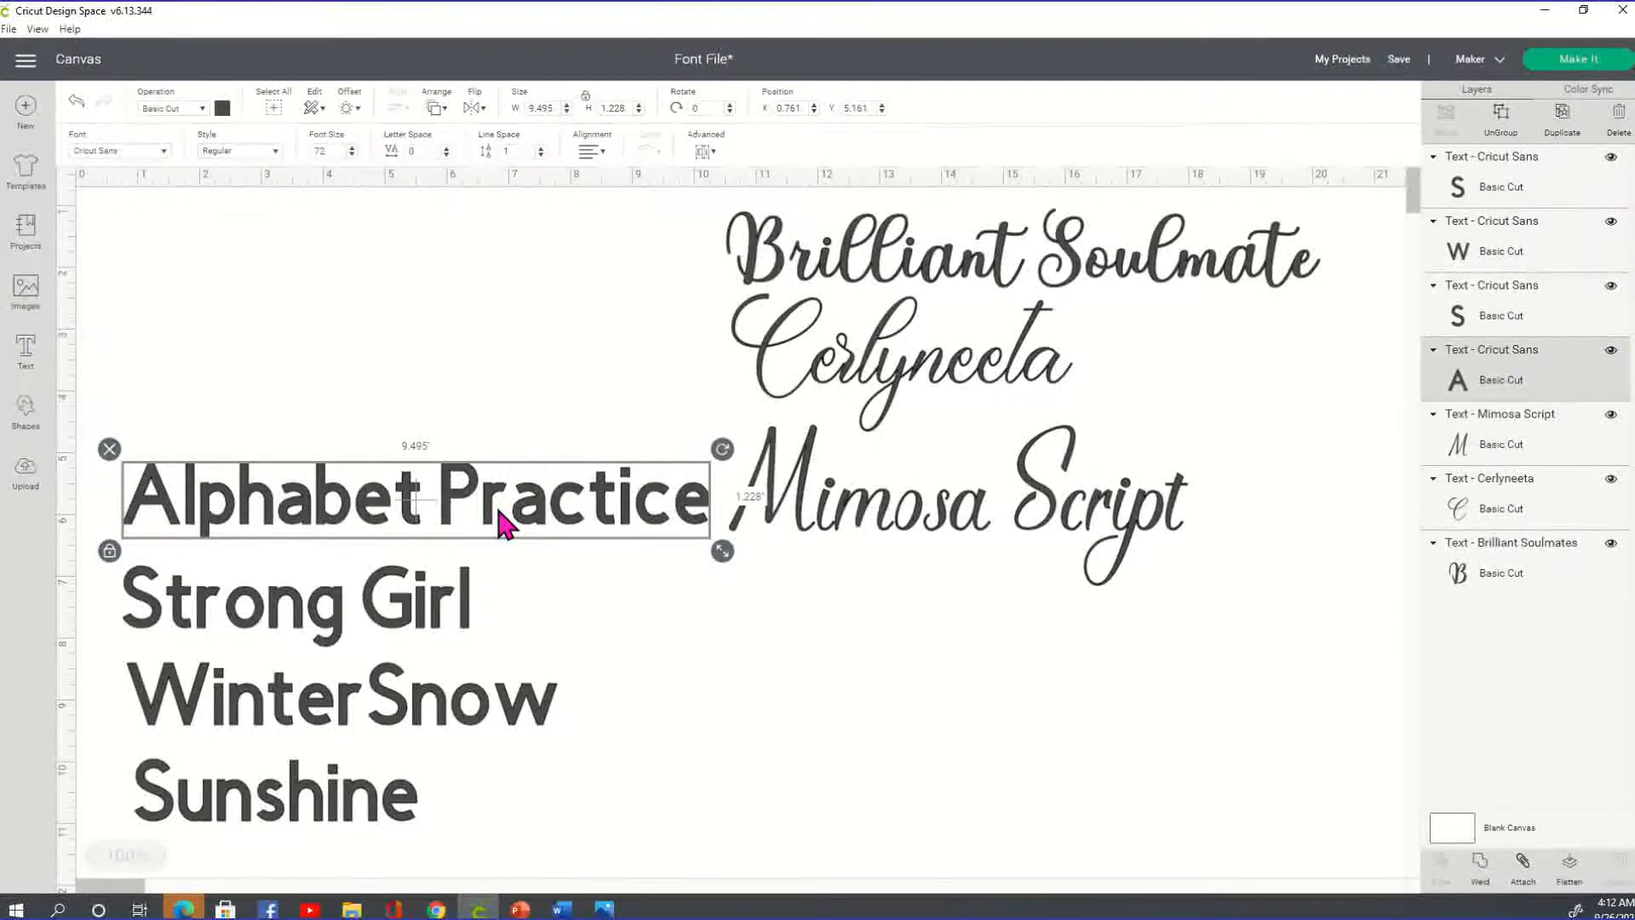
mouse_move(504, 588)
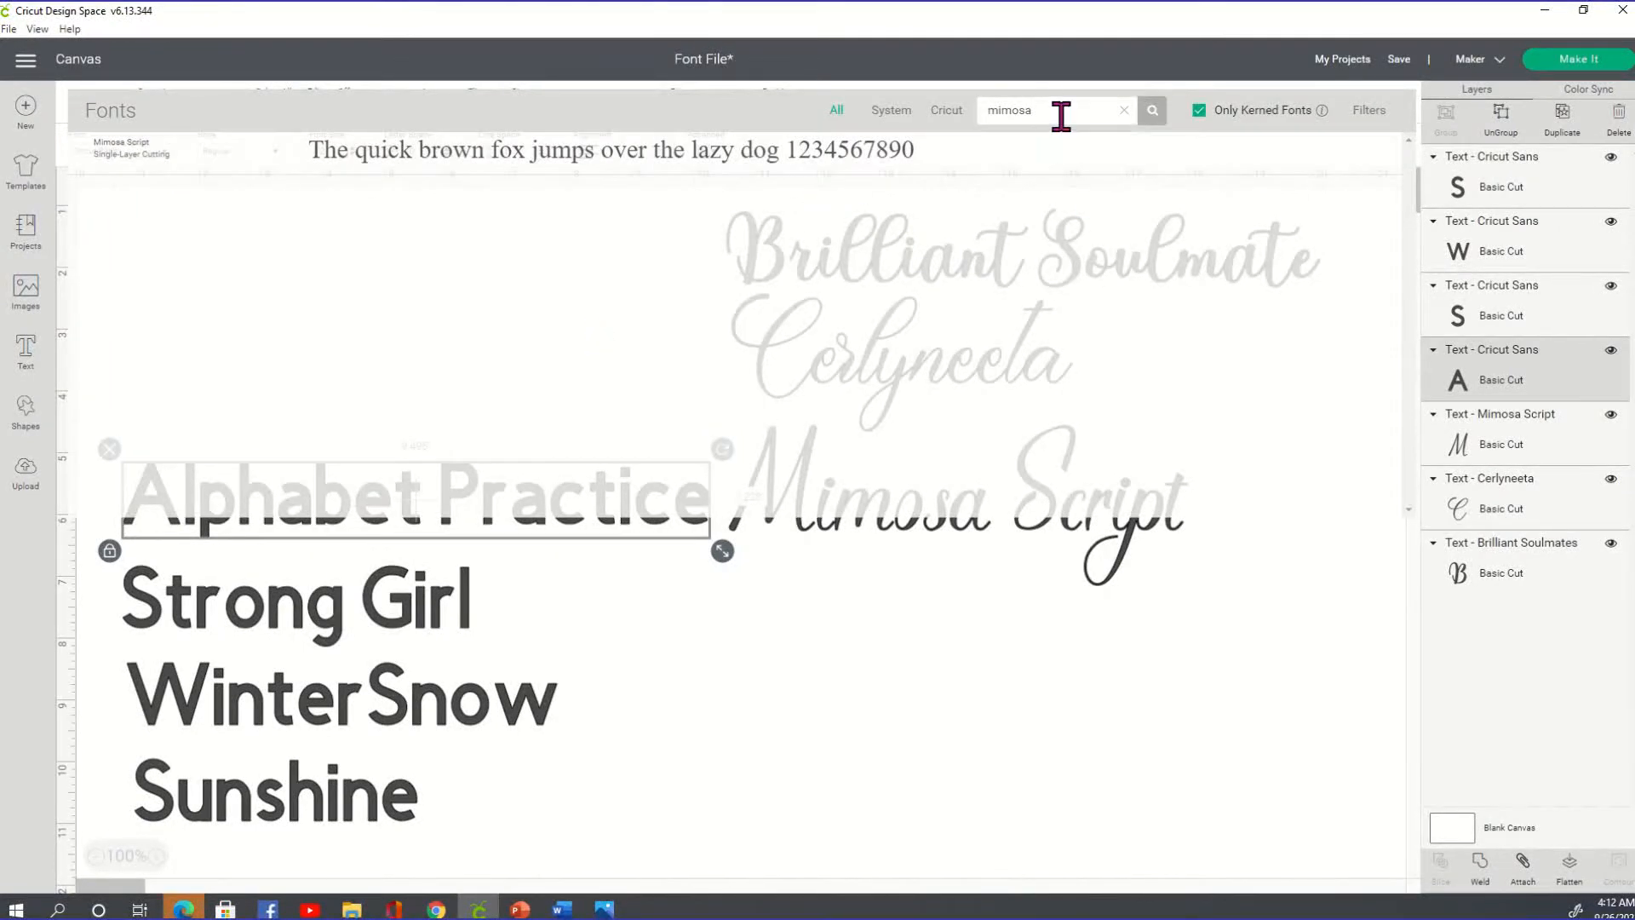
Search 'alph' and apply the dotted Alphabet Practice Two font to Alphabet Practice.
left_click(1122, 109)
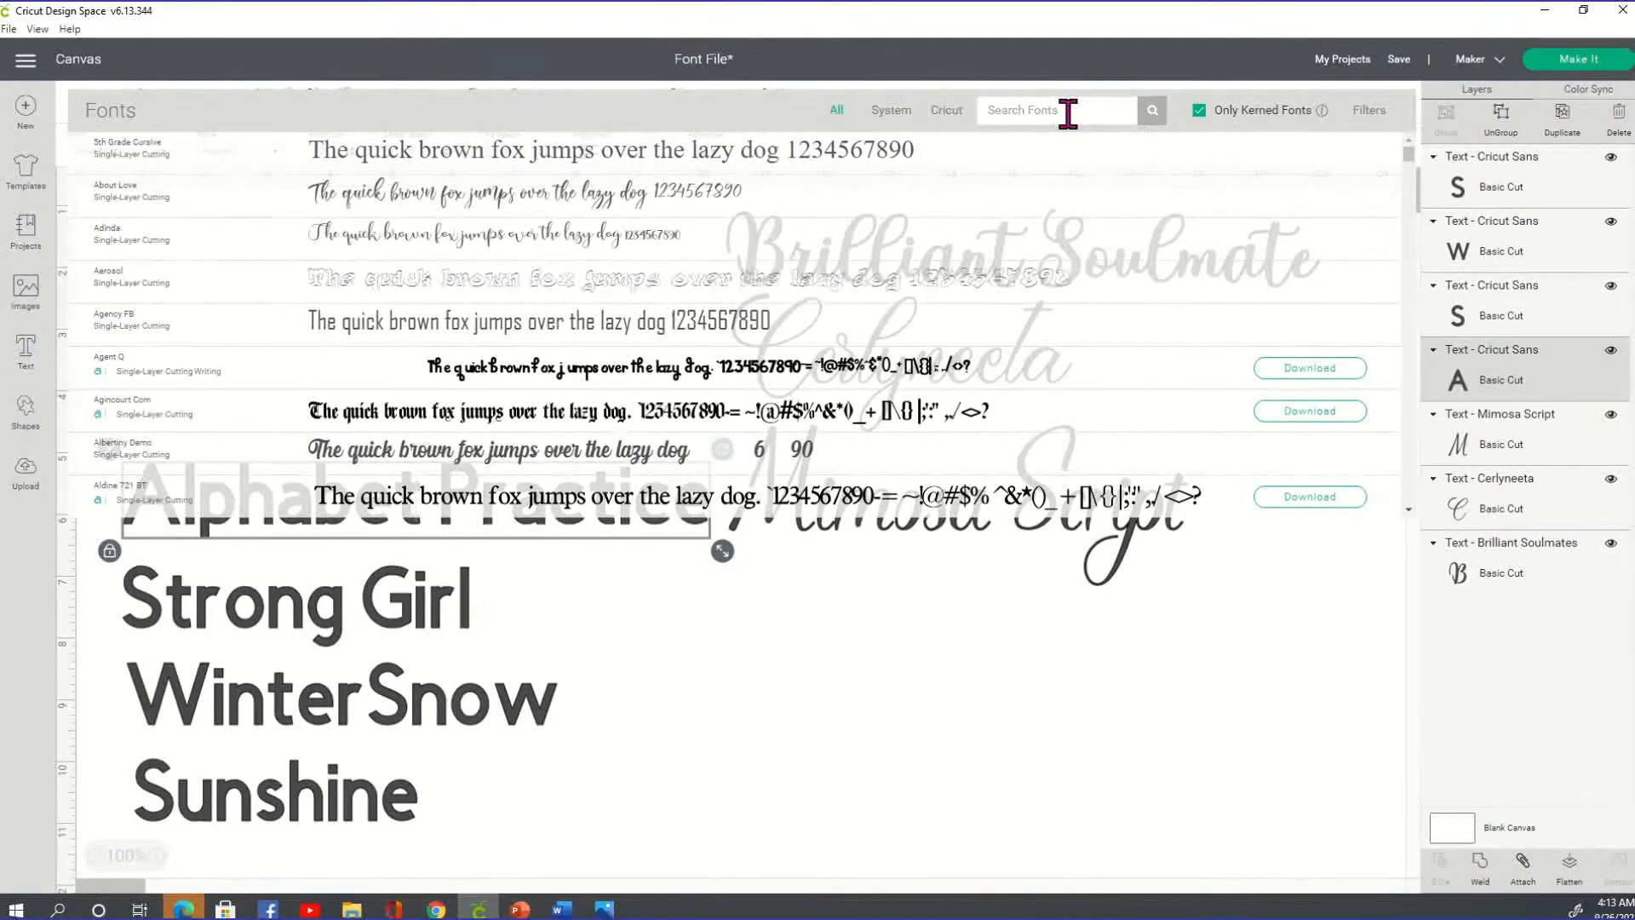
type("alphabet")
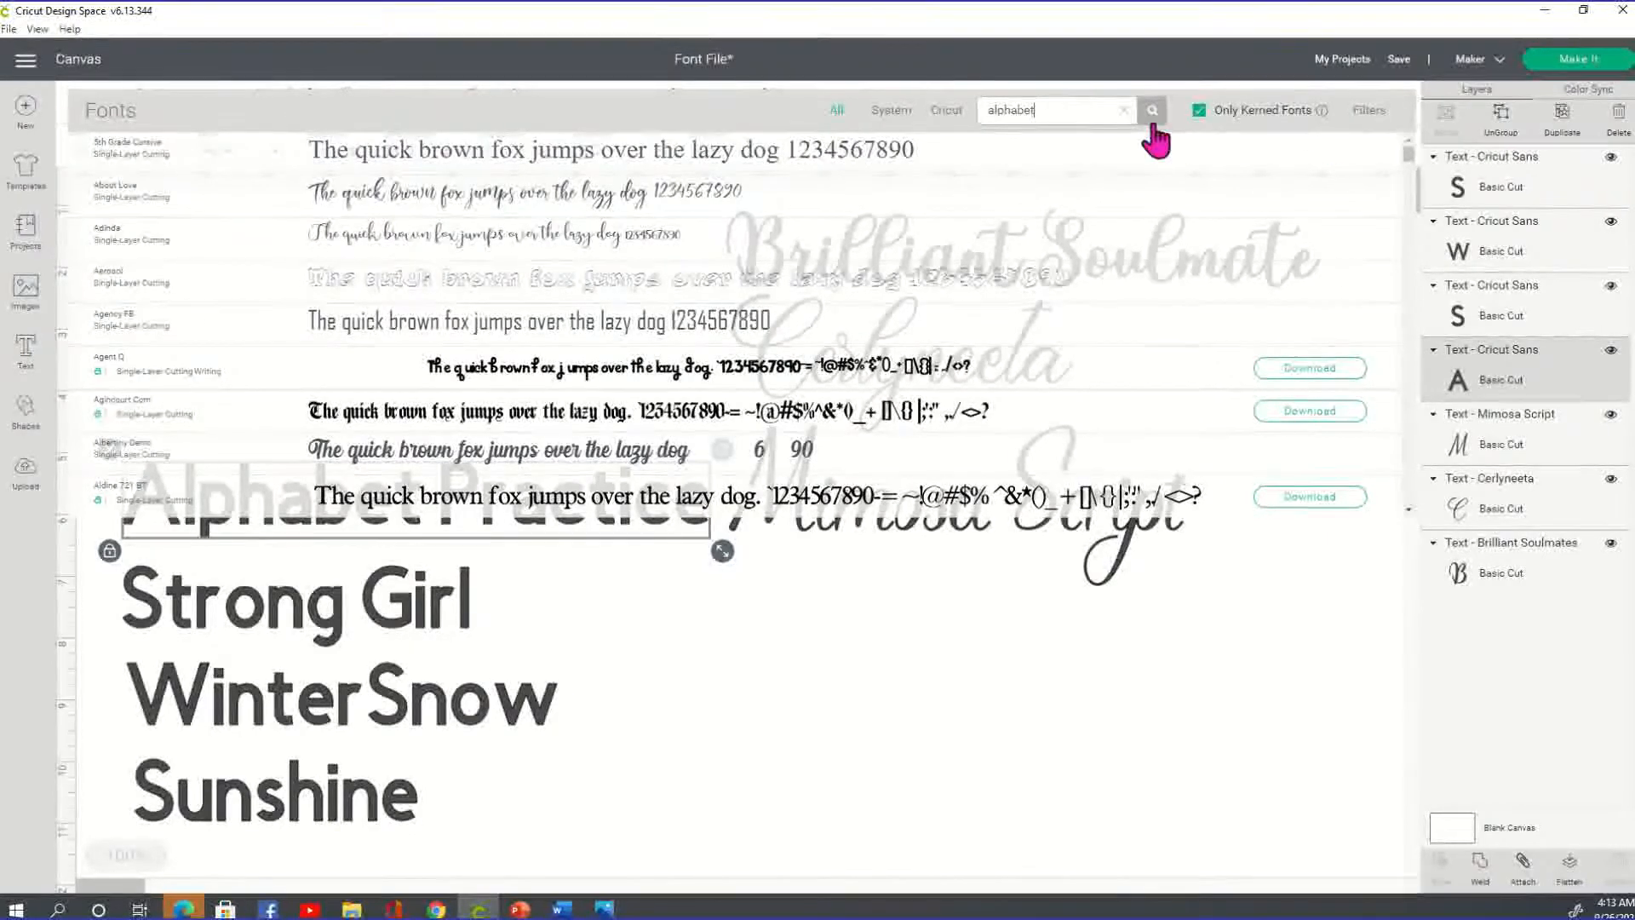
left_click(1151, 109)
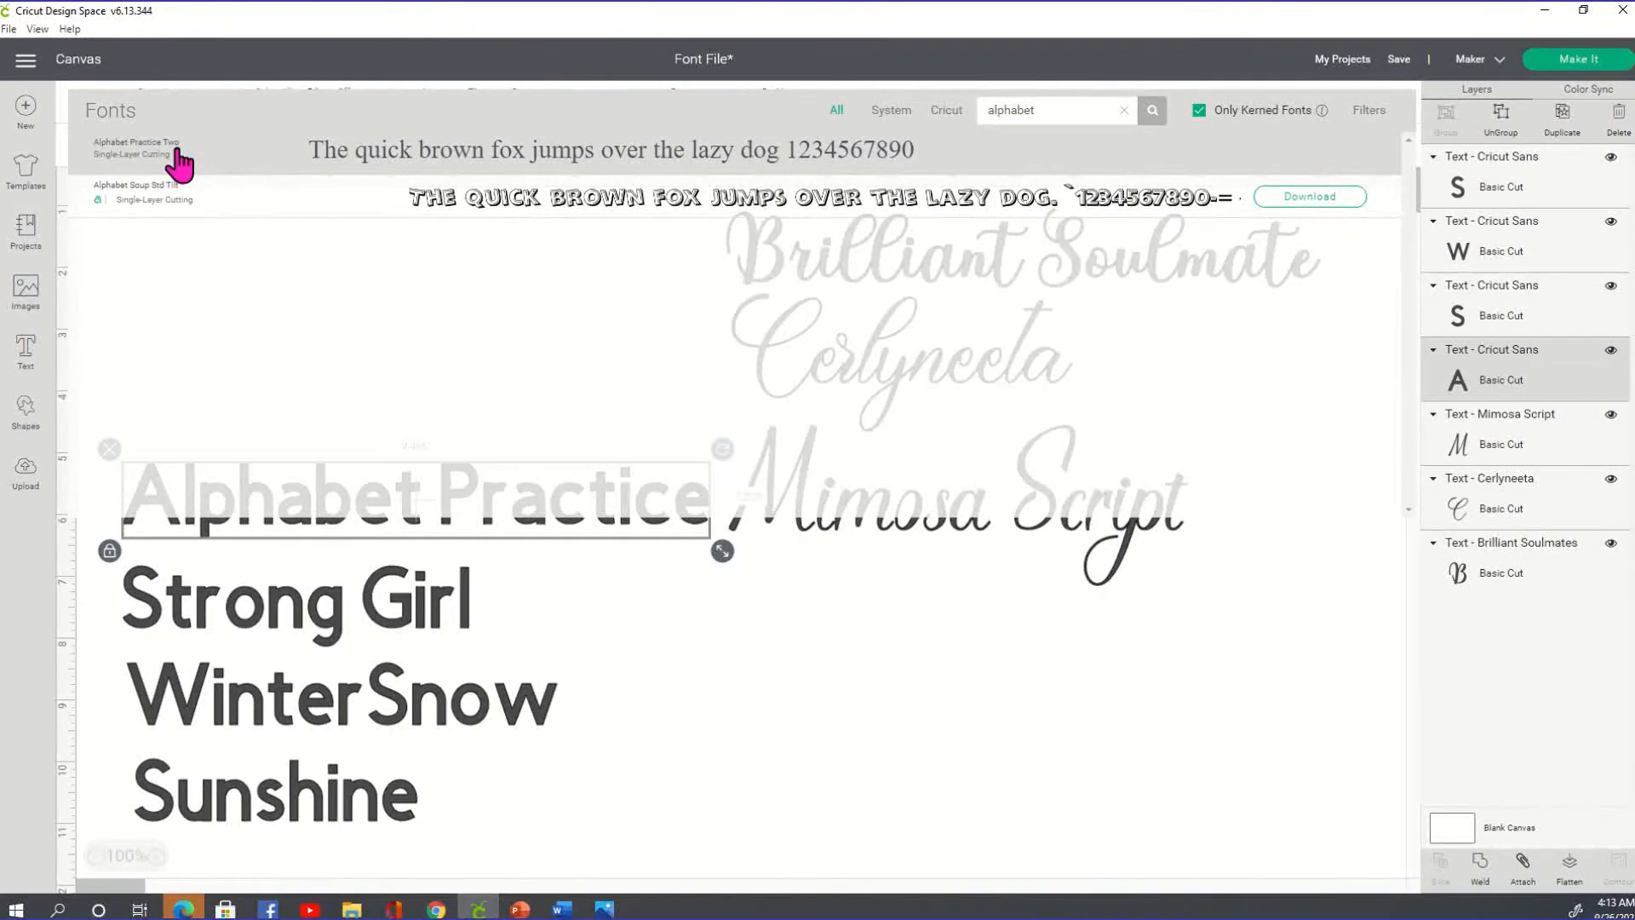
left_click(136, 146)
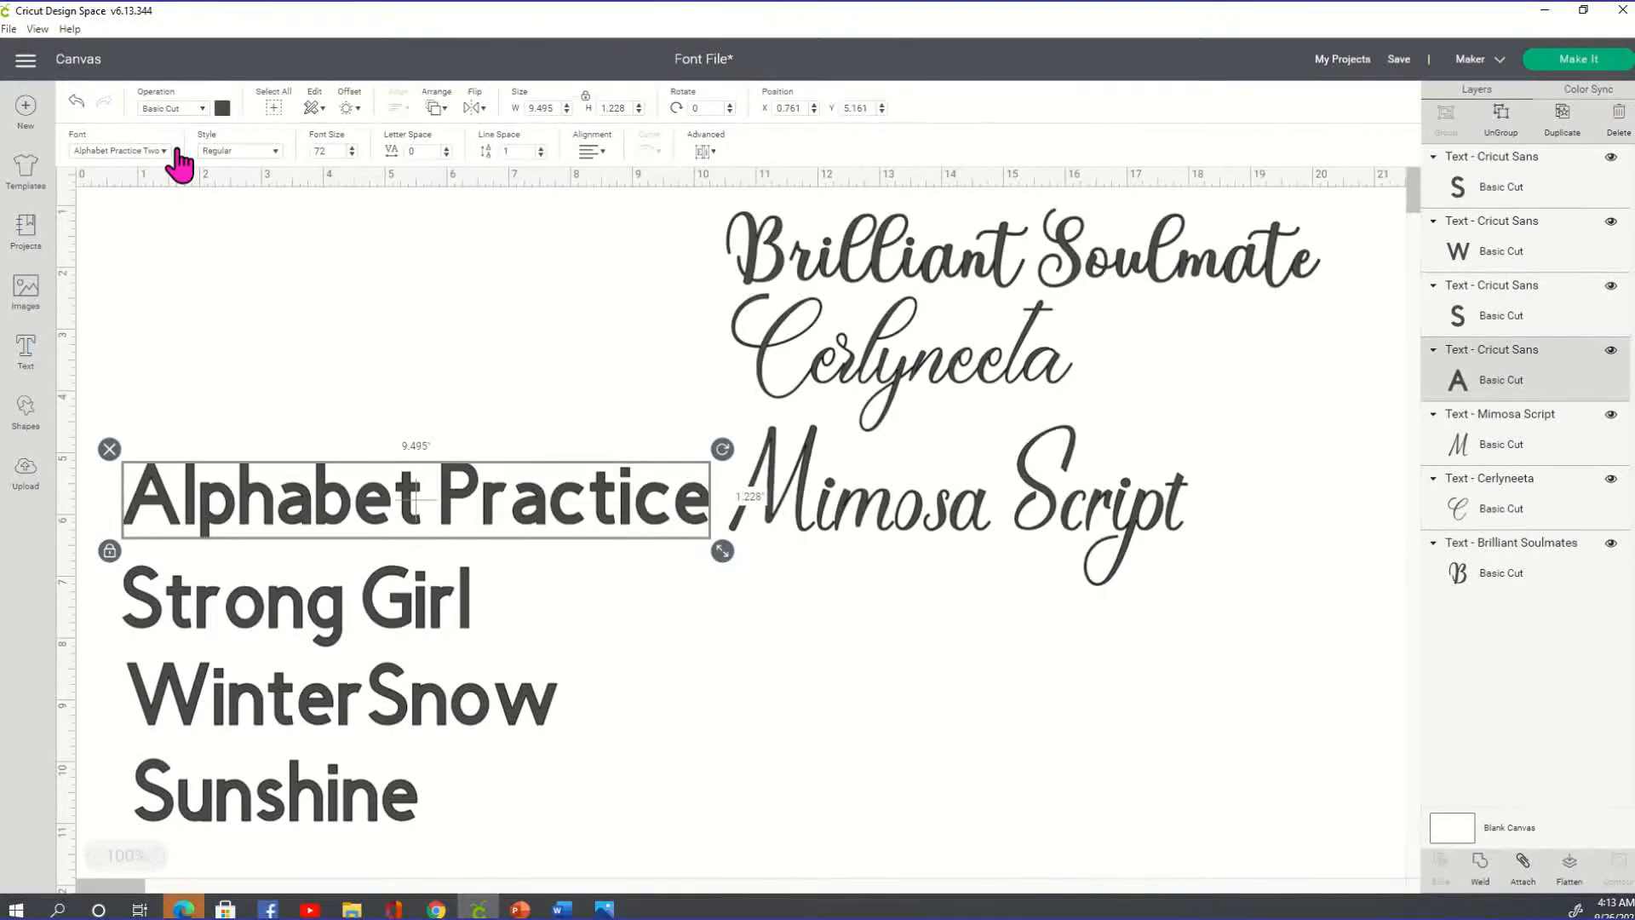
Move the dotted Alphabet Practice text below Mimosa Script and shrink it.
left_click_drag(722, 550, 988, 584)
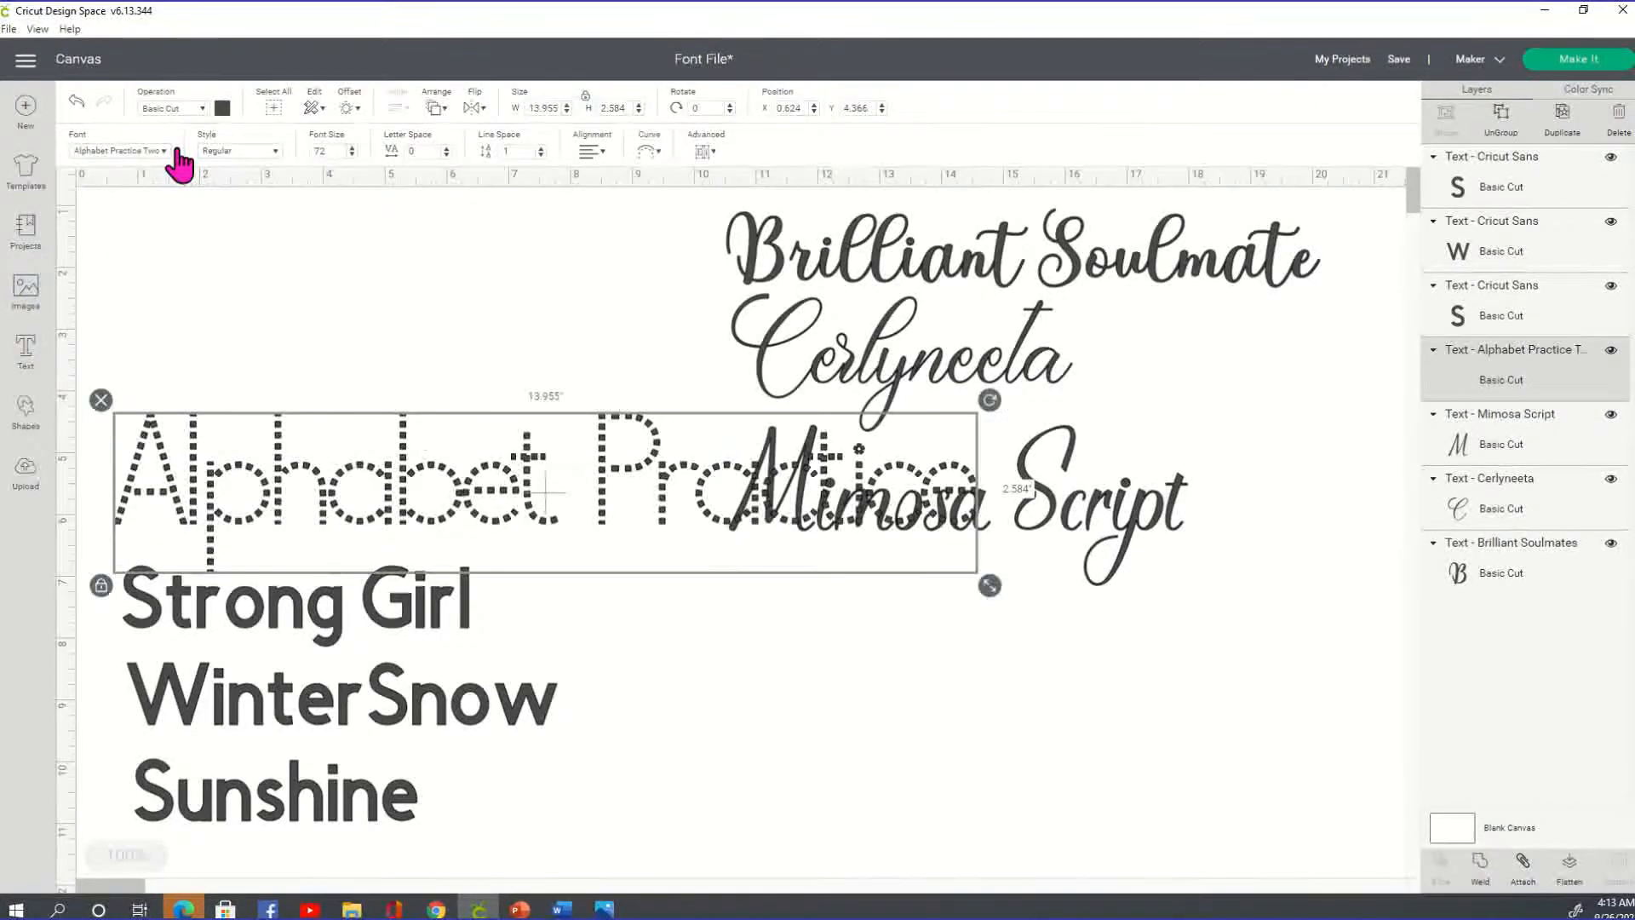
left_click_drag(542, 491, 949, 683)
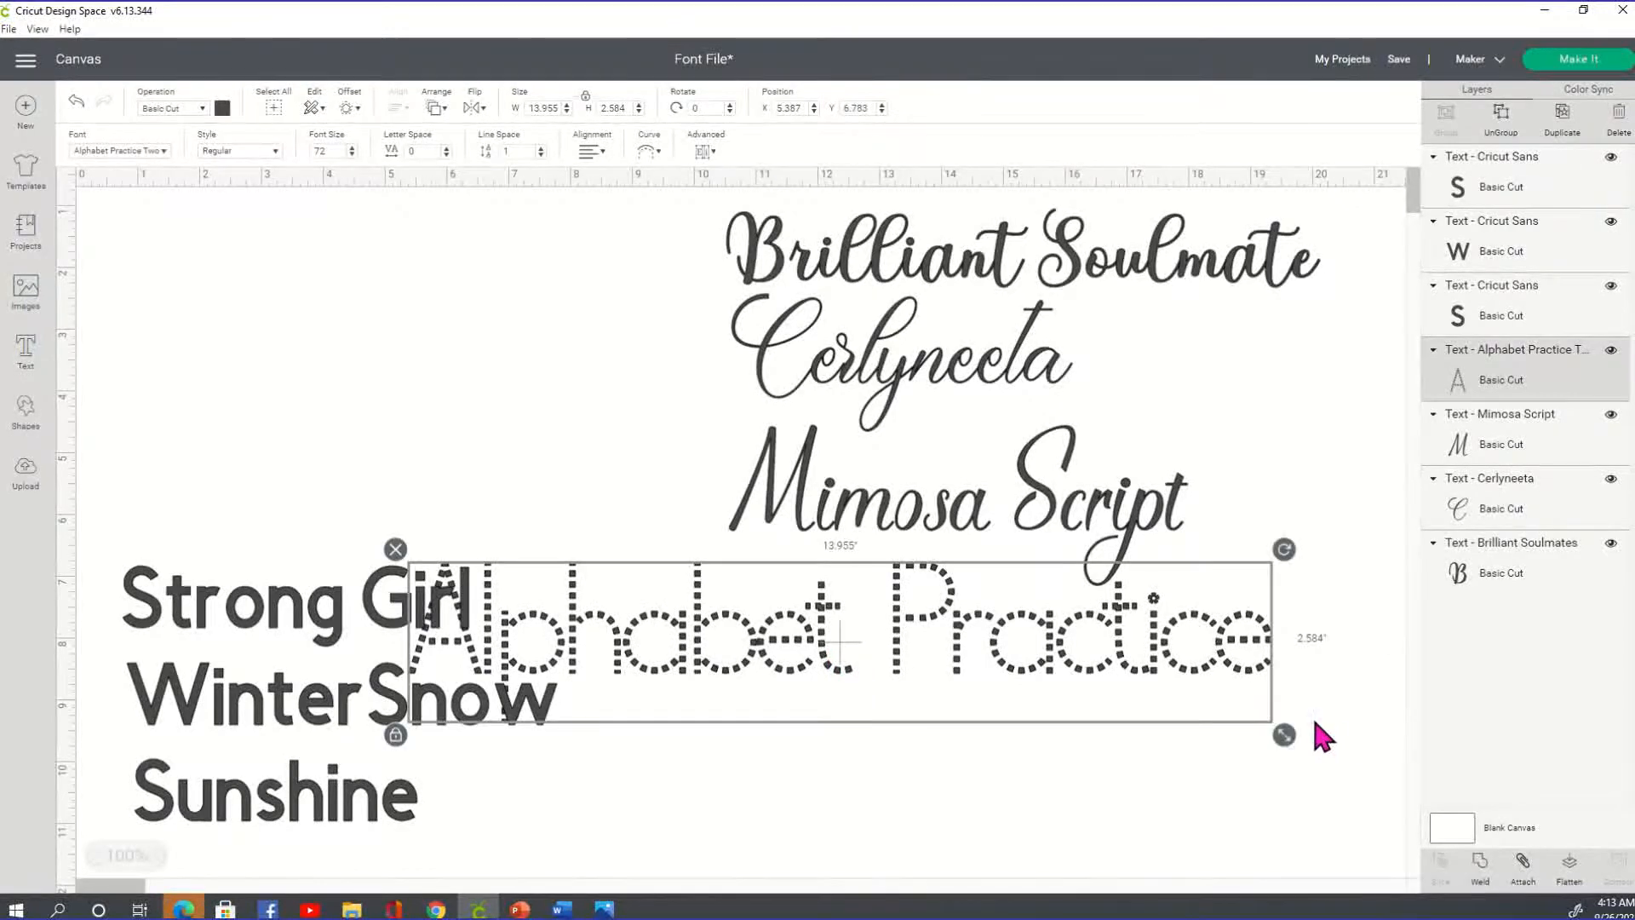
left_click_drag(1282, 736, 1056, 693)
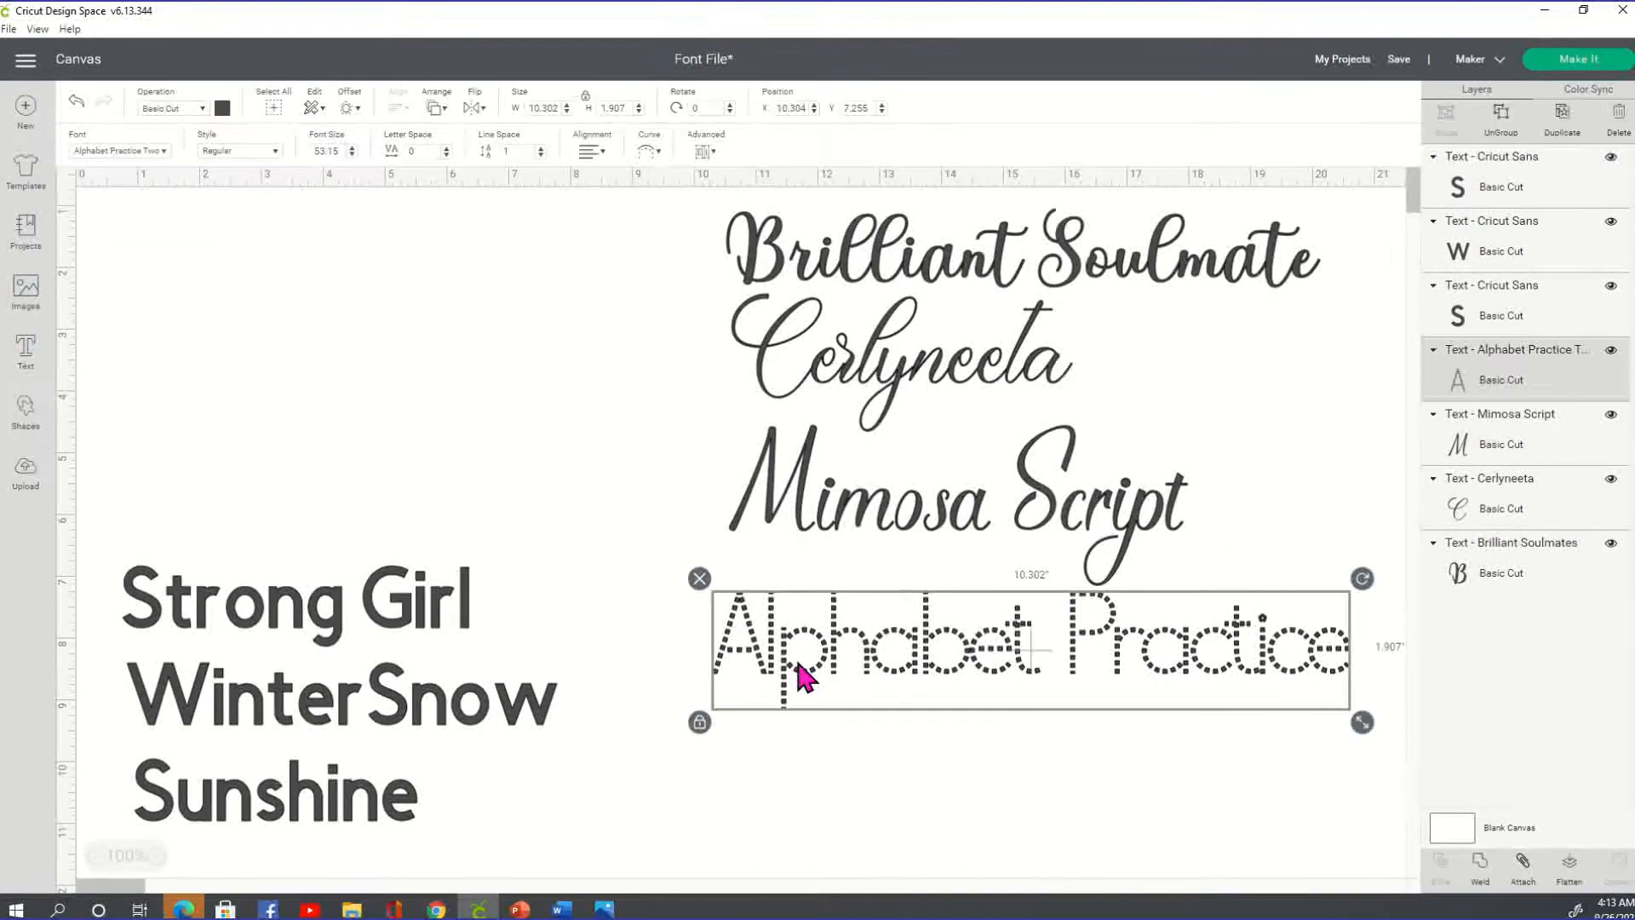
Colour the dotted Alphabet Practice text dark blue after trying orange and yellow.
left_click(222, 107)
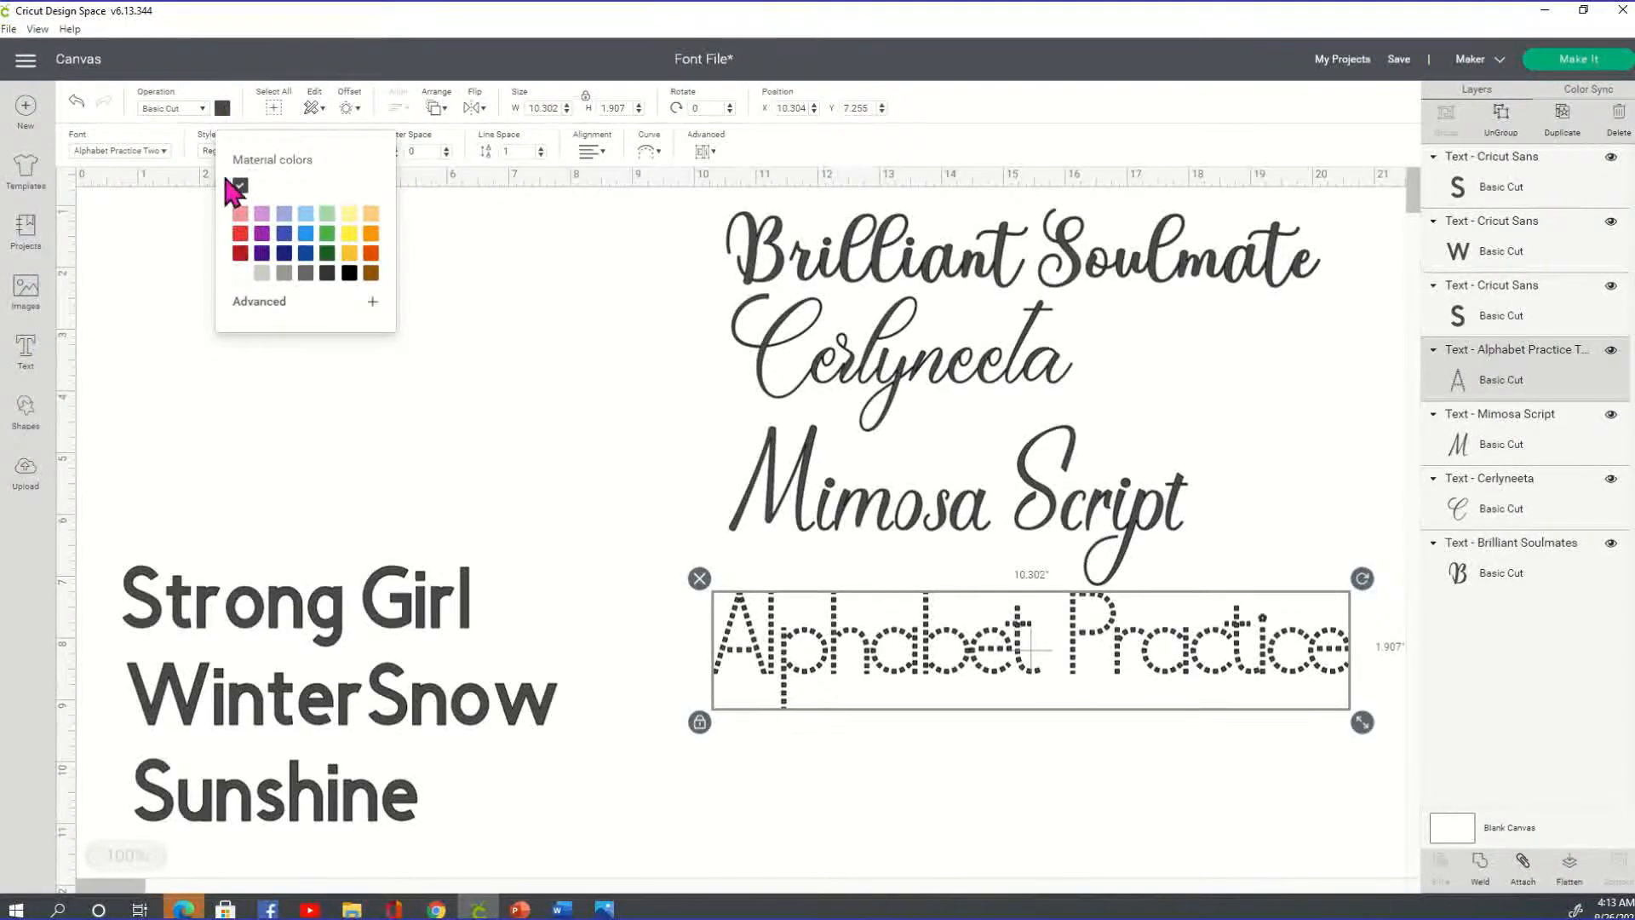
left_click(262, 184)
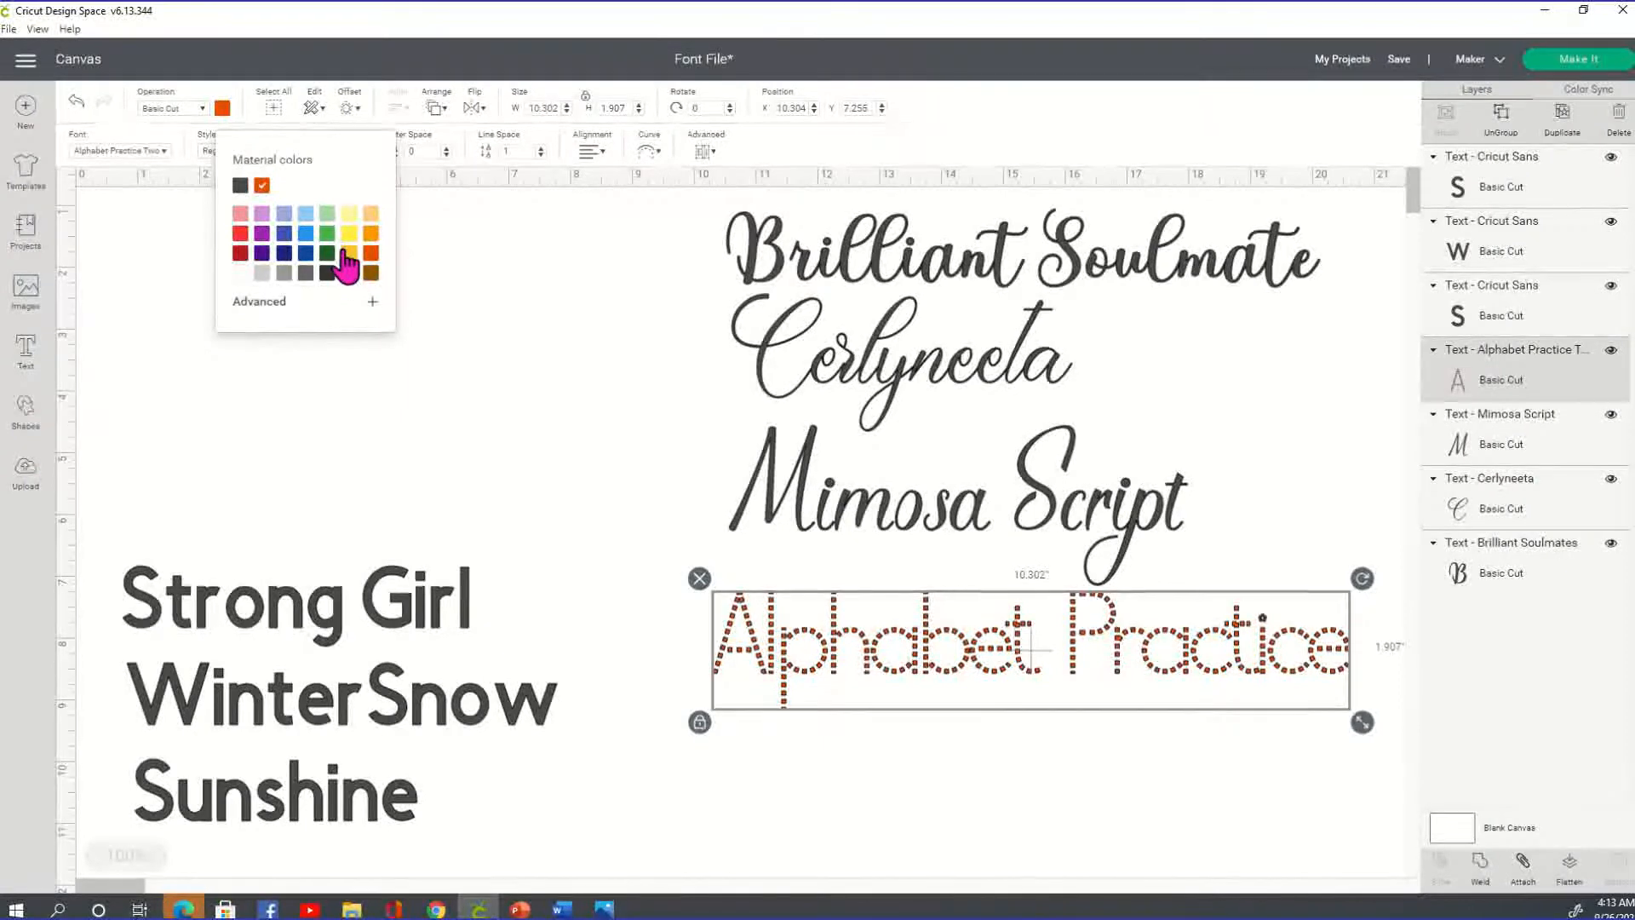
left_click(349, 234)
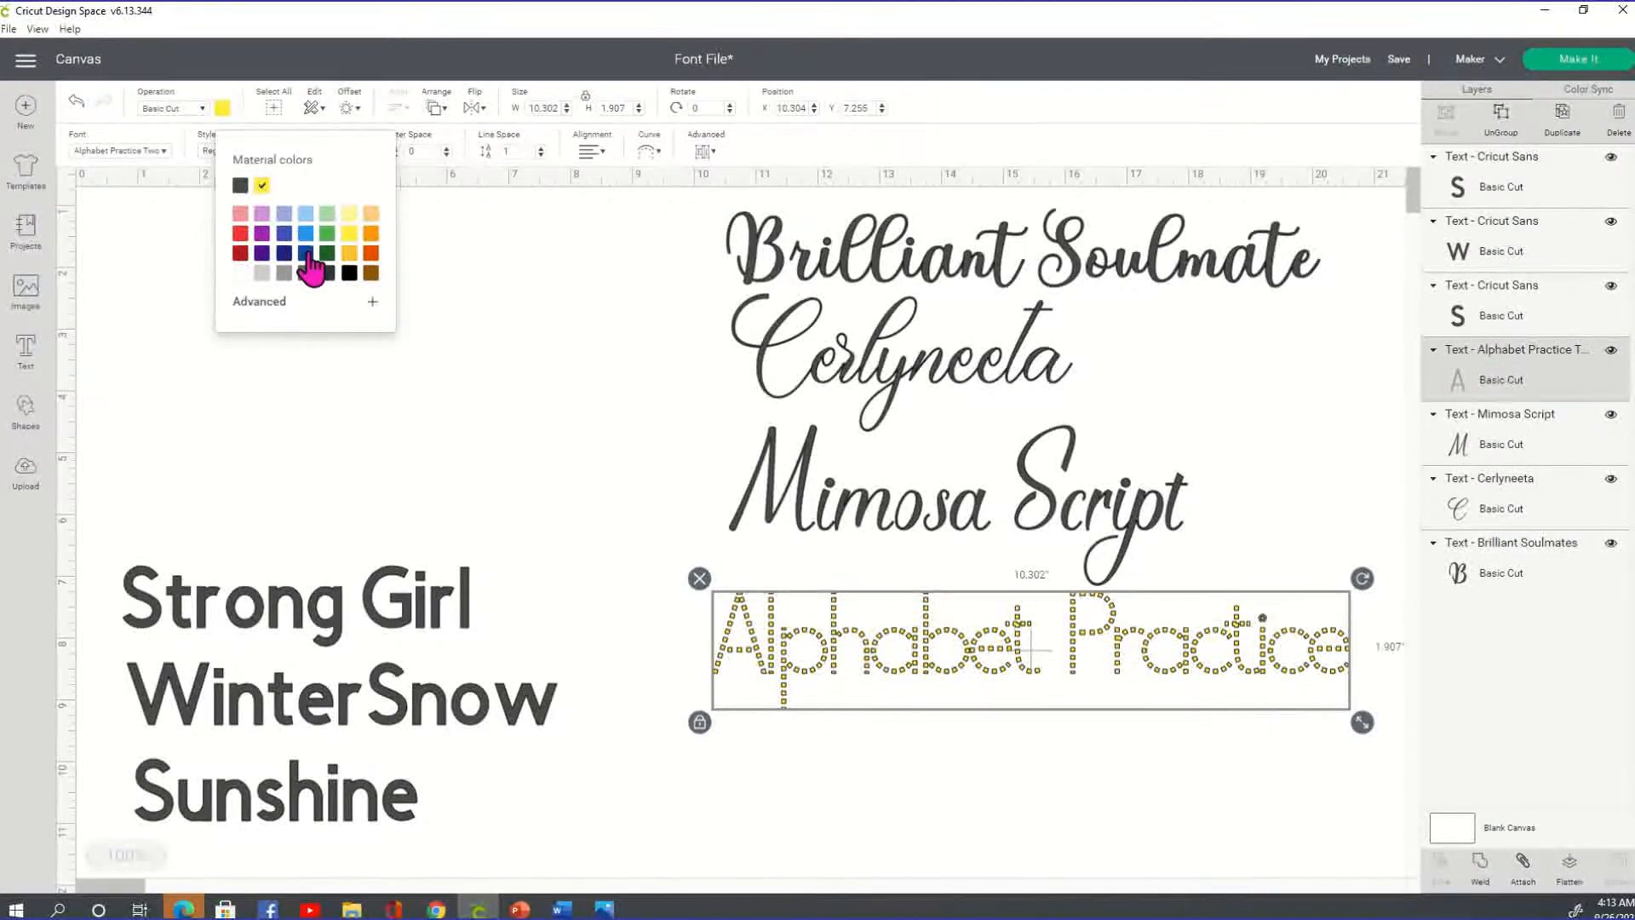
left_click(305, 232)
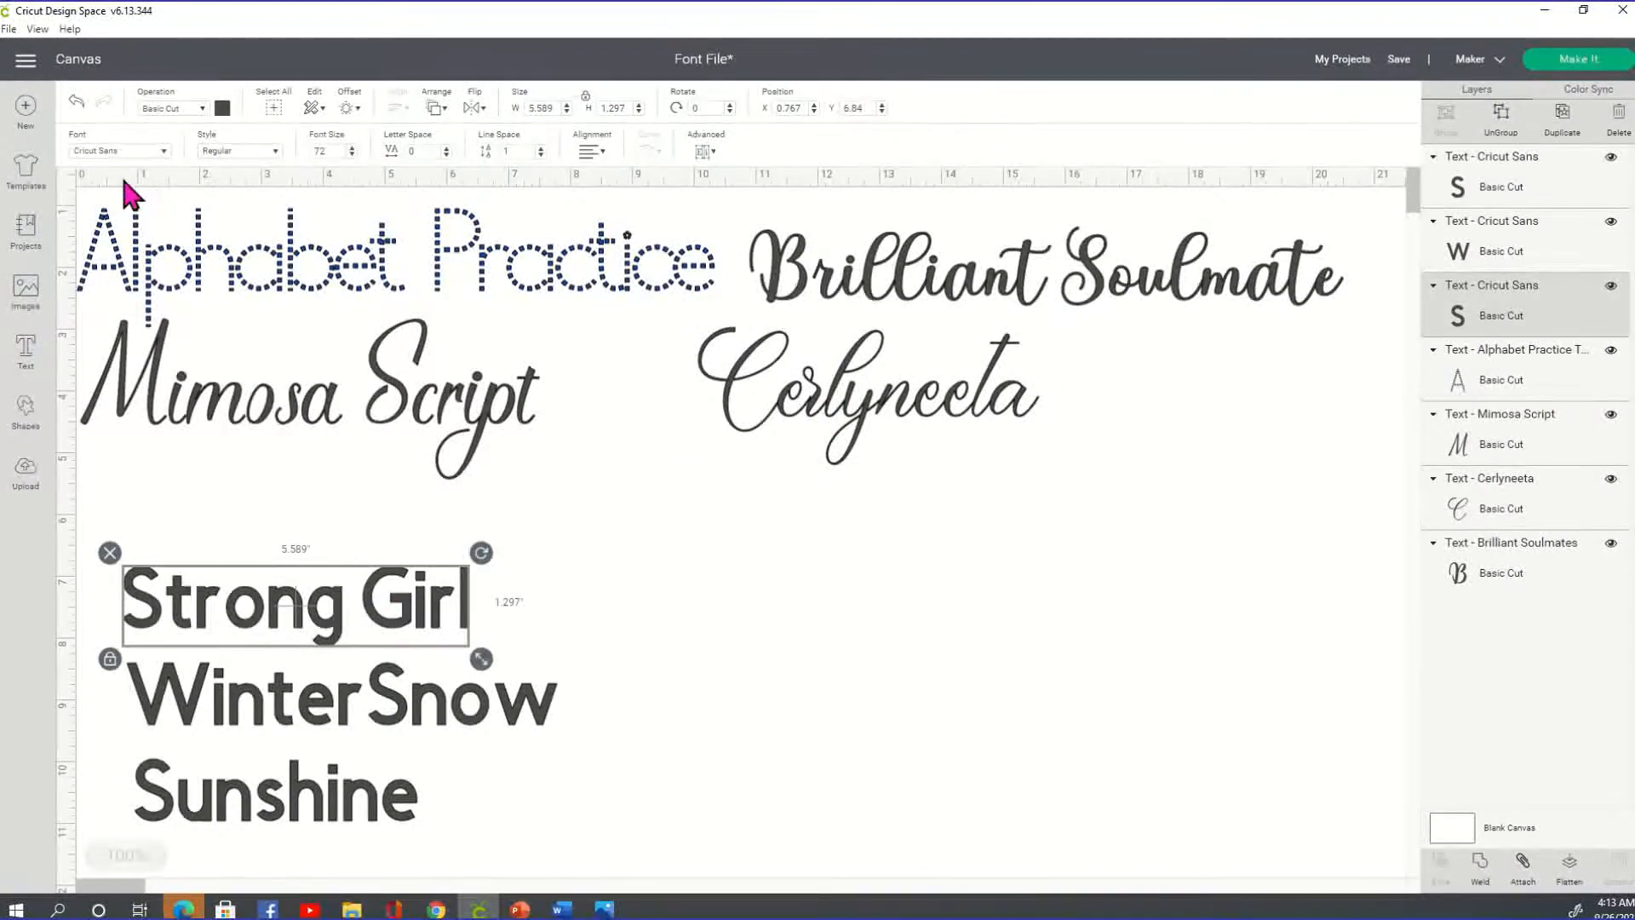
Search 'strong' and apply the Strong Girl script font to the Strong Girl line.
left_click(1151, 109)
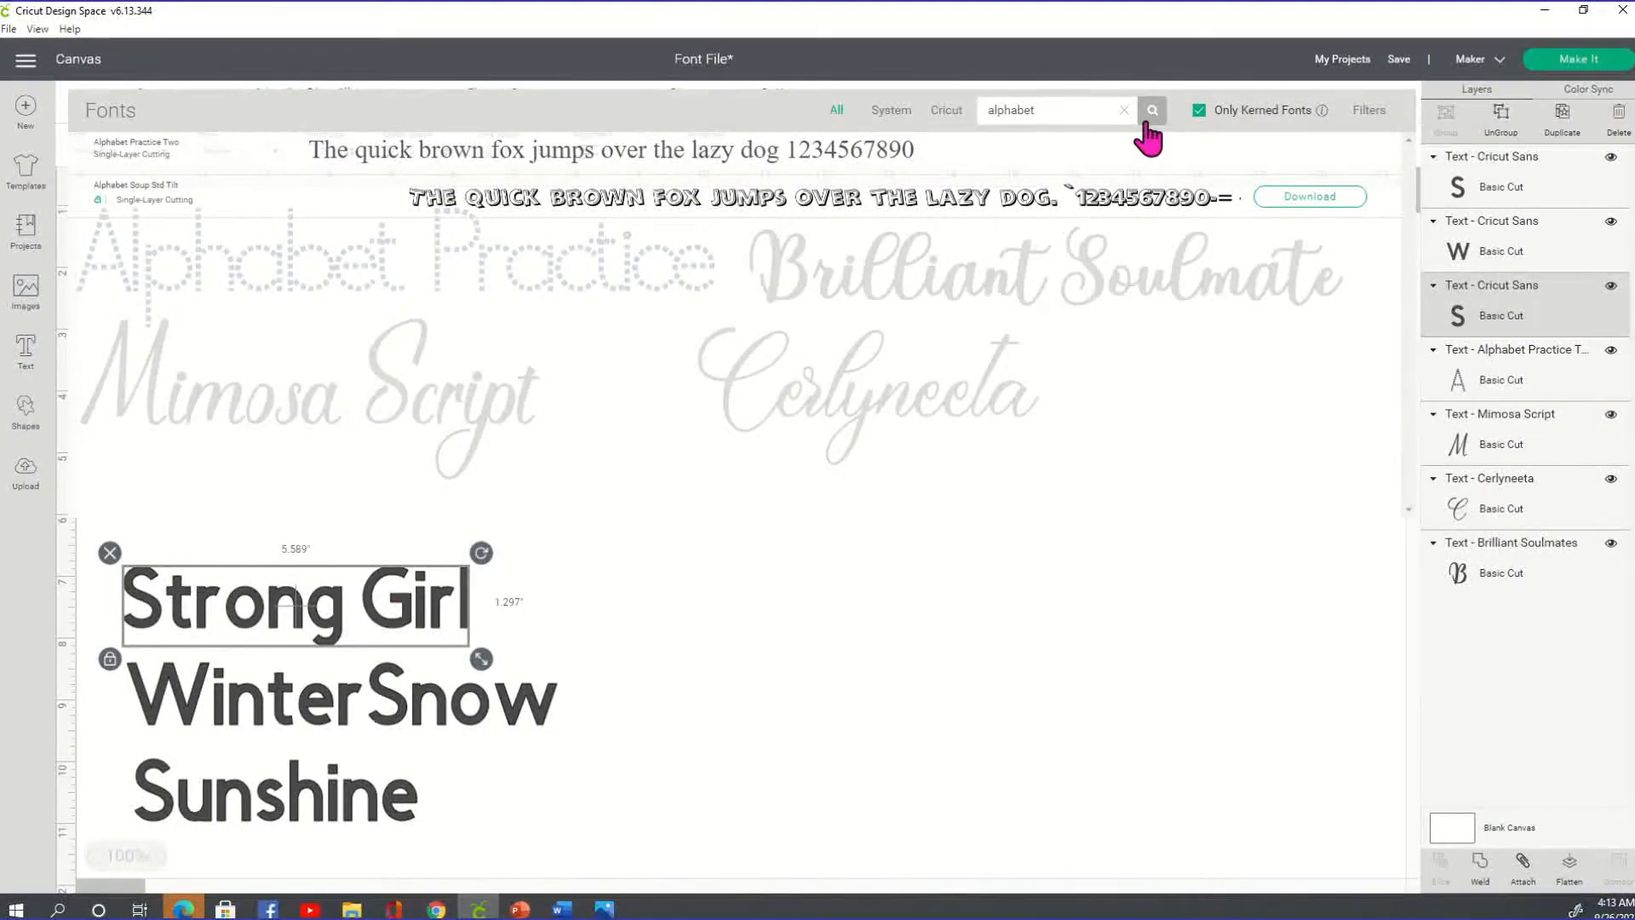
left_click(1124, 109)
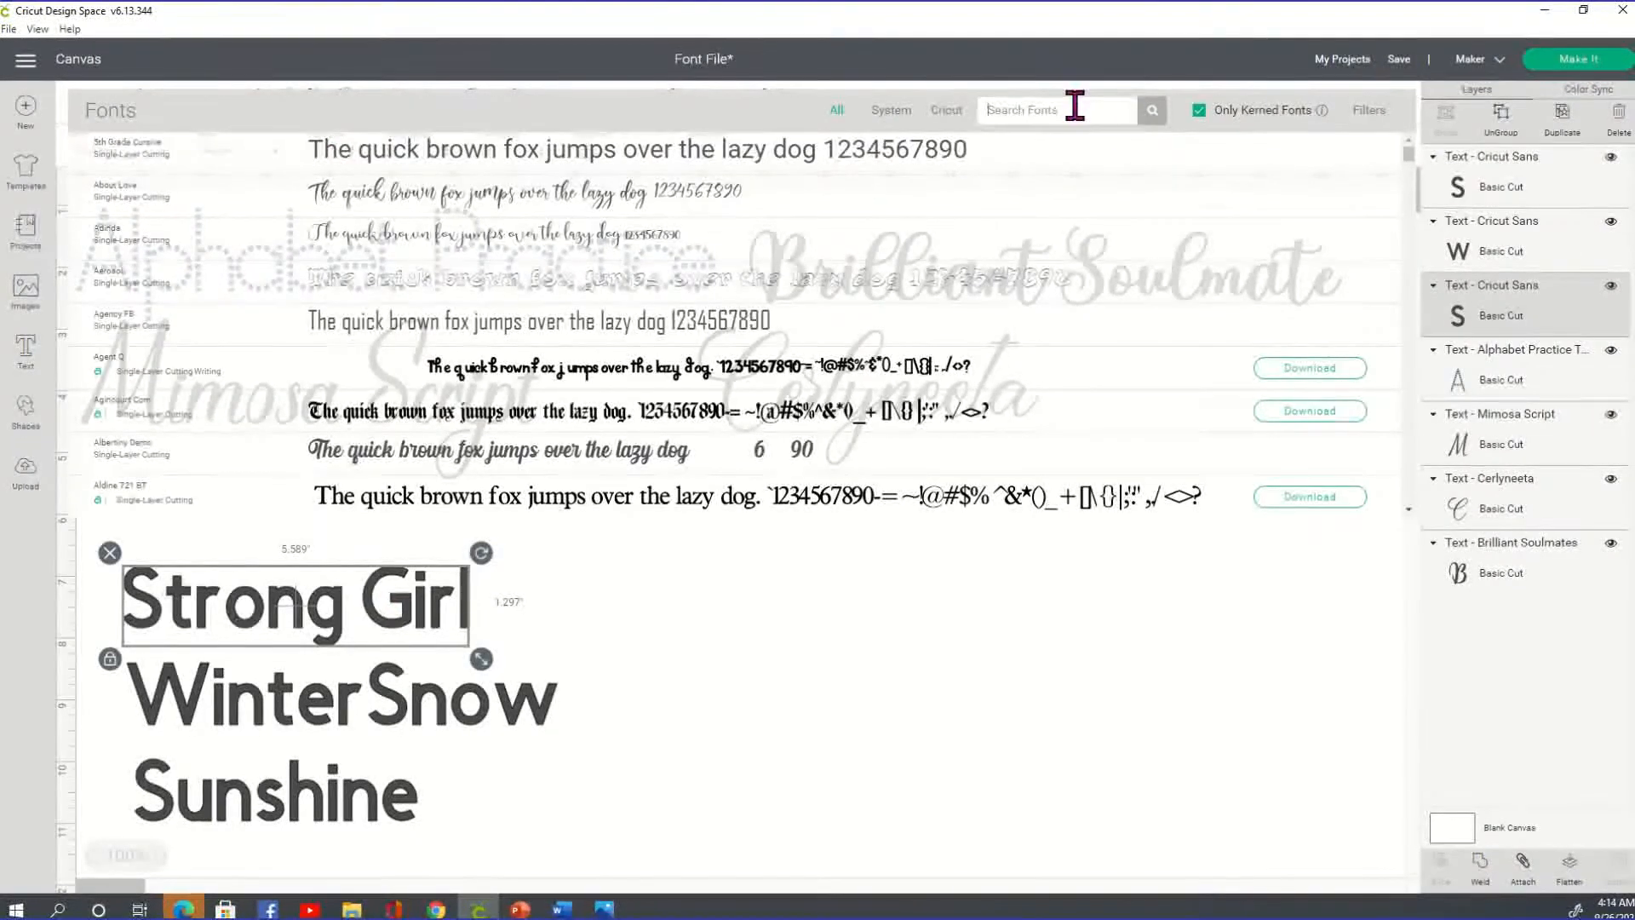
type("strong")
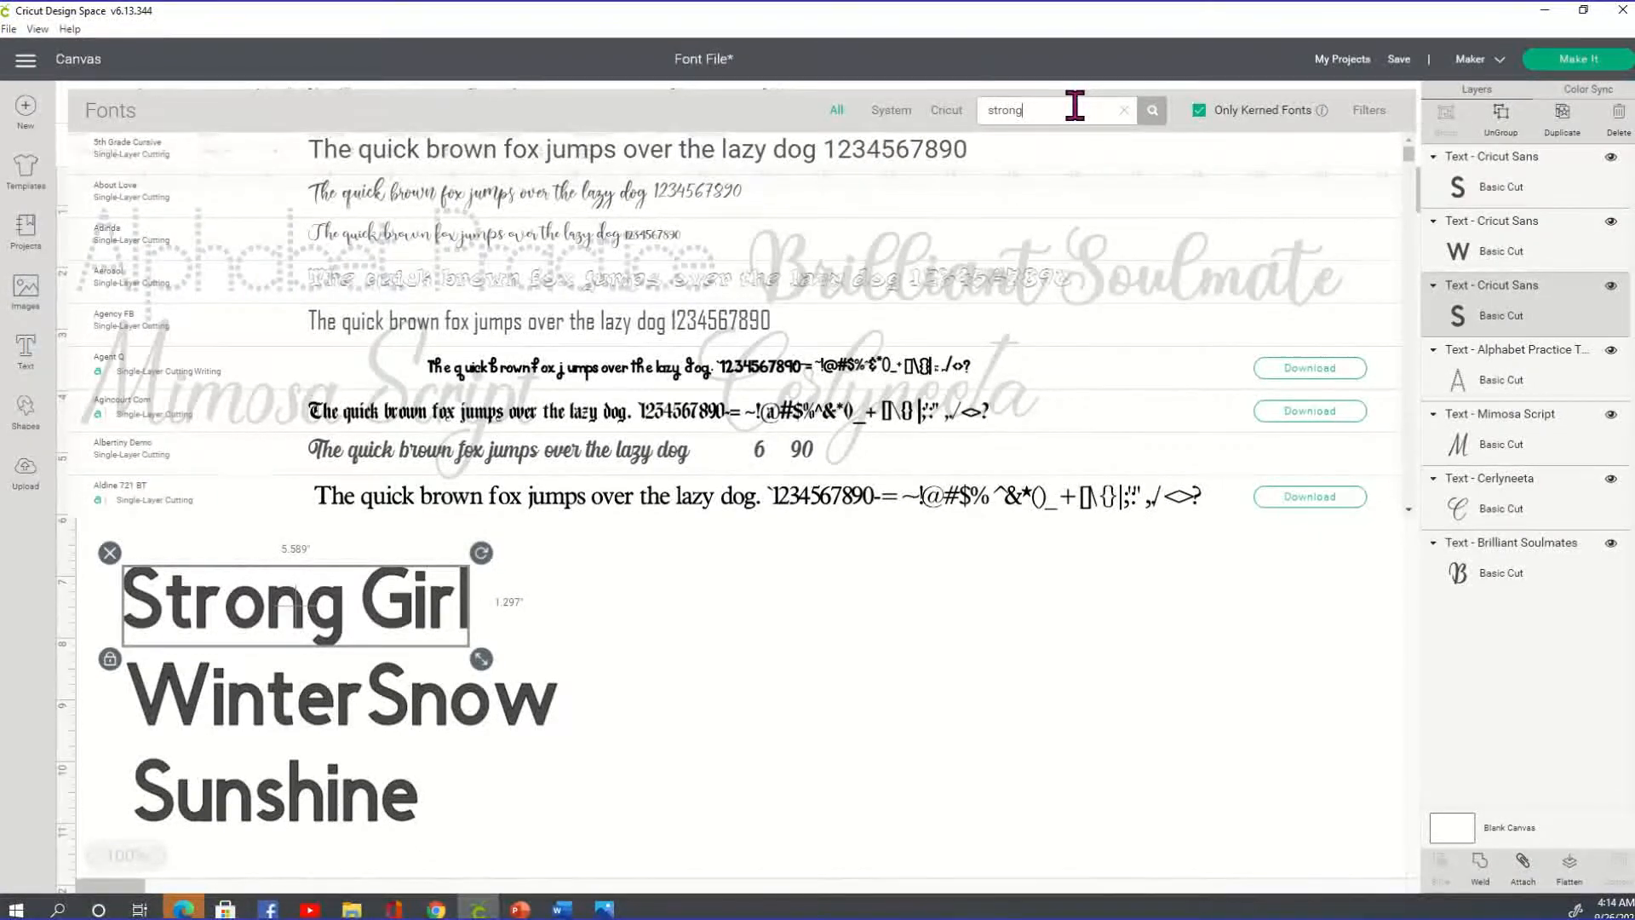
left_click(1151, 109)
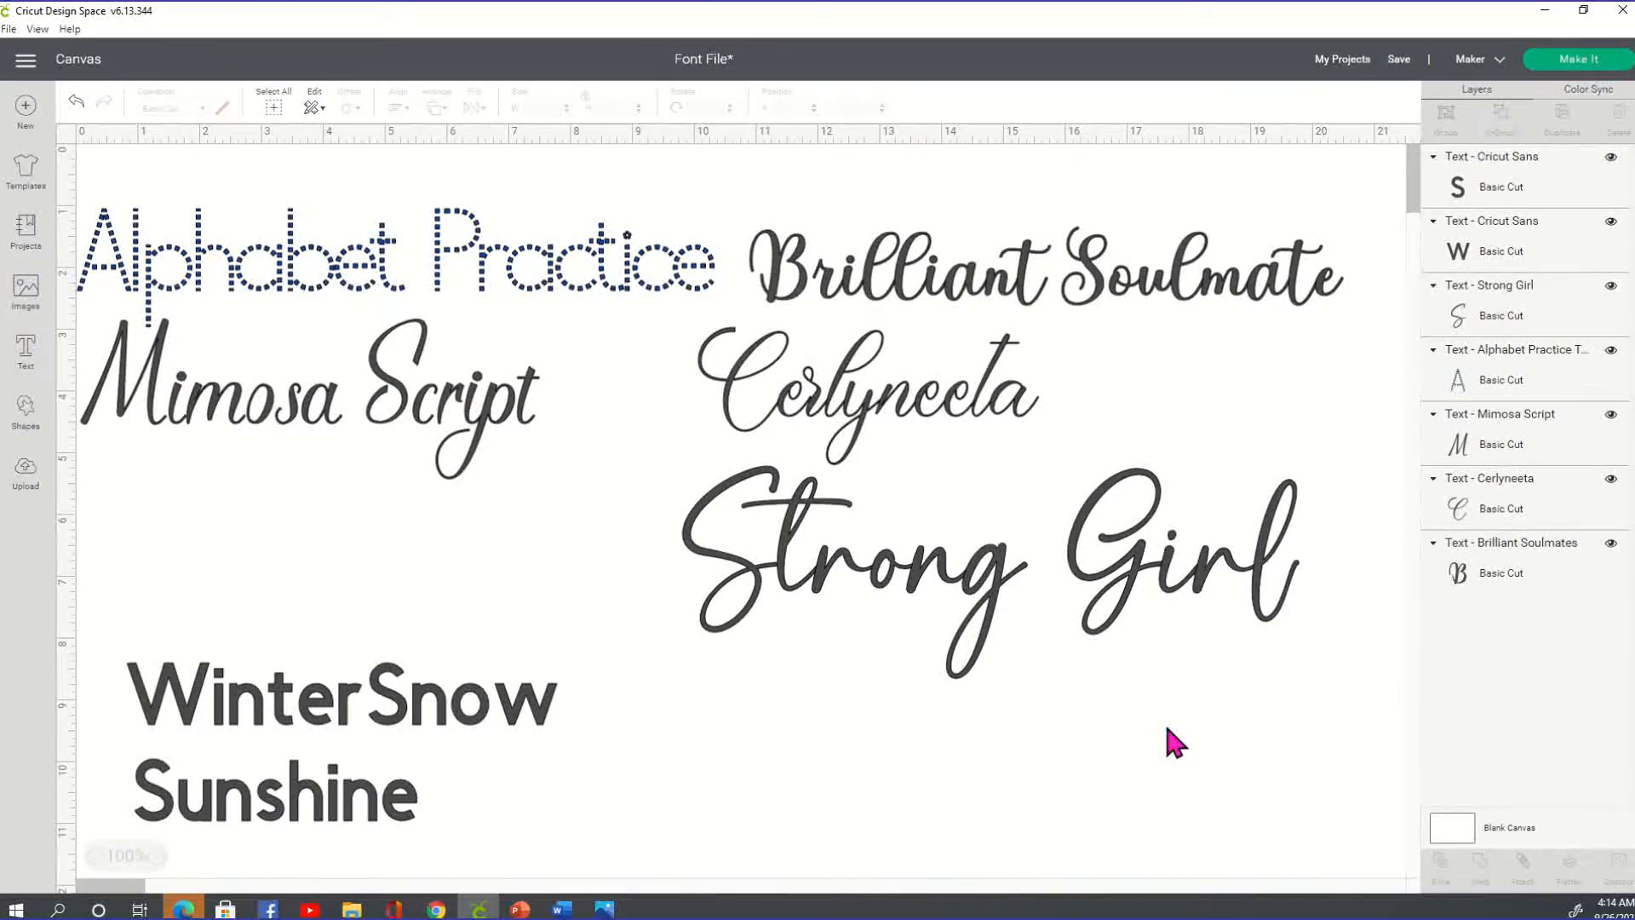
mouse_move(594, 279)
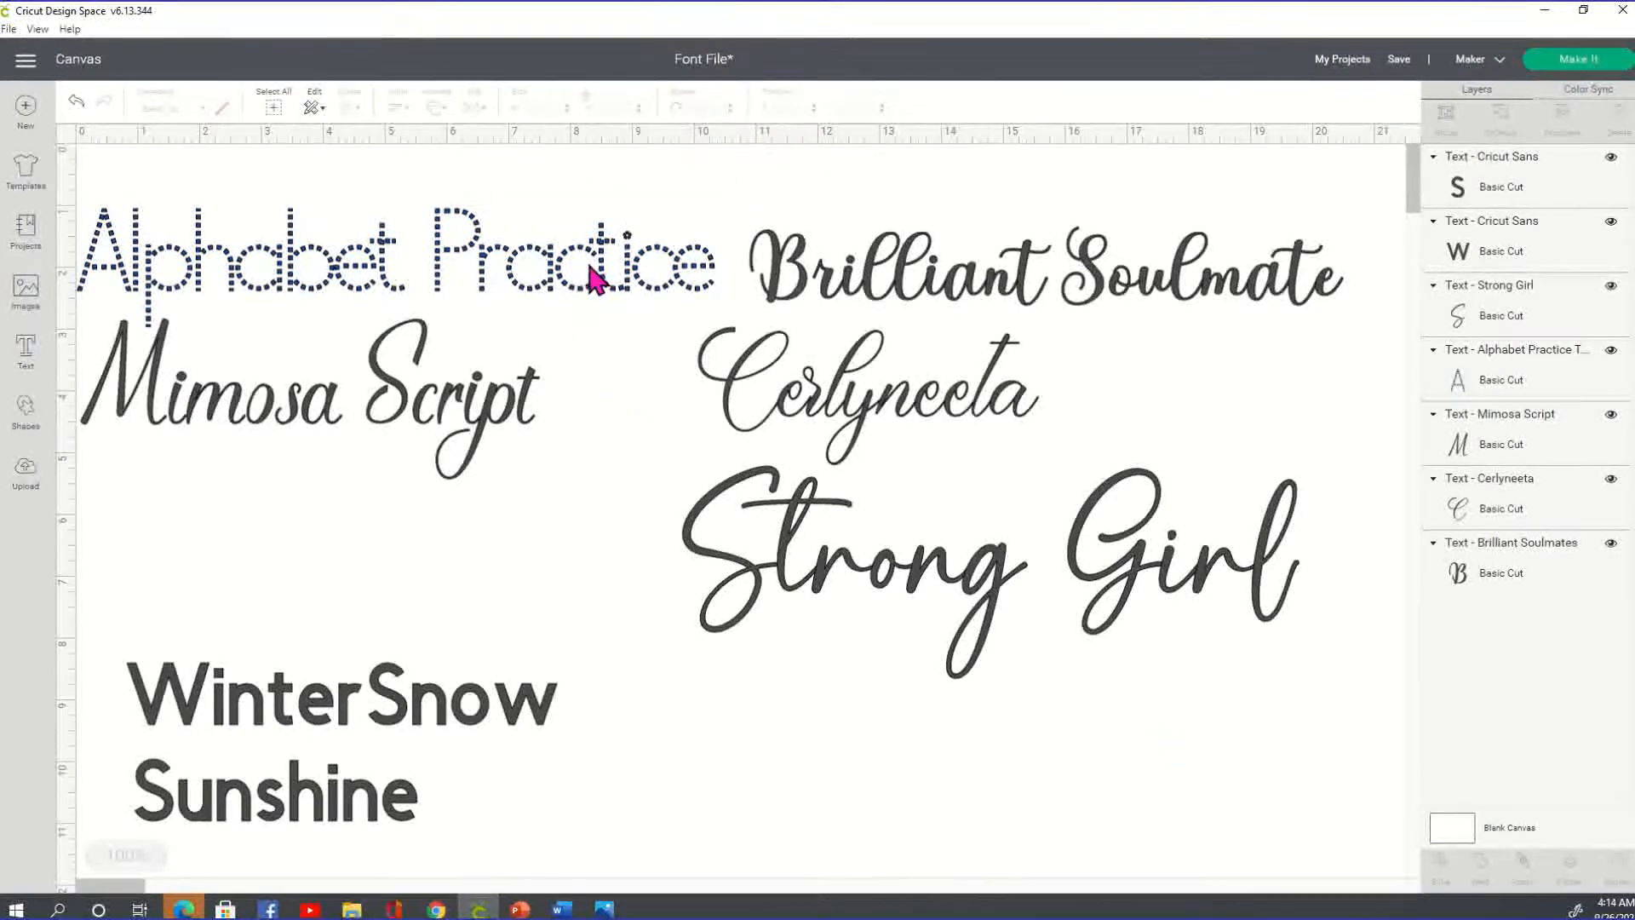
left_click(309, 401)
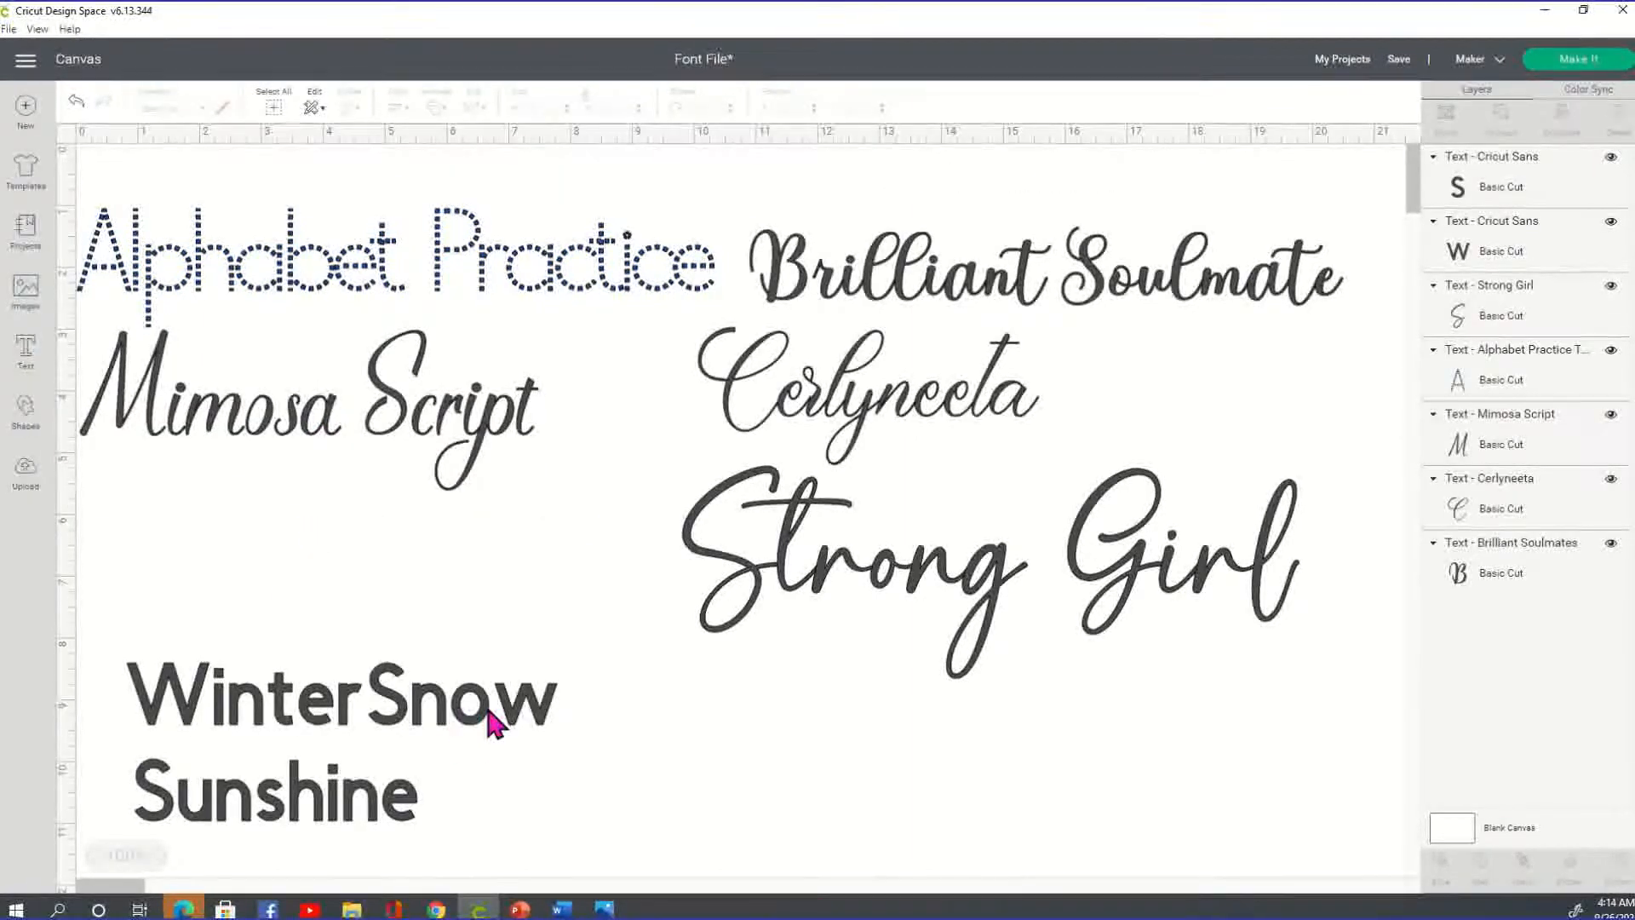
Search 'wint' to apply Wintersnow to WinterSnow and move it beside Strong Girl.
left_click(340, 697)
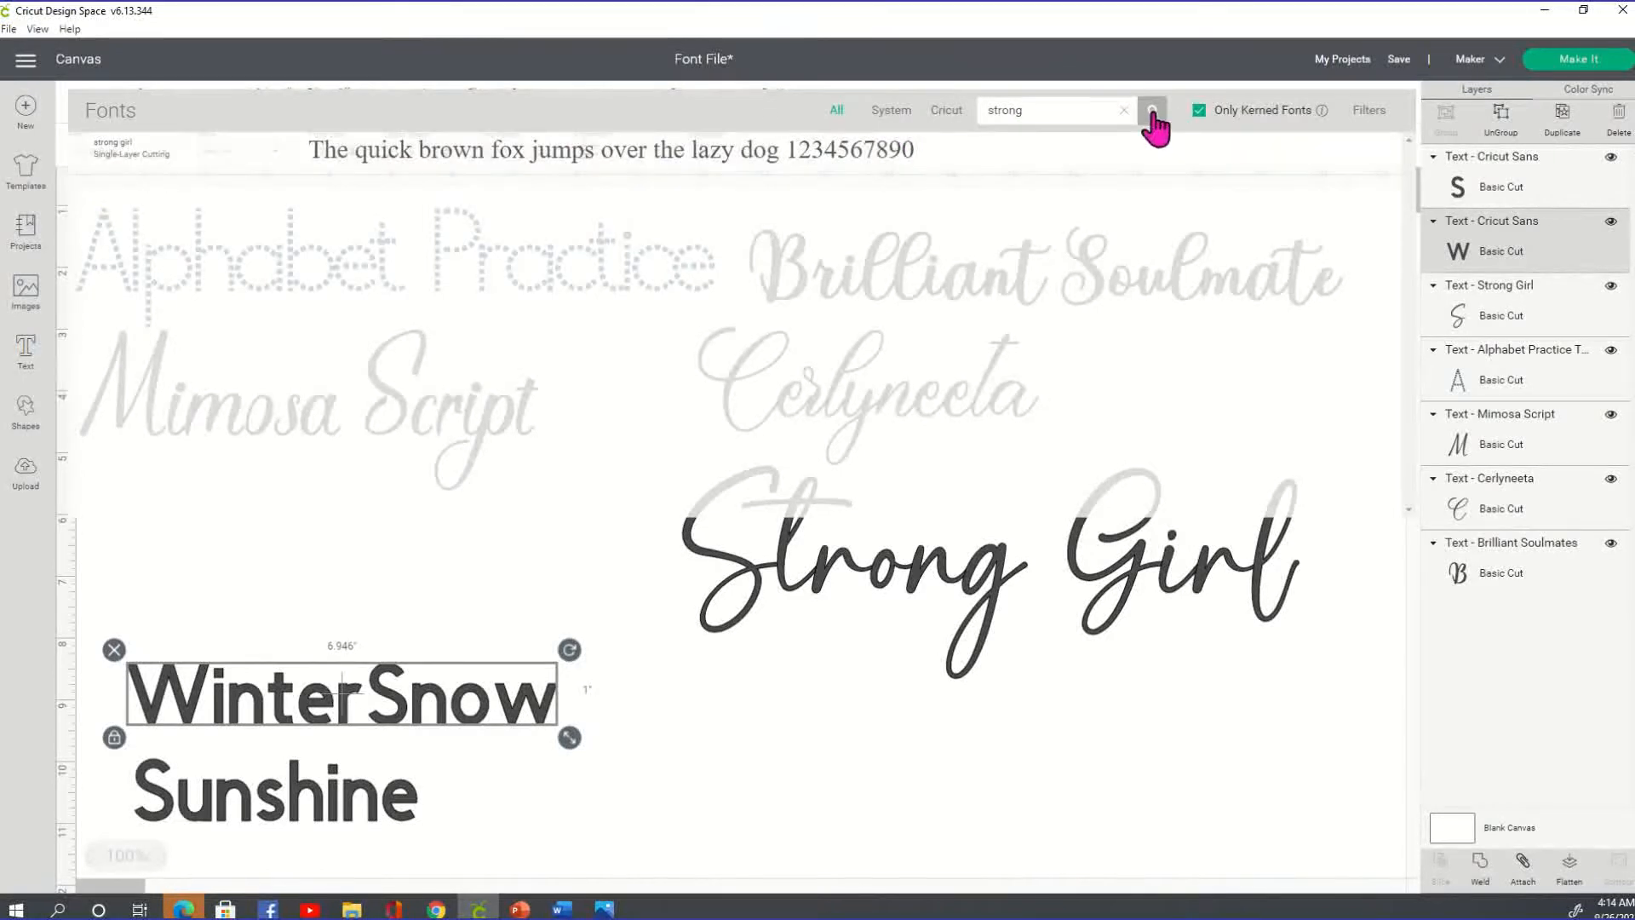
left_click(1122, 109)
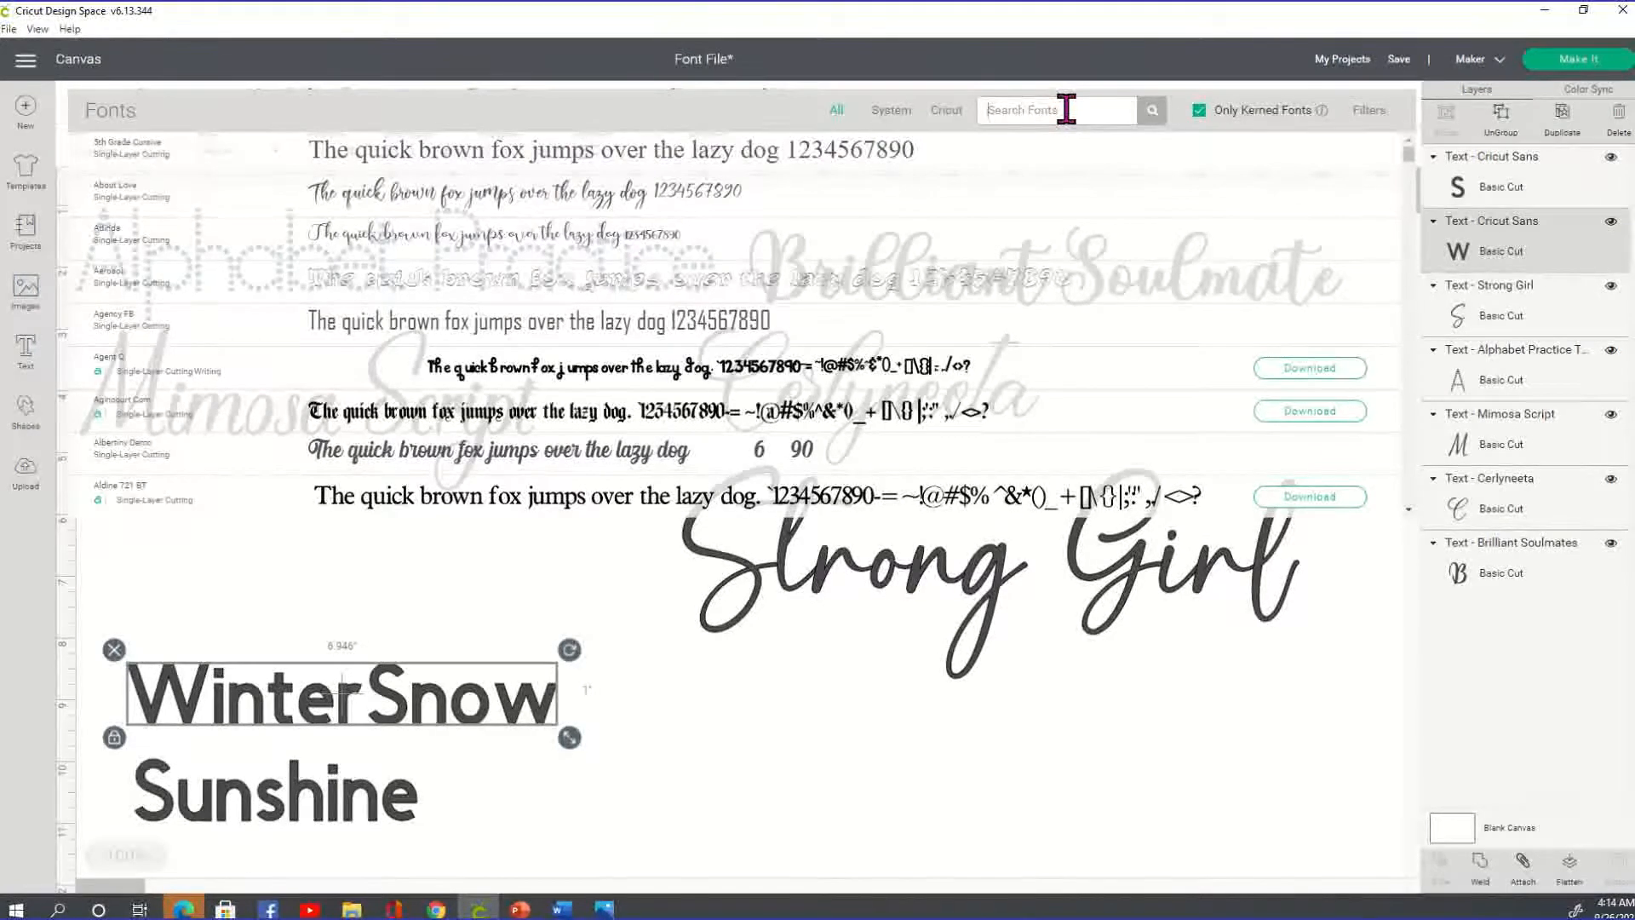
type("winter")
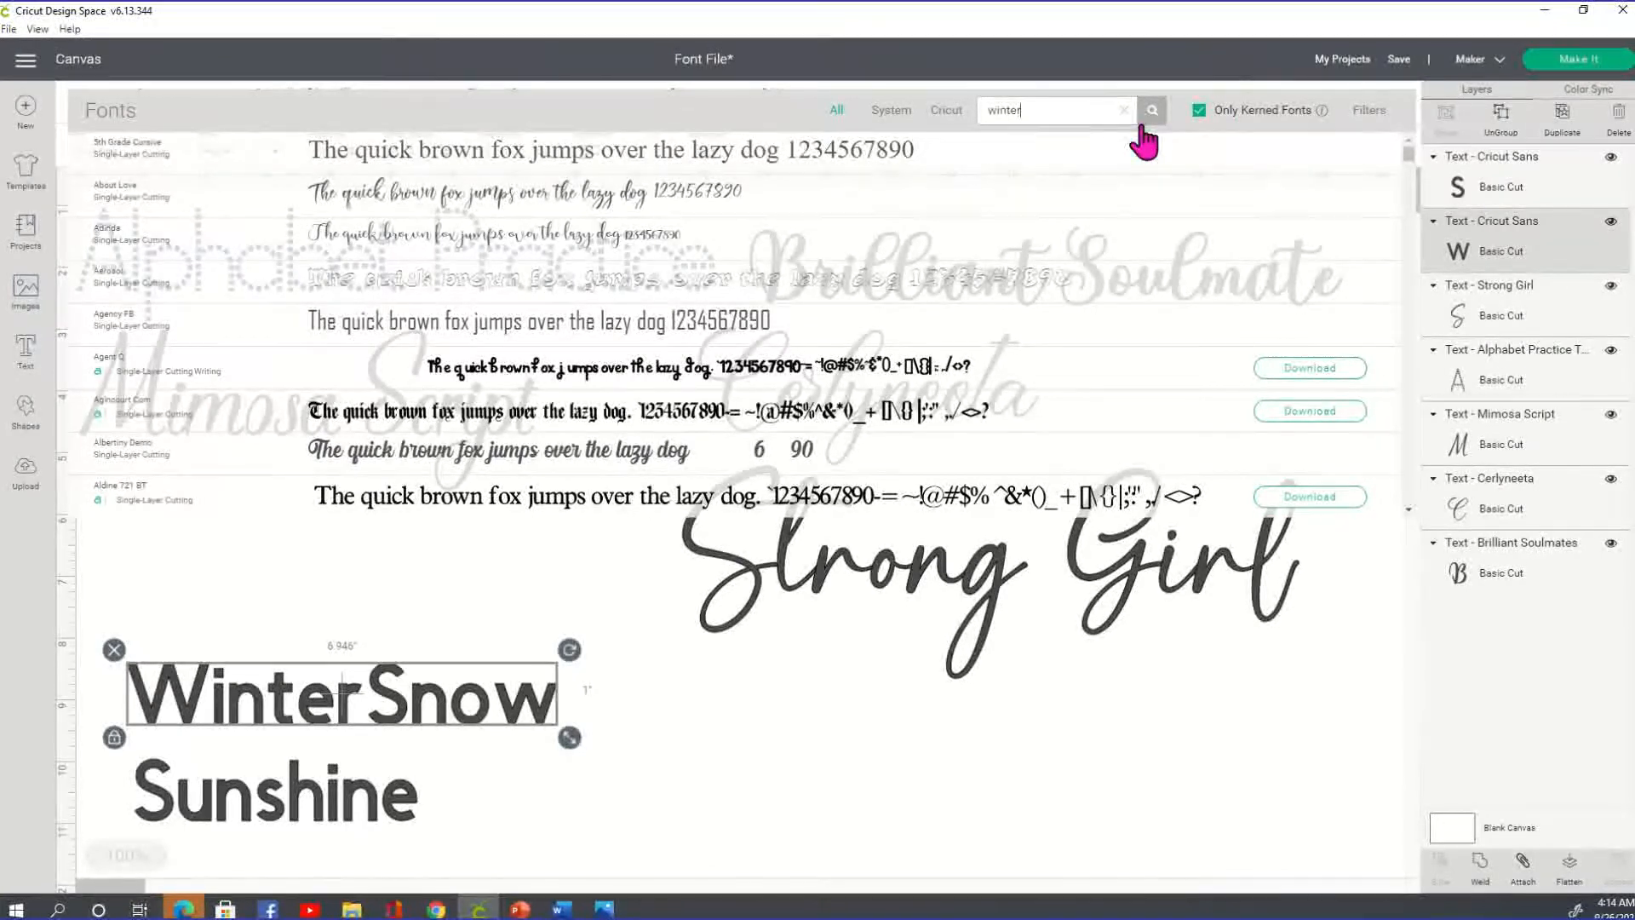
left_click(1149, 109)
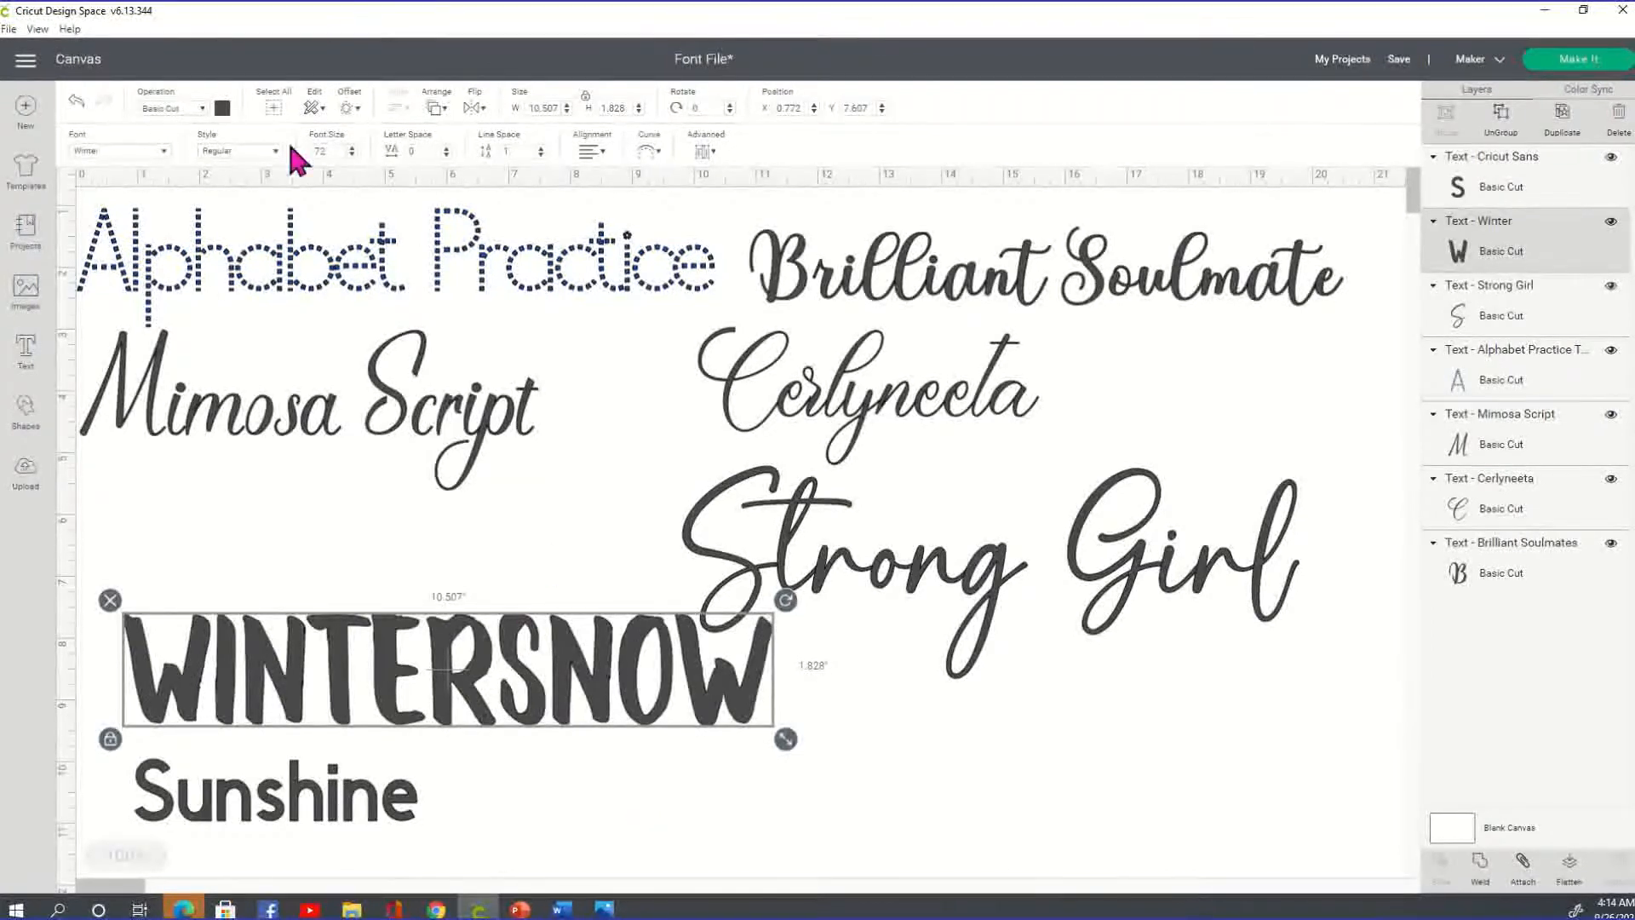
left_click(118, 150)
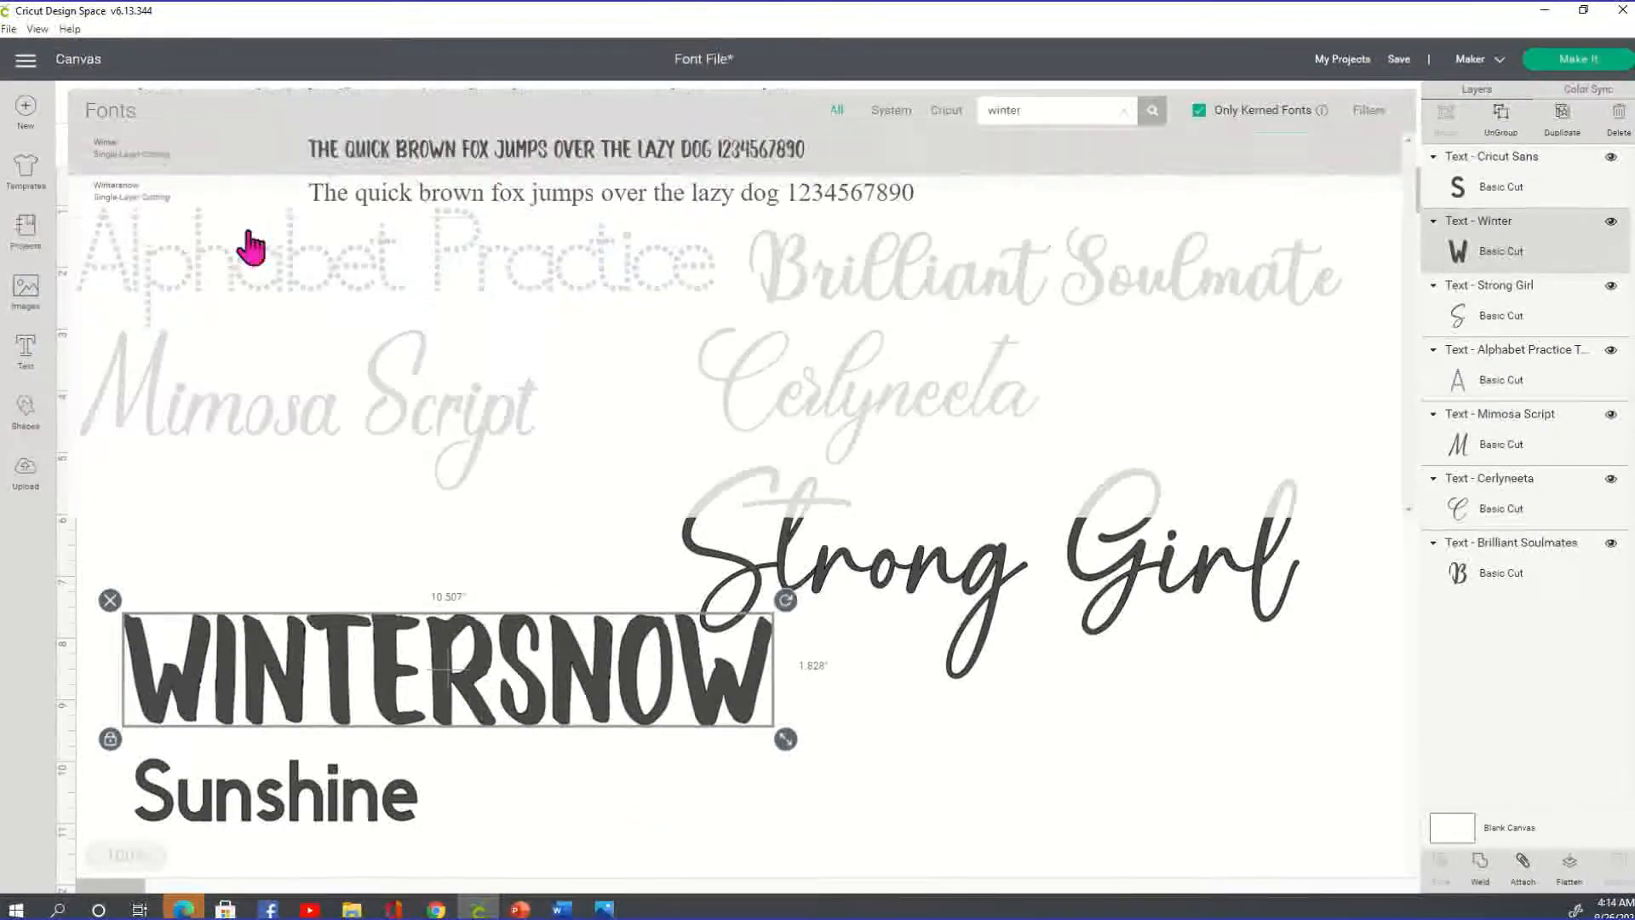
mouse_move(743, 198)
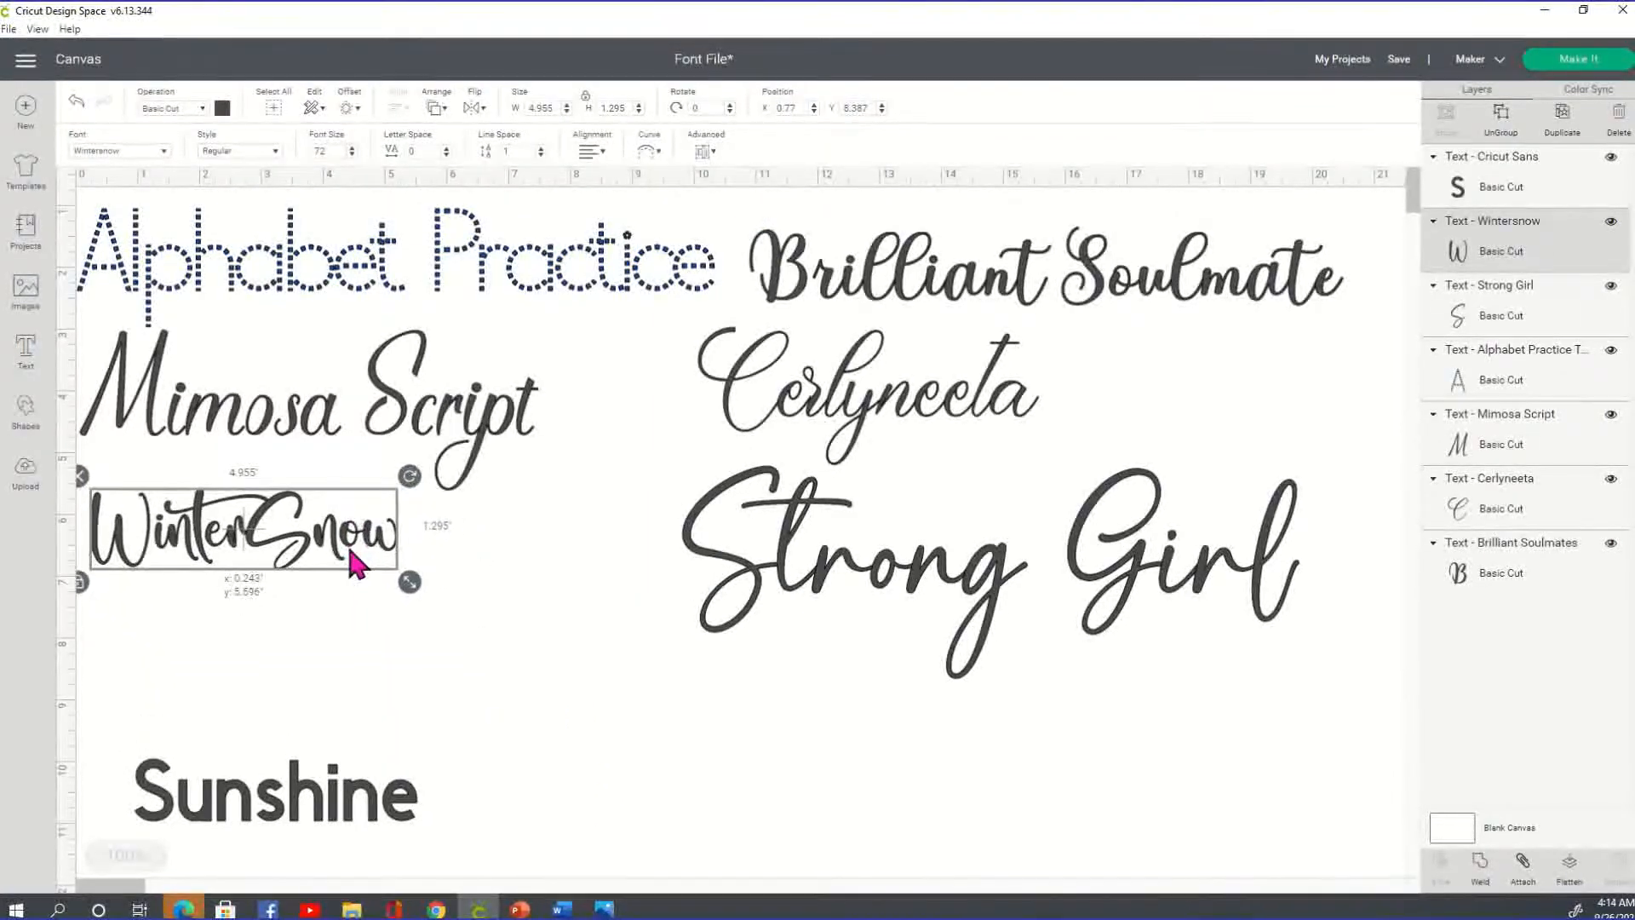
left_click_drag(411, 580, 693, 654)
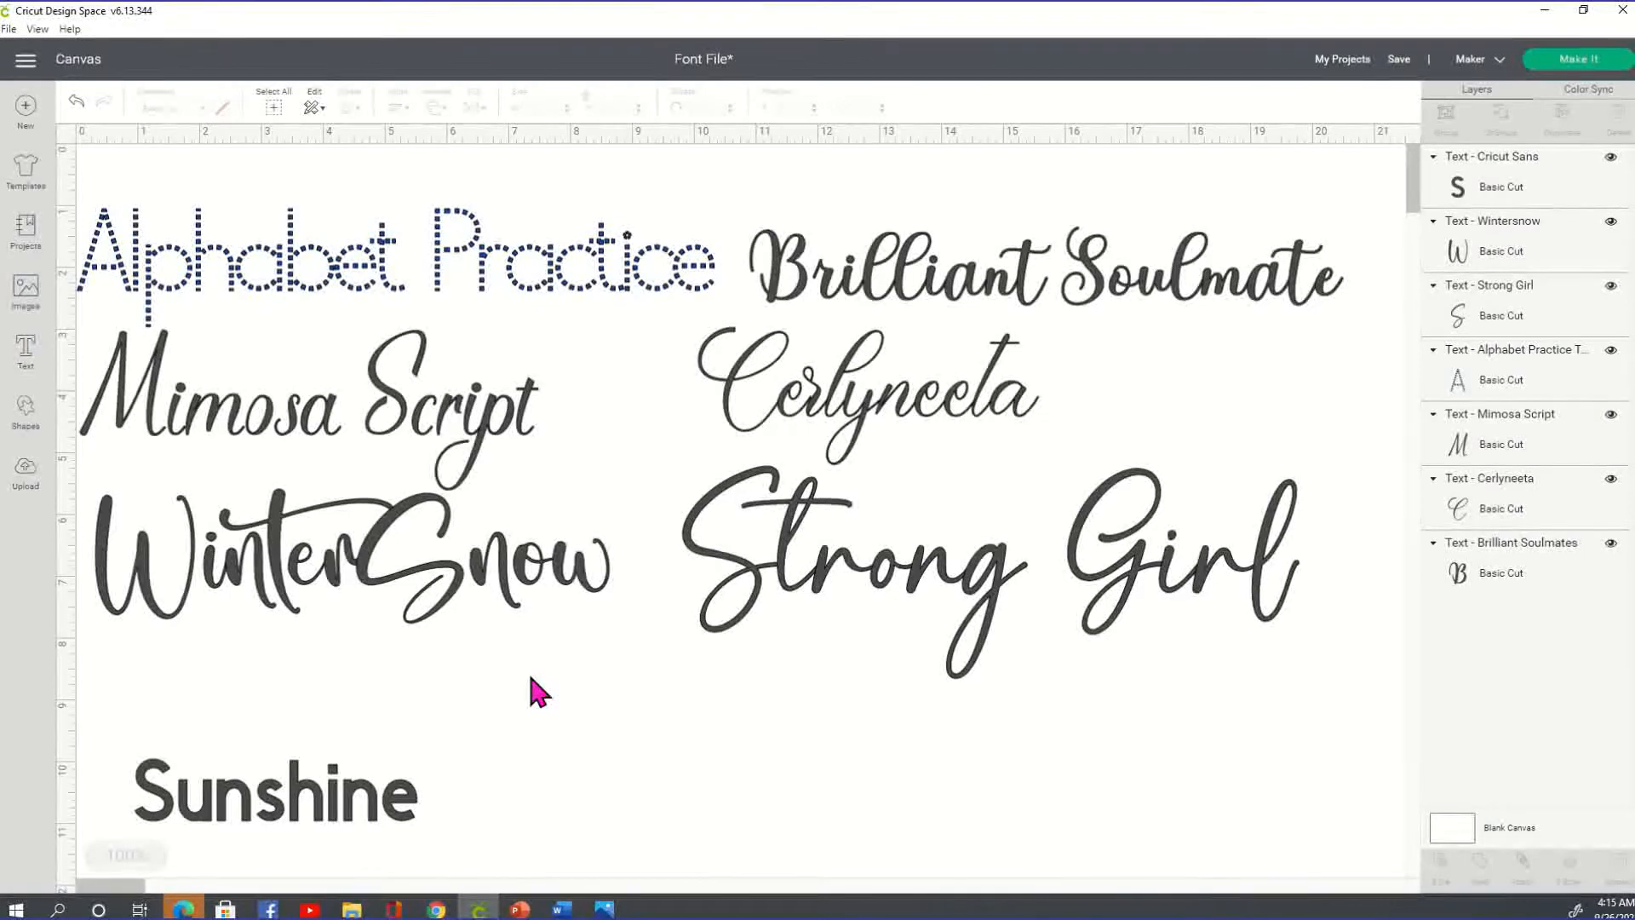
mouse_move(402, 824)
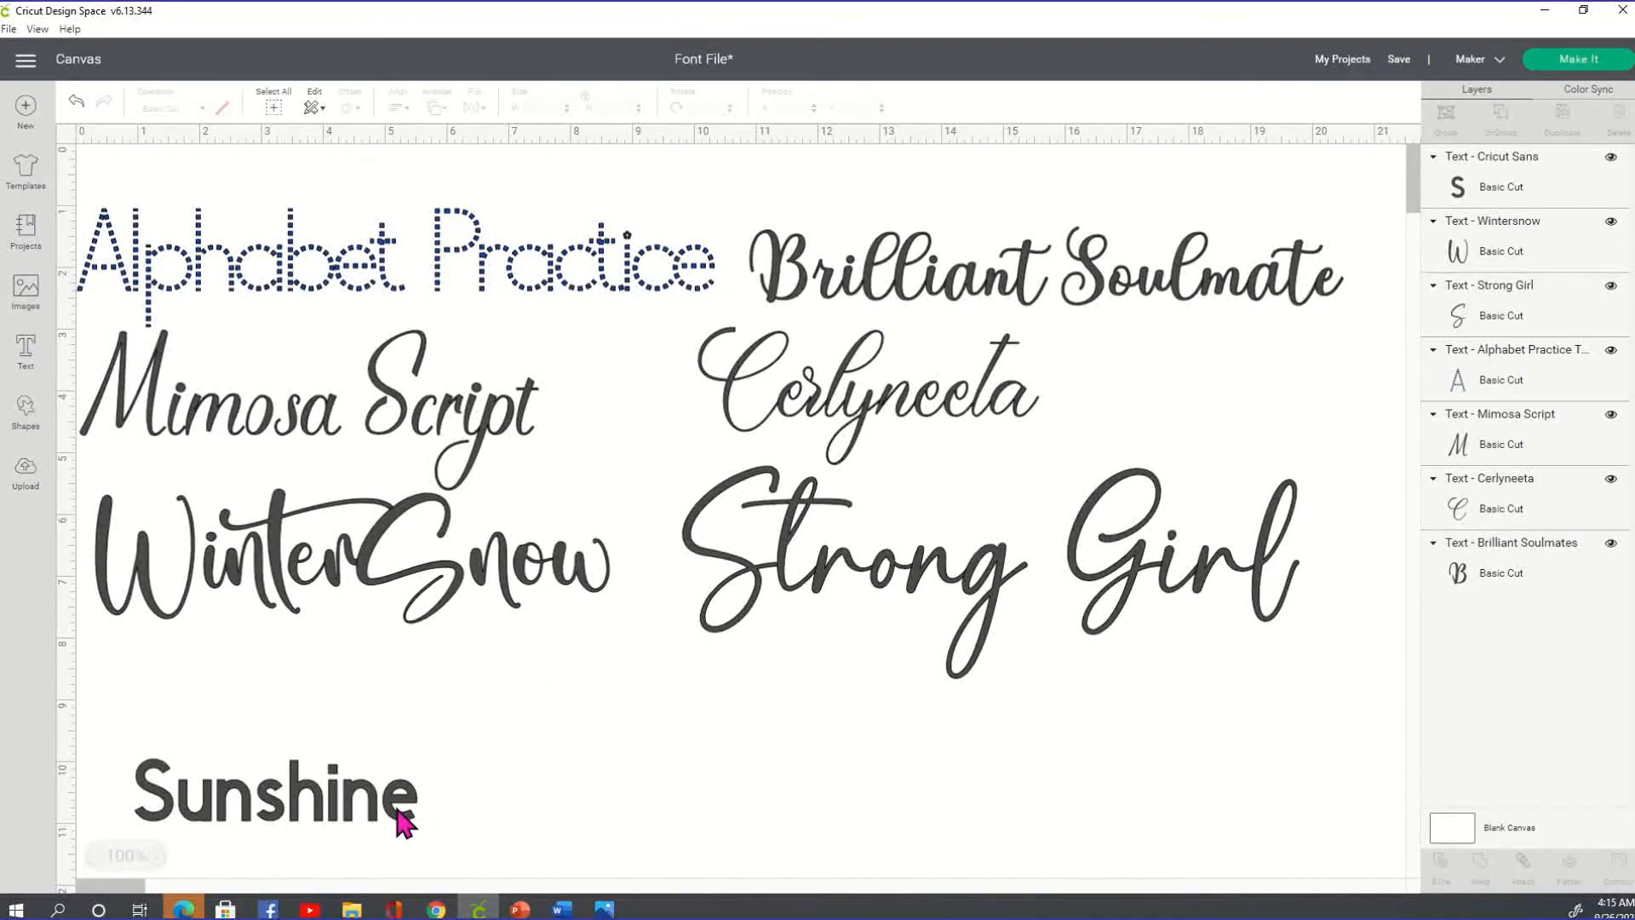
Search 'sun' and apply the Bright Sunshine Demo font to the Sunshine text.
left_click(274, 792)
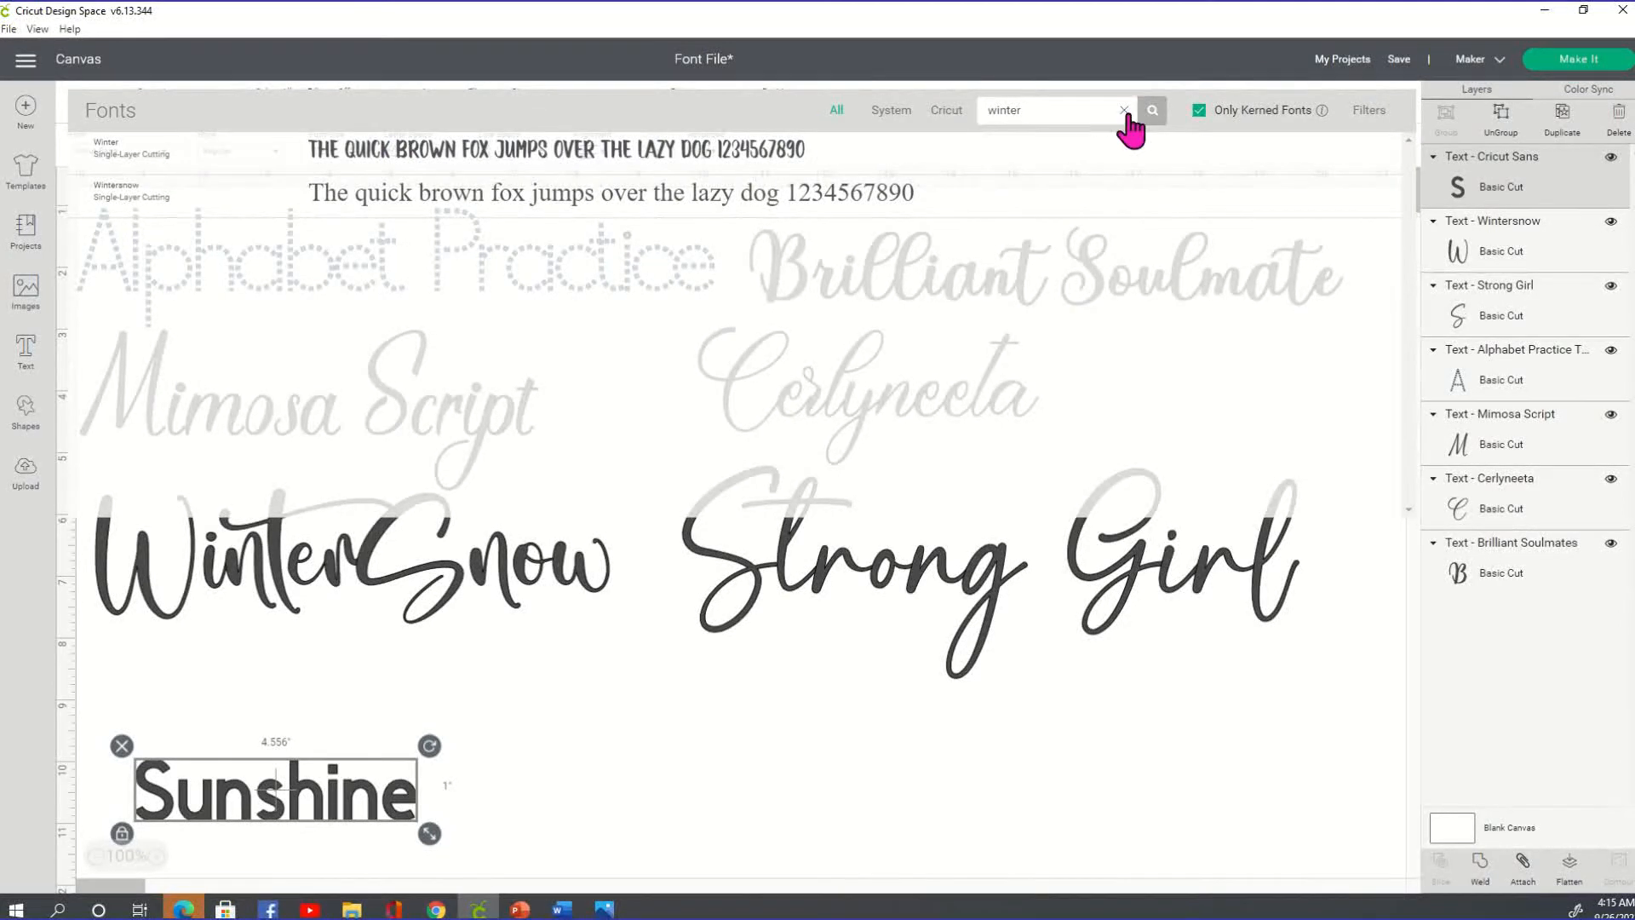
left_click(1122, 109)
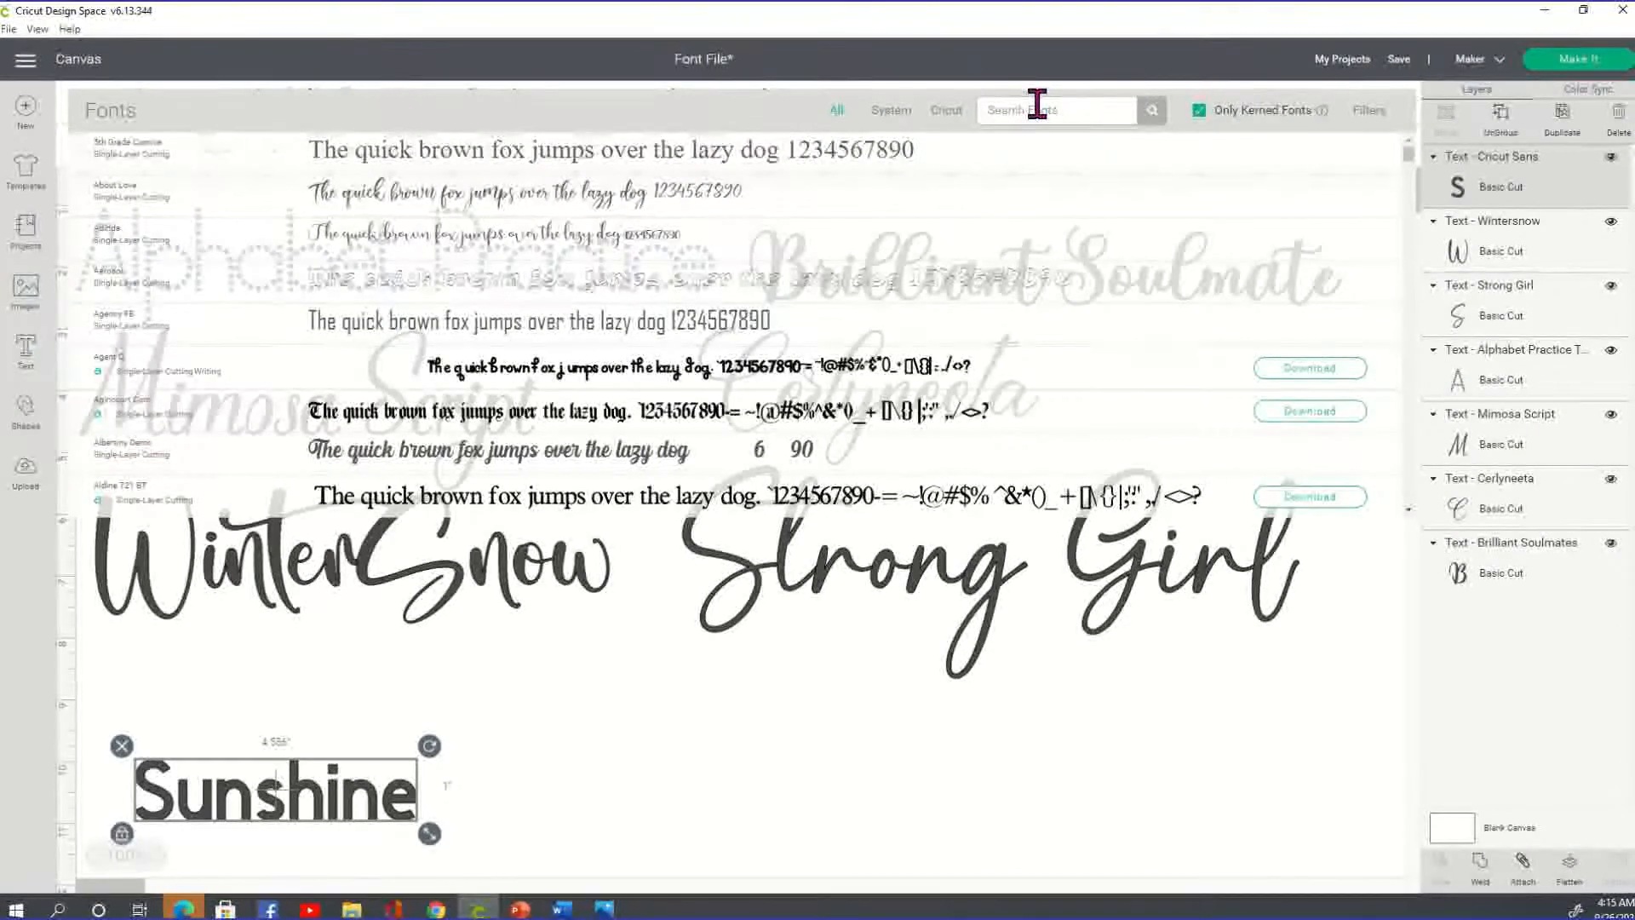
type("sunshine")
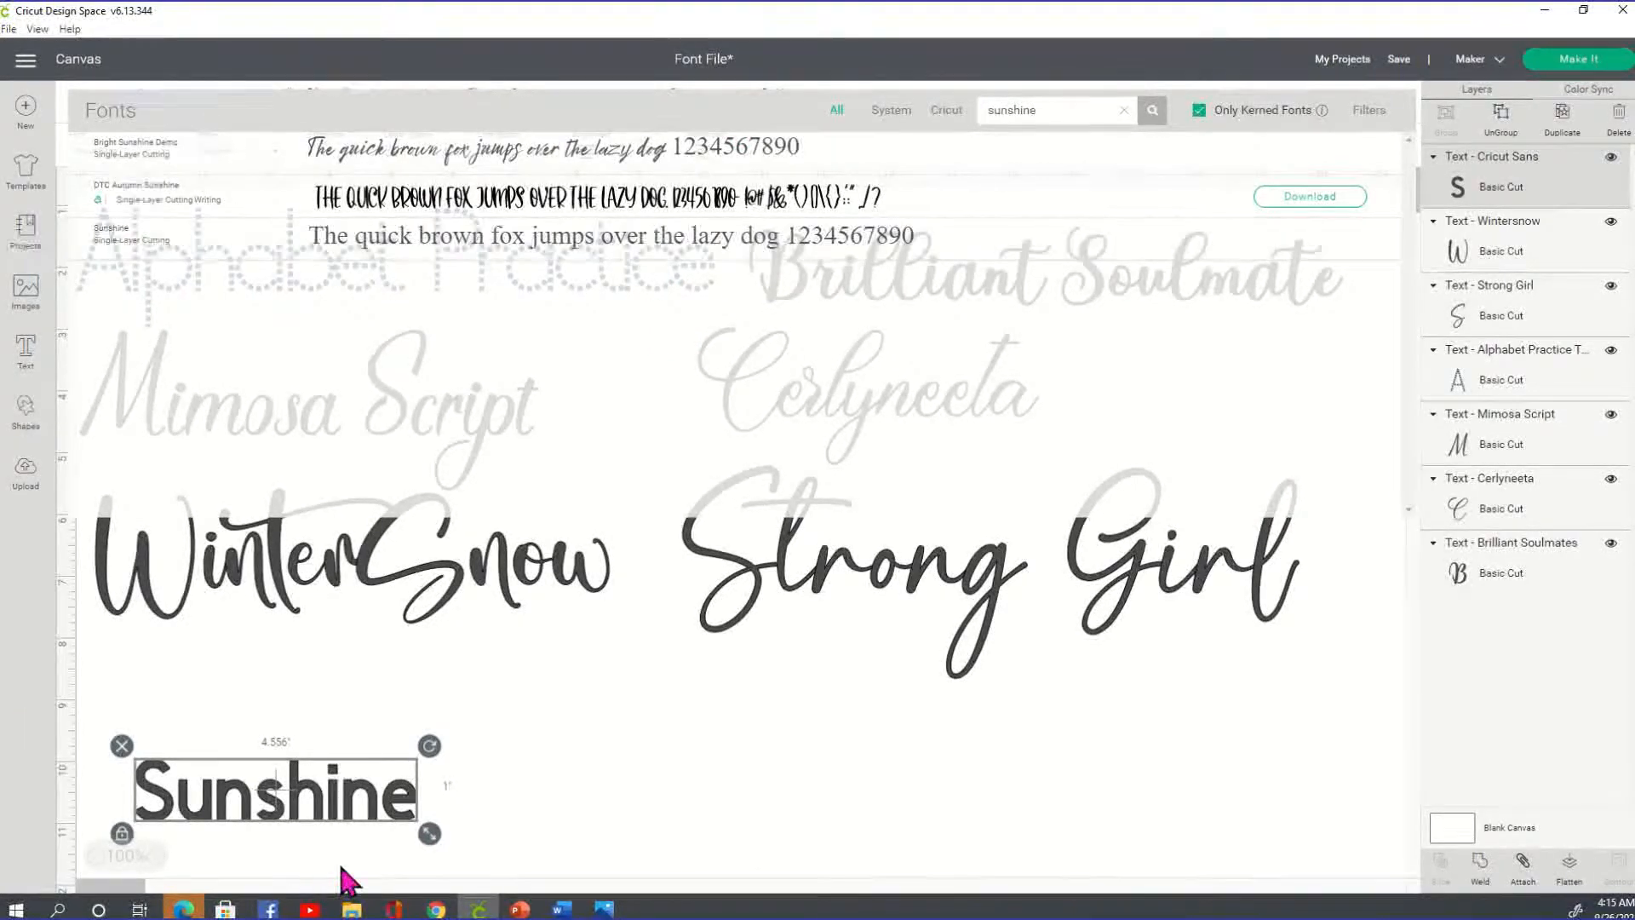
mouse_move(456, 683)
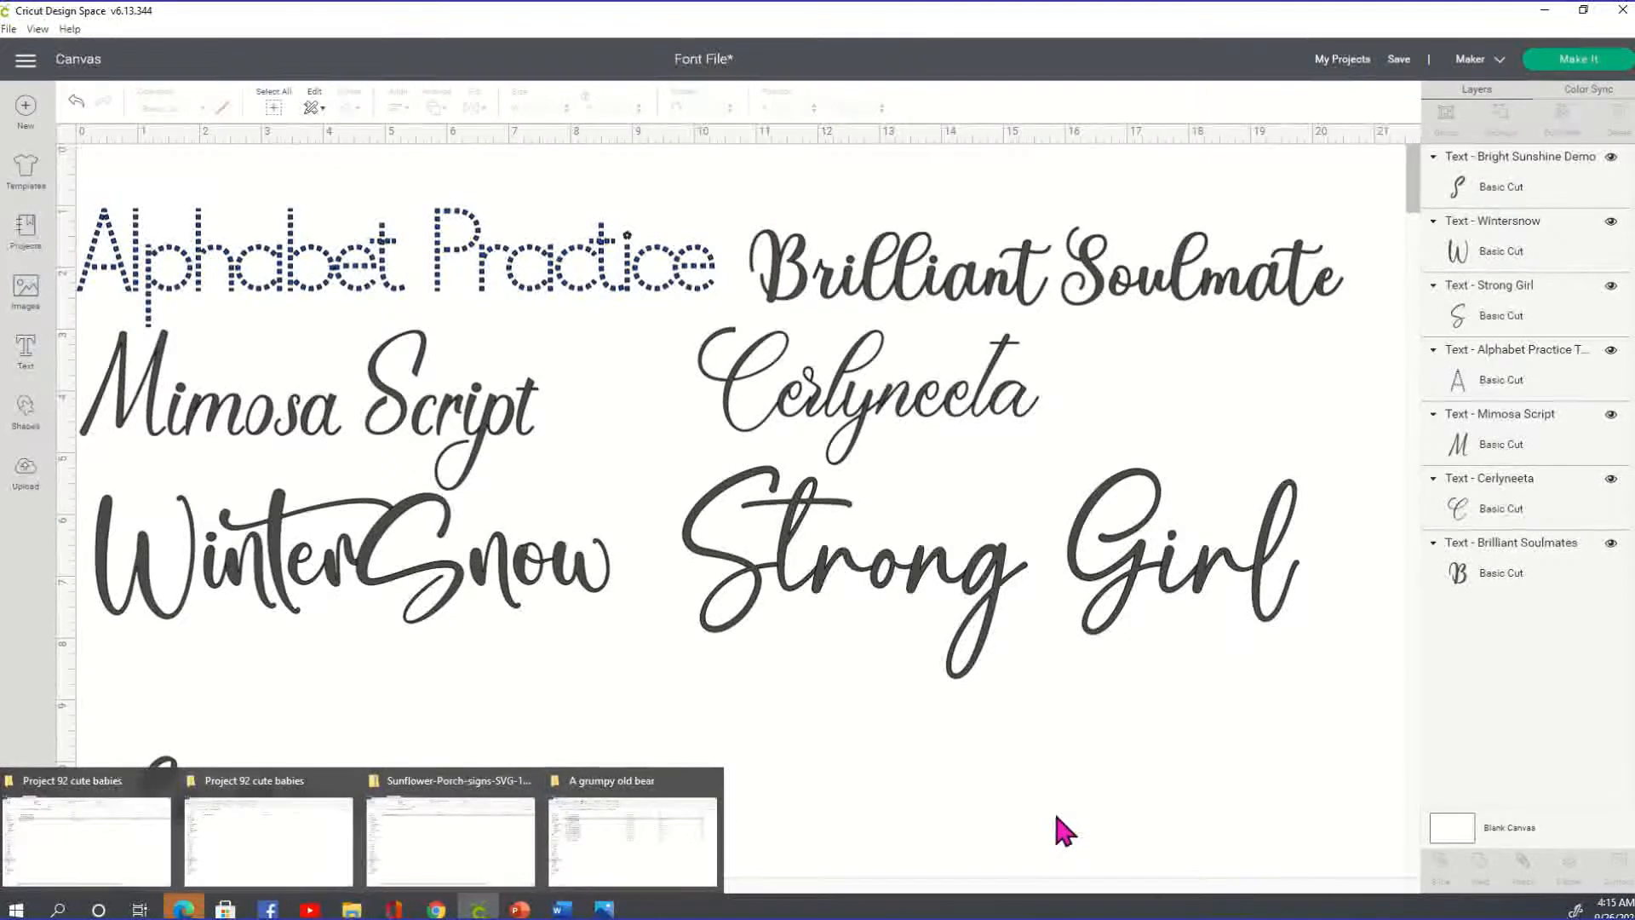
Enlarge the Sunshine text beneath WinterSnow.
left_click(245, 678)
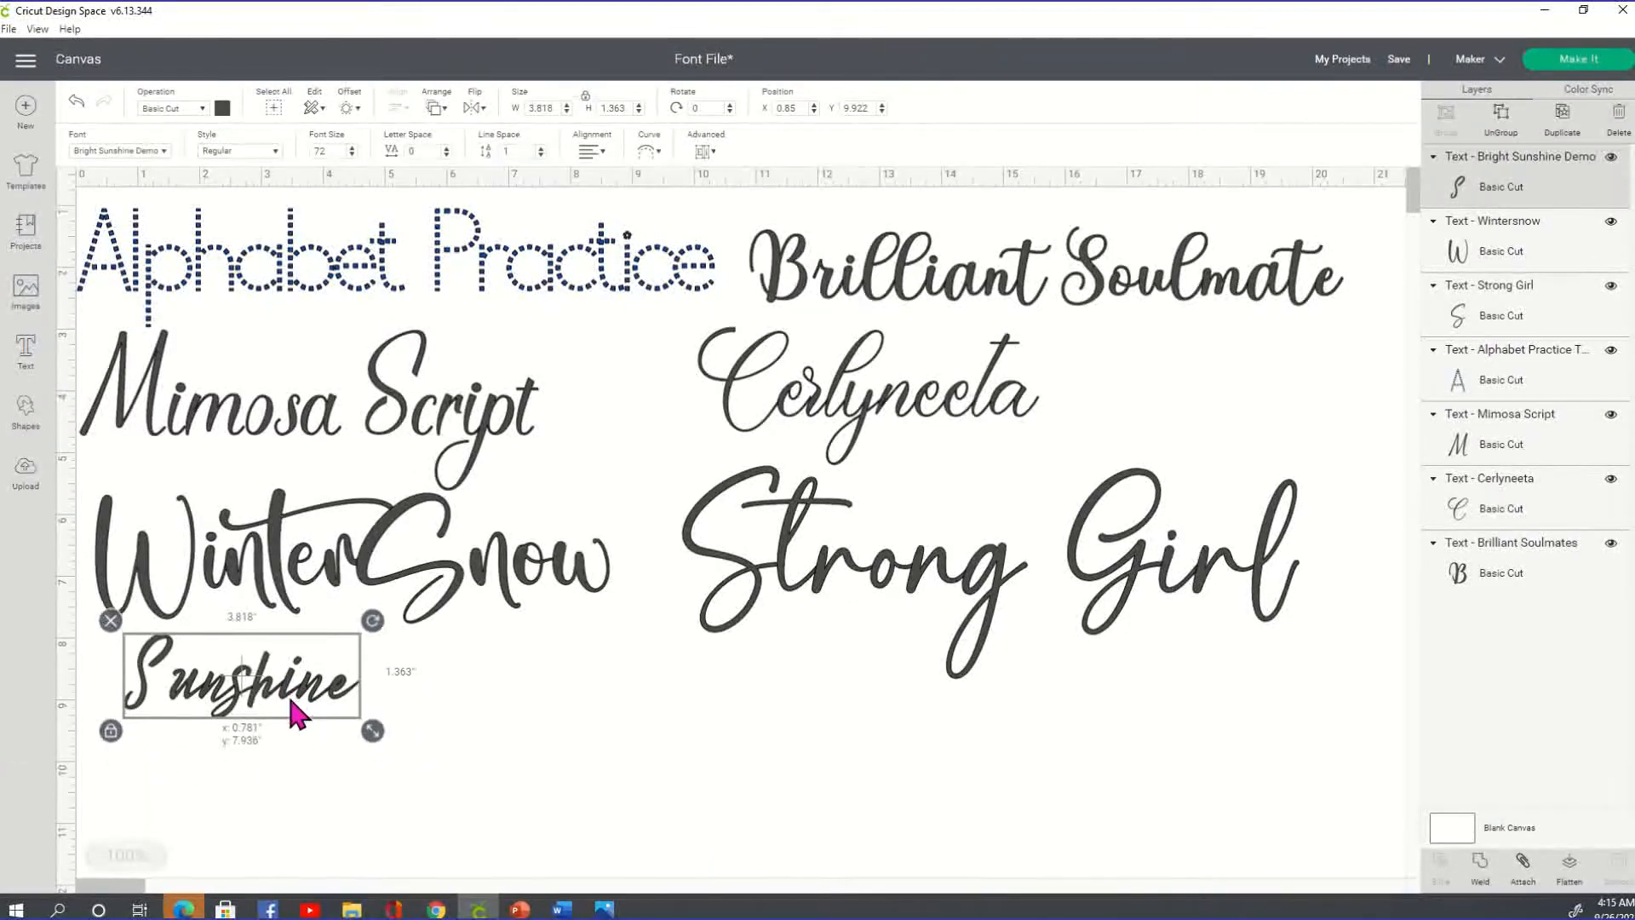
left_click_drag(373, 731, 528, 796)
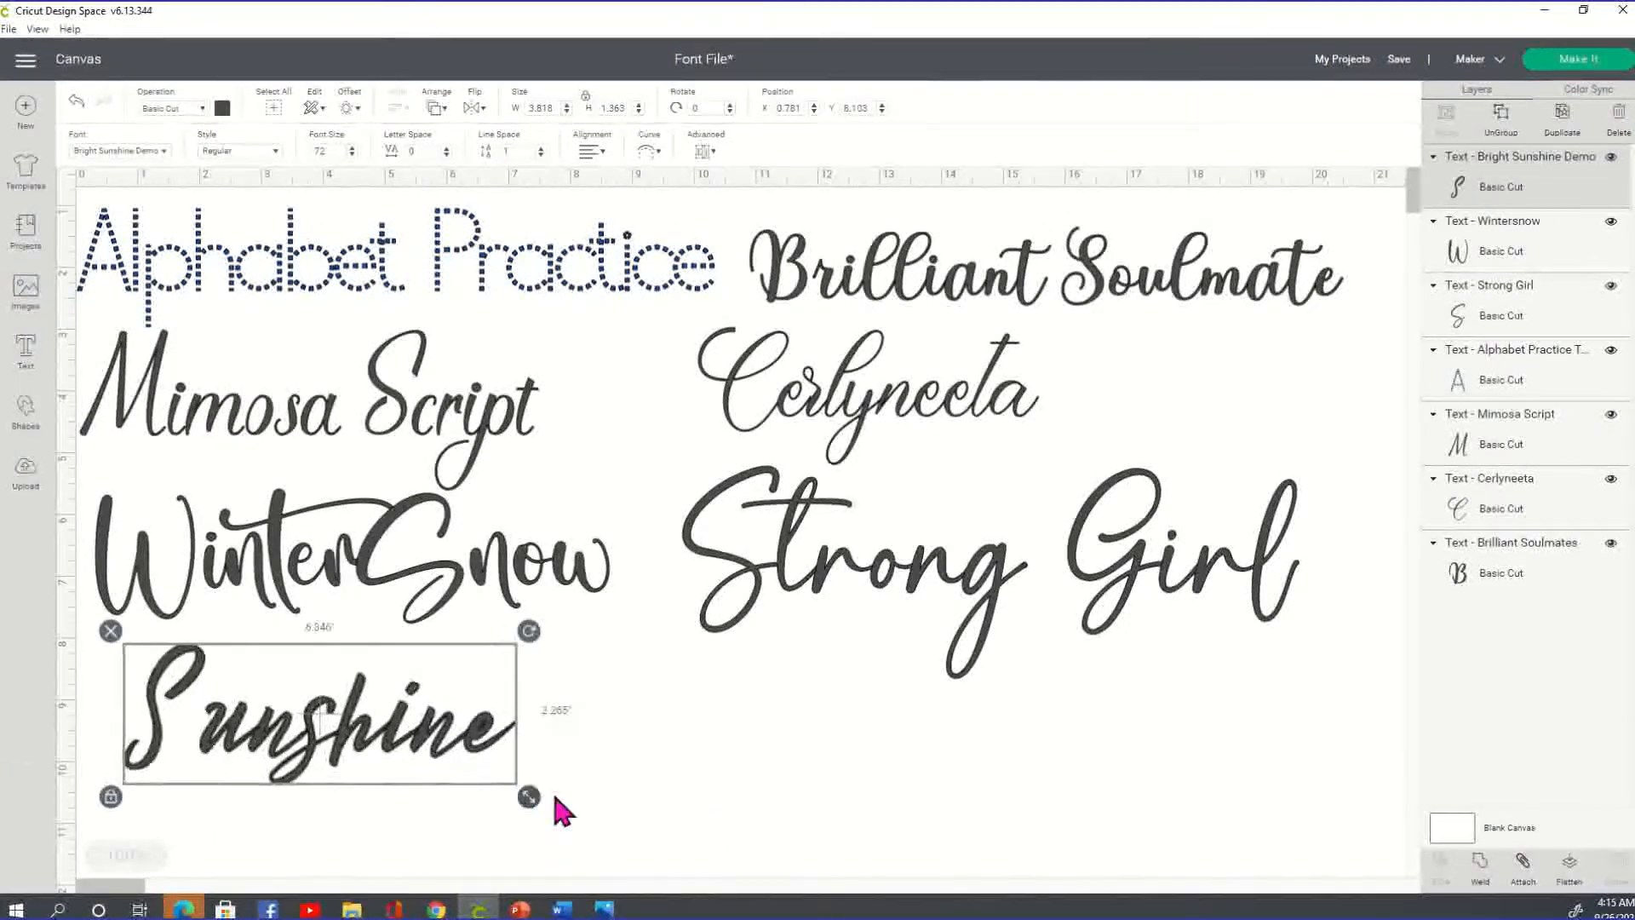
left_click_drag(528, 795, 635, 835)
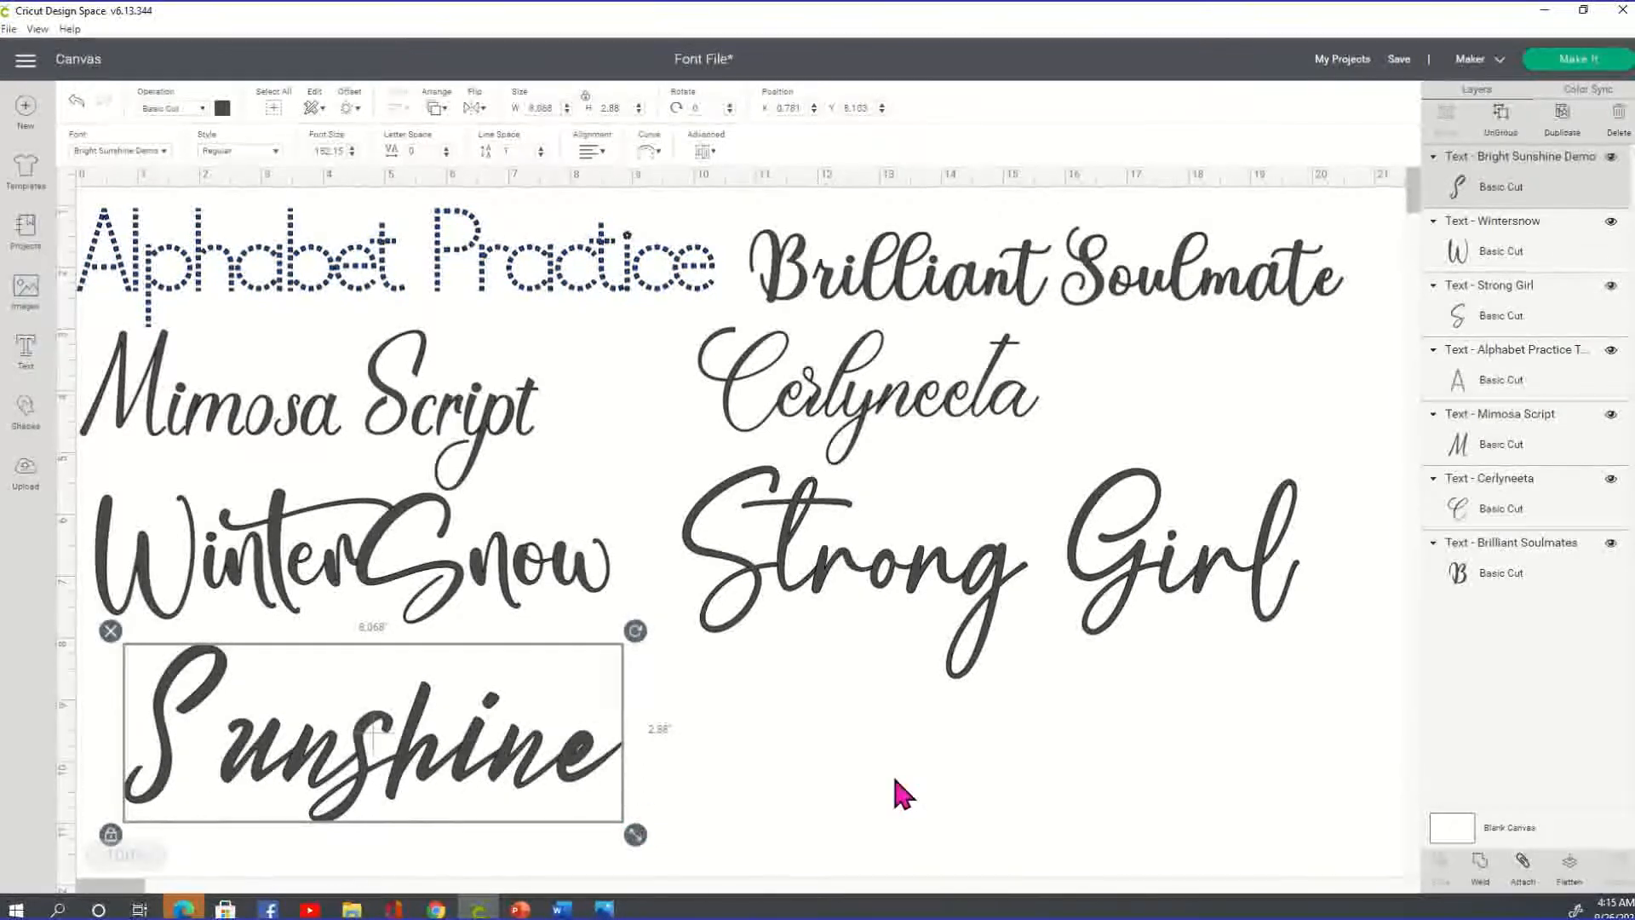
left_click(902, 792)
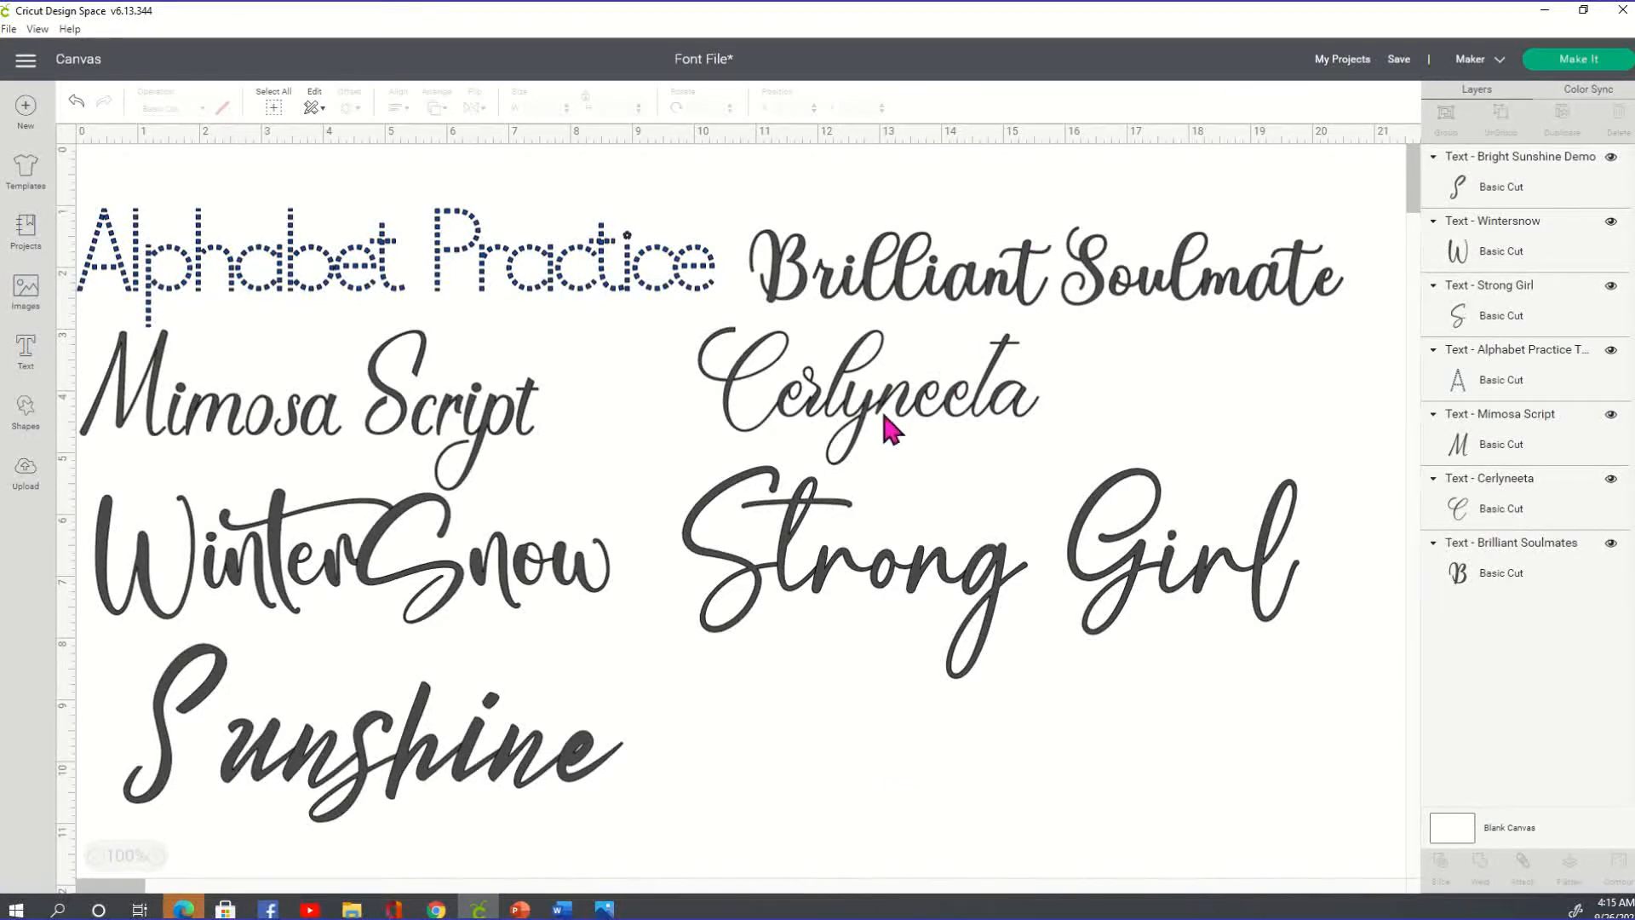
mouse_move(993, 565)
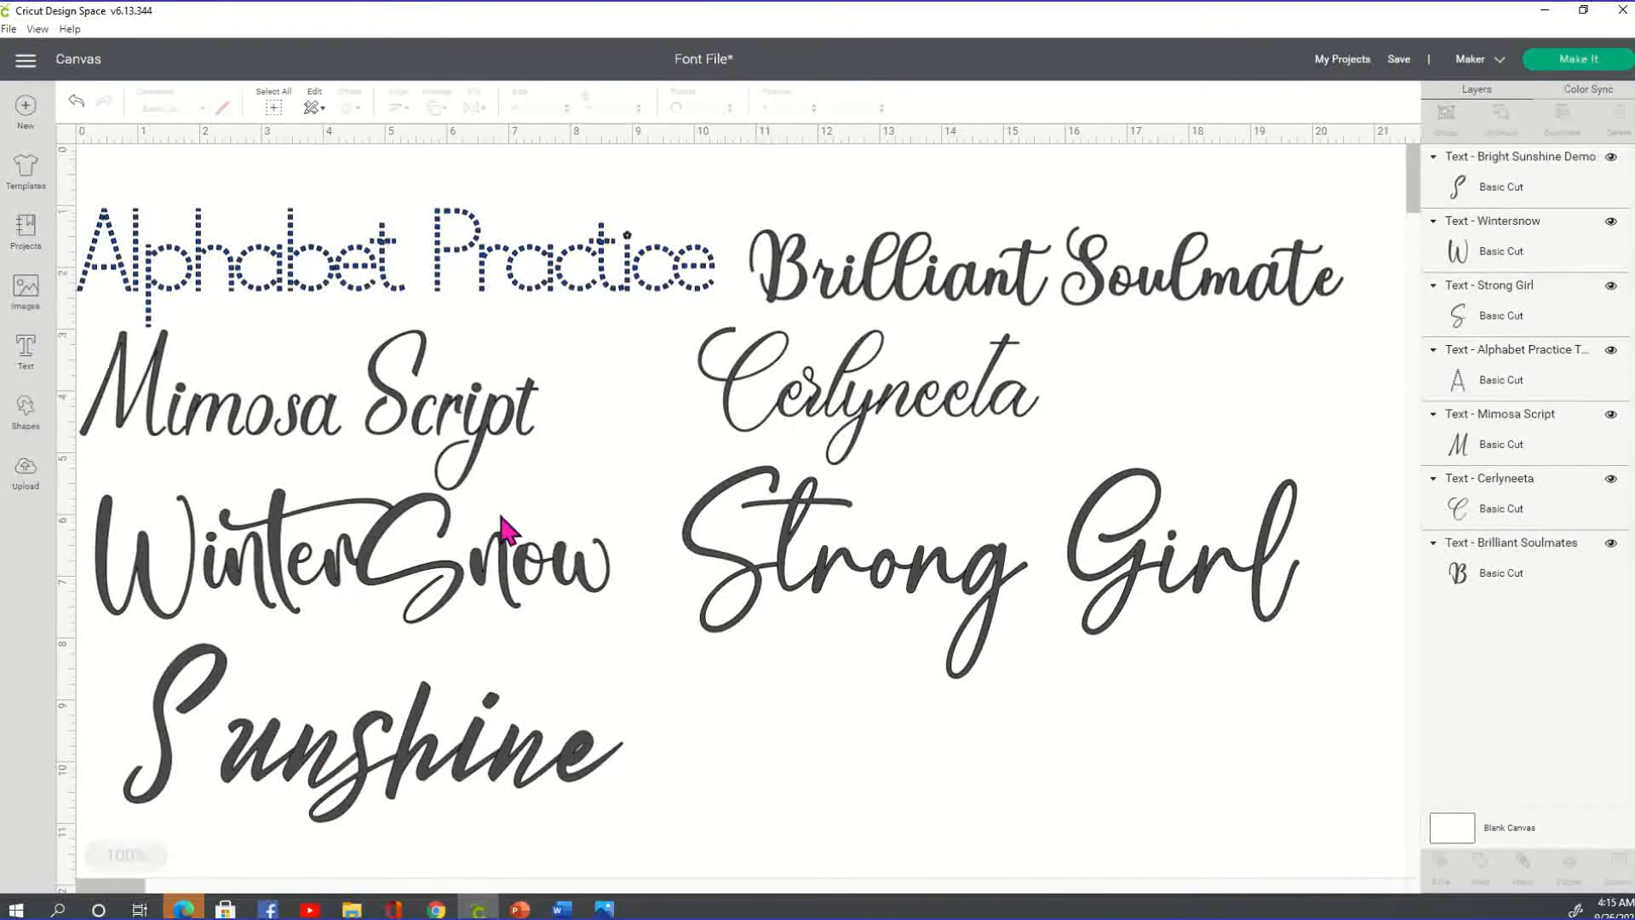
Replace the Alphabet Practice sample text with the letters ABCDEFGH.
left_click(314, 261)
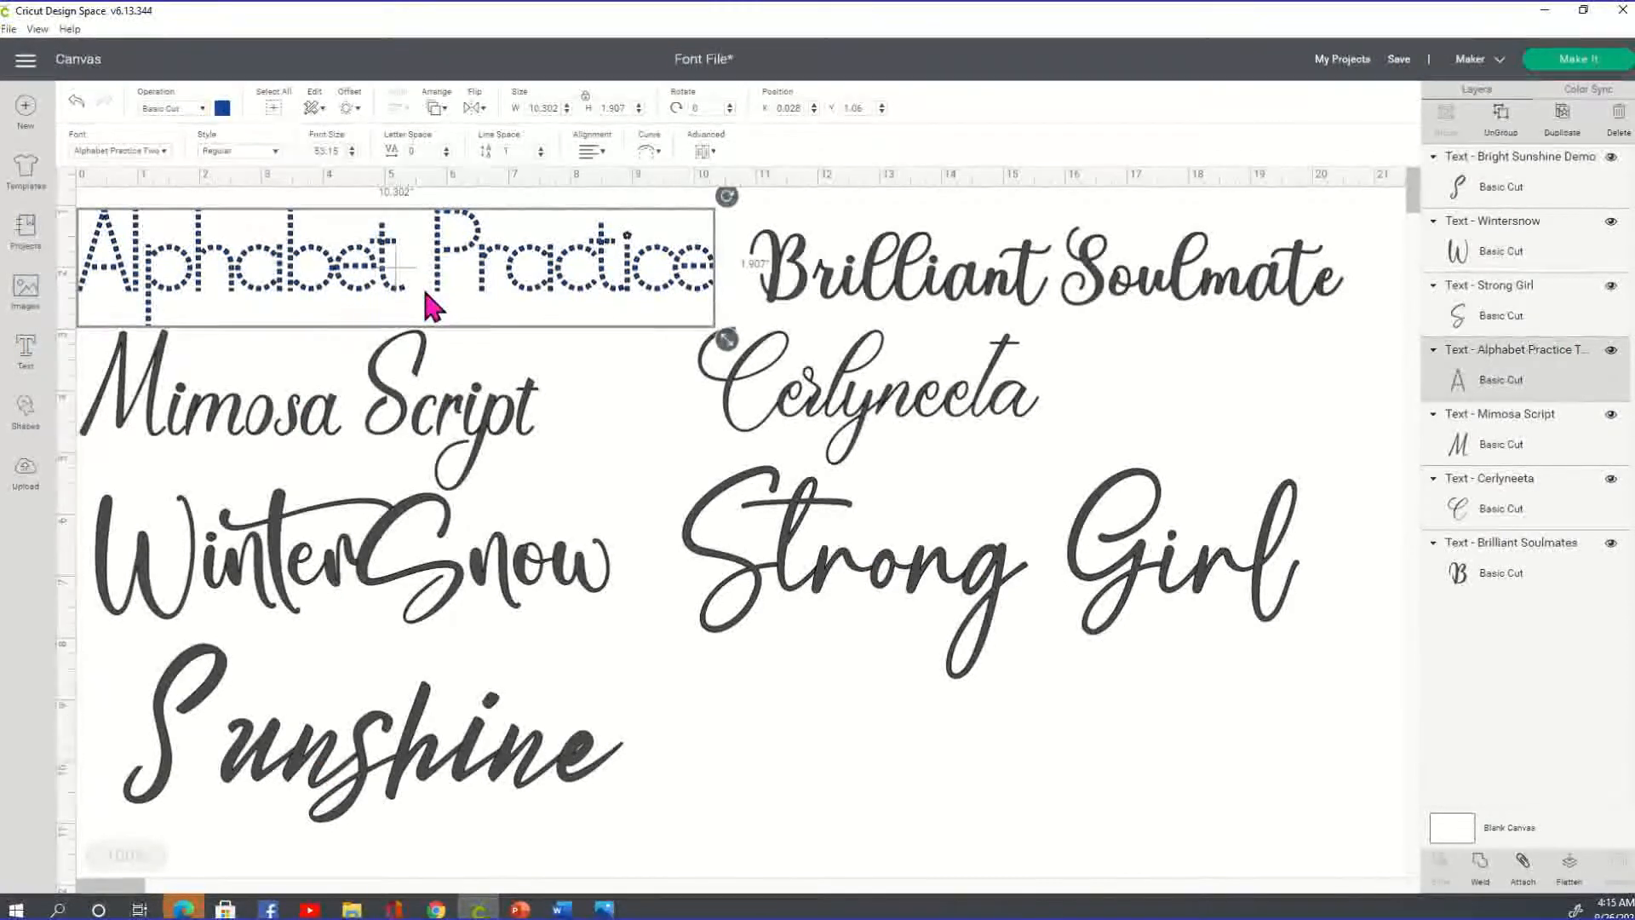
mouse_move(391, 305)
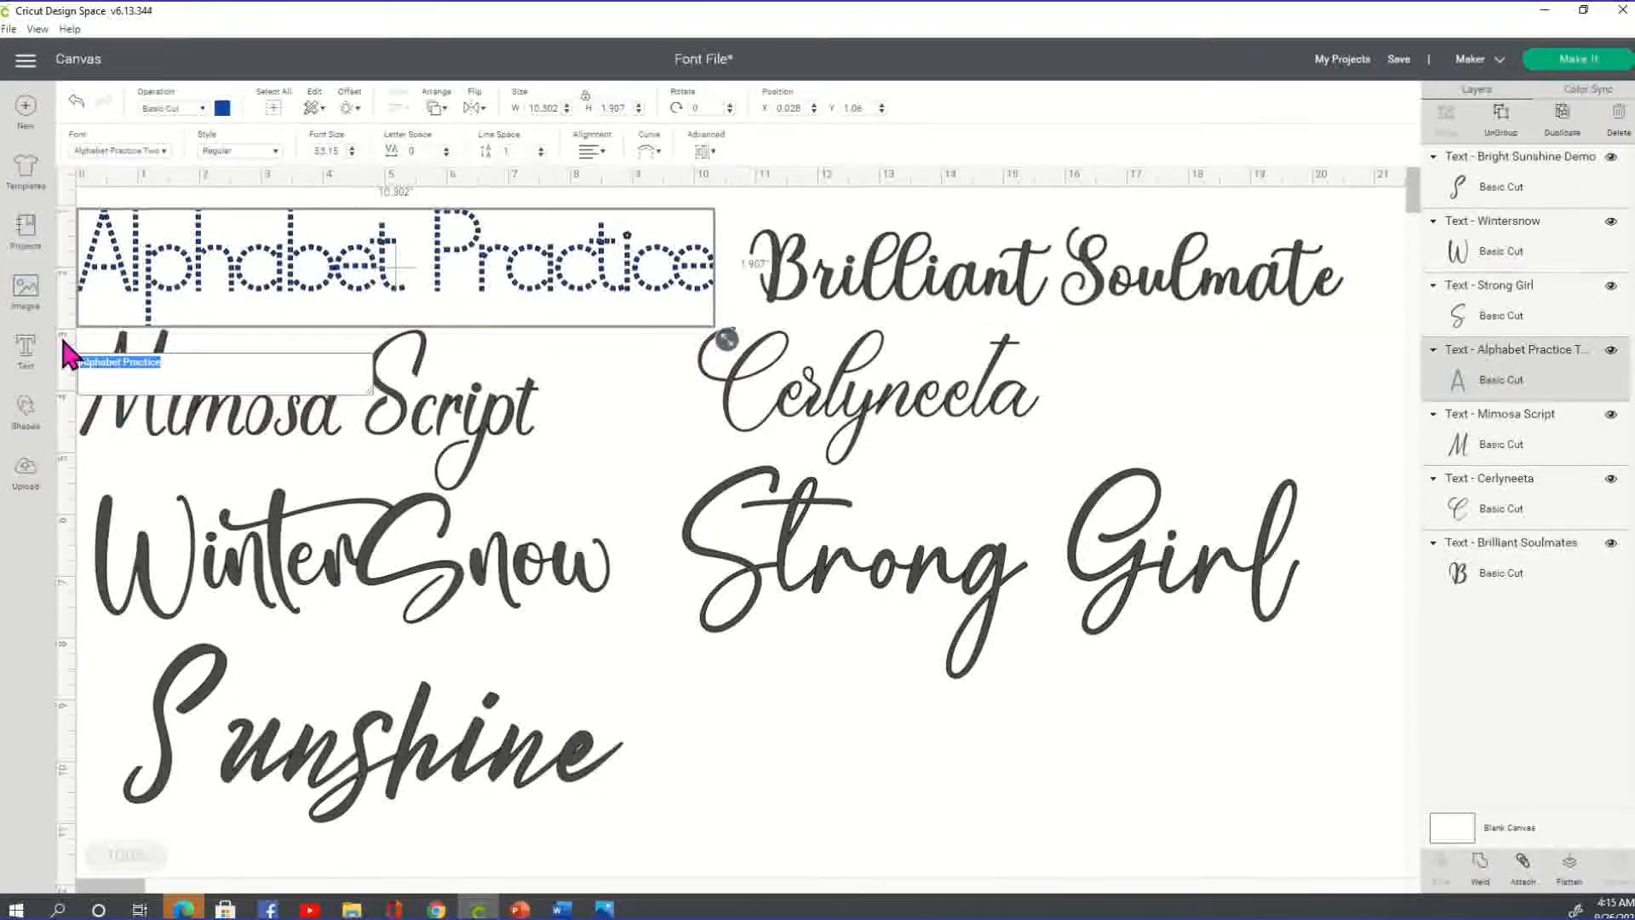
type("AB")
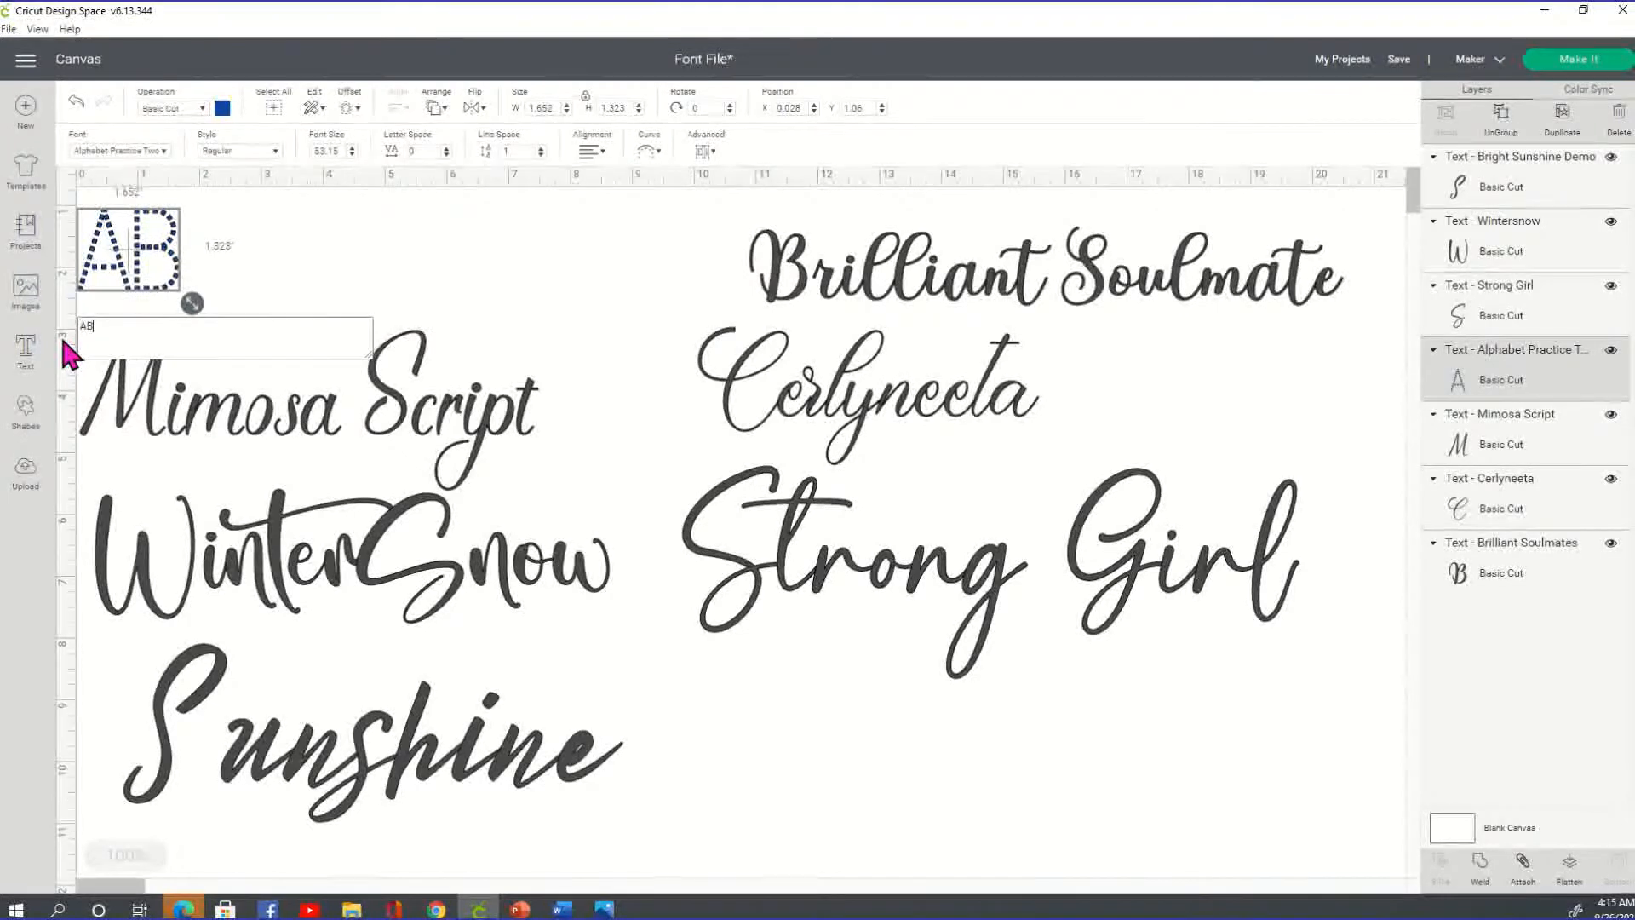
type("CDE")
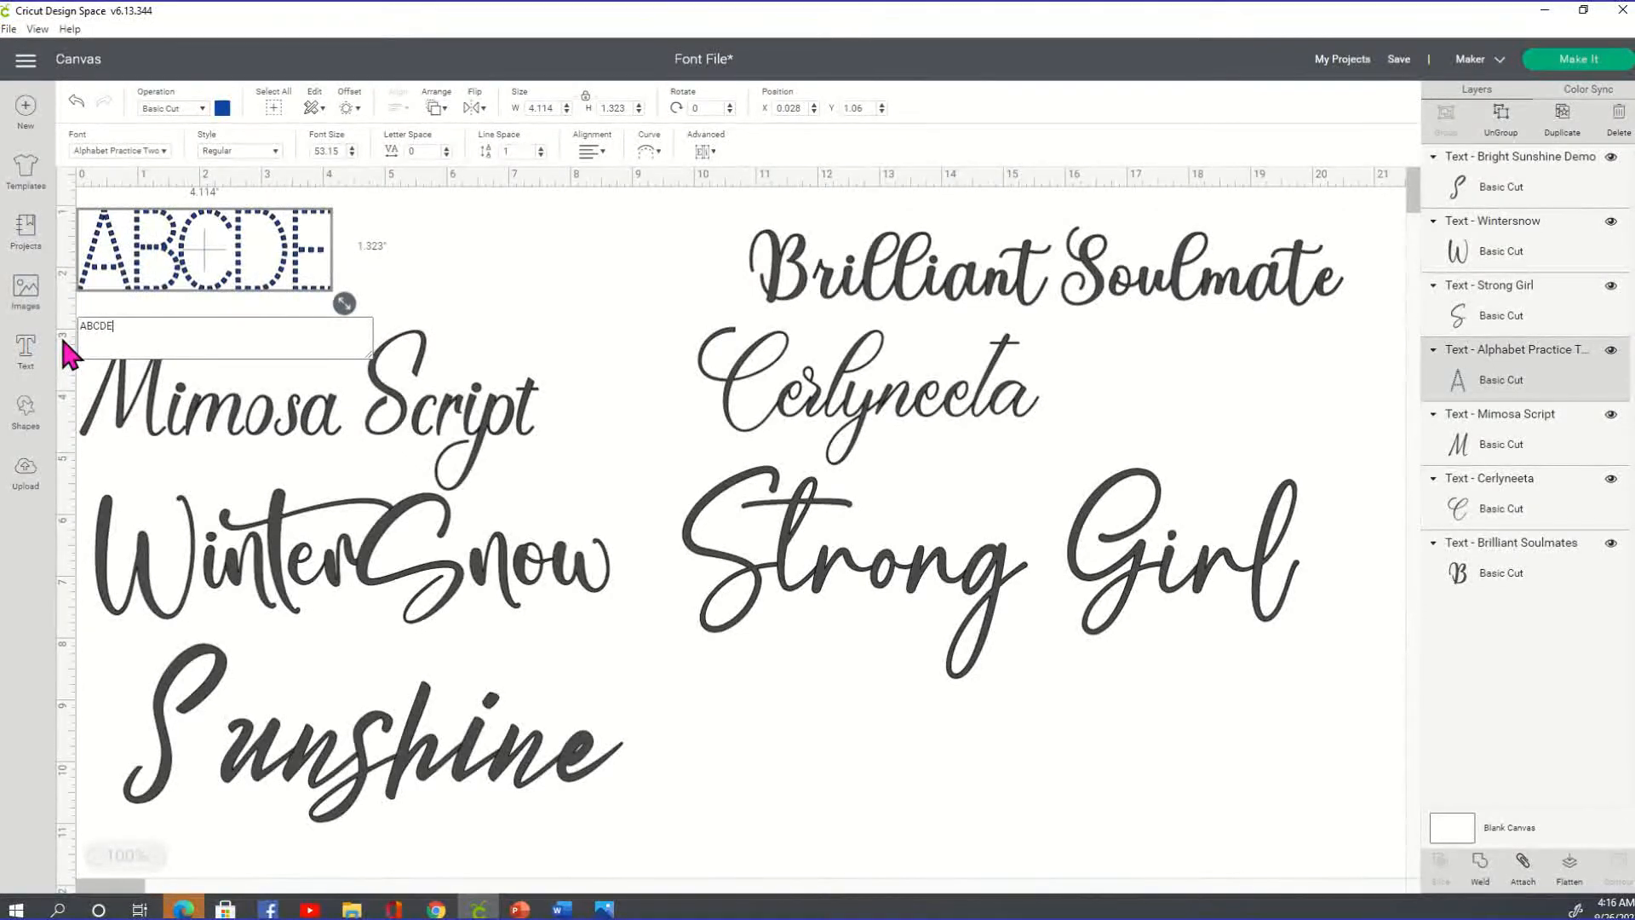
type("FG")
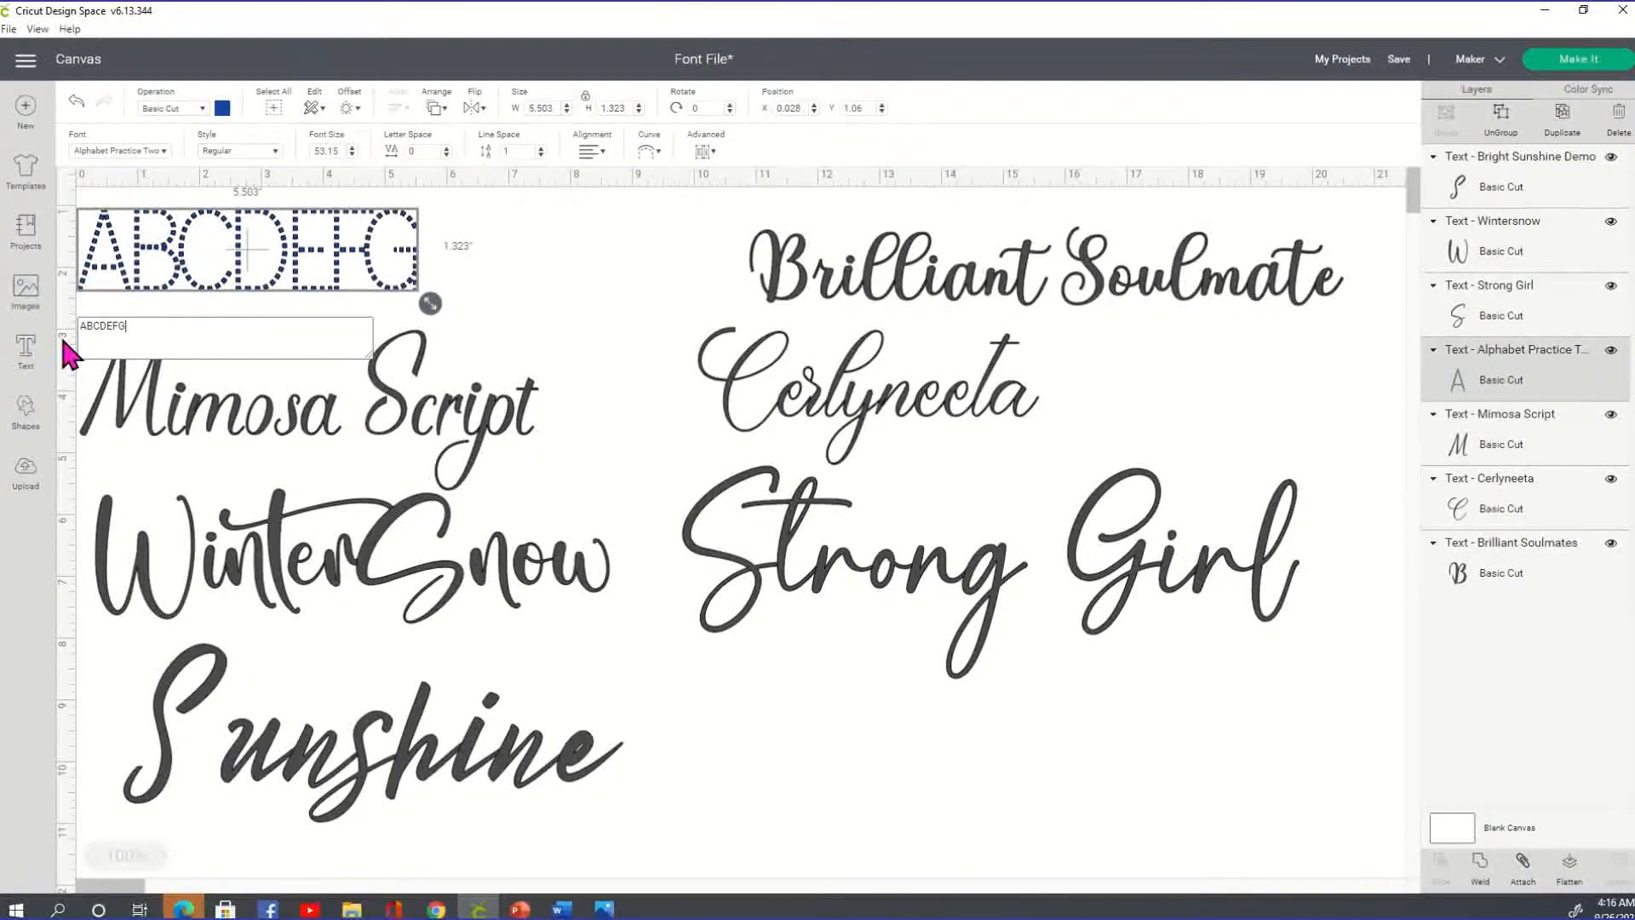
type("H")
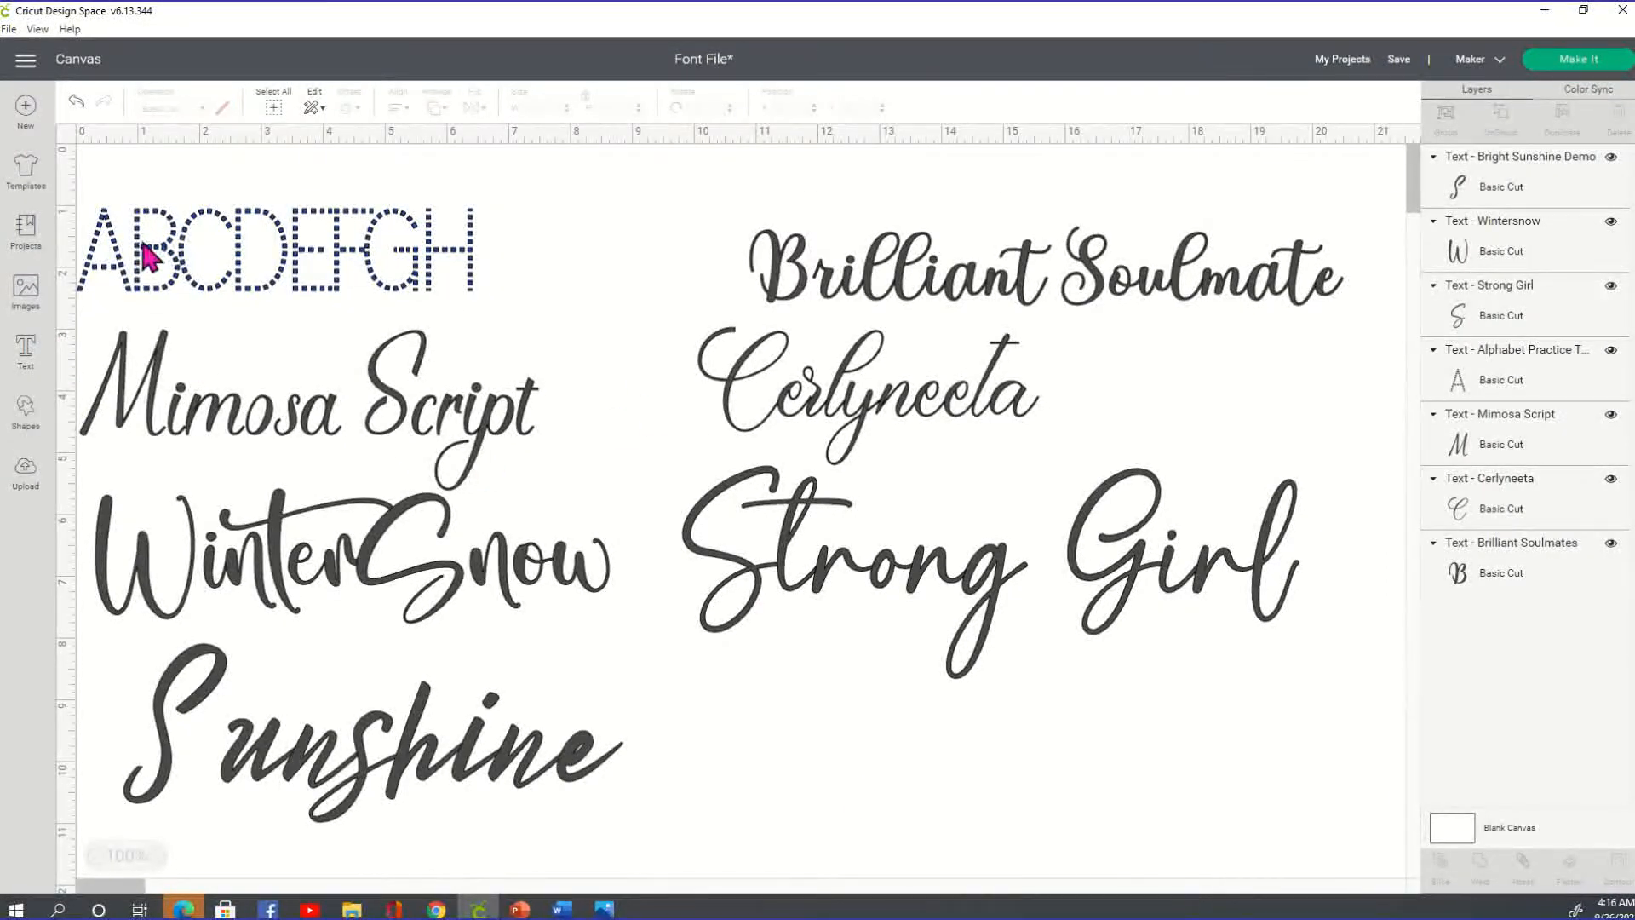
left_click(261, 250)
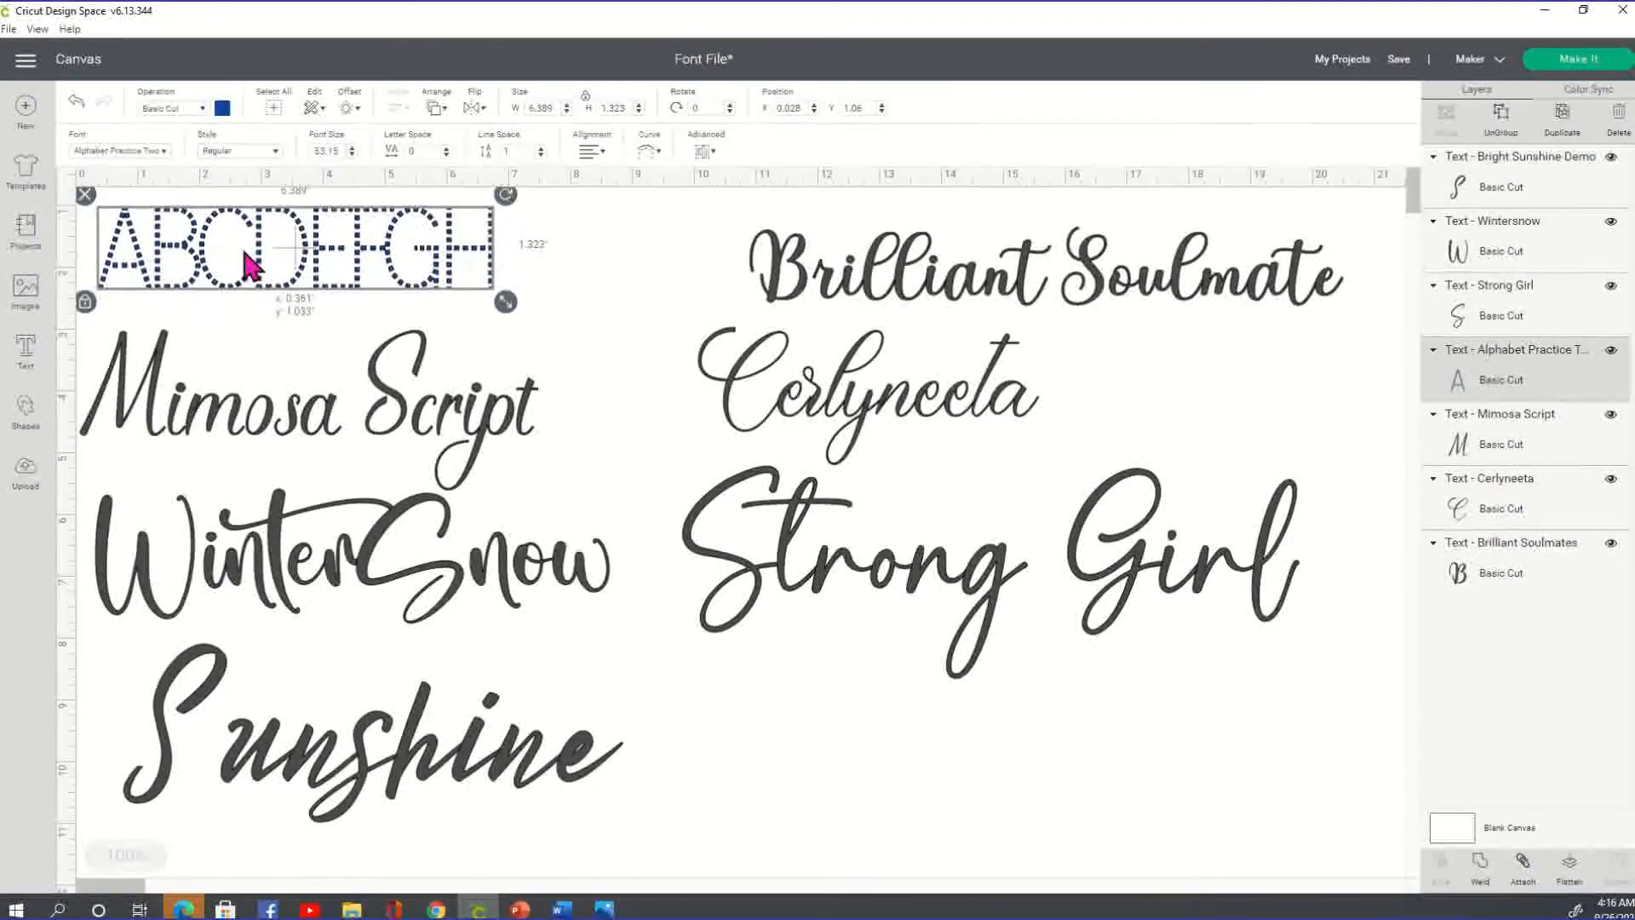
left_click(756, 802)
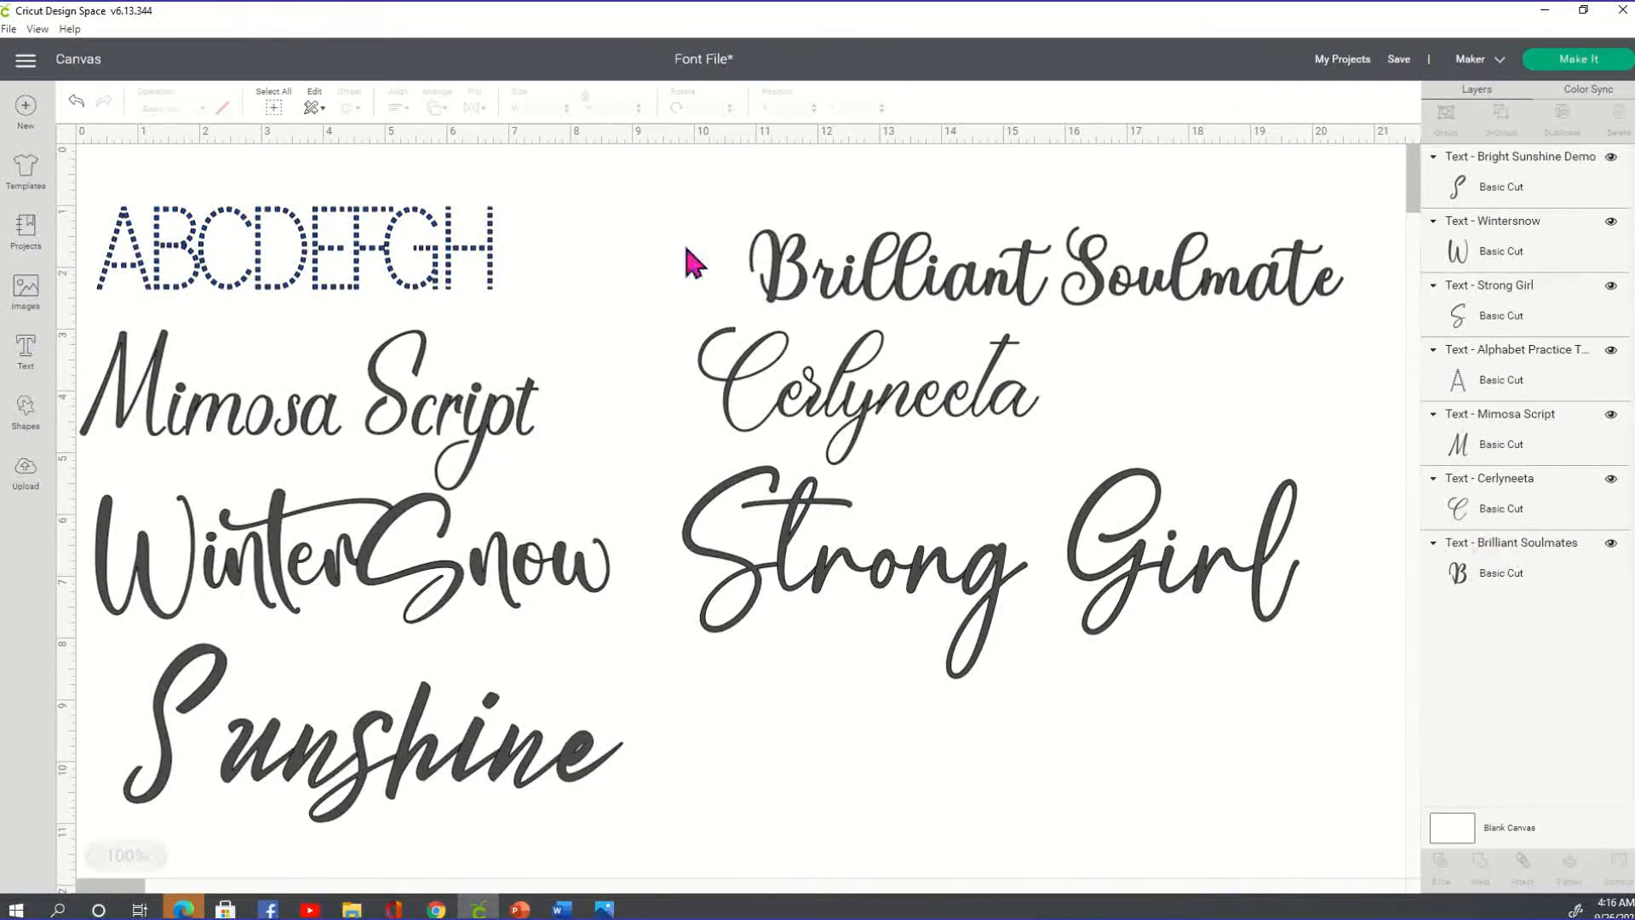
left_click(863, 393)
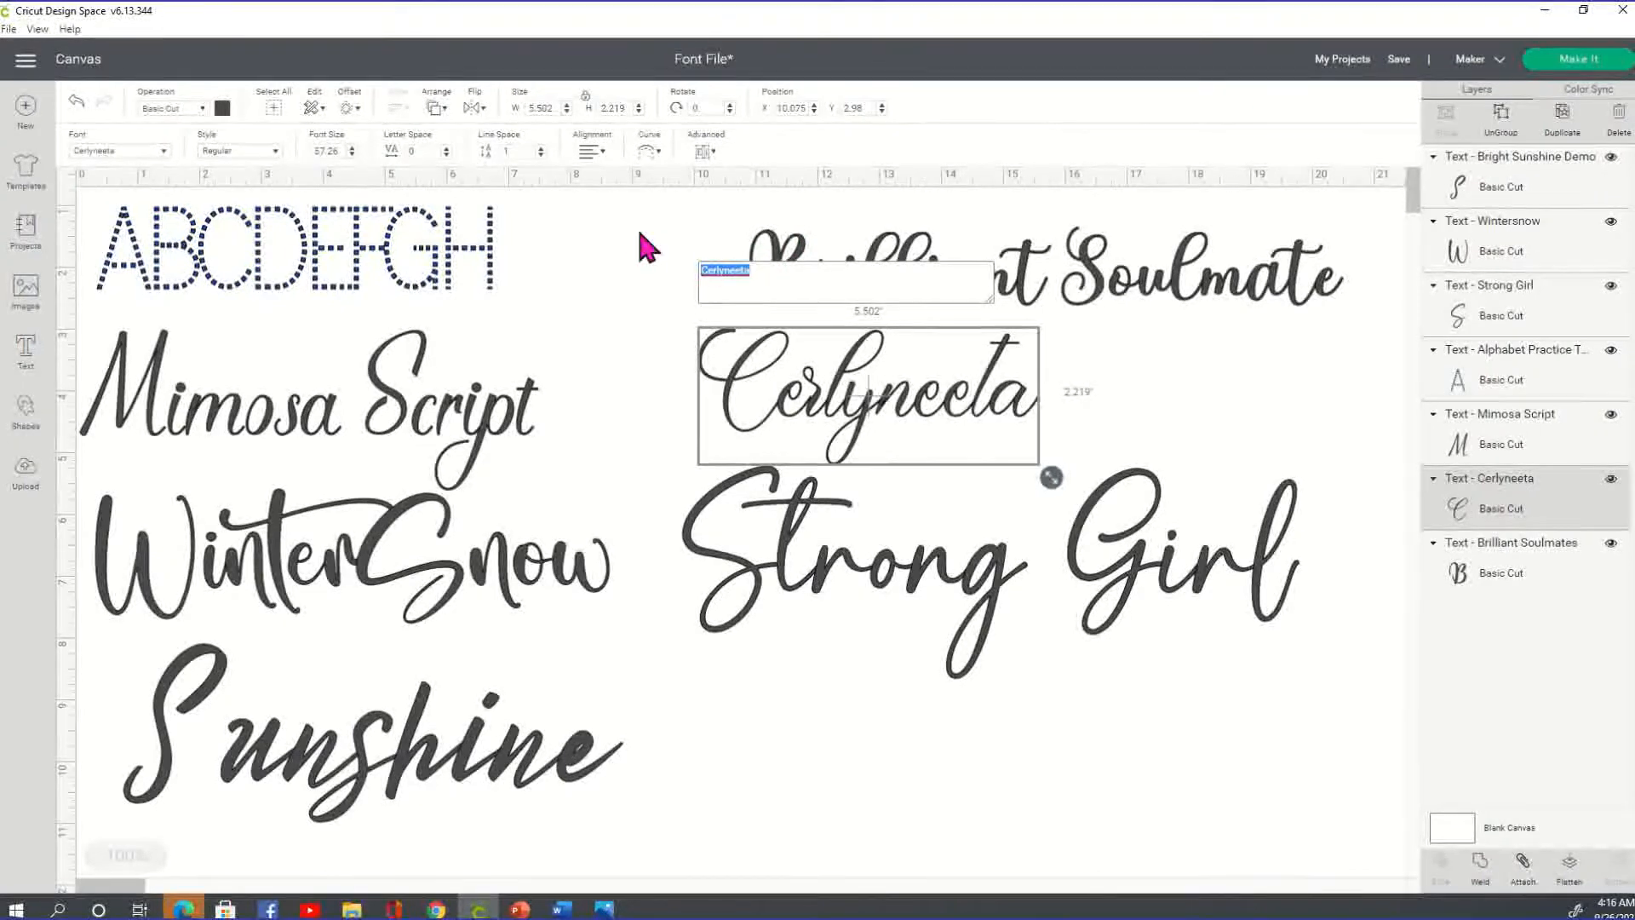
Change the Cerlyneeta and Strong Girl samples to read 'Candoris' and shrink the lower one.
type("Cando")
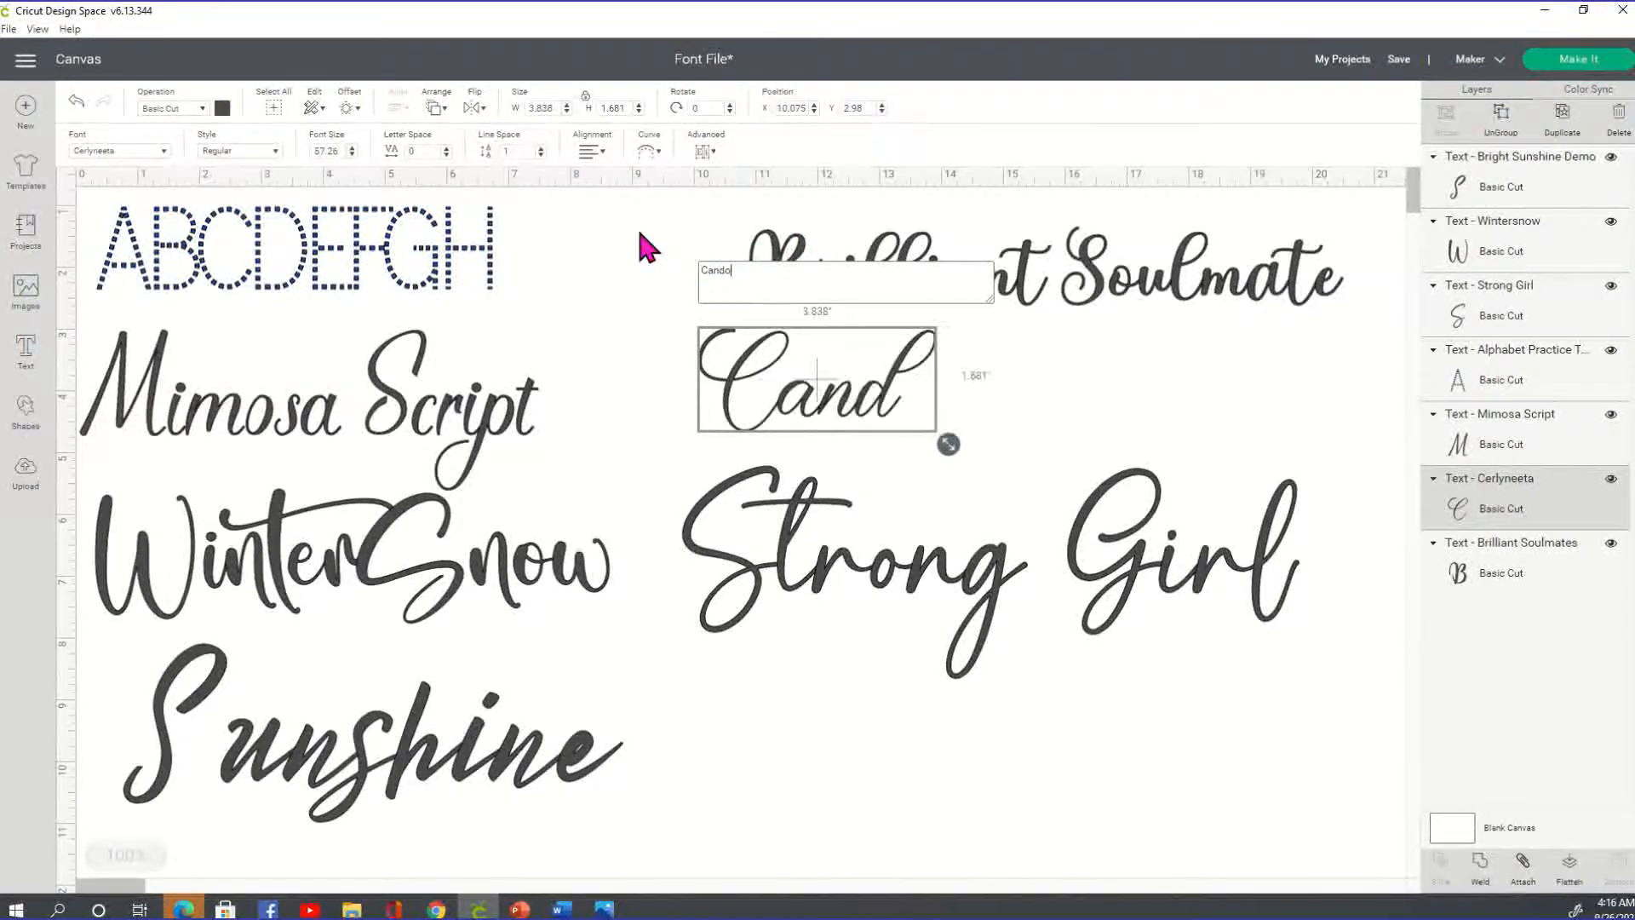
left_click(849, 659)
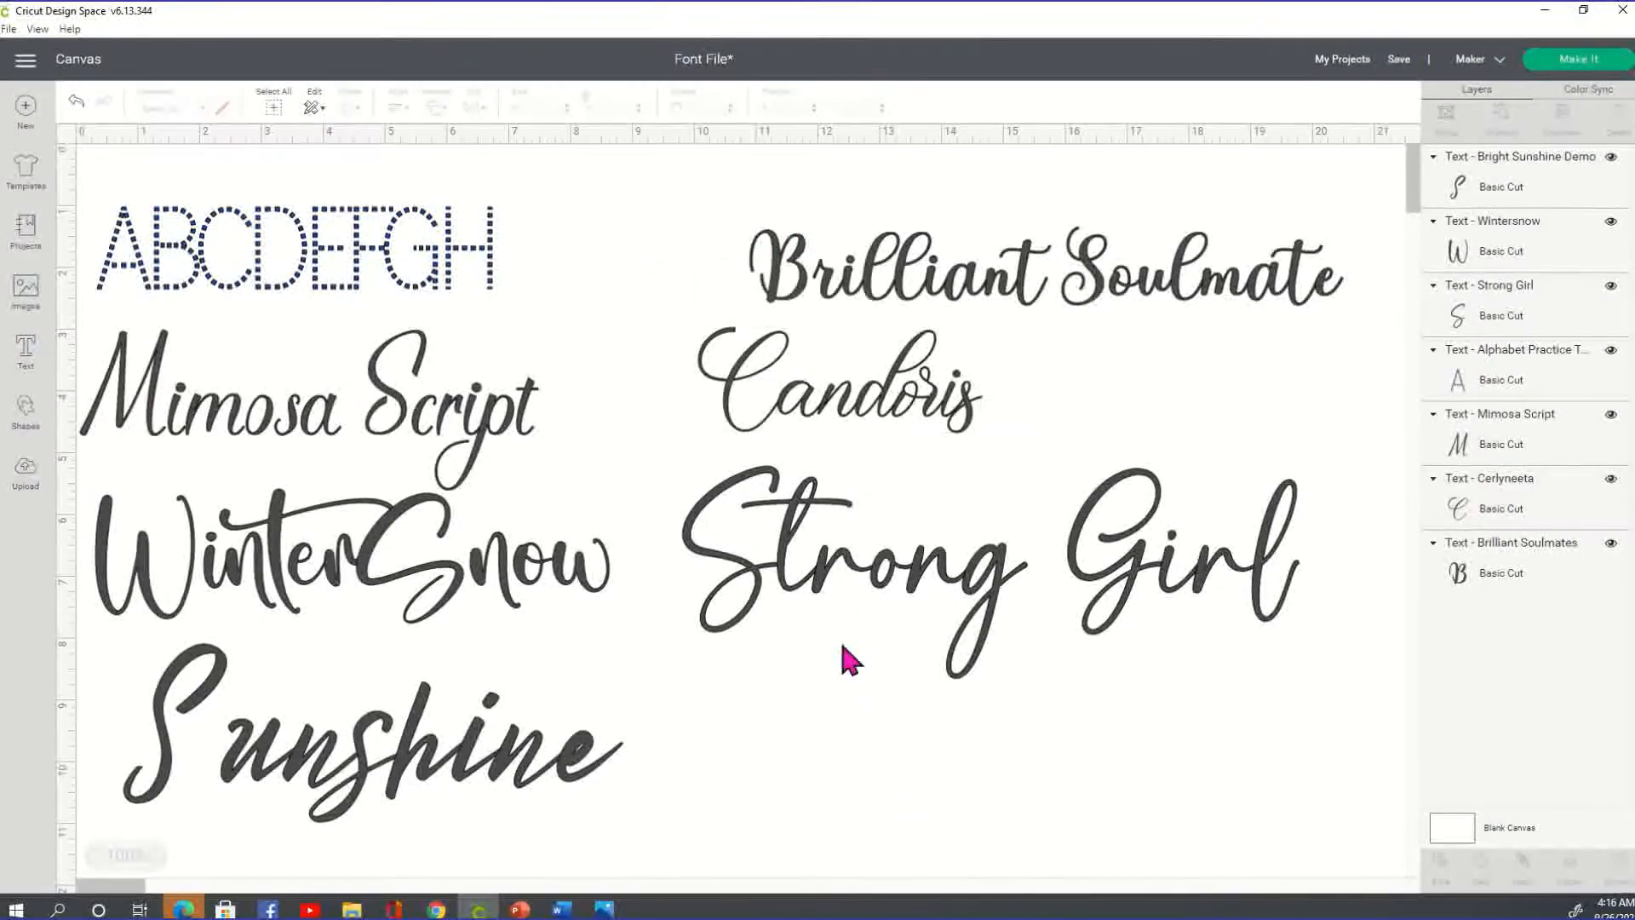
left_click(845, 380)
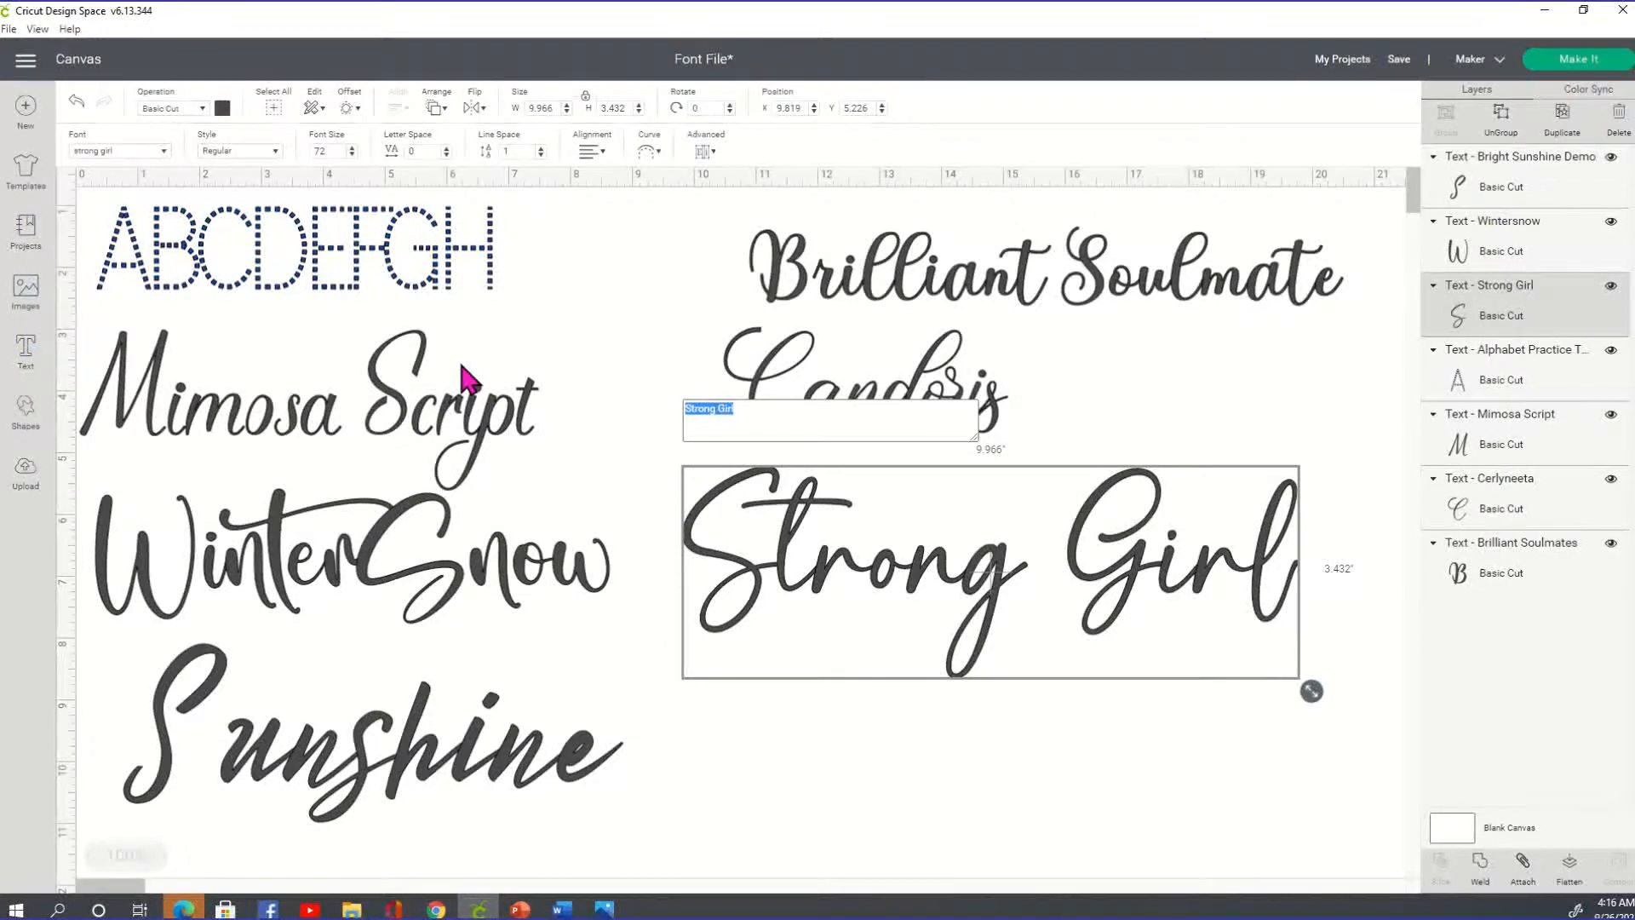
type("Candoris")
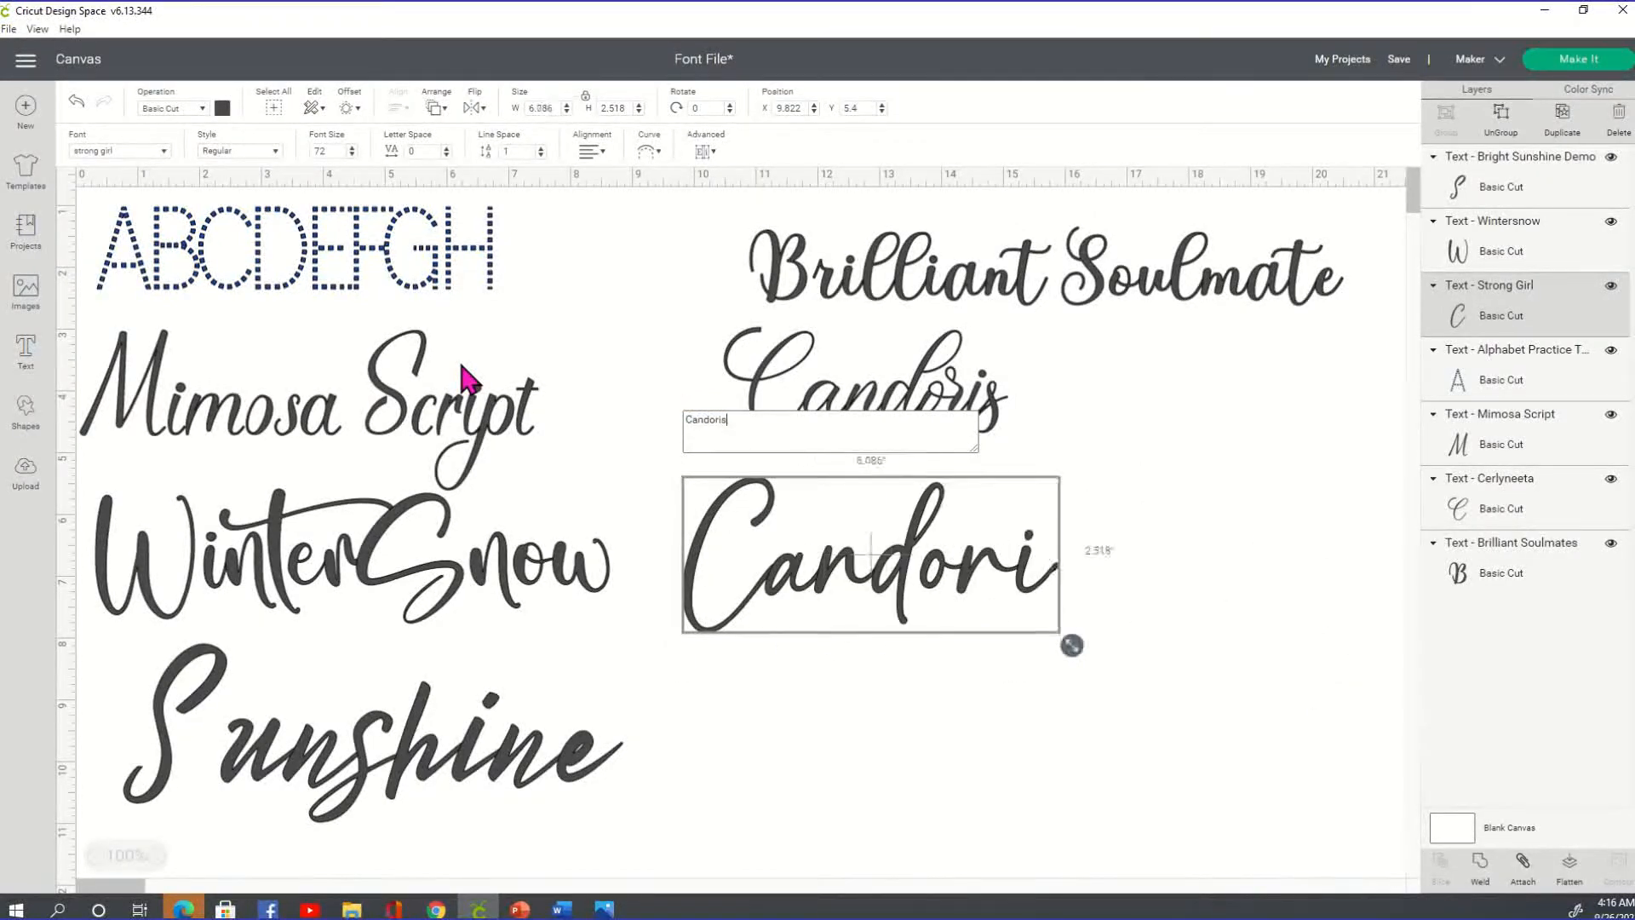
left_click(949, 405)
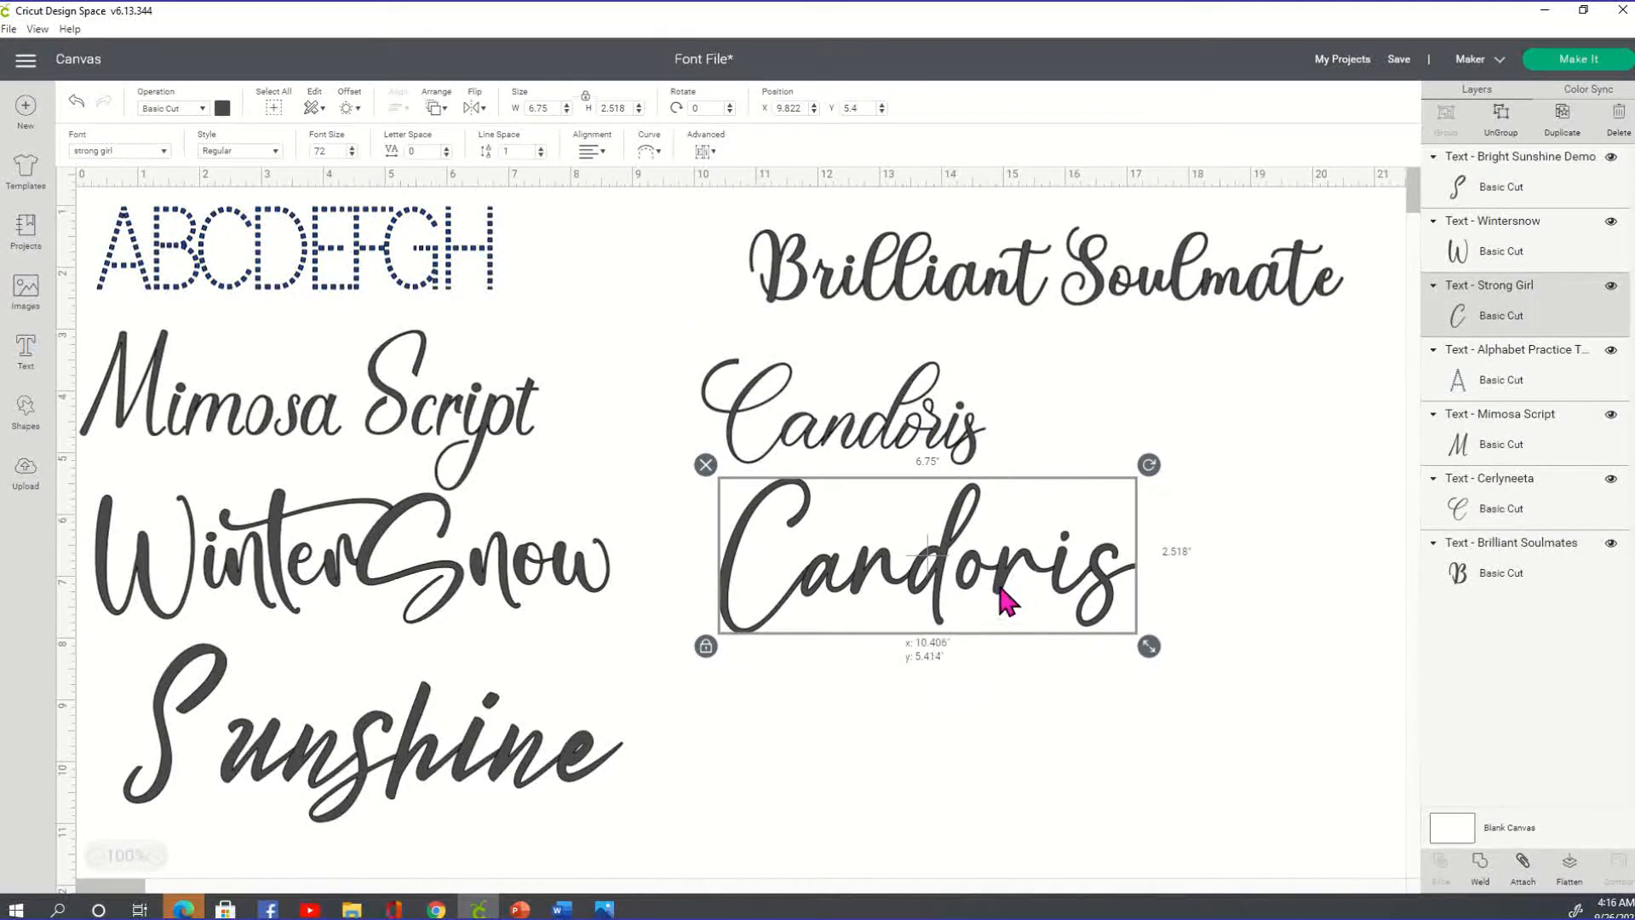
left_click_drag(1150, 645, 1141, 642)
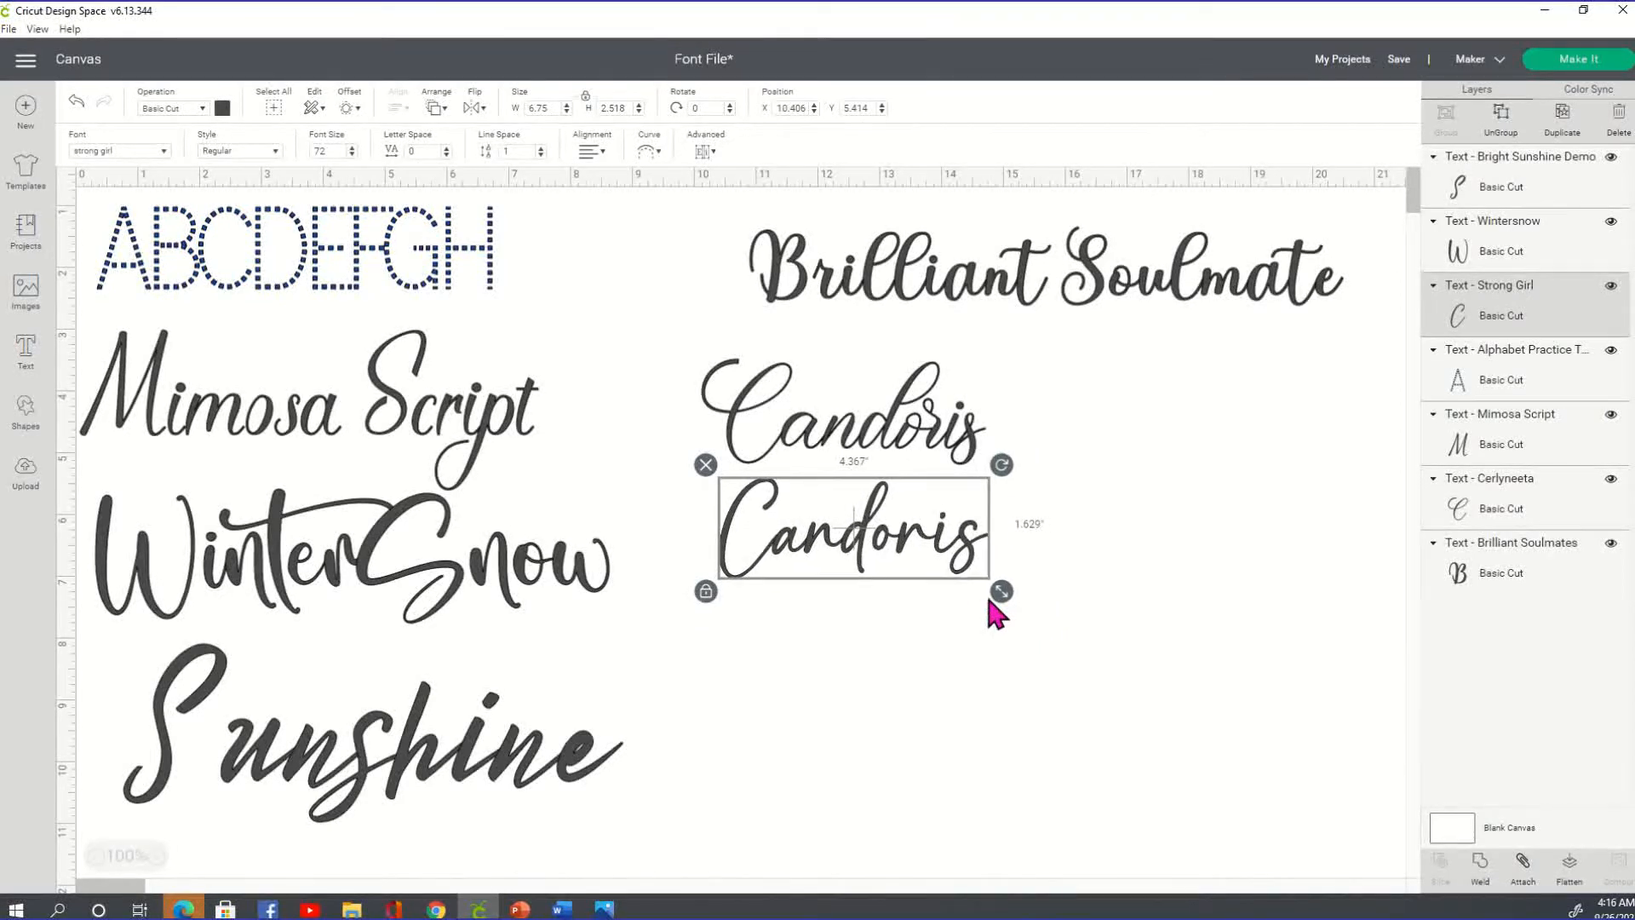
mouse_move(981, 613)
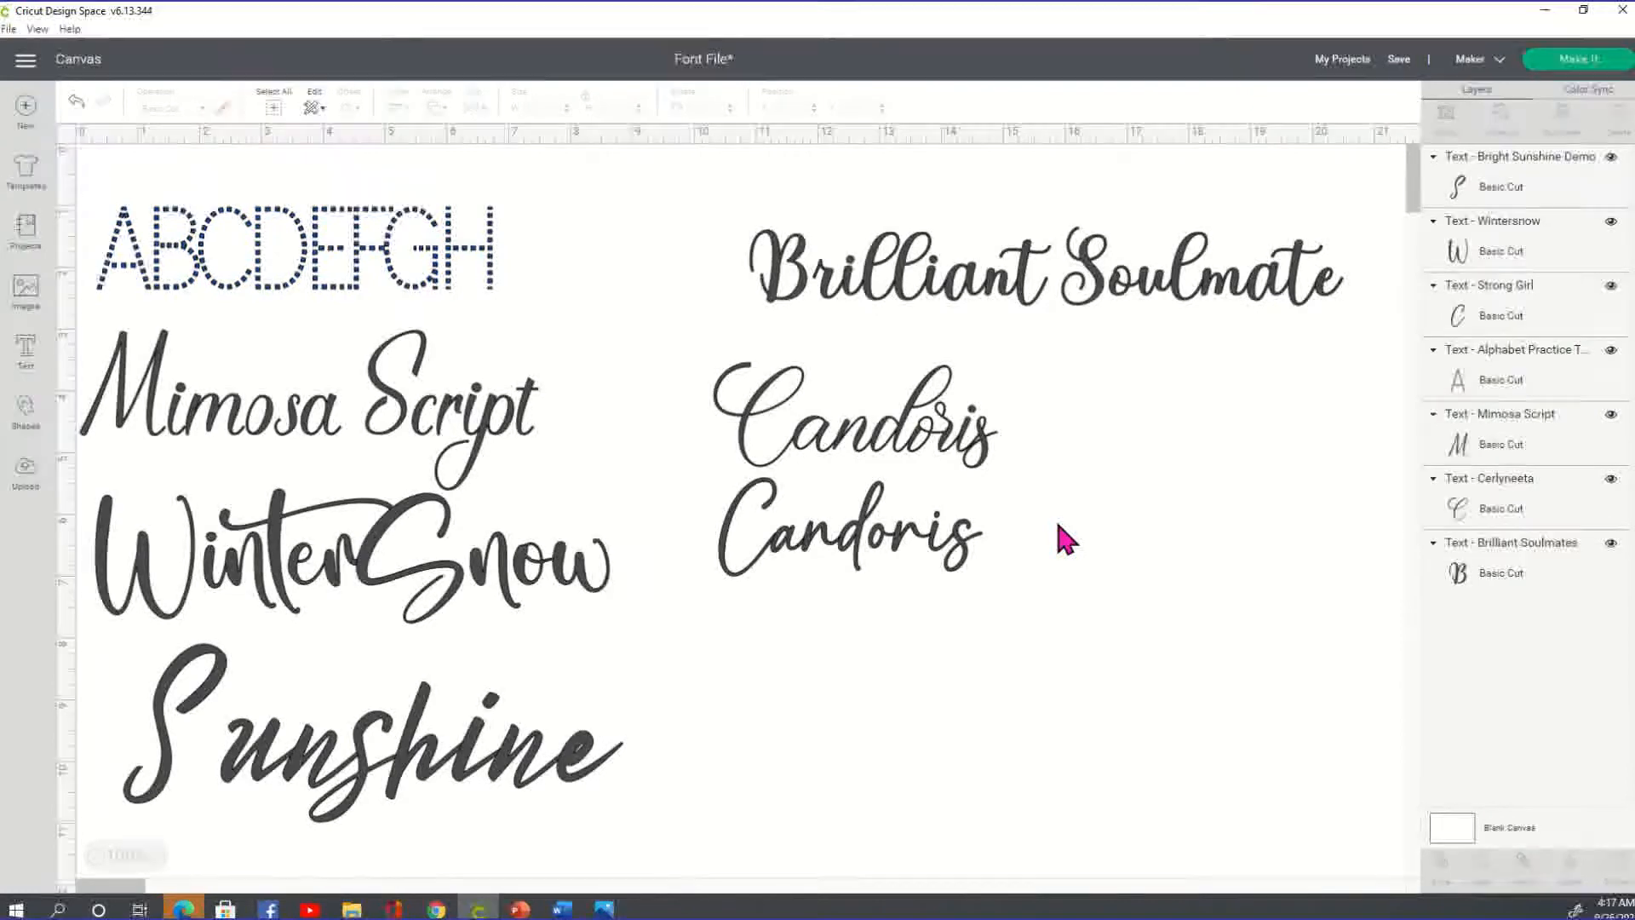
mouse_move(811, 29)
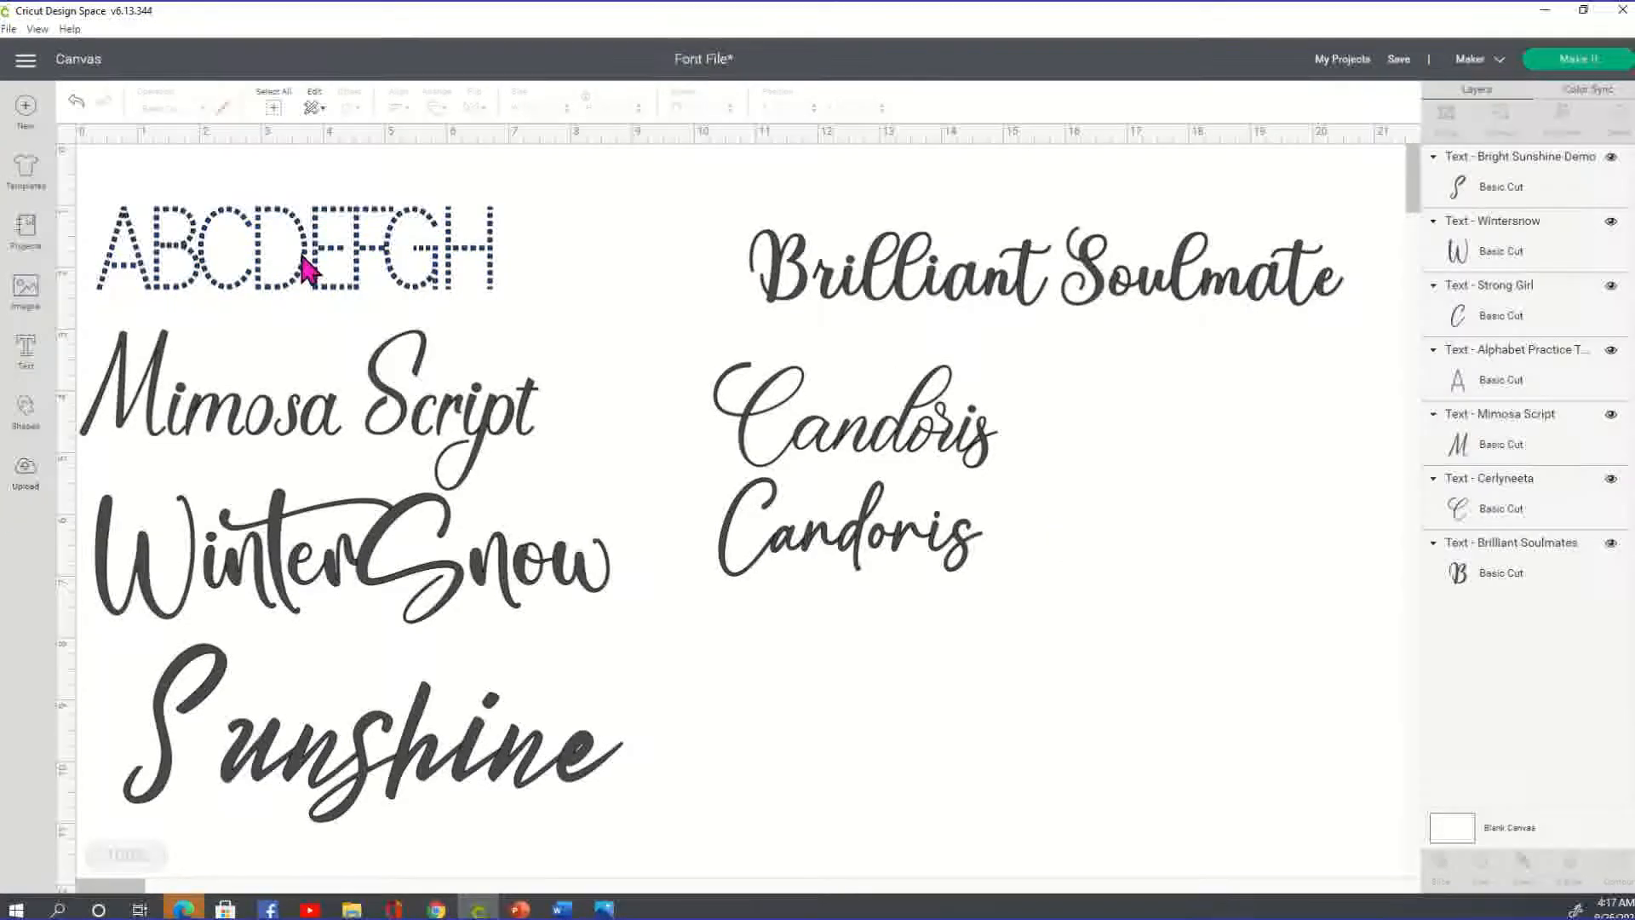
Start an image upload and browse into the Sunflower Porch Signs 40 download folder.
left_click(24, 472)
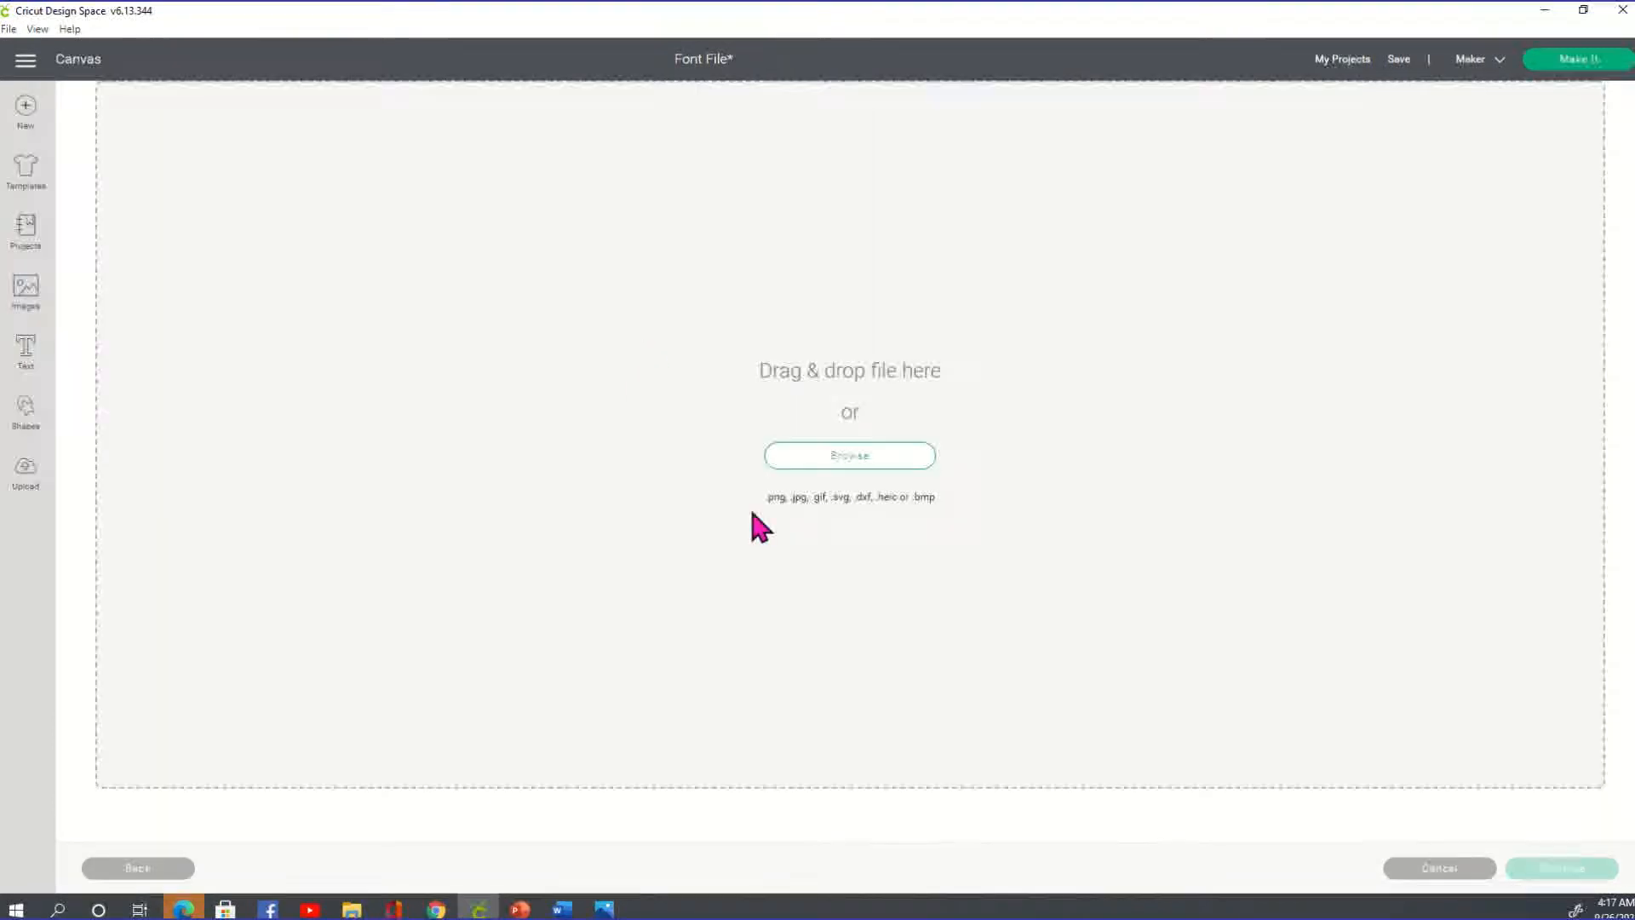
left_click(848, 454)
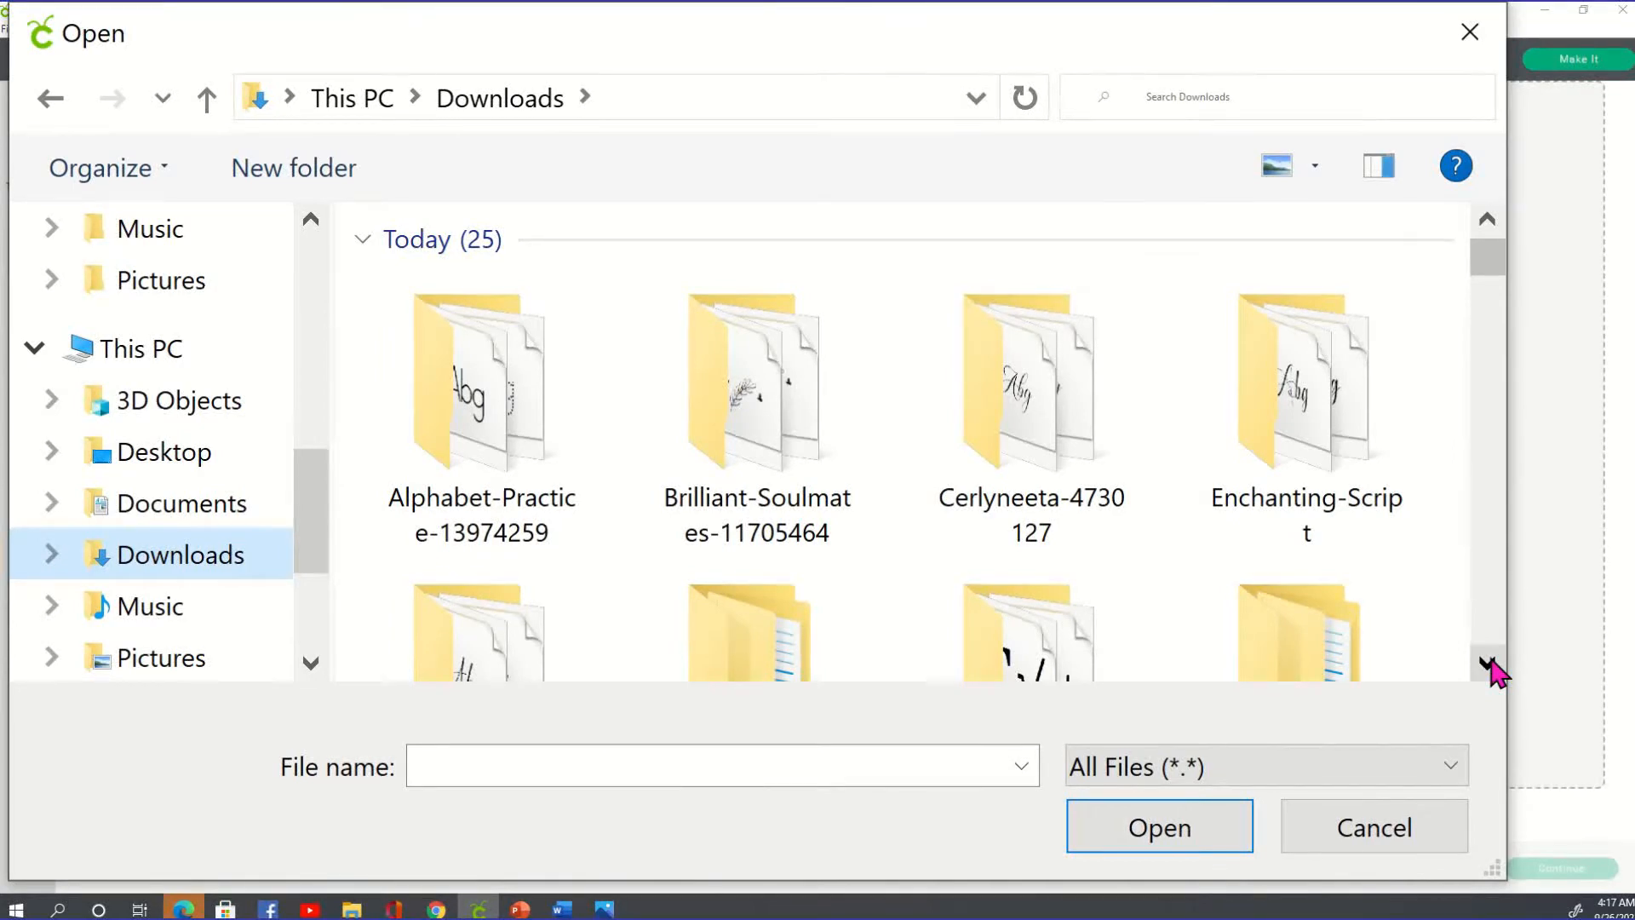
scroll("down", 3)
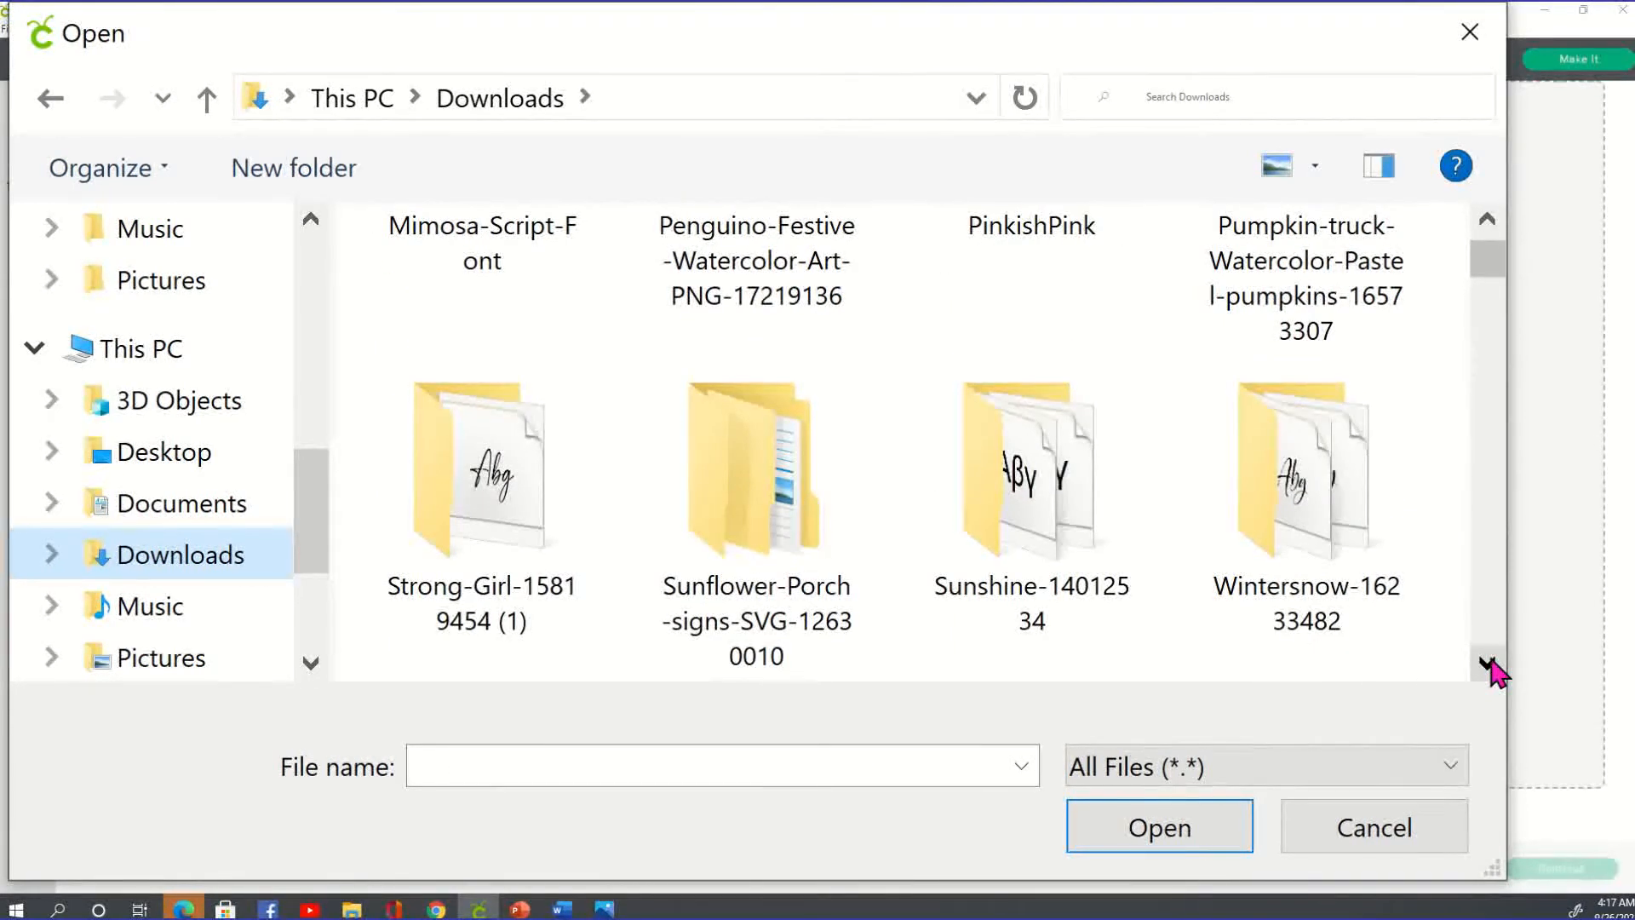
left_click(755, 470)
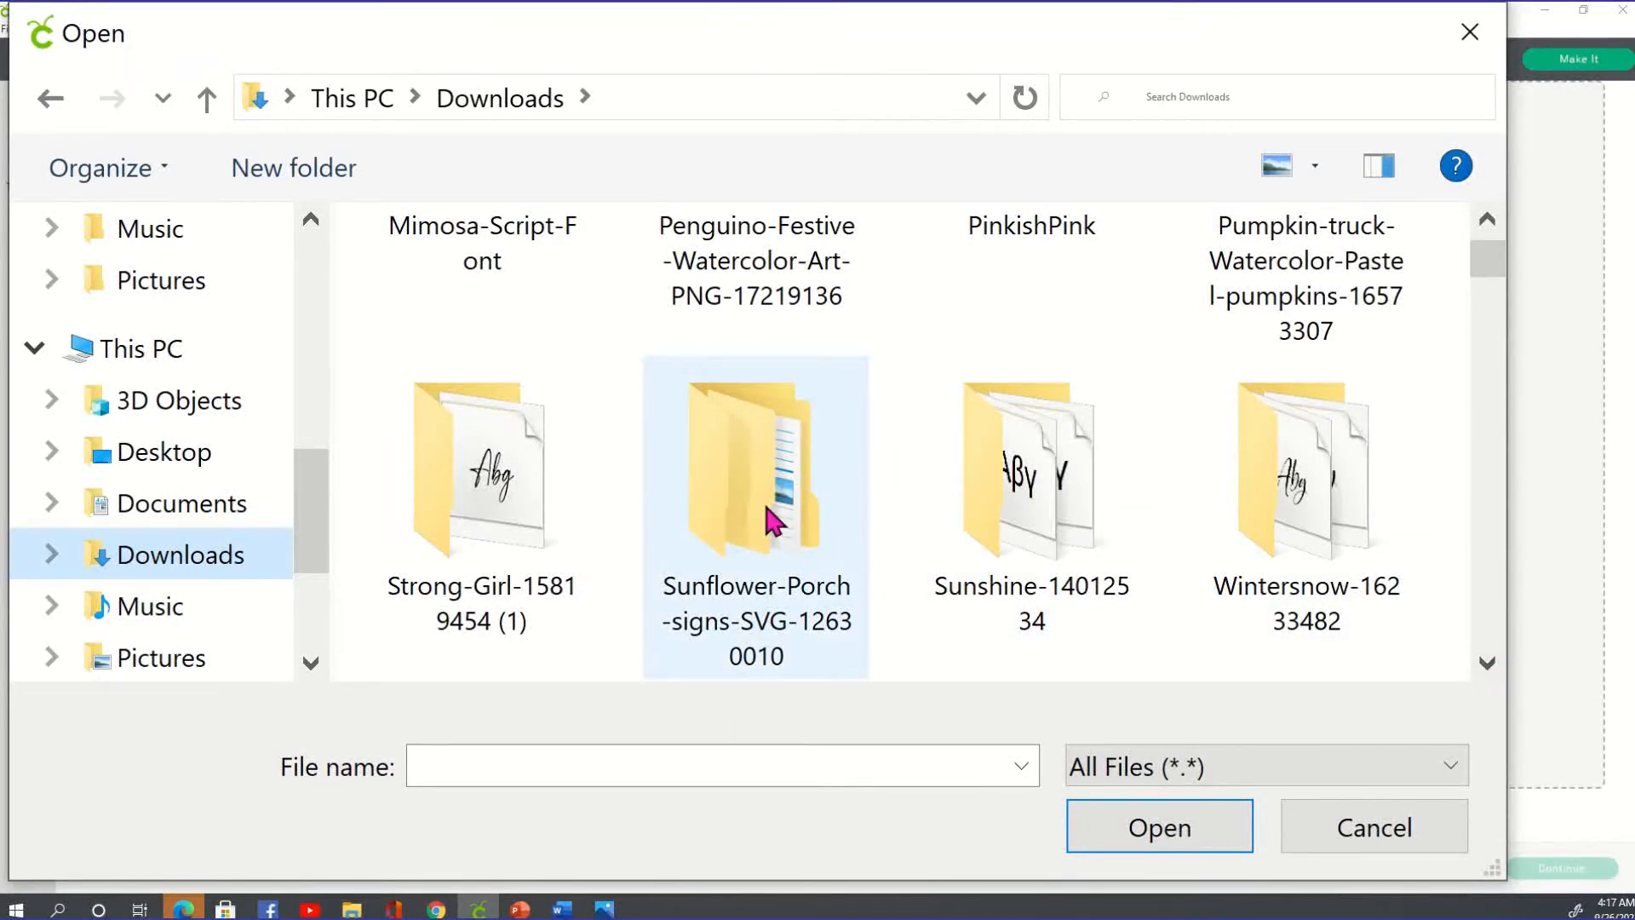
double_click(754, 470)
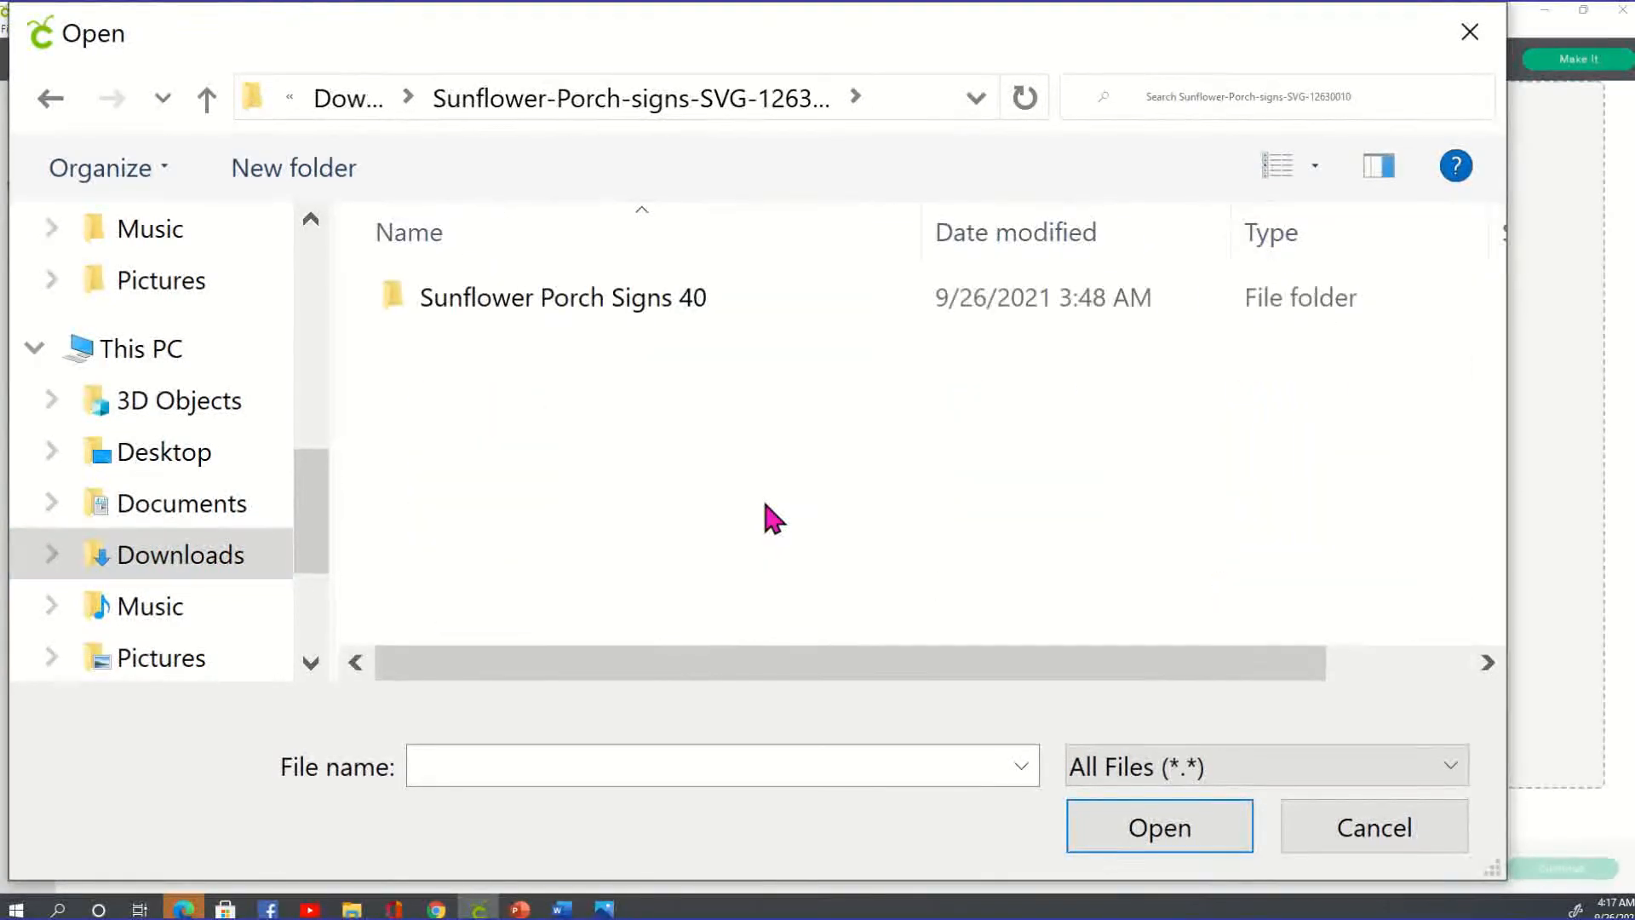
double_click(560, 296)
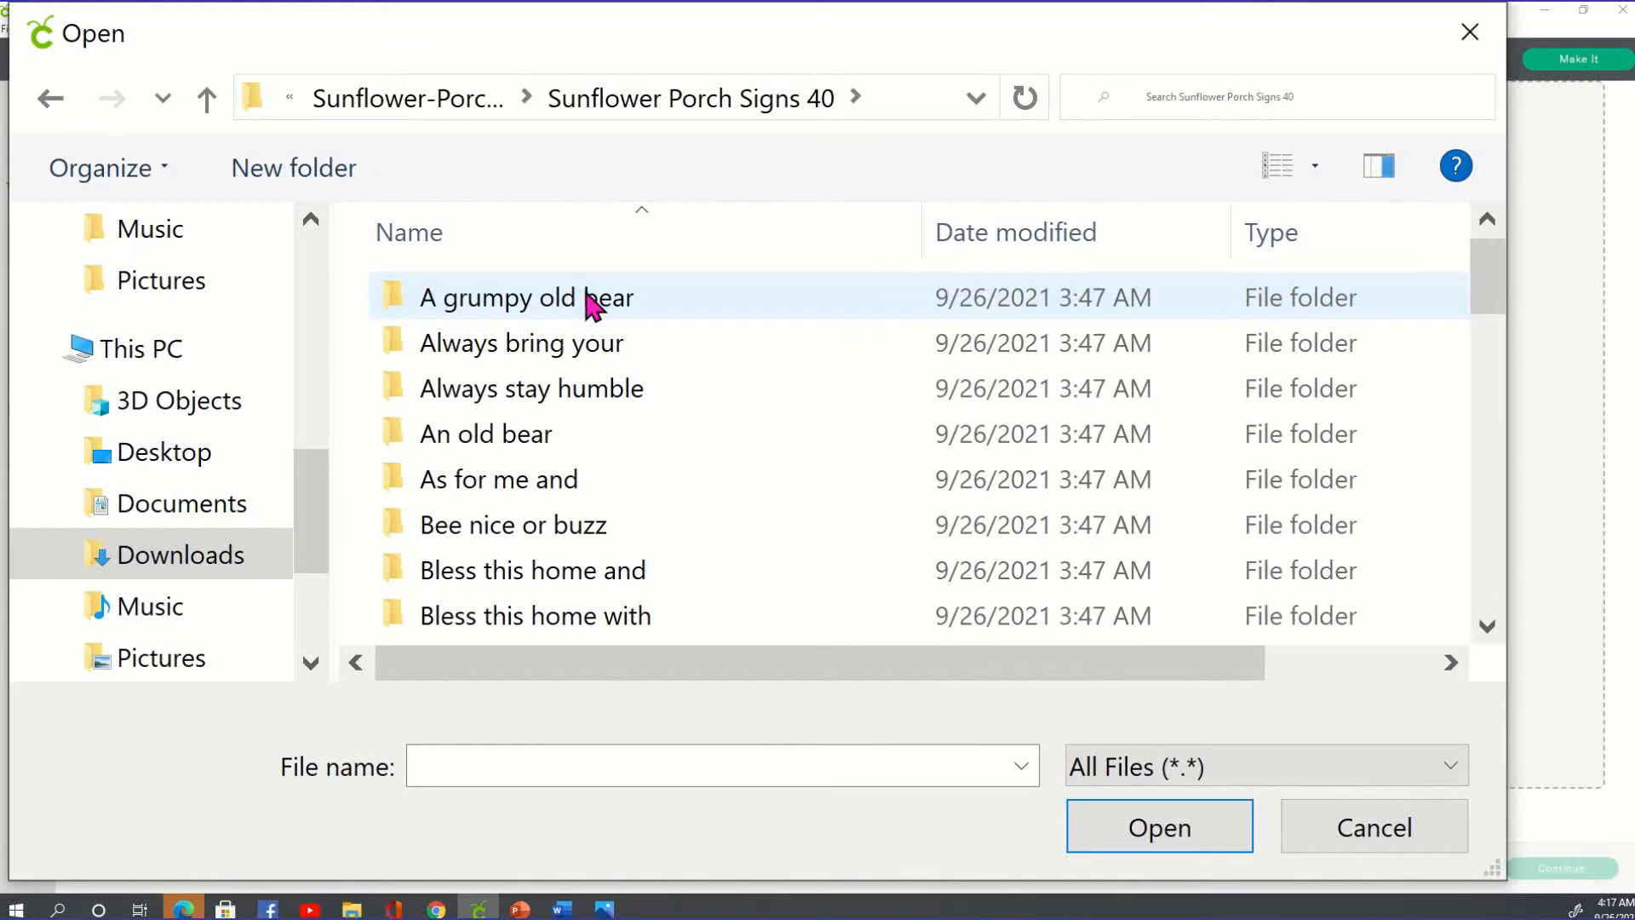
Choose 'A grumpy old bear .svg' and load it into upload preparation.
left_click(521, 342)
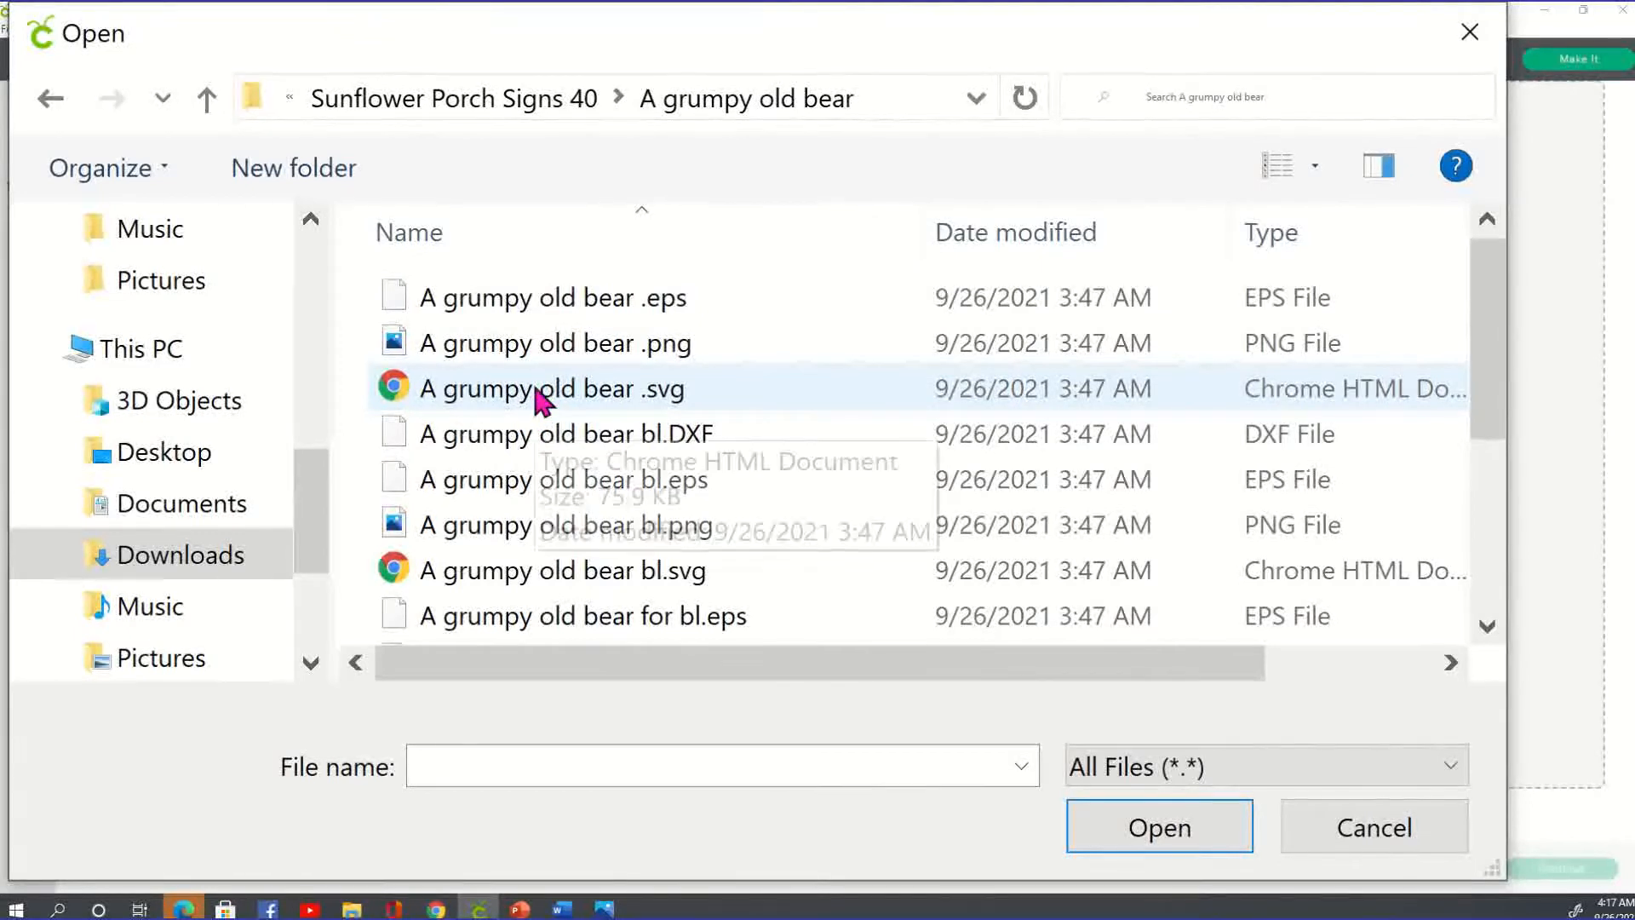
left_click(552, 388)
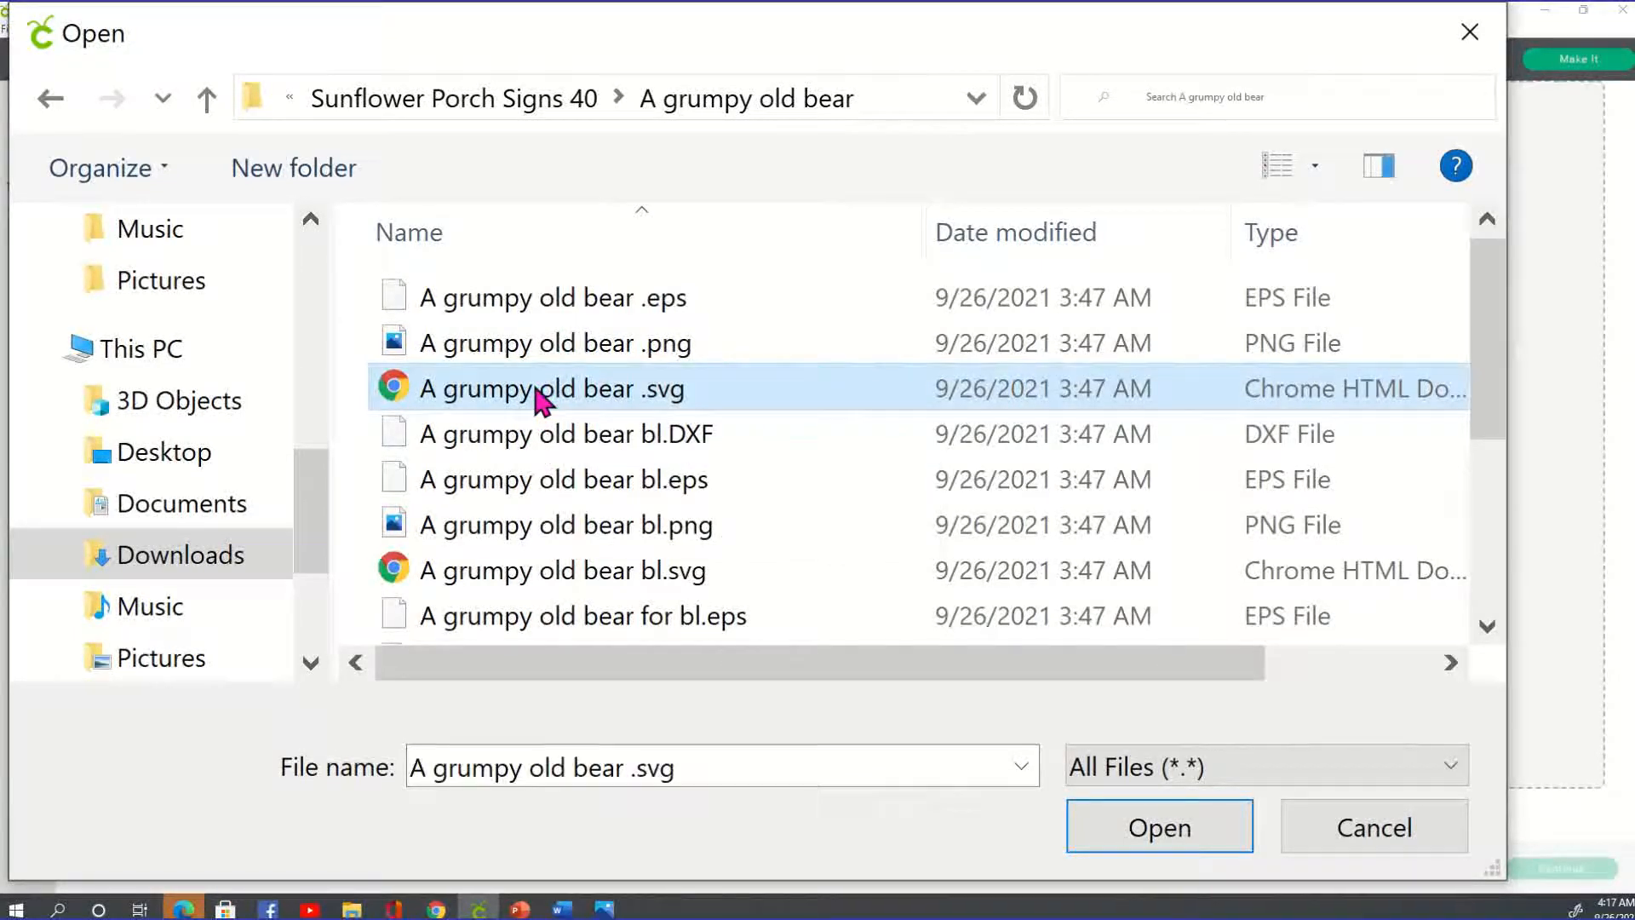
left_click(1158, 826)
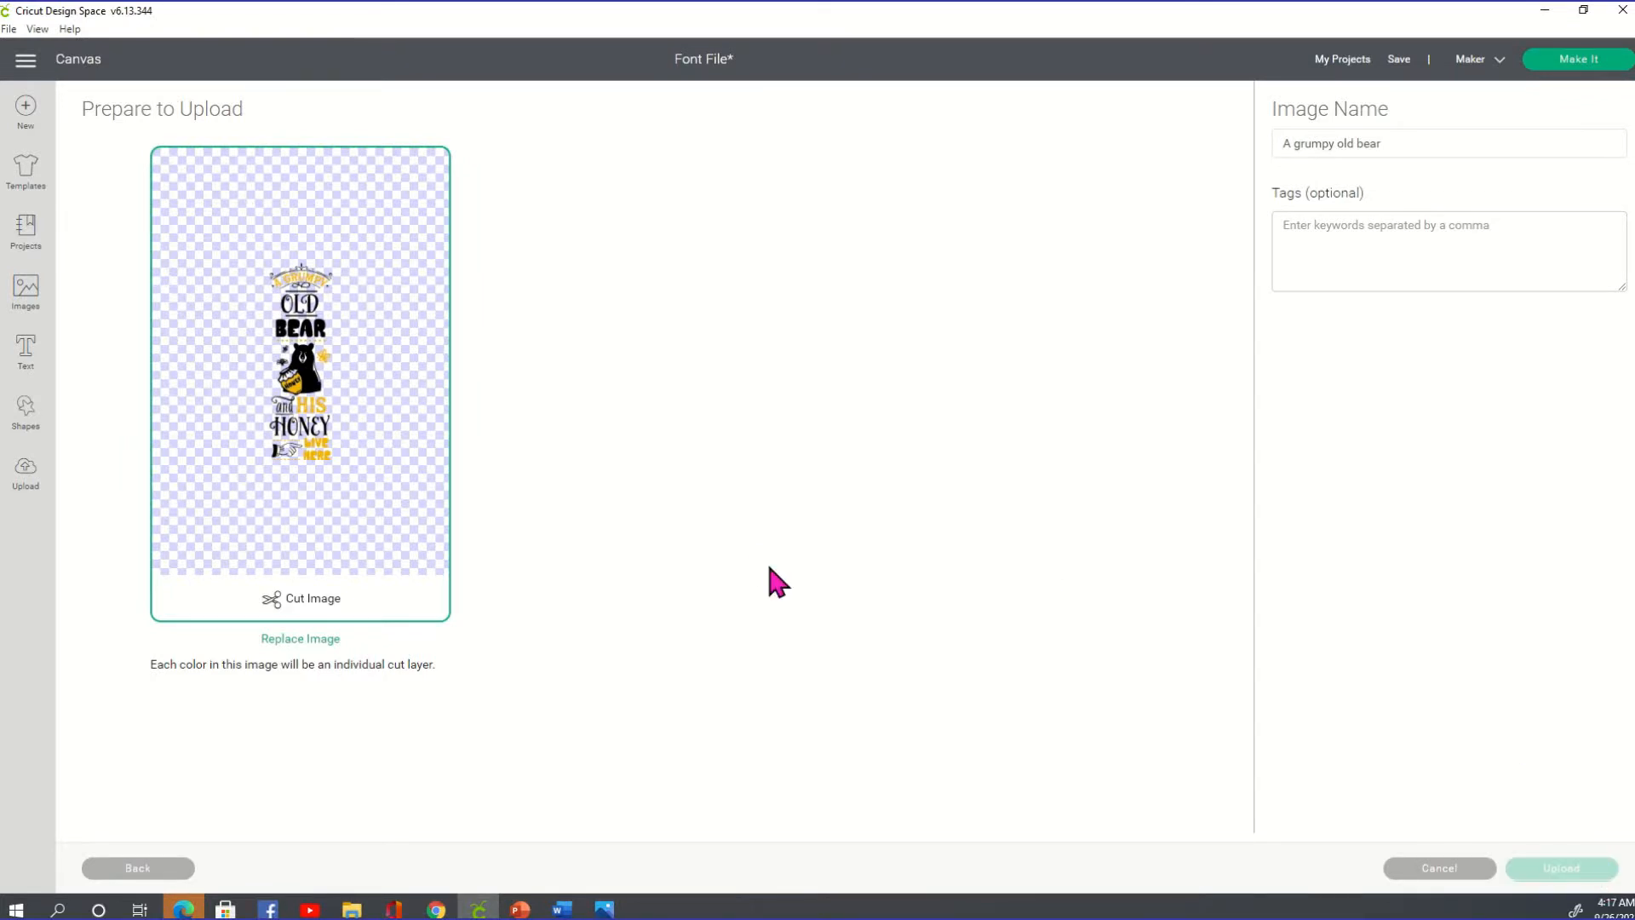
Save the bear design as an uploaded image and scroll the uploads list.
left_click(1561, 867)
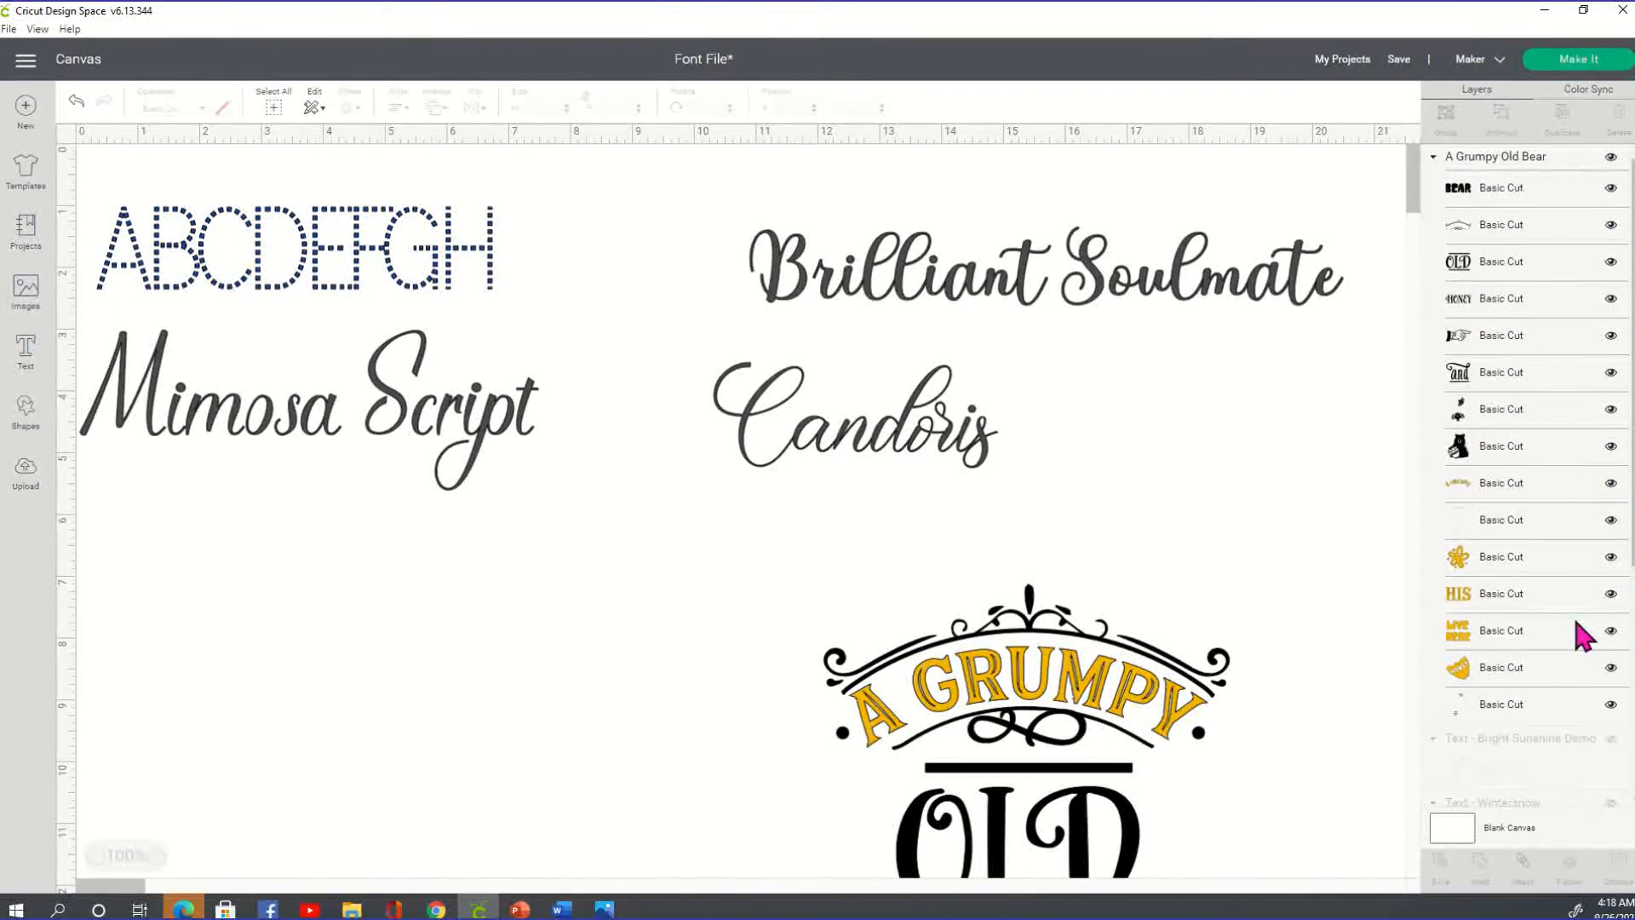
scroll("down", 3)
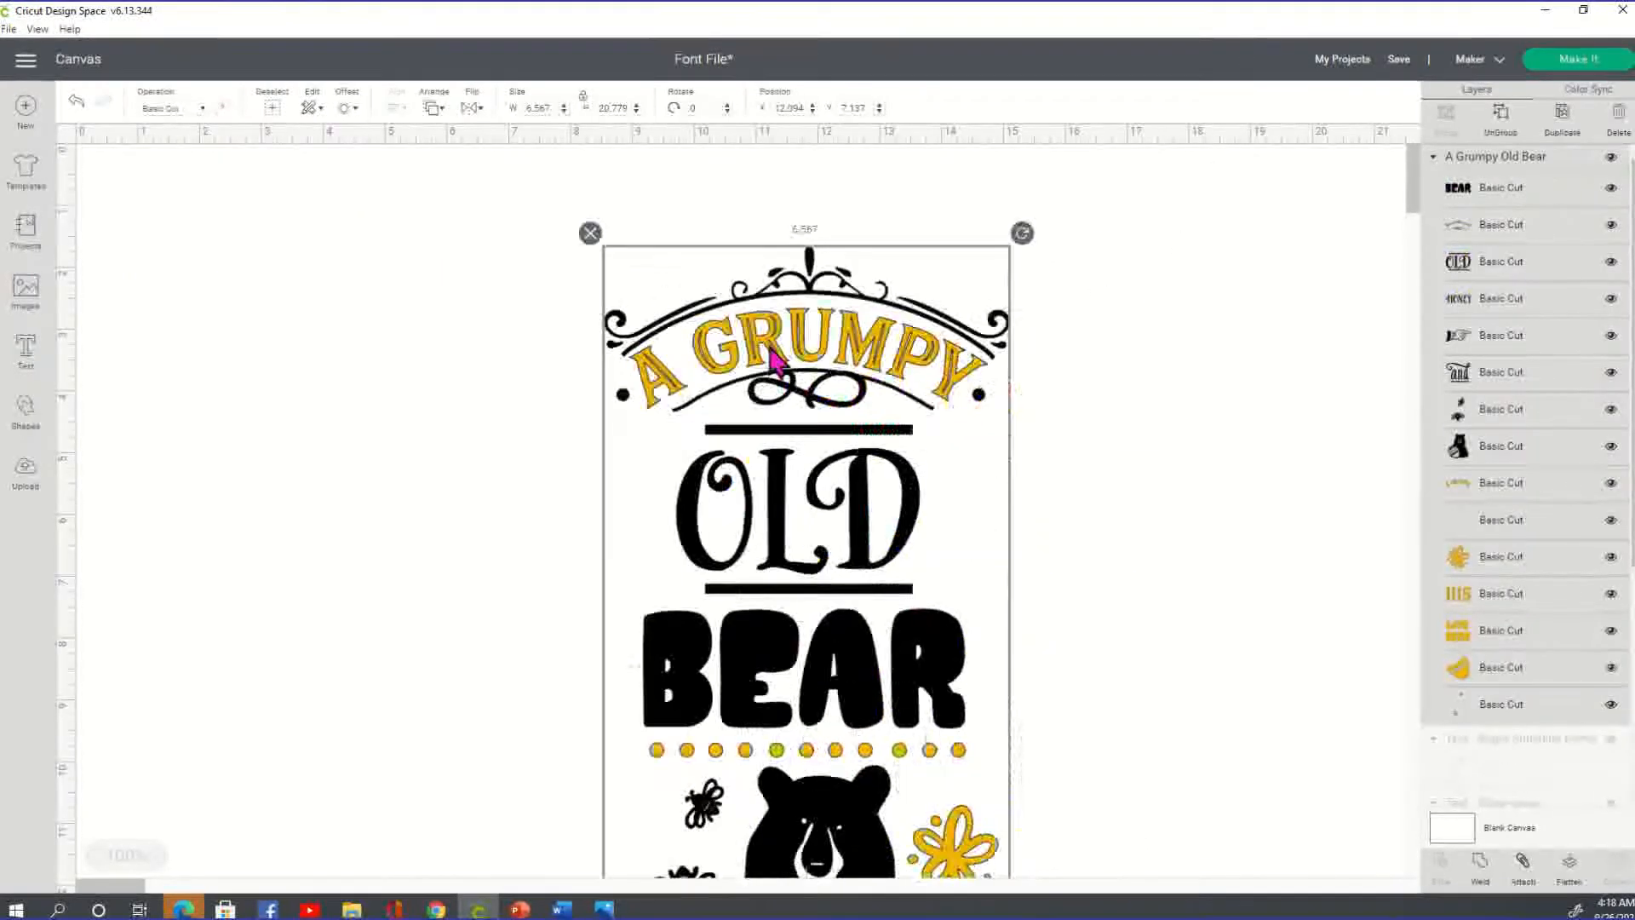
scroll("down", 3)
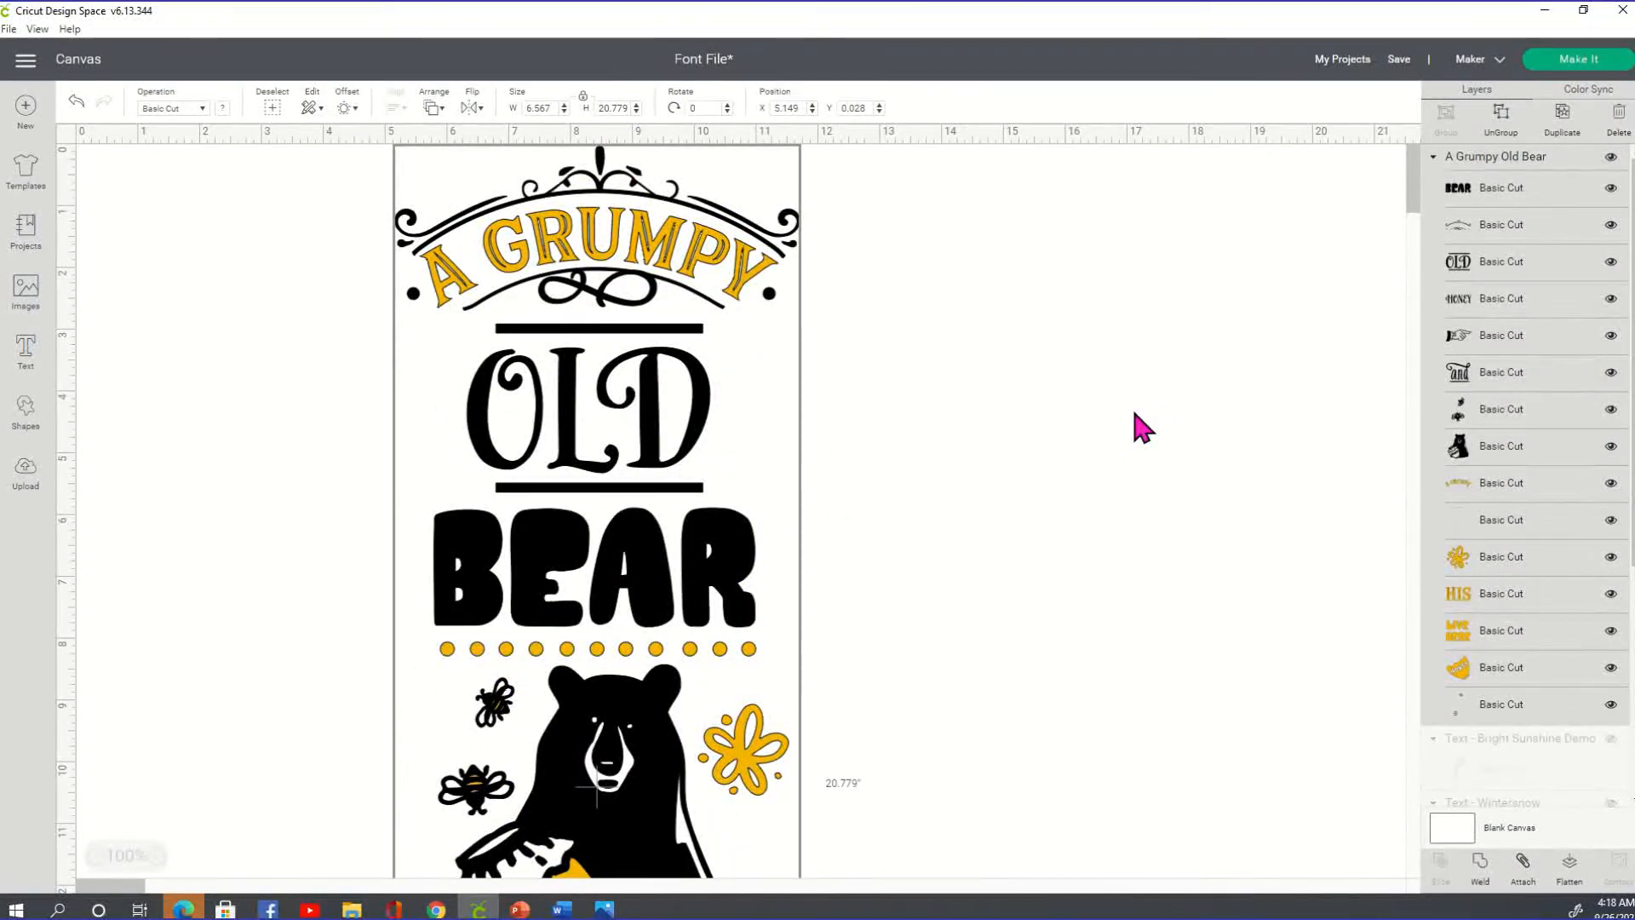
mouse_move(782, 387)
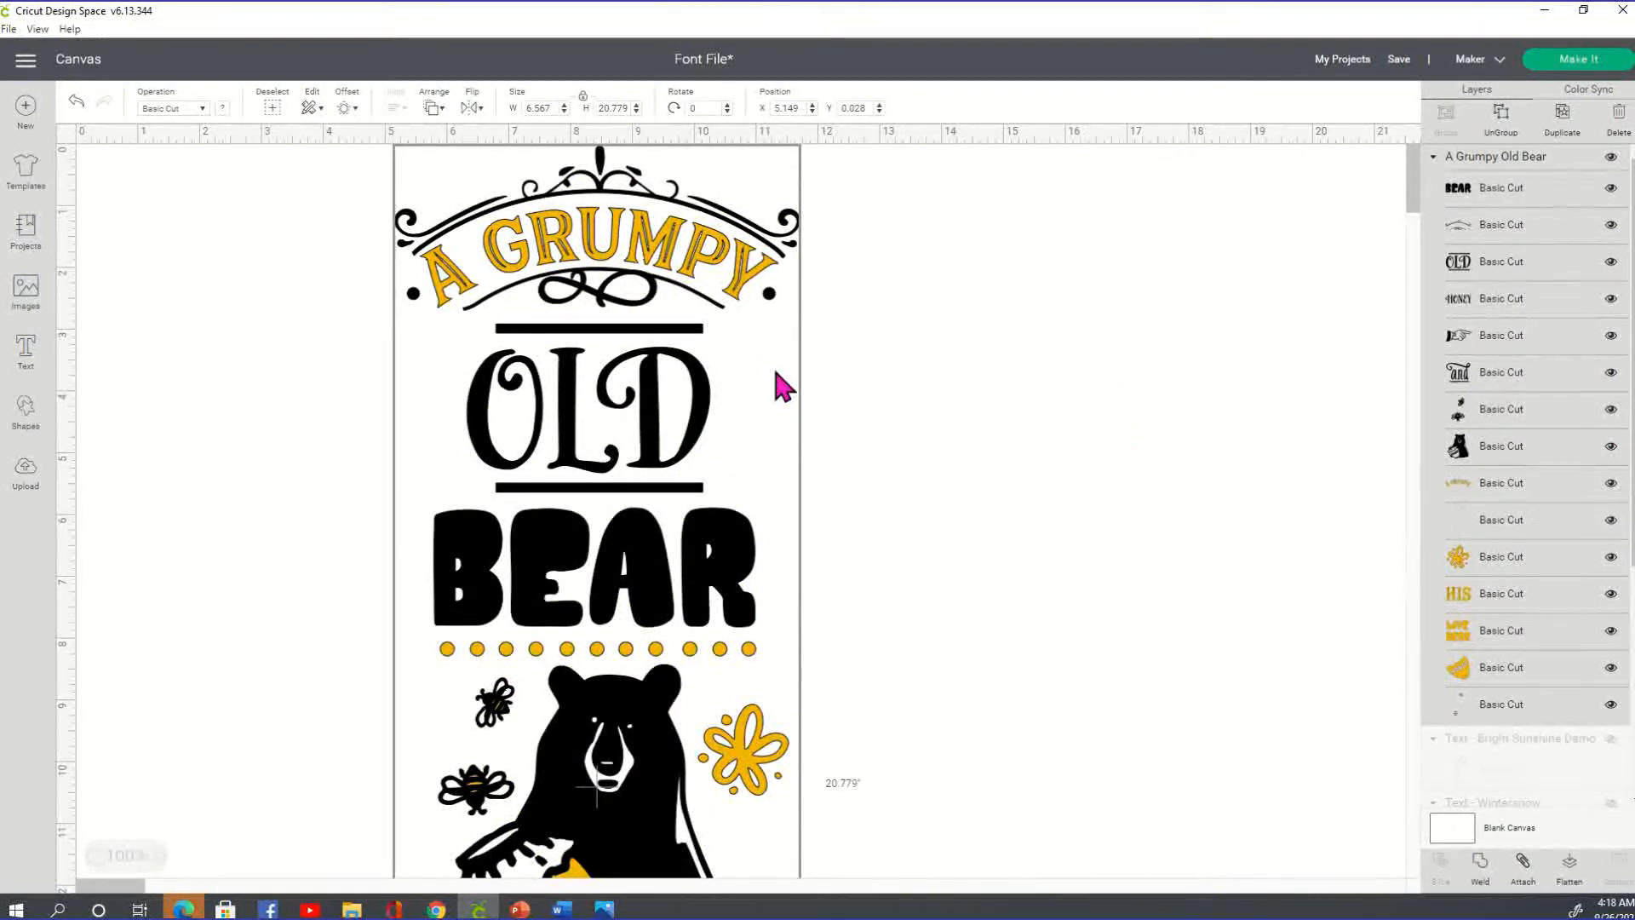
scroll("down", 3)
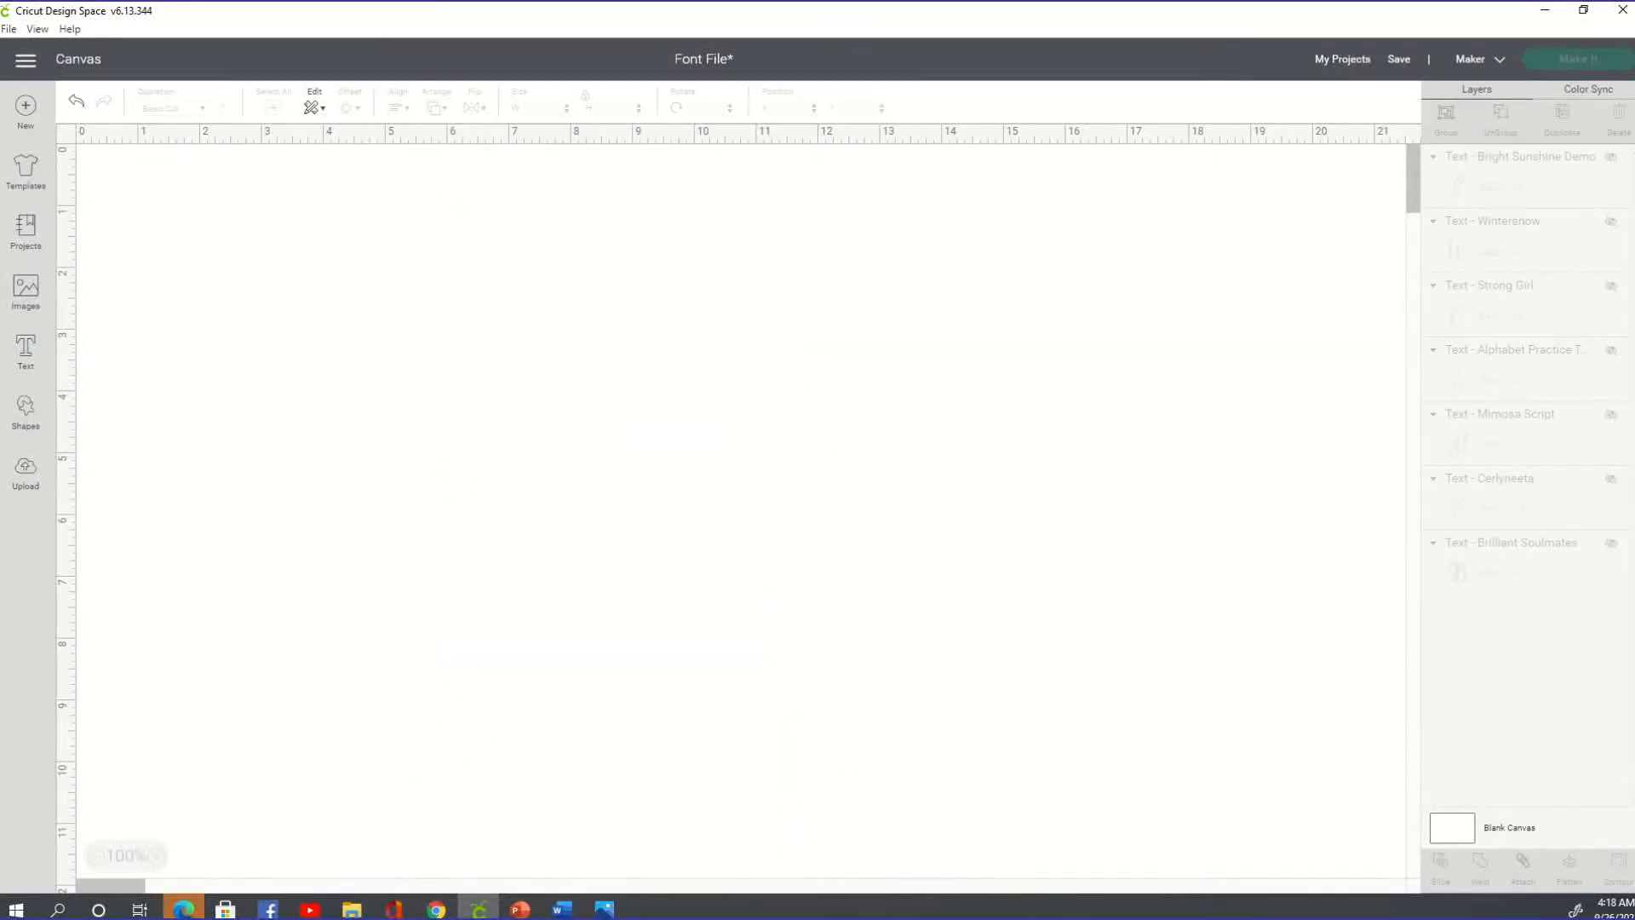
Start a new image upload and browse Downloads into the Sunflower porch signs folder.
left_click(24, 470)
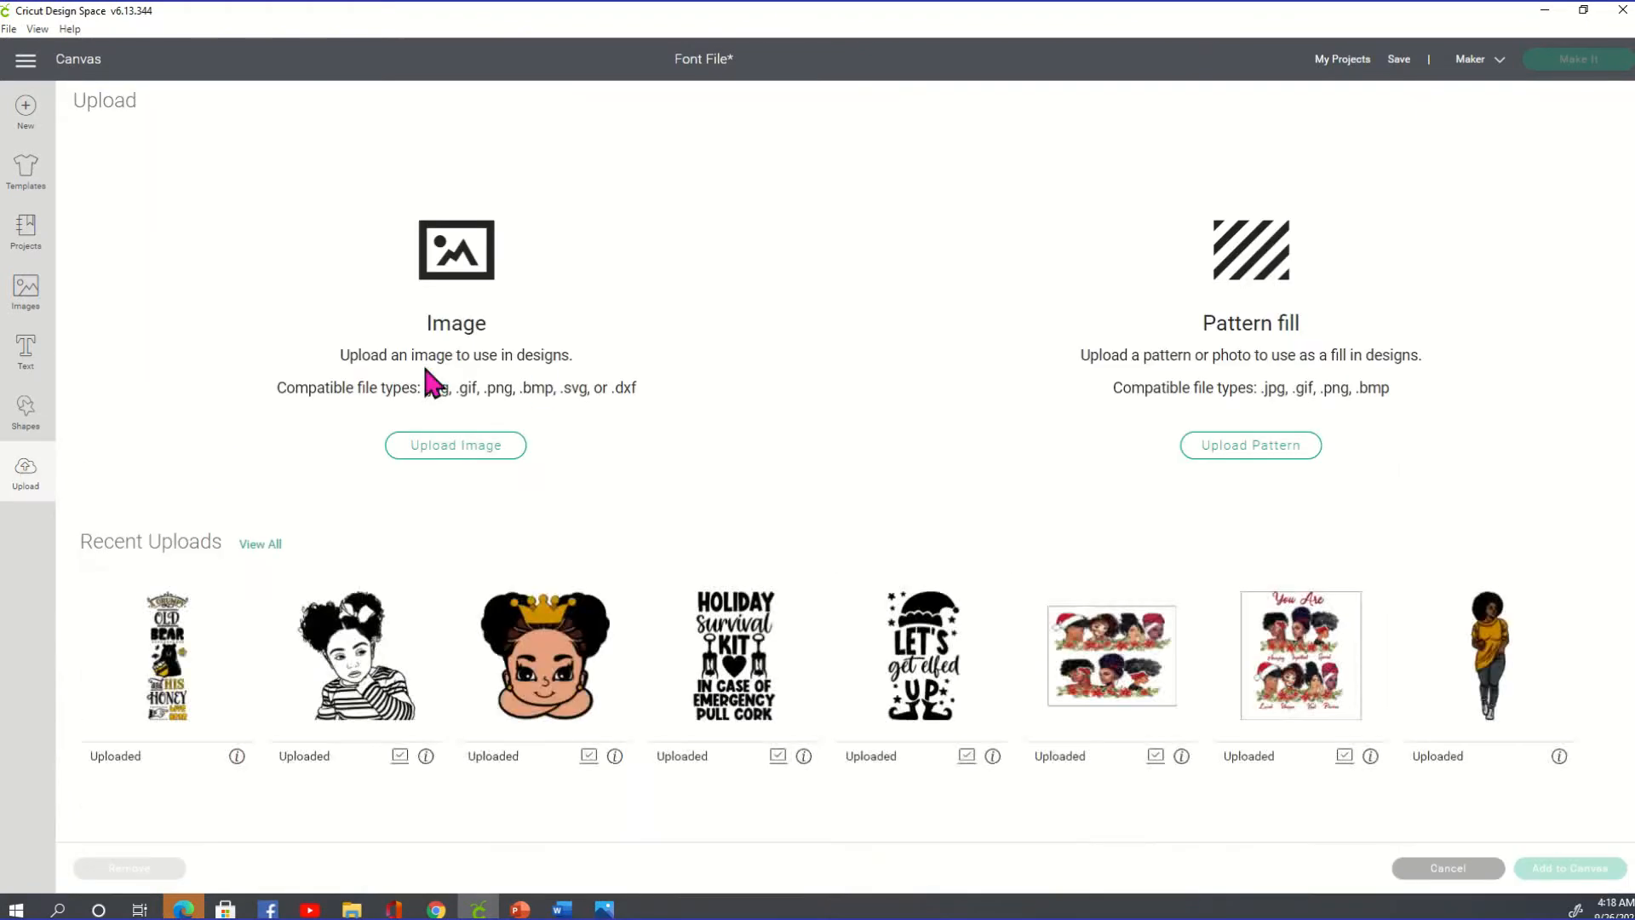
left_click(455, 444)
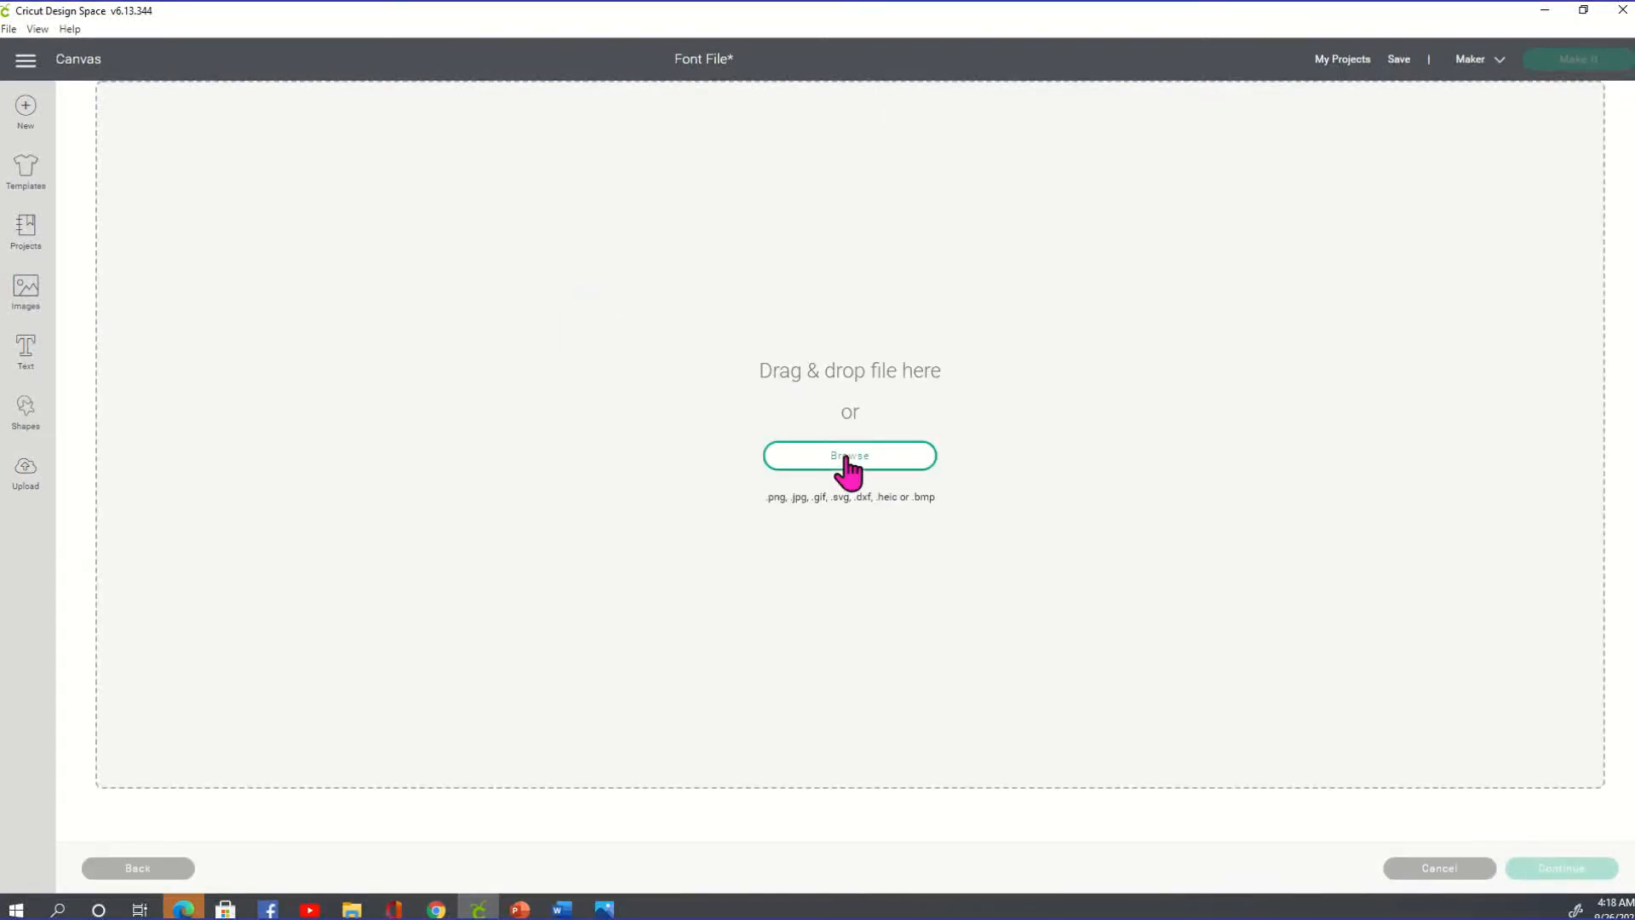
left_click(848, 456)
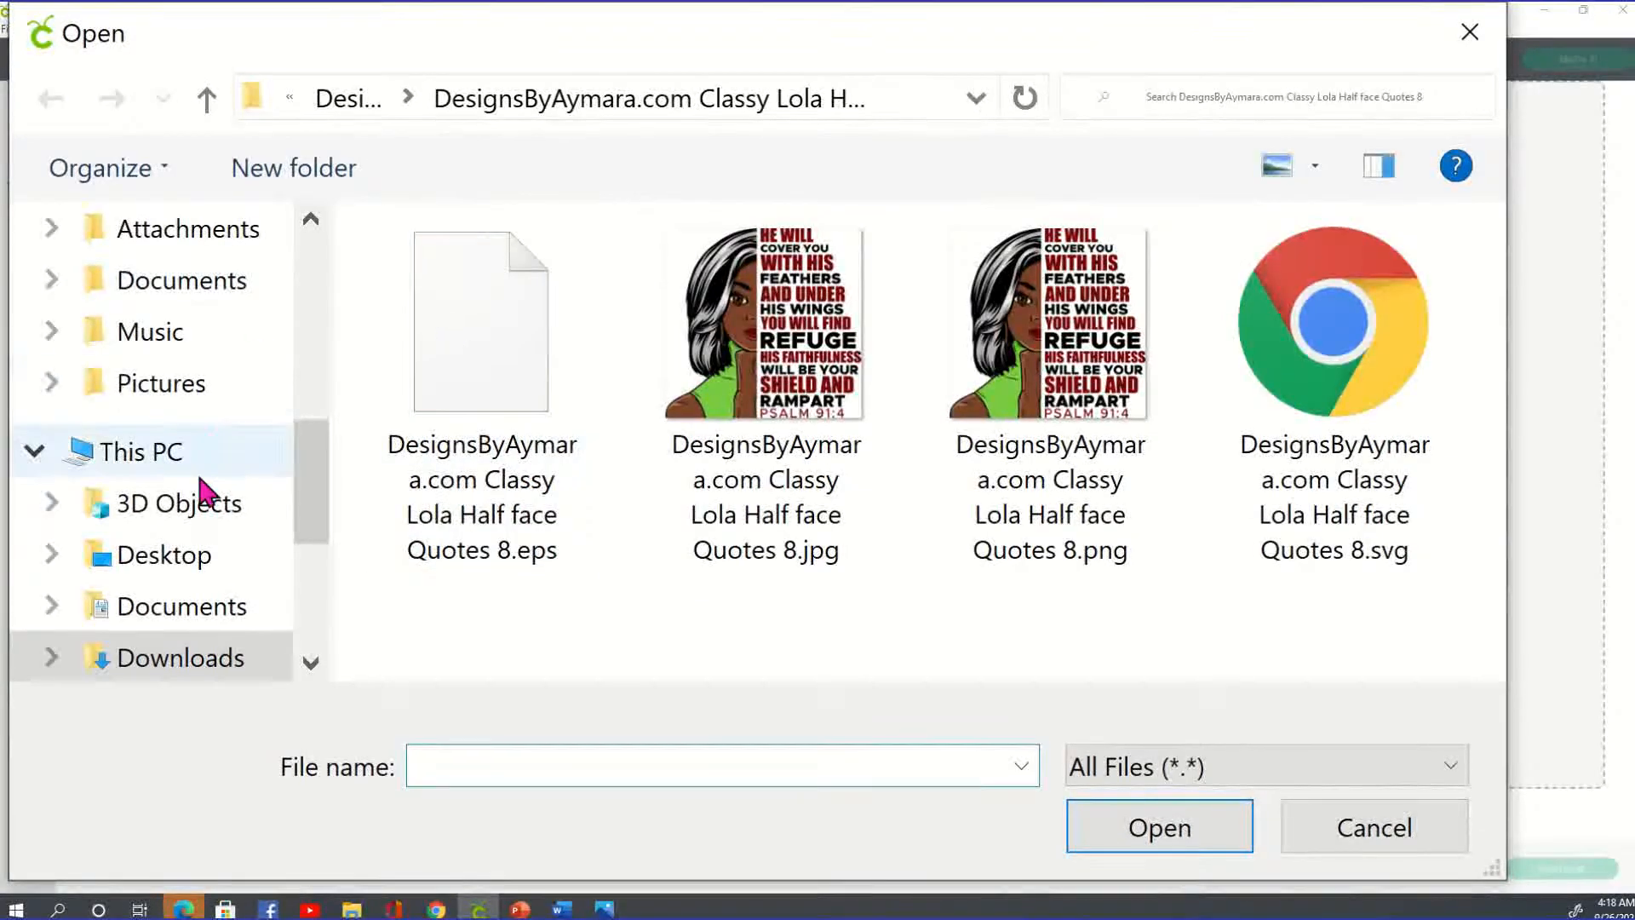
left_click(178, 657)
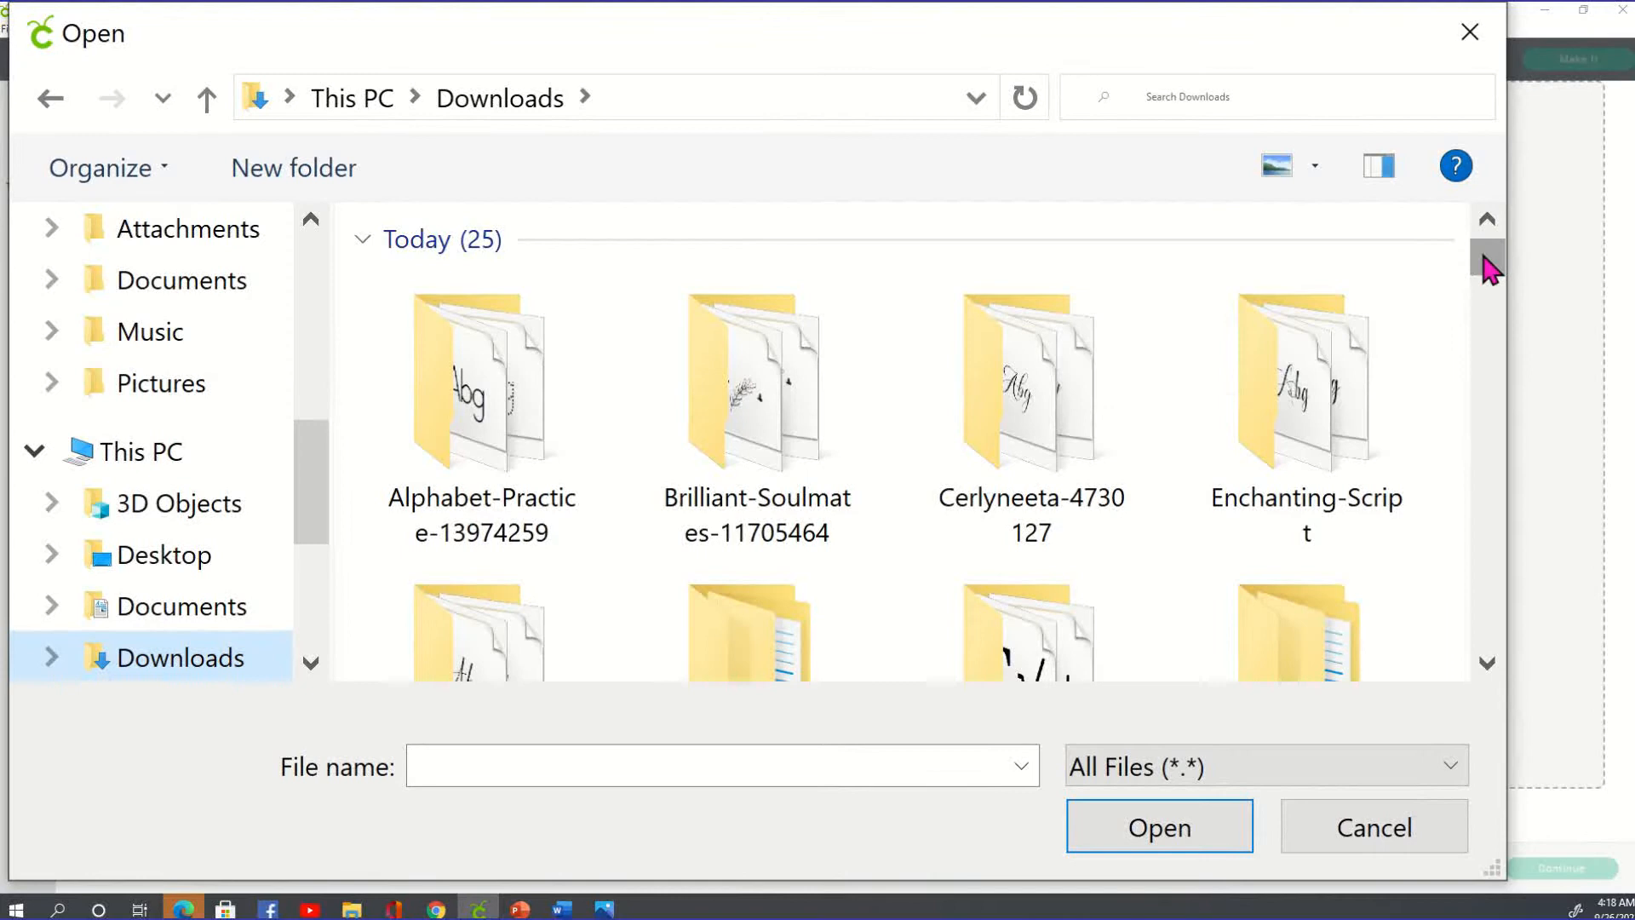
mouse_move(1492, 261)
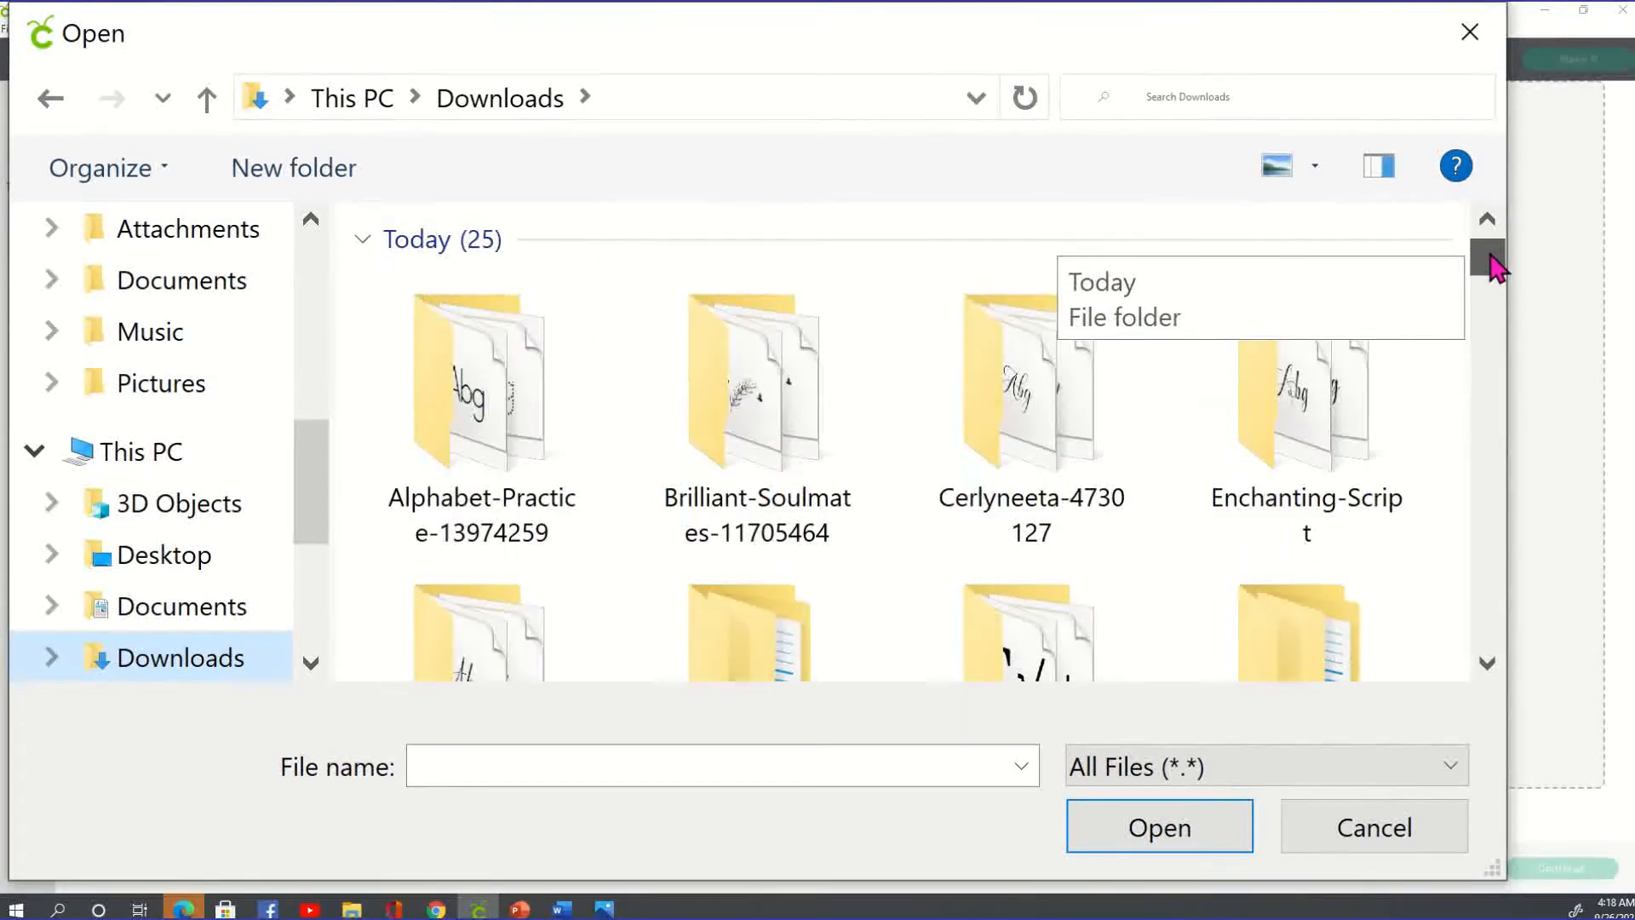
scroll("down", 3)
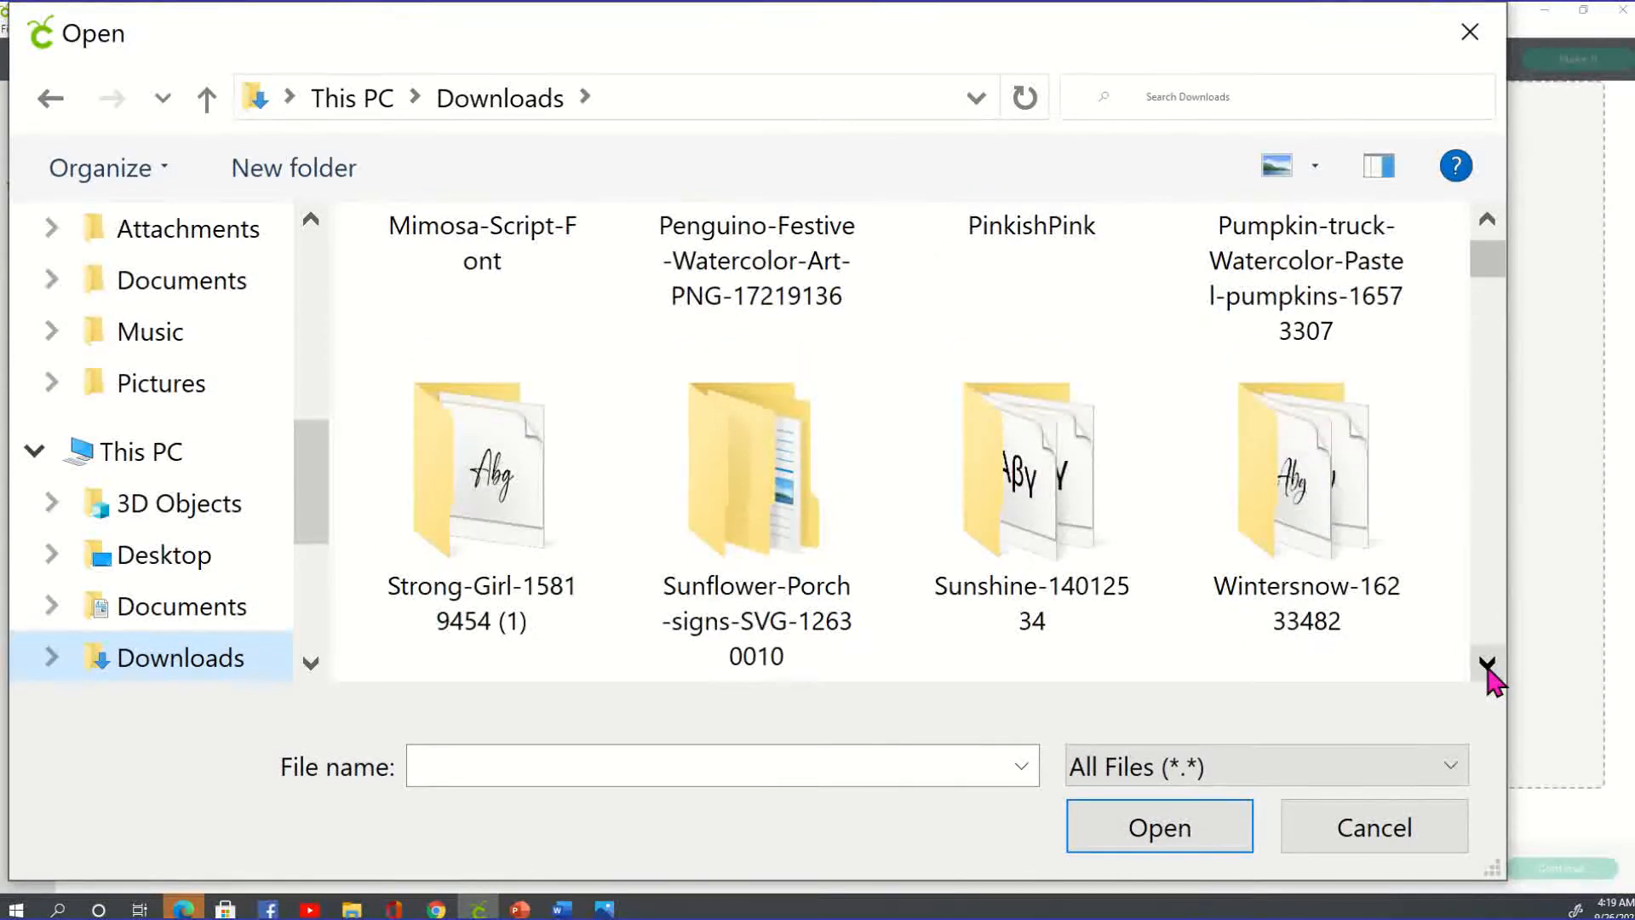
left_click(754, 470)
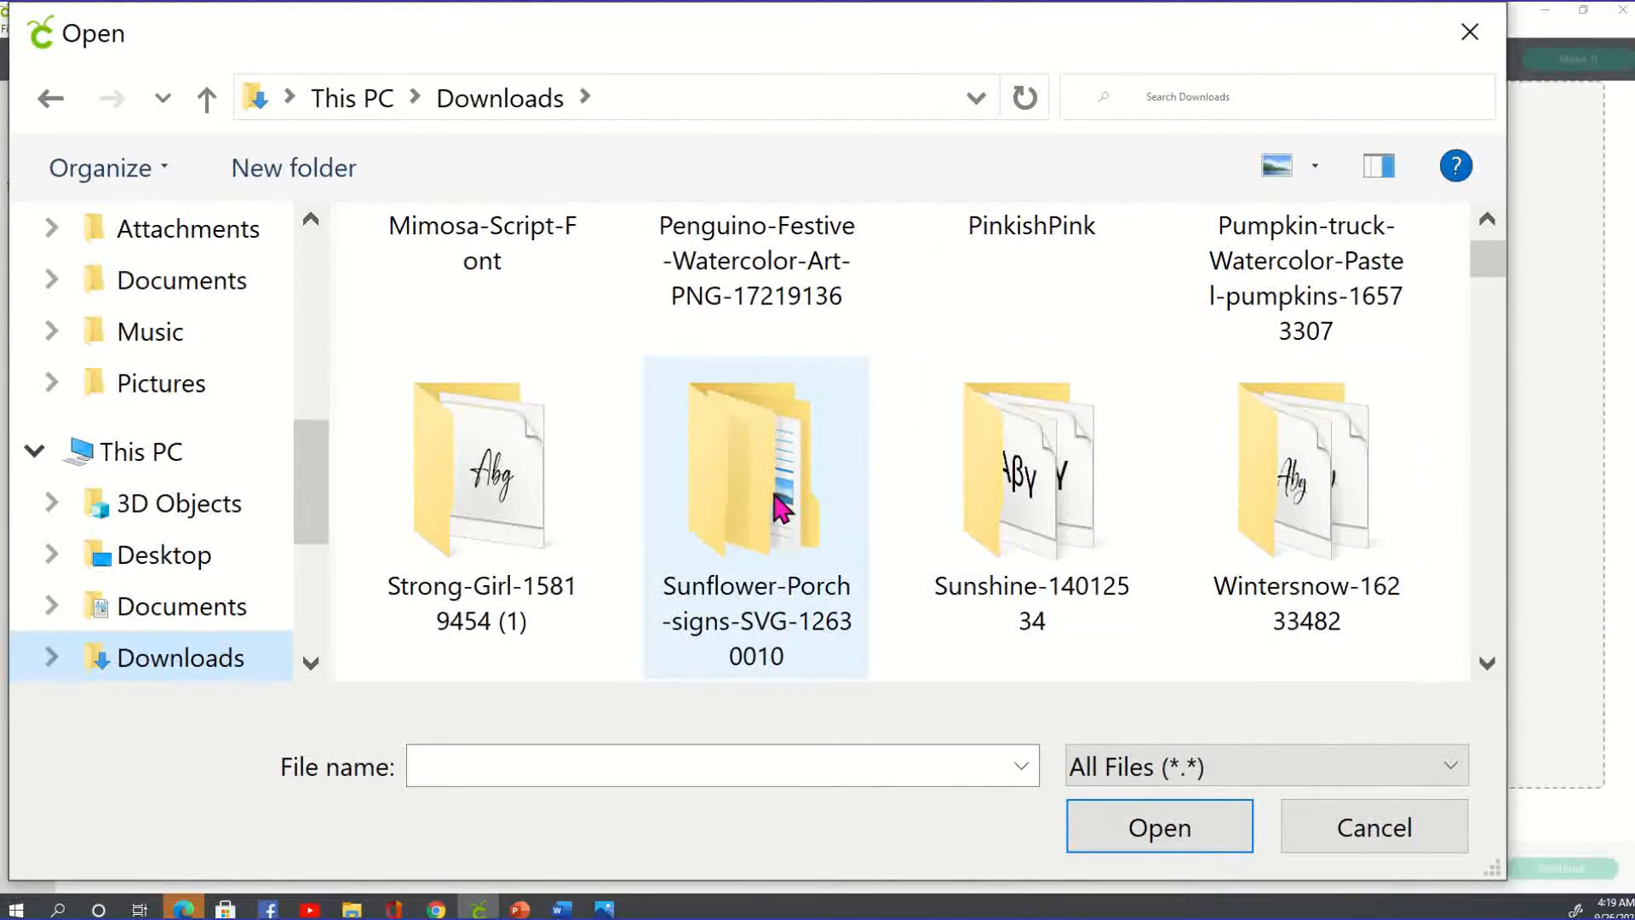
double_click(754, 463)
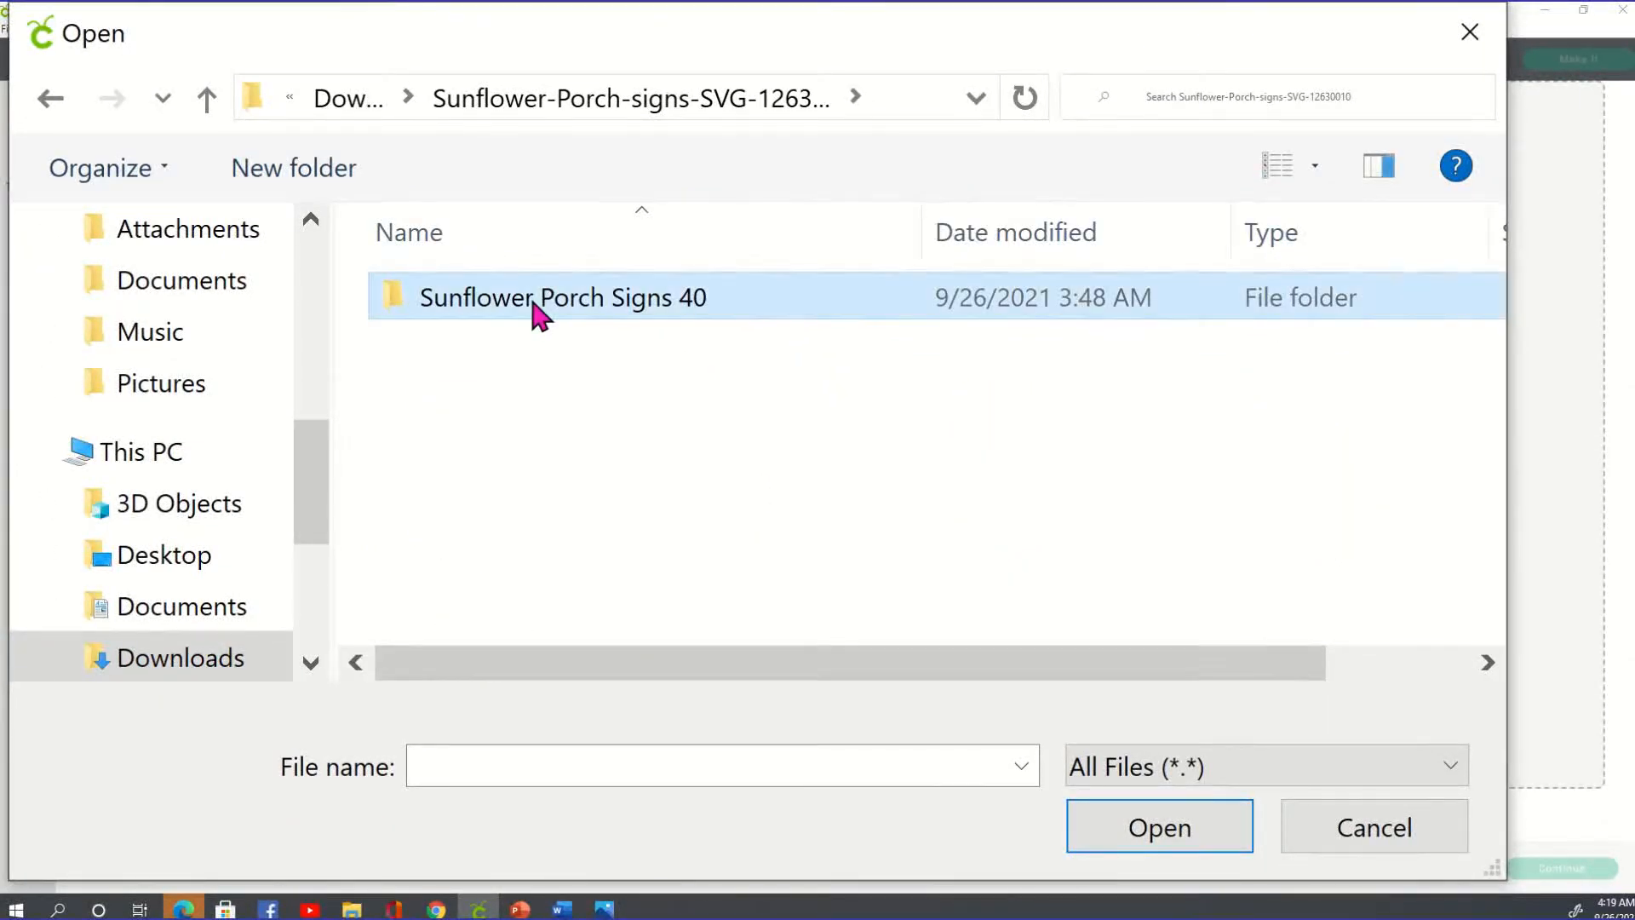
Load the Always bring your sunflower SVG from Sunflower Porch Signs 40 for upload.
double_click(562, 296)
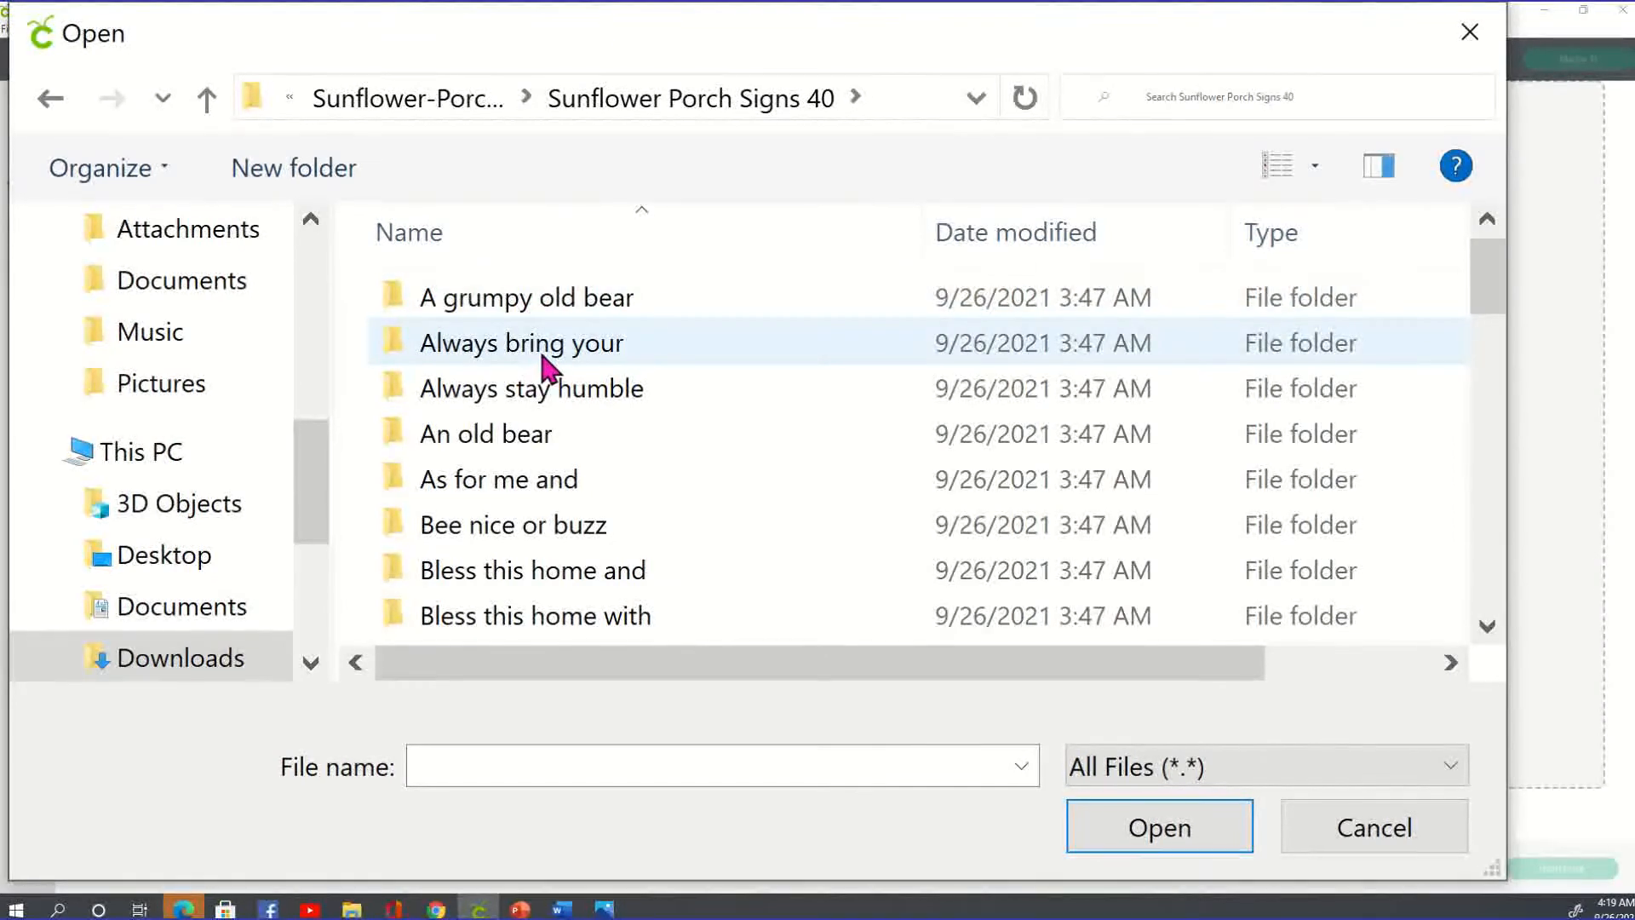
left_click(521, 343)
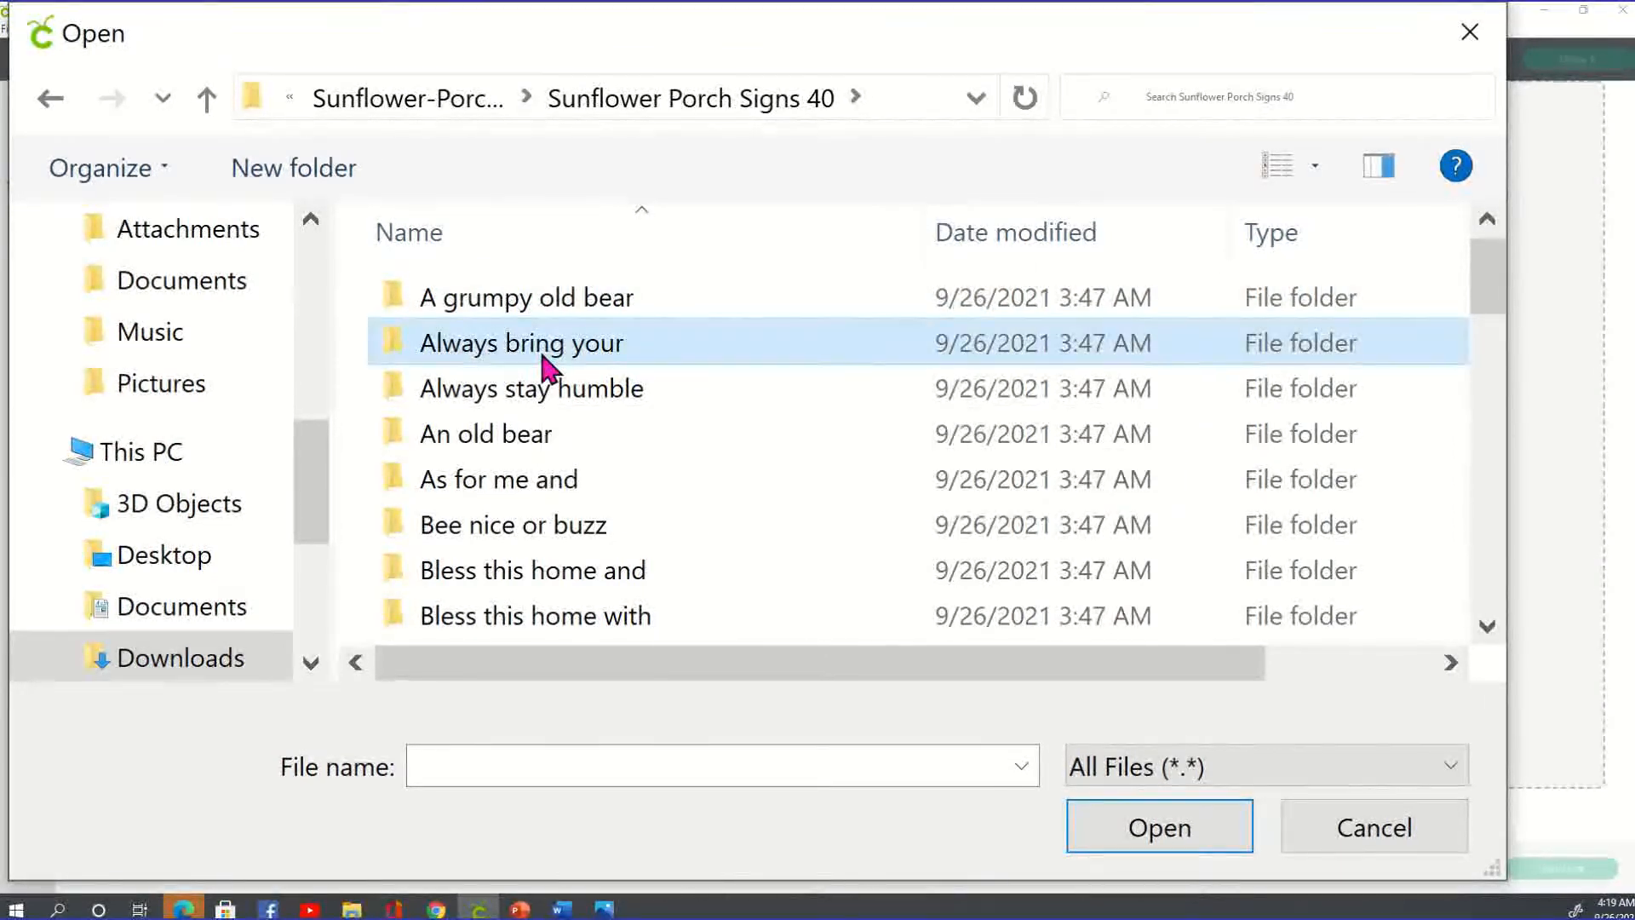
double_click(521, 342)
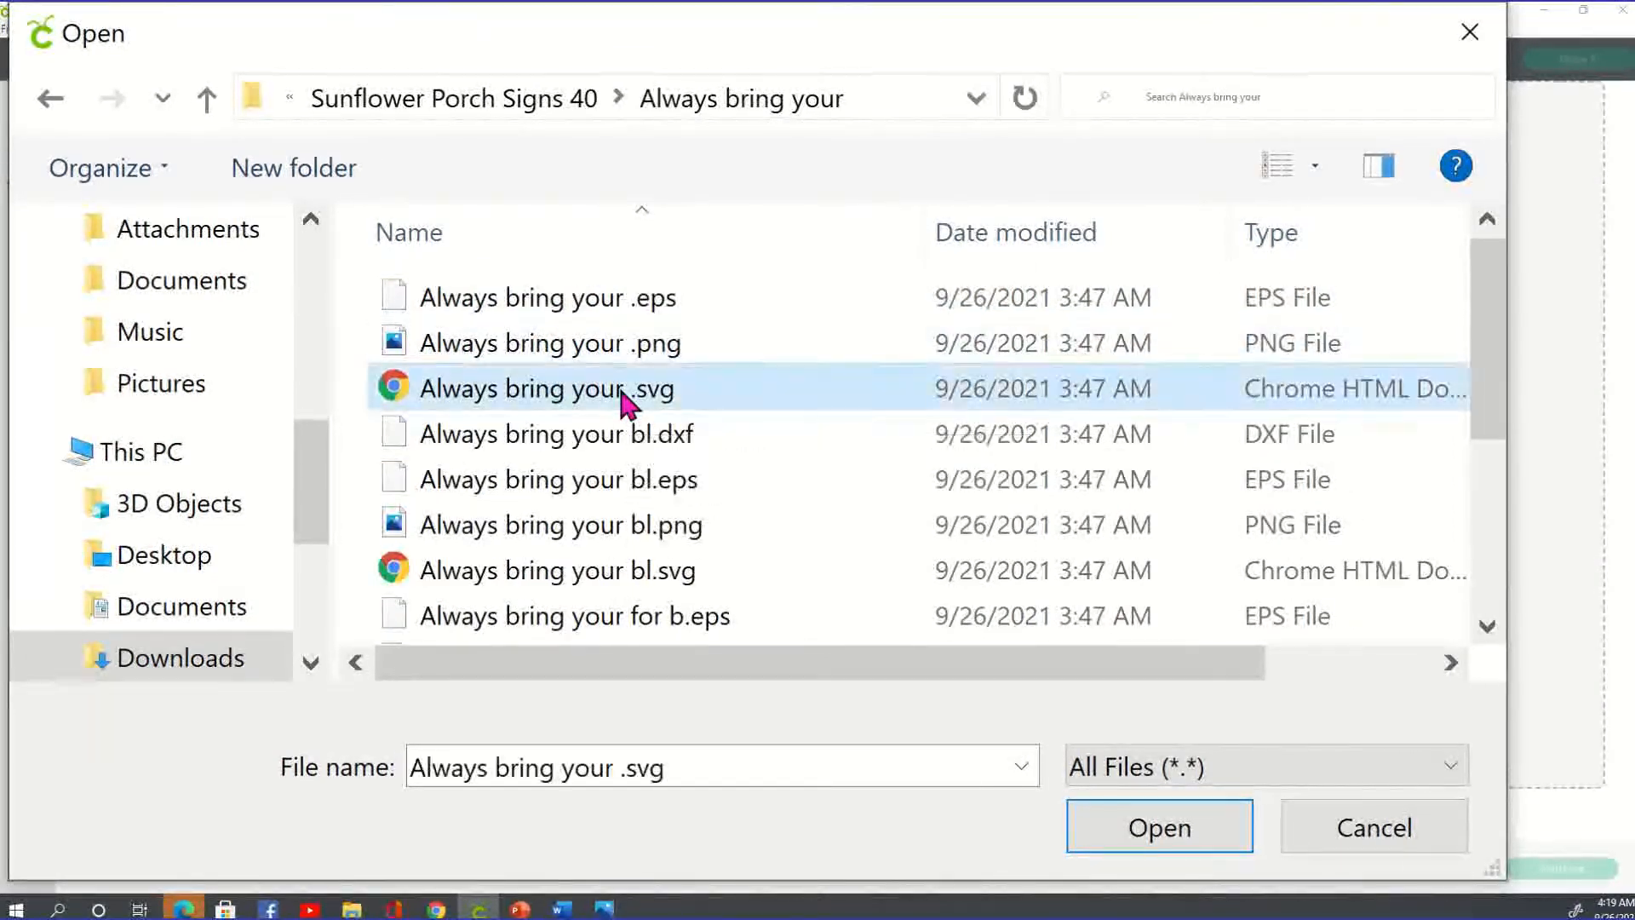
left_click(1158, 828)
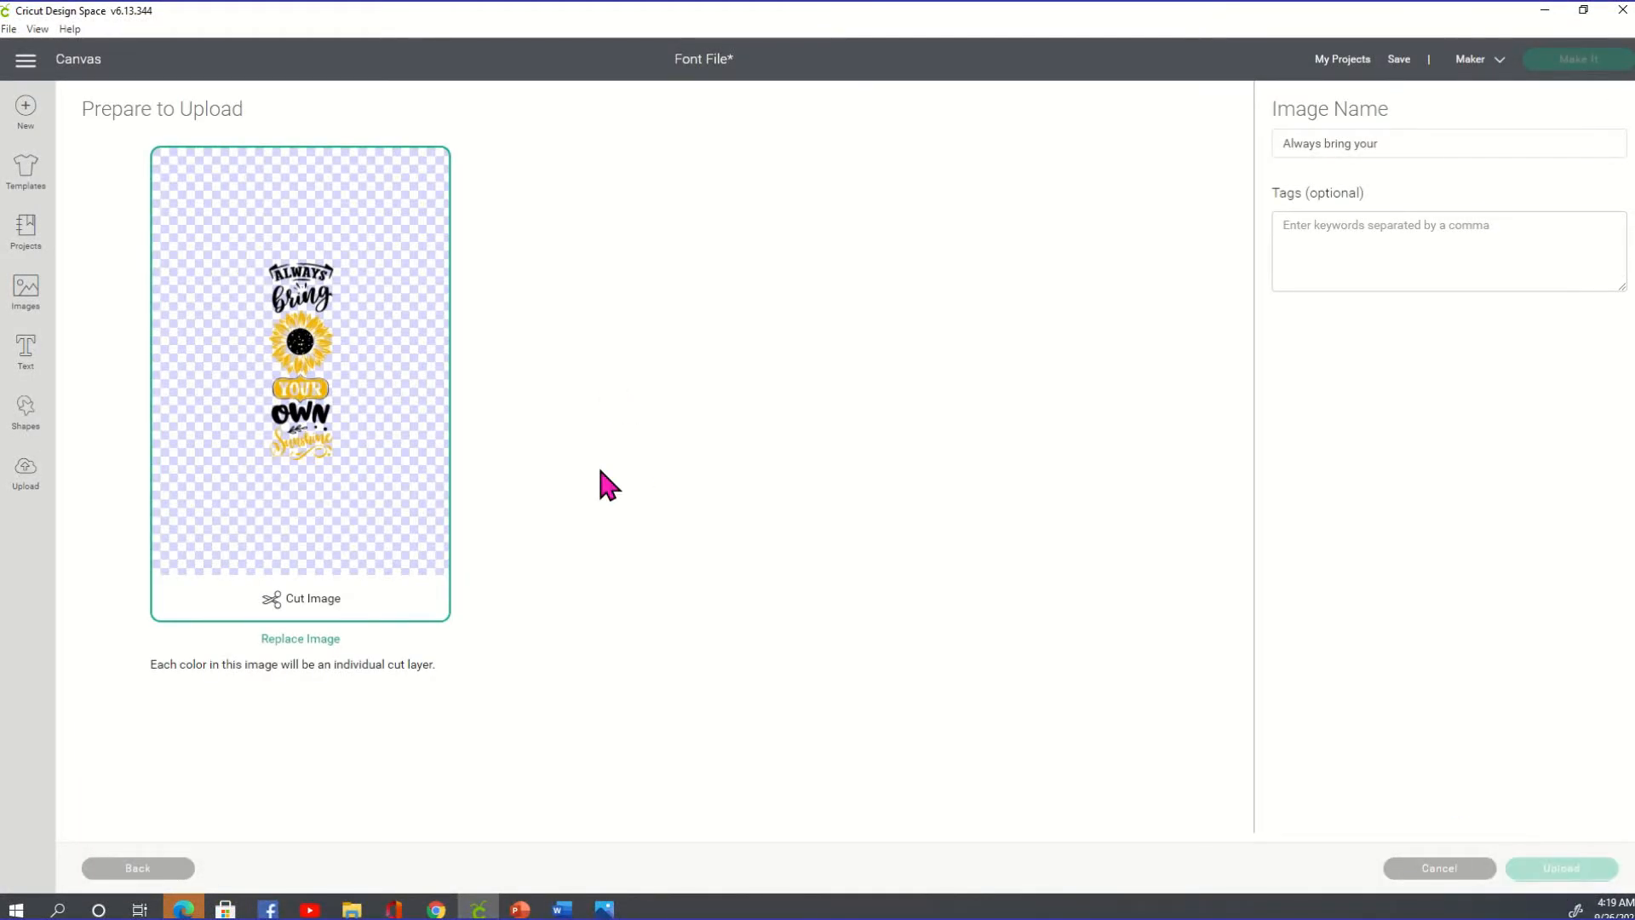
Upload the Always Bring Your sign, resize it to about 7 by 10 inches at the upper left.
left_click(1561, 866)
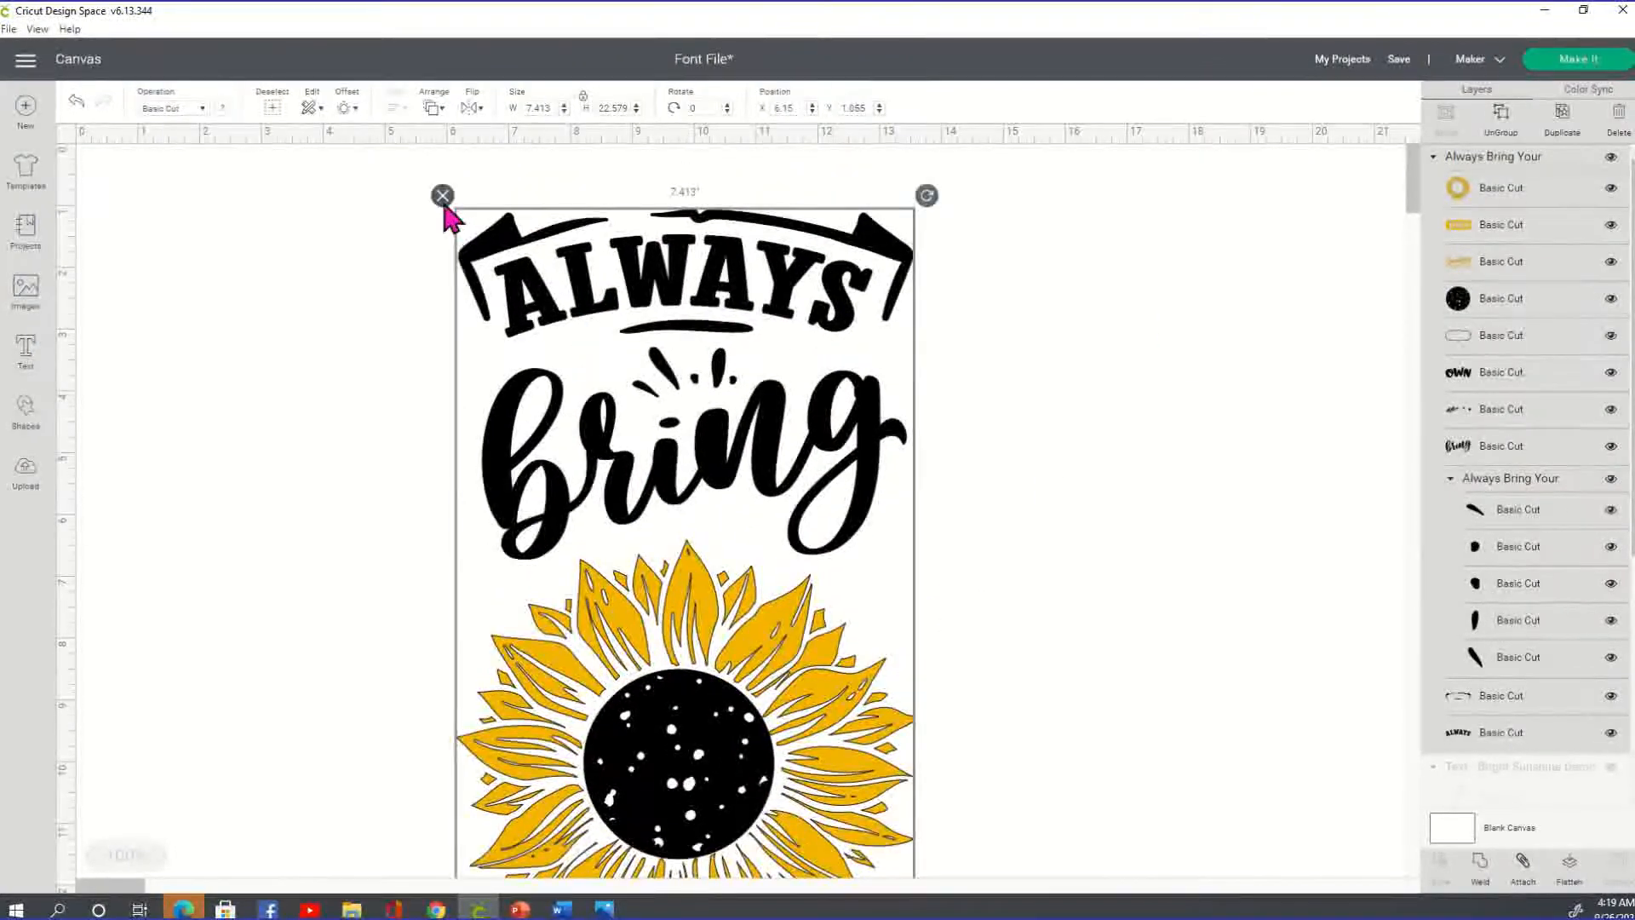
mouse_move(583, 99)
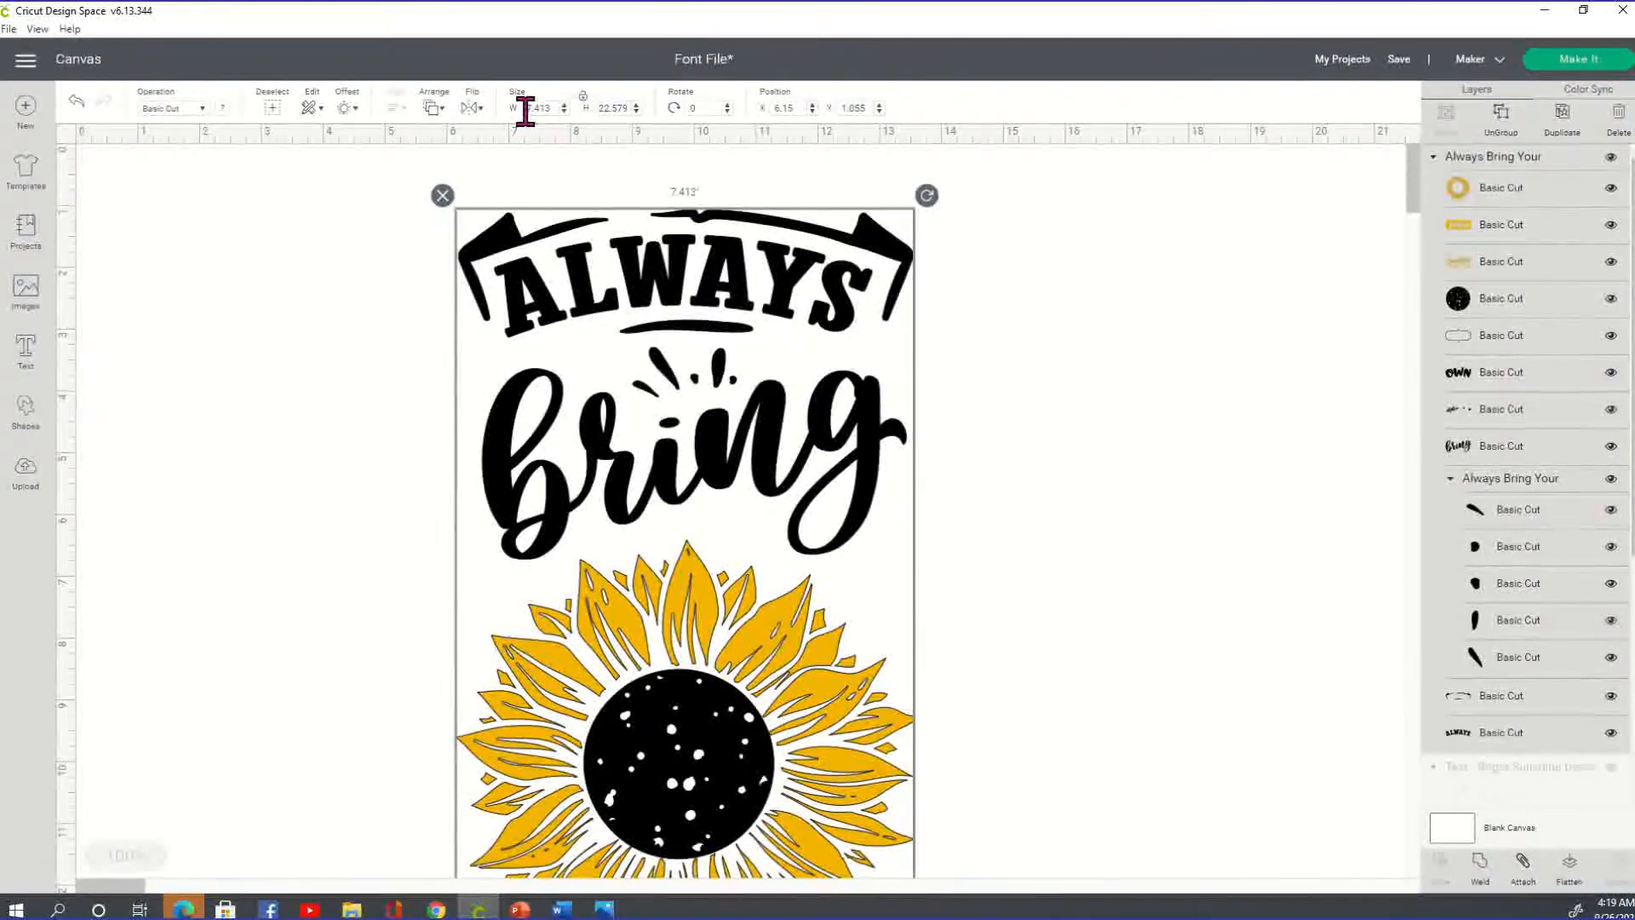
left_click(536, 107)
type("7")
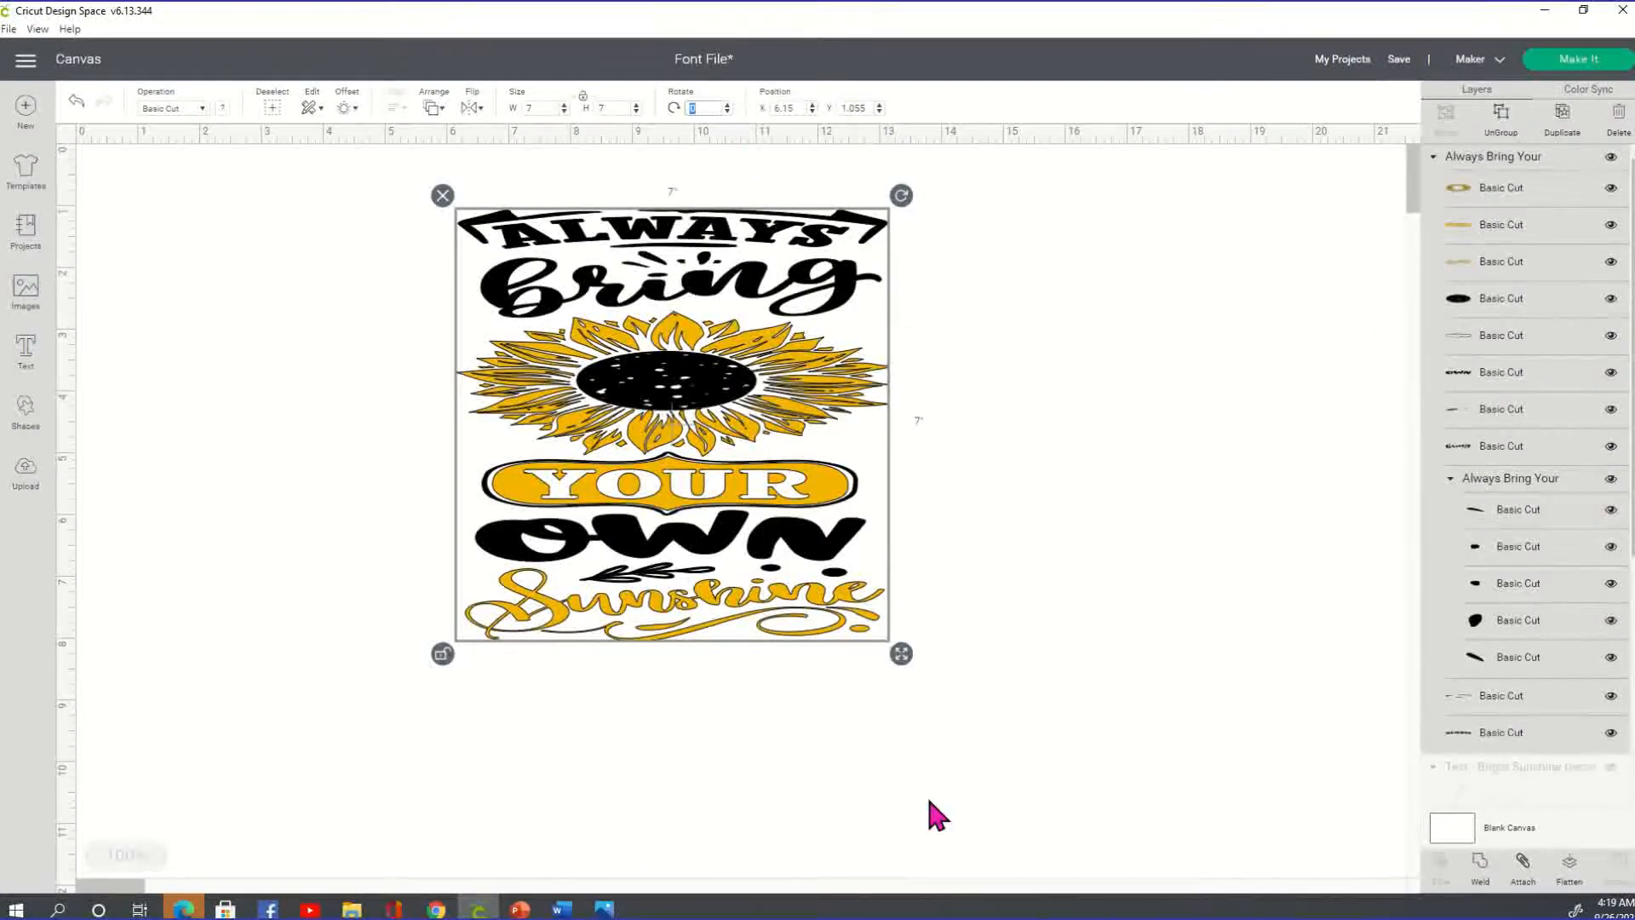
left_click_drag(901, 653, 889, 865)
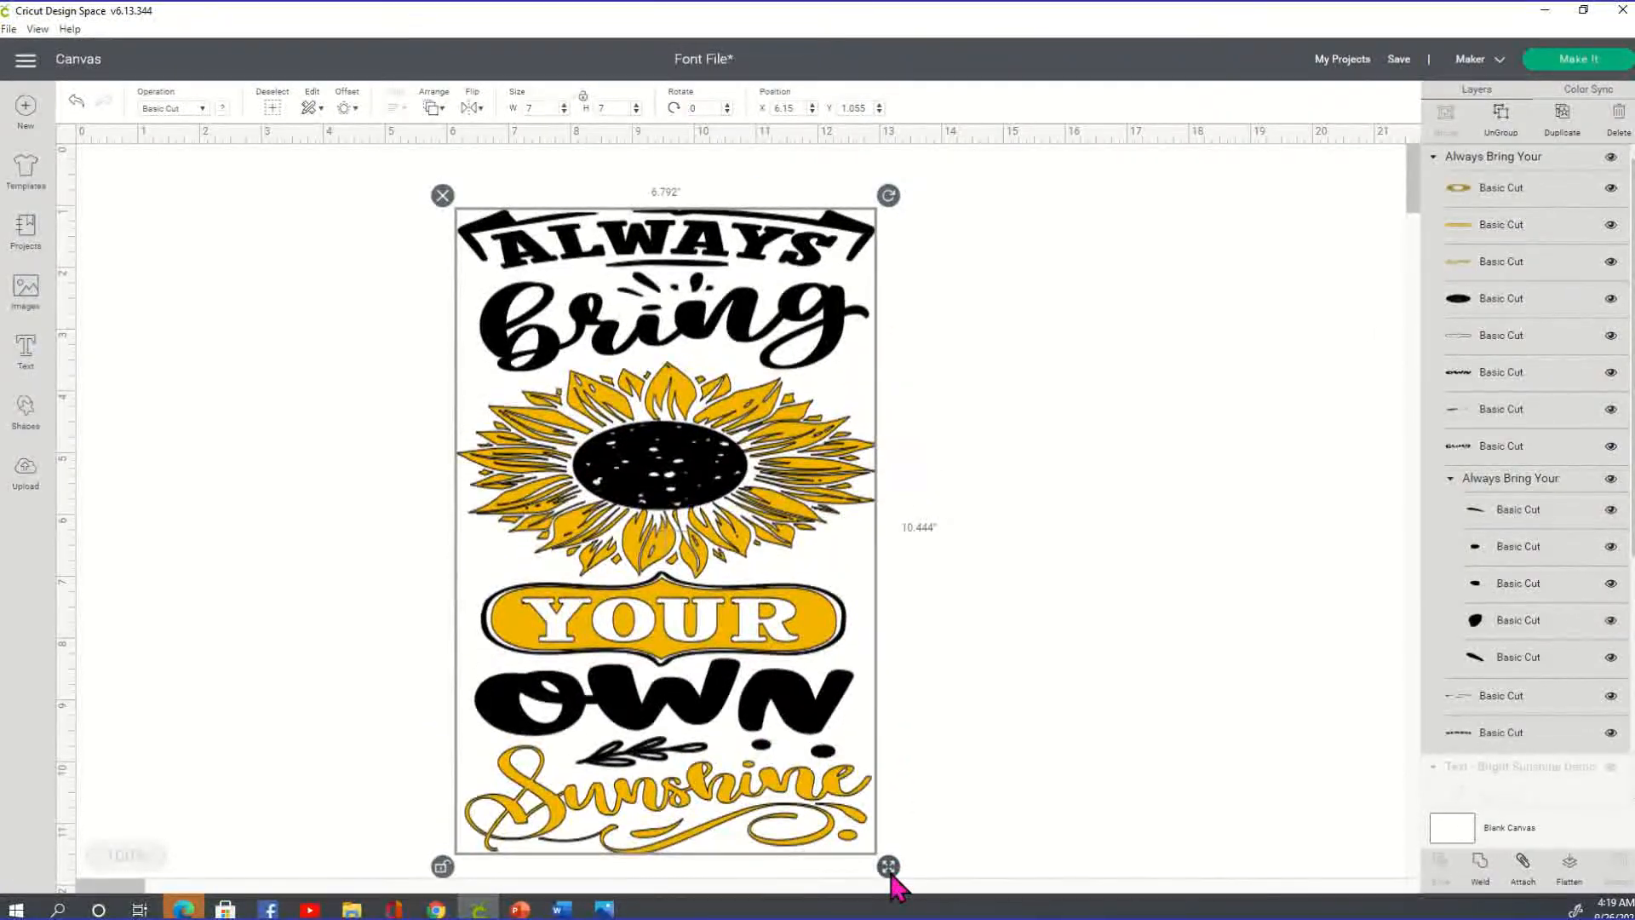
left_click_drag(888, 865, 834, 861)
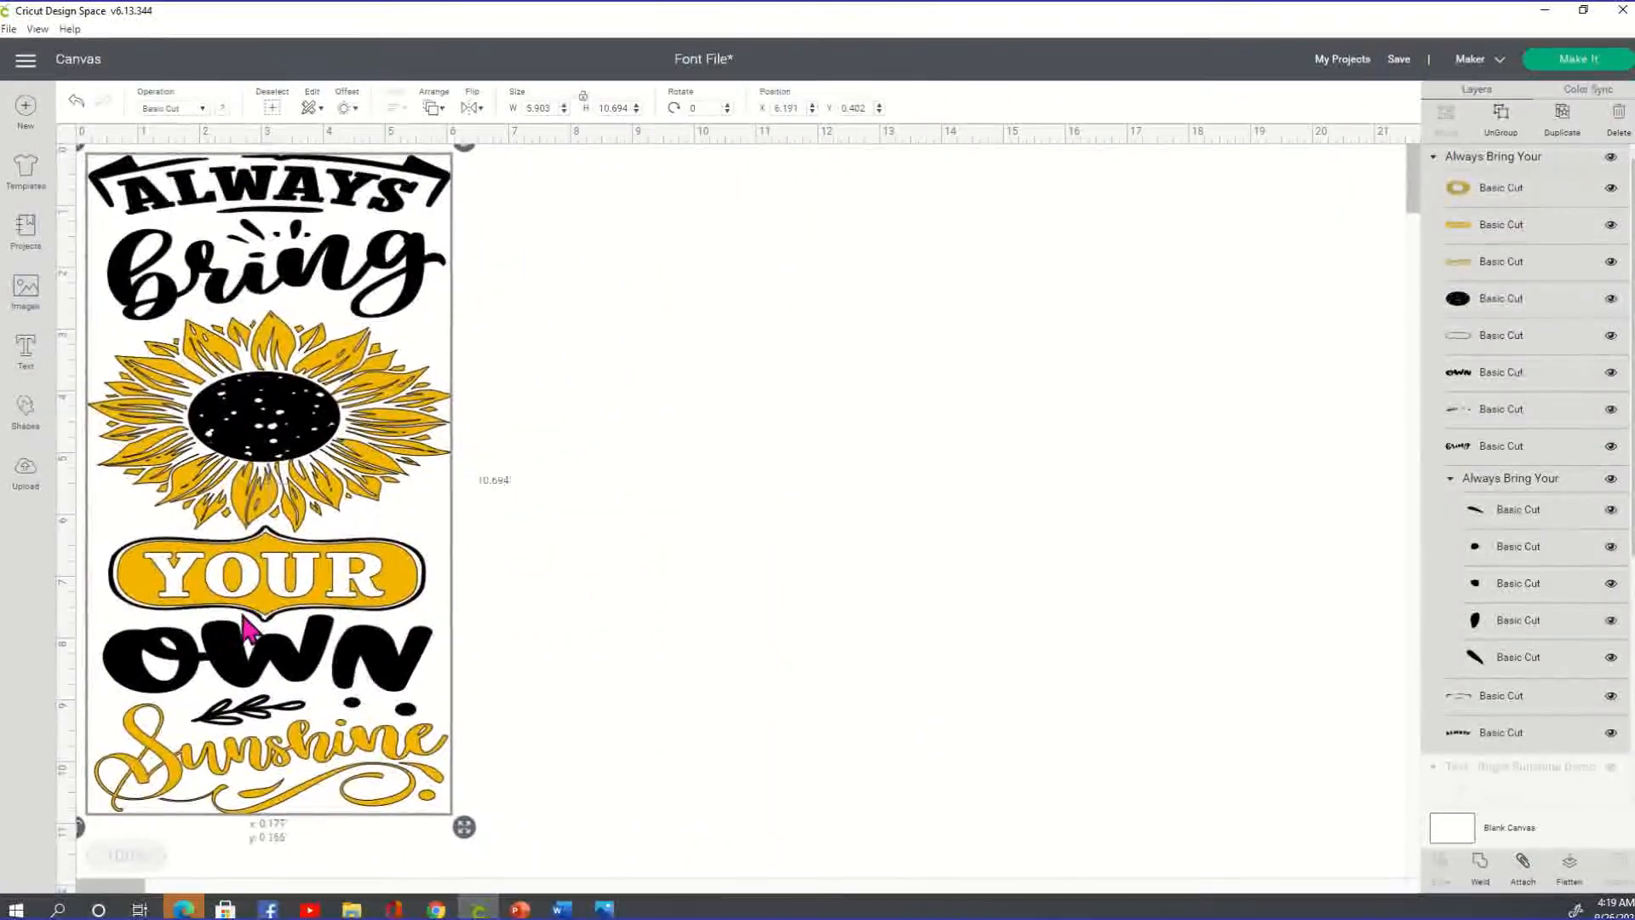
Browse Downloads > Sunflower Porch Signs 40 and pick the Bee nice or buzz sign for upload.
left_click(26, 472)
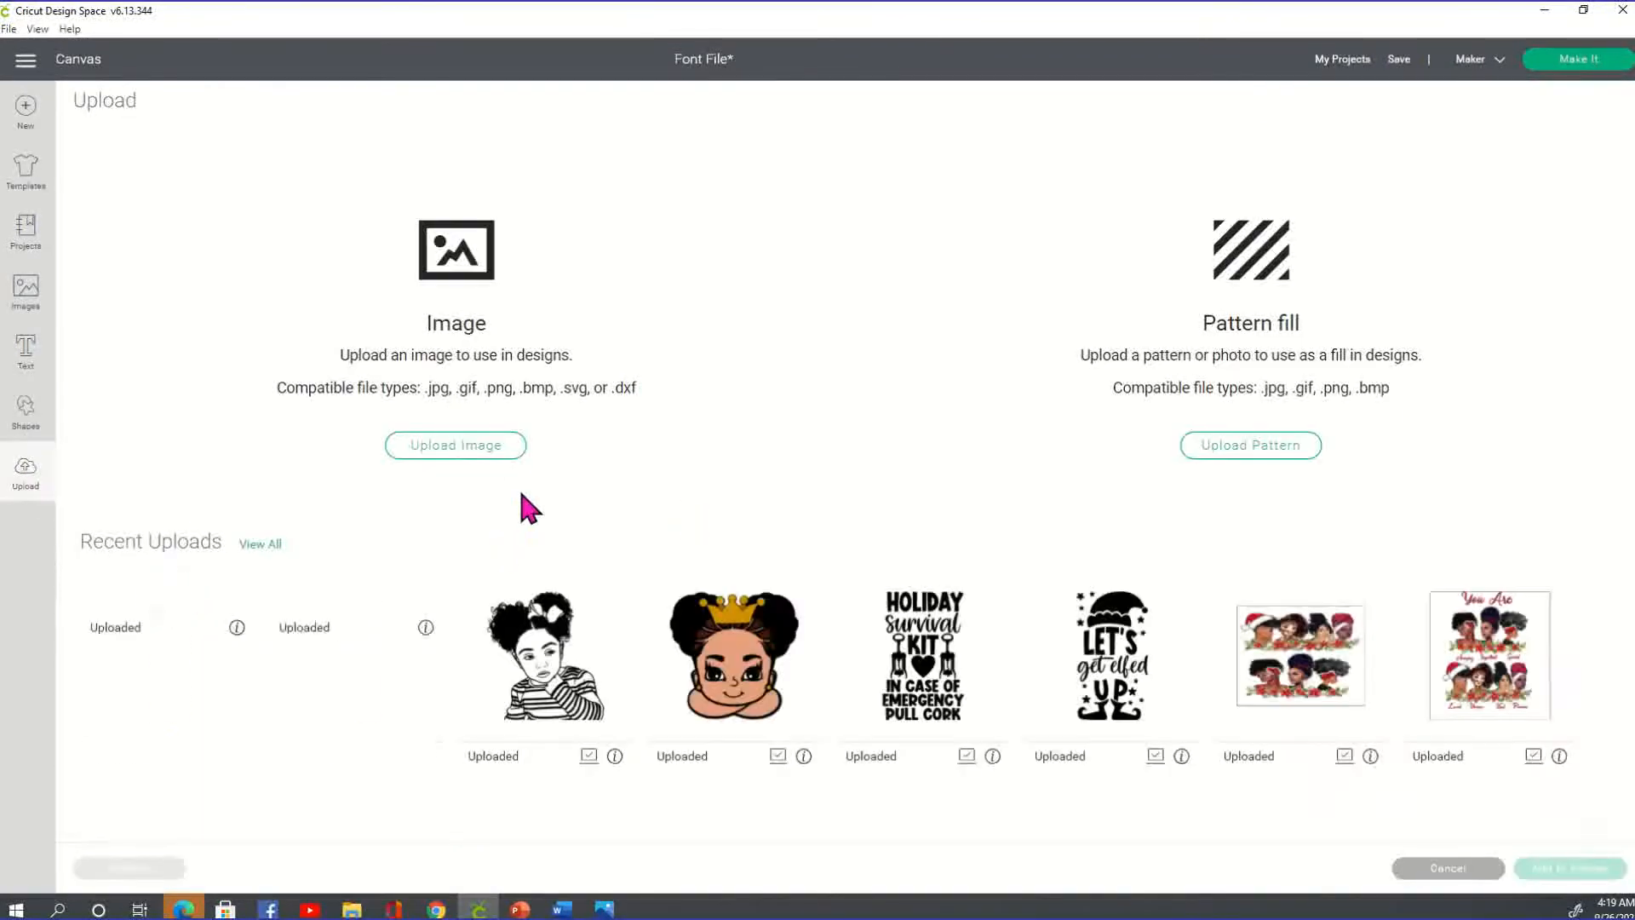
left_click(455, 444)
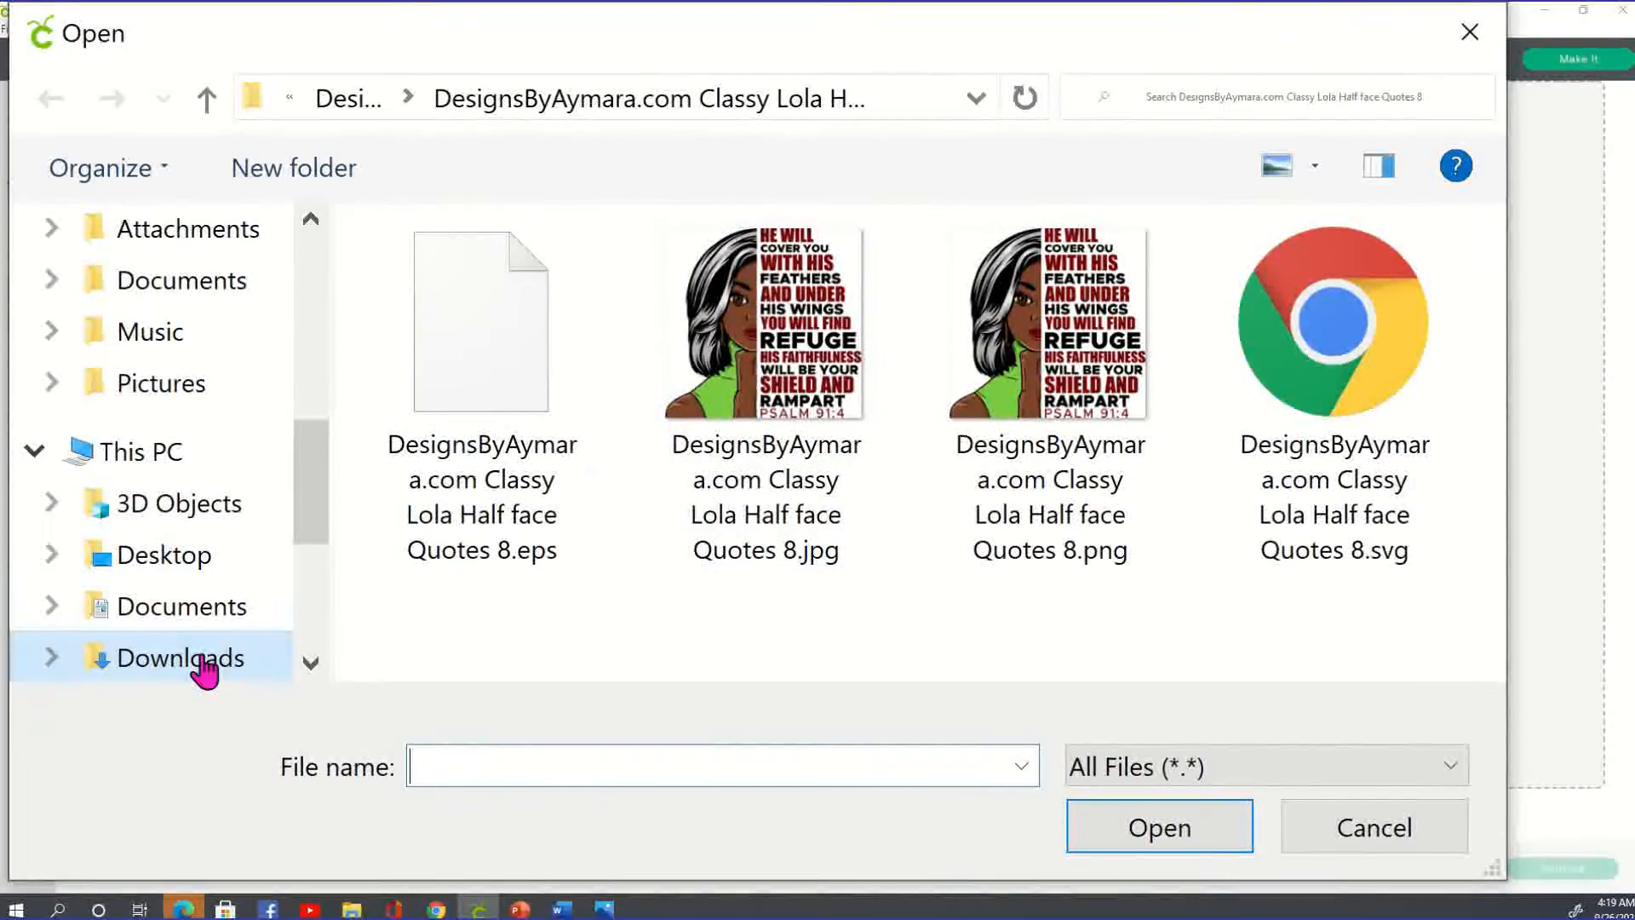
left_click(175, 657)
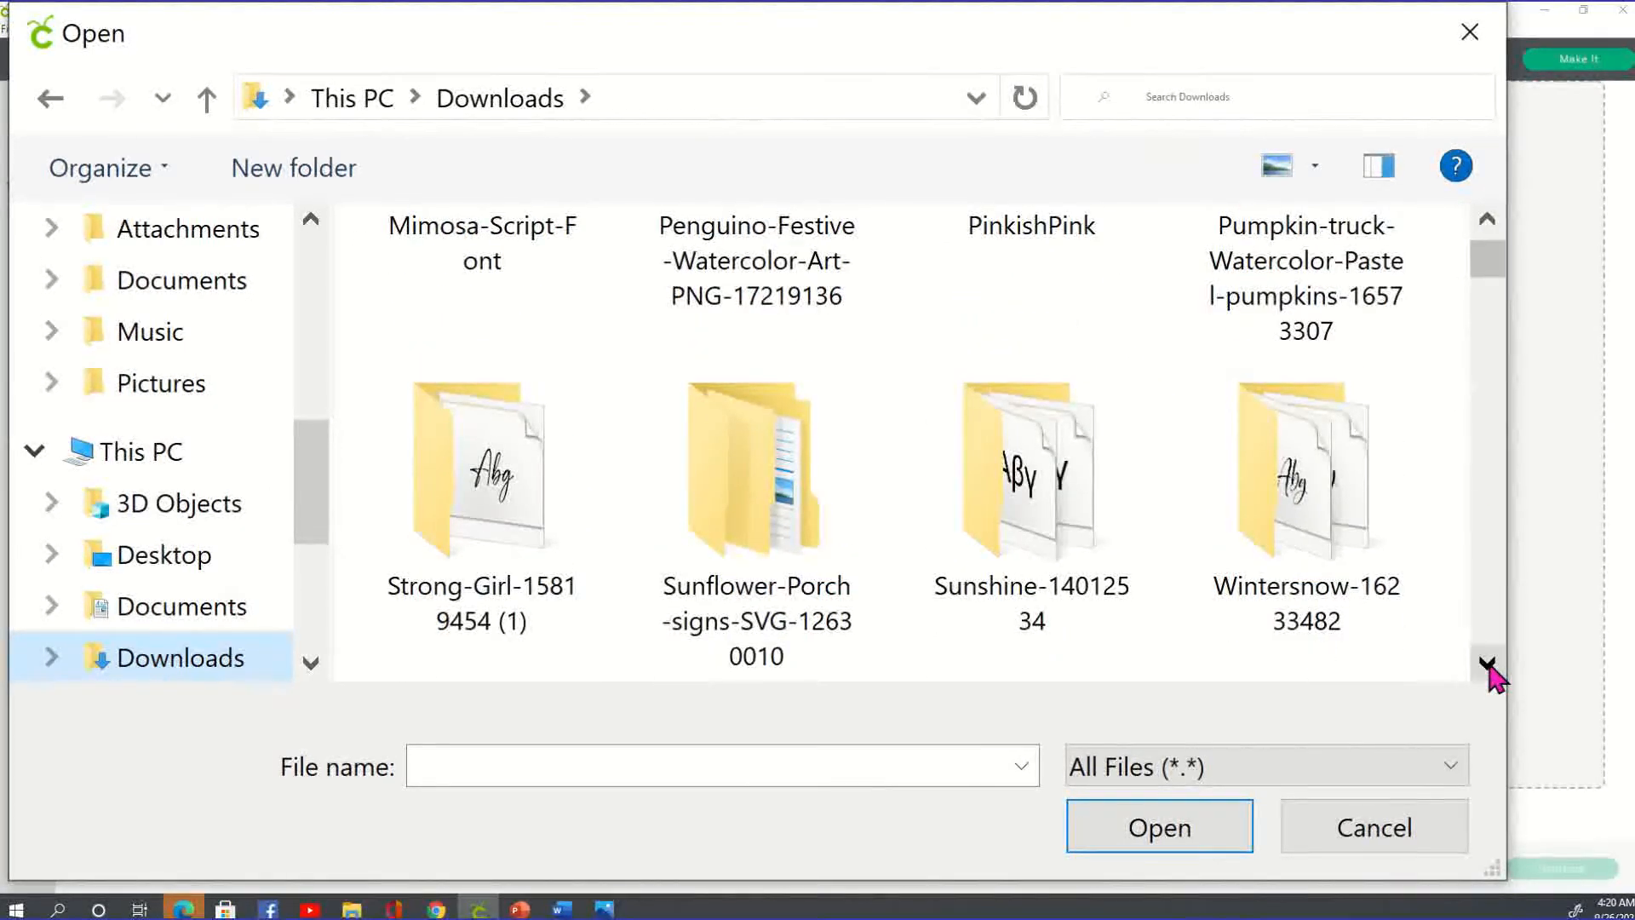
left_click(754, 470)
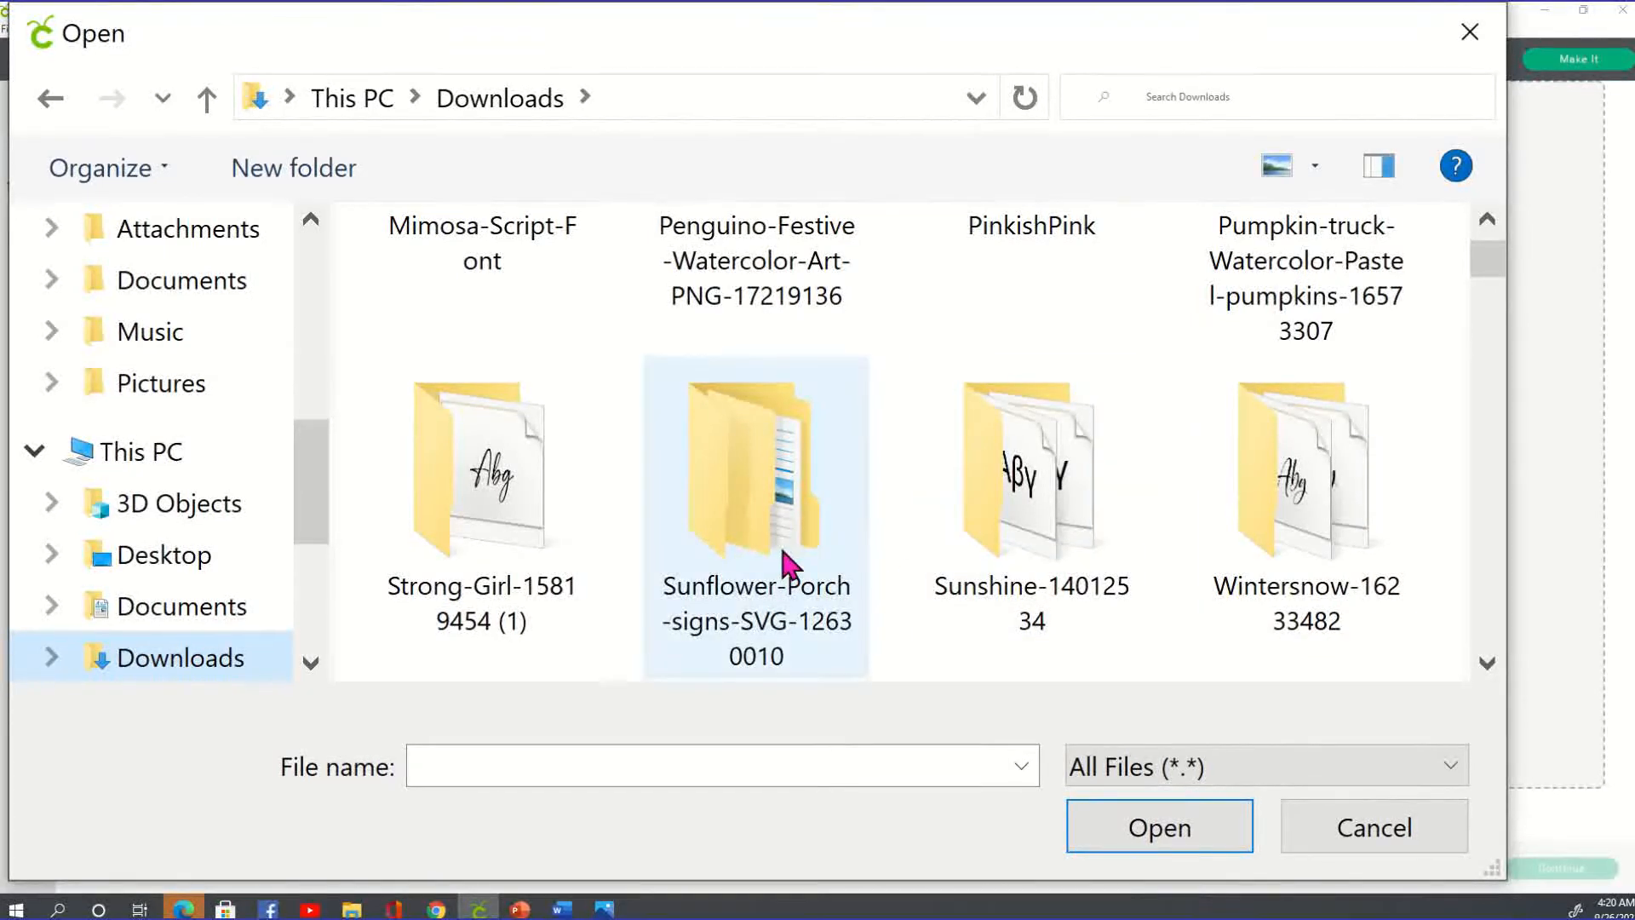
double_click(755, 470)
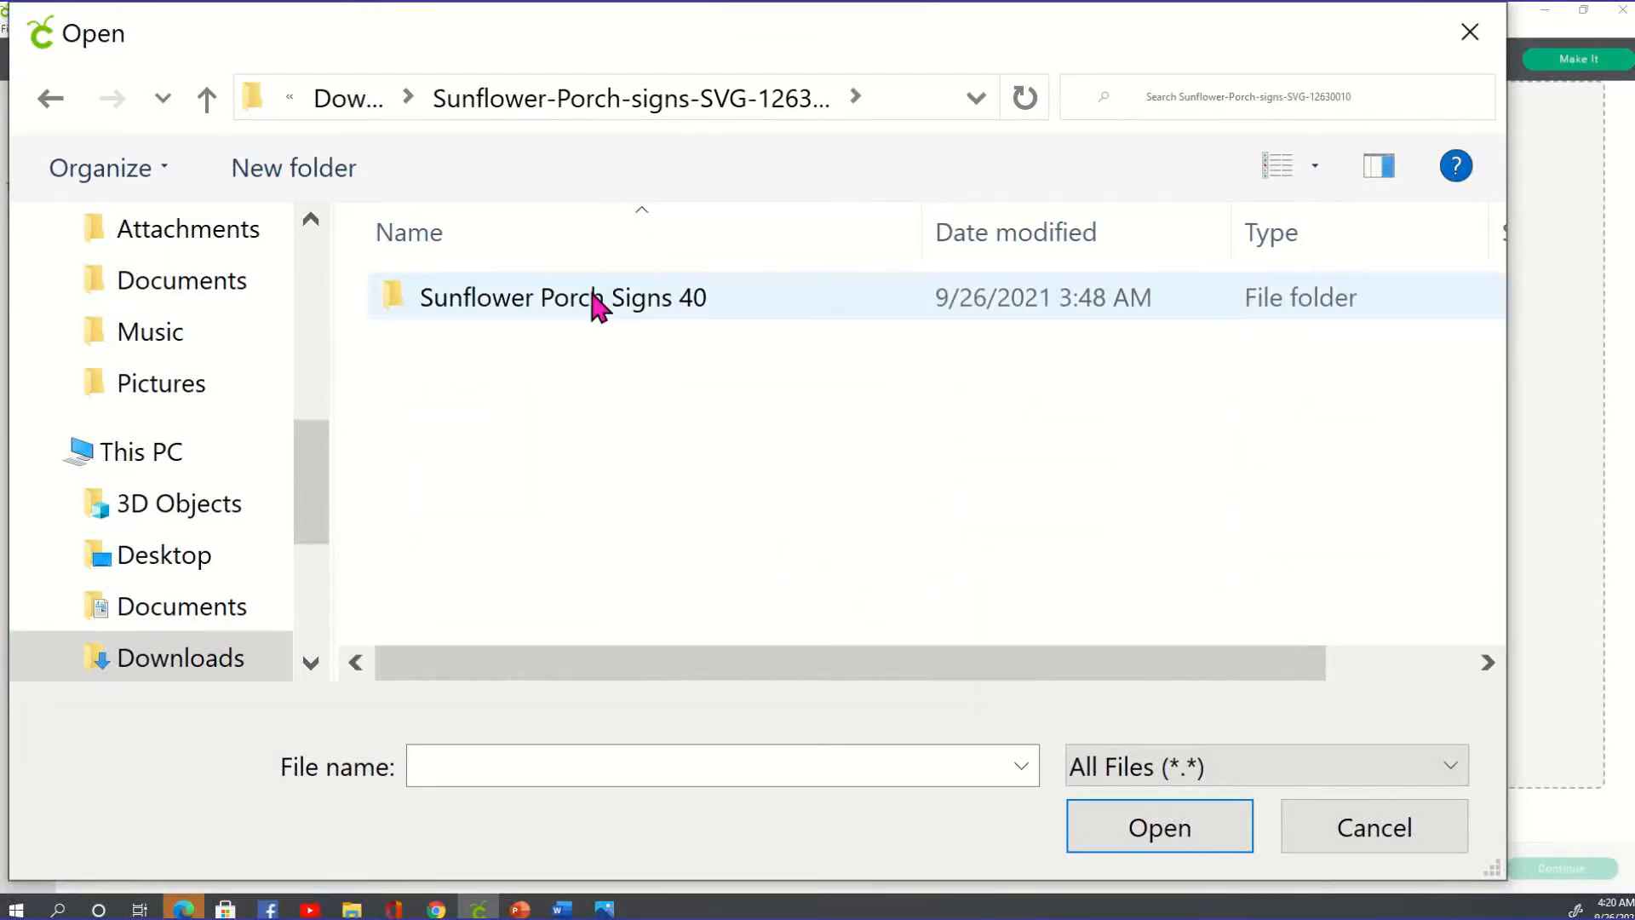
double_click(564, 296)
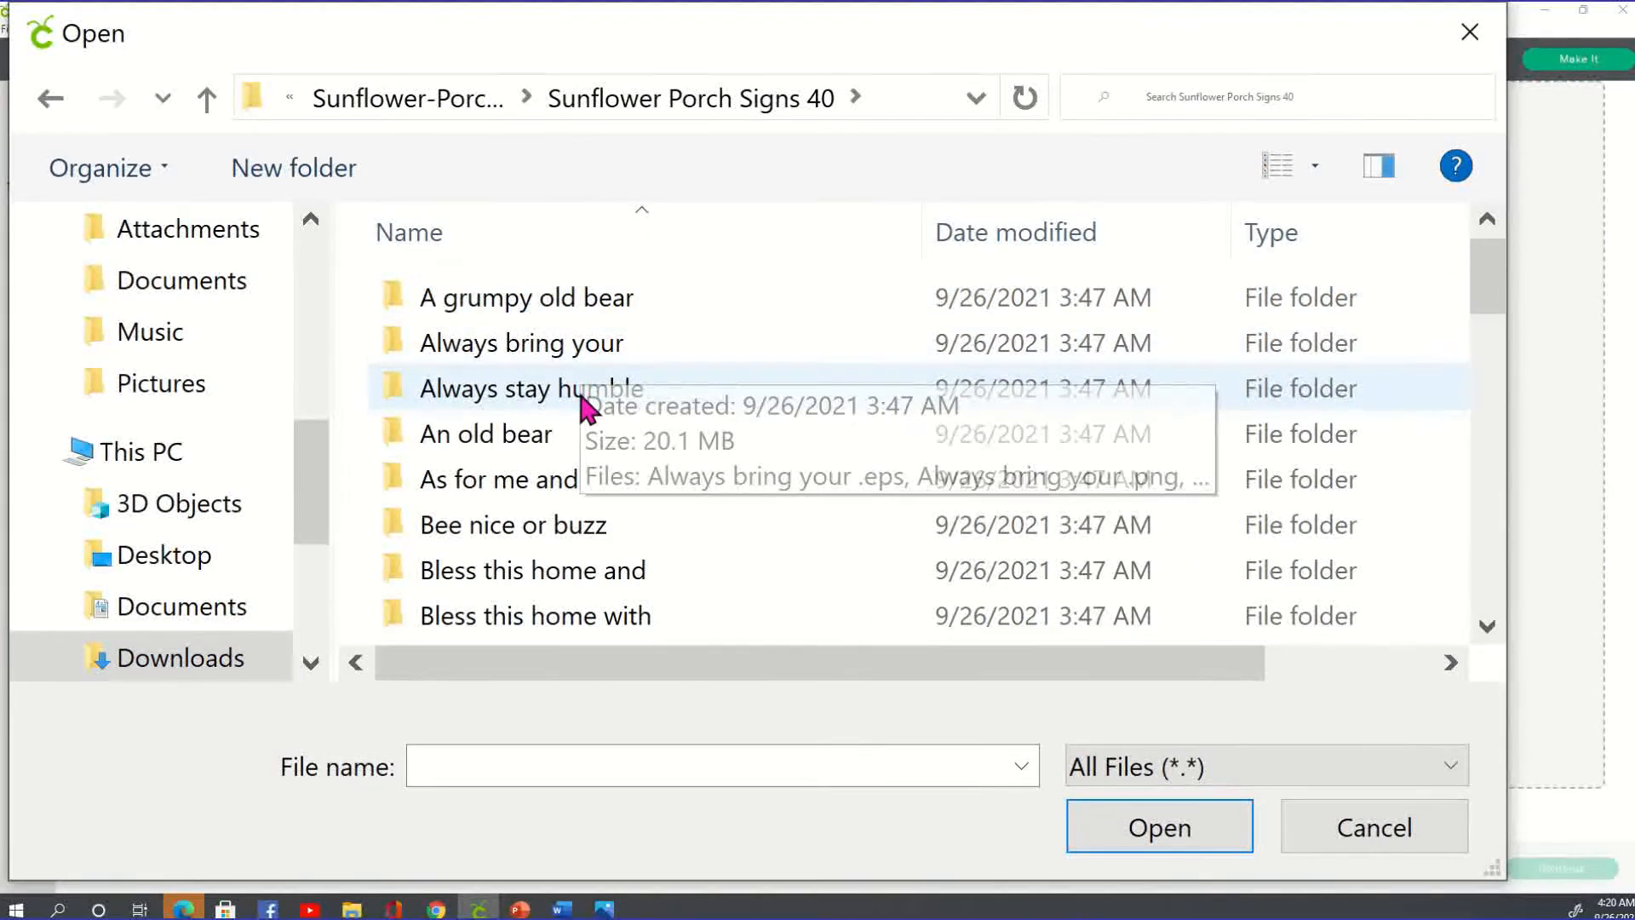
mouse_move(514, 525)
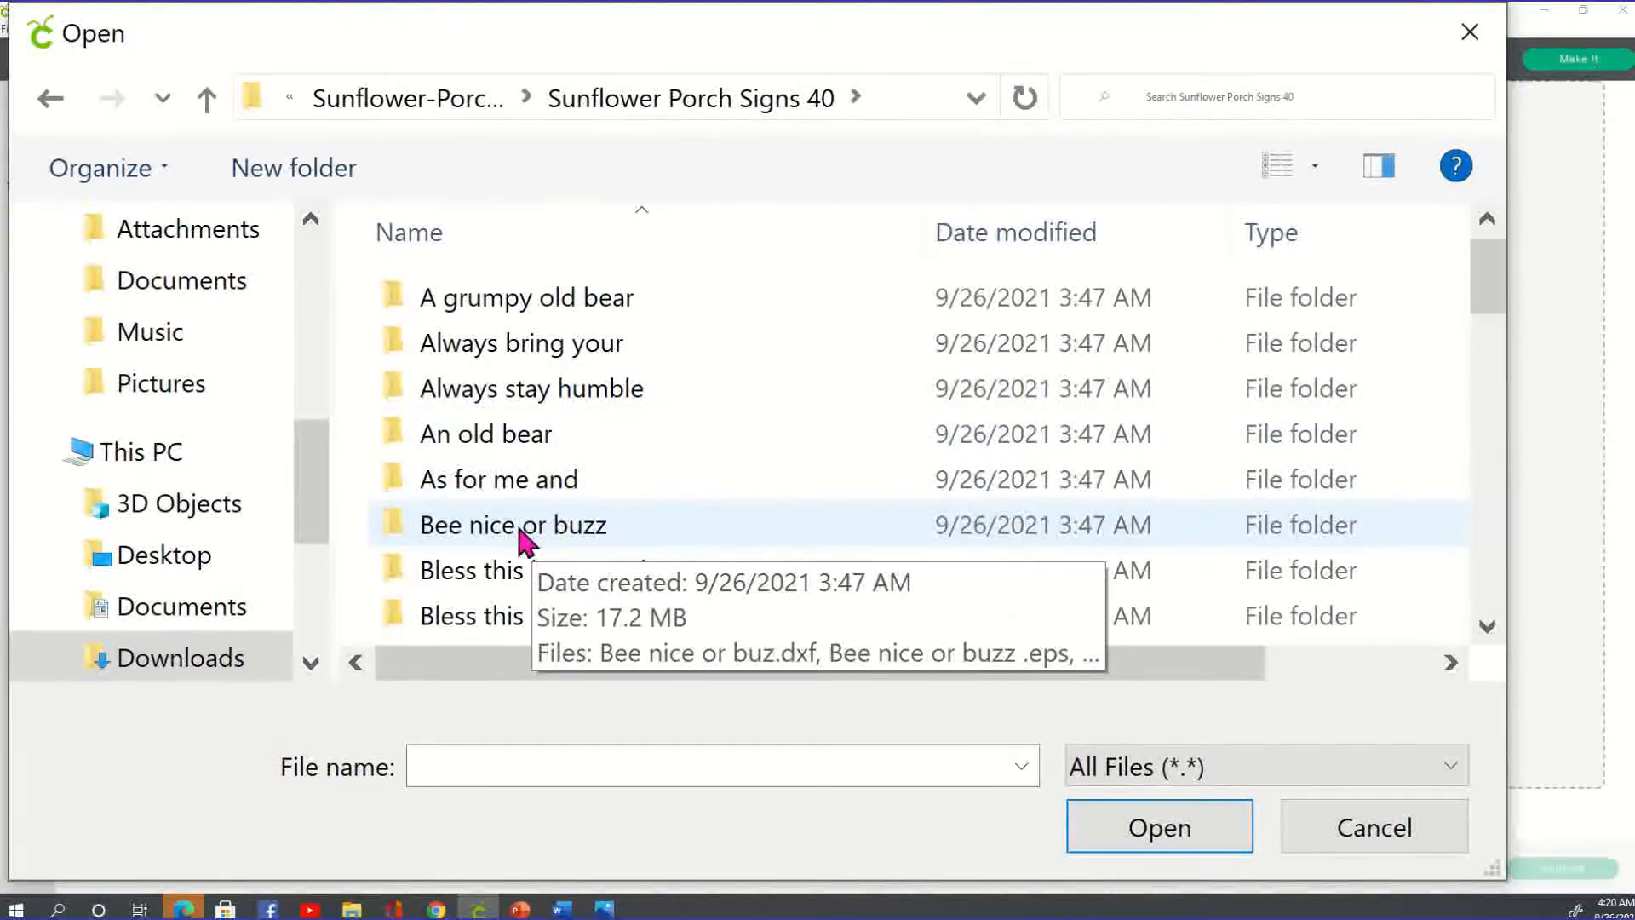
double_click(513, 525)
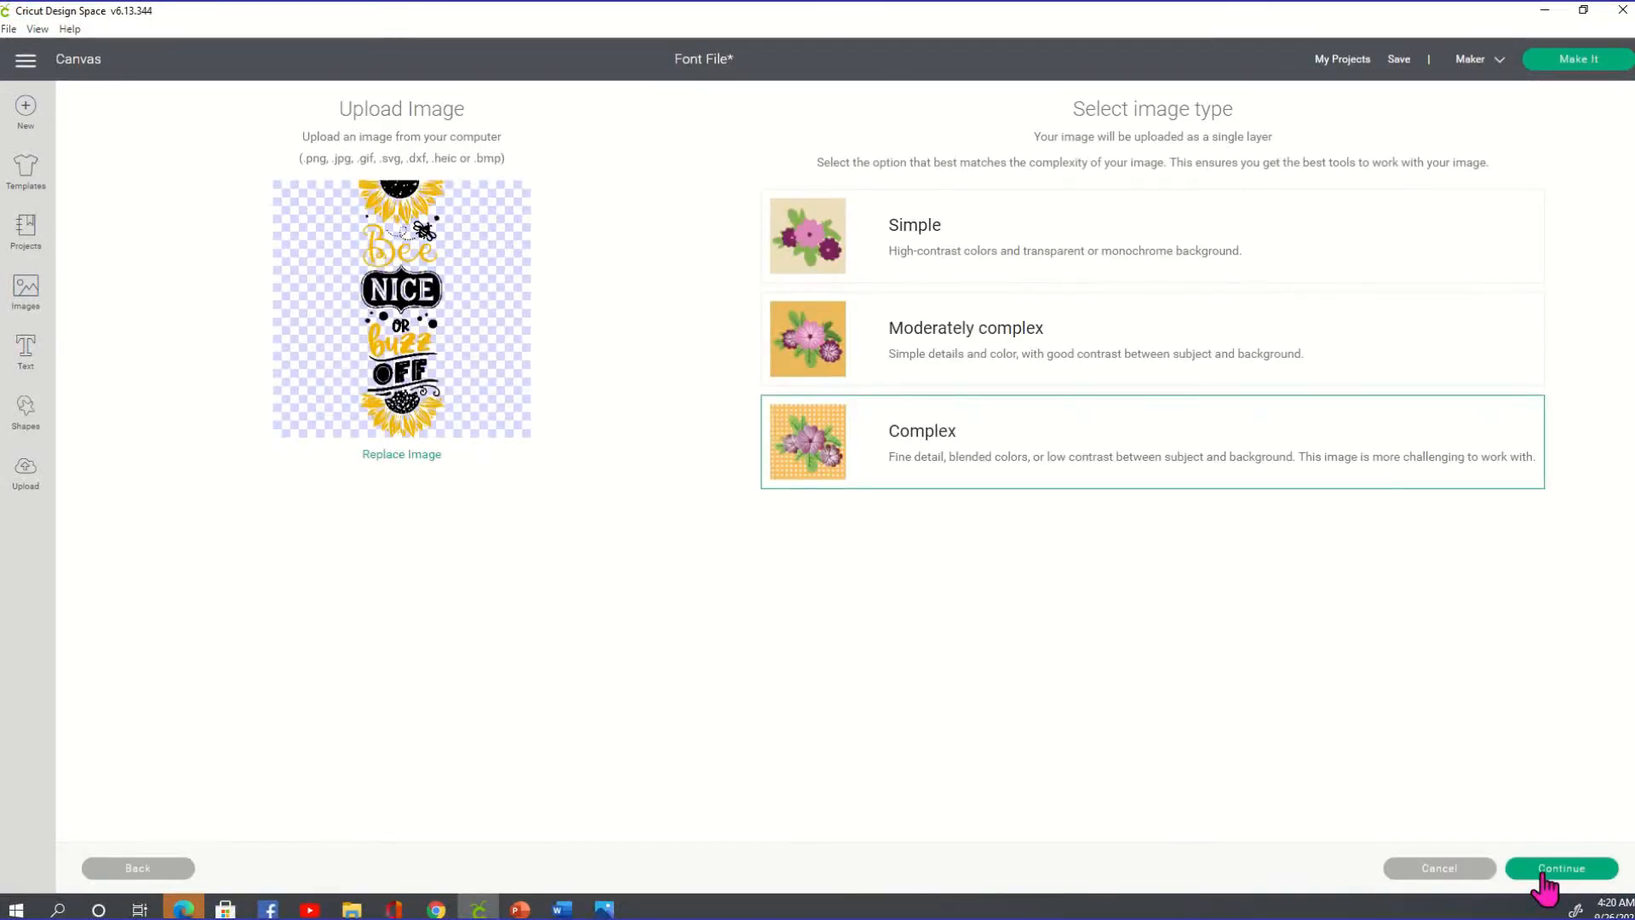
Upload the Bee Nice or Buzz Off sign as Complex, Print Then Cut and add it to the canvas.
left_click(1562, 866)
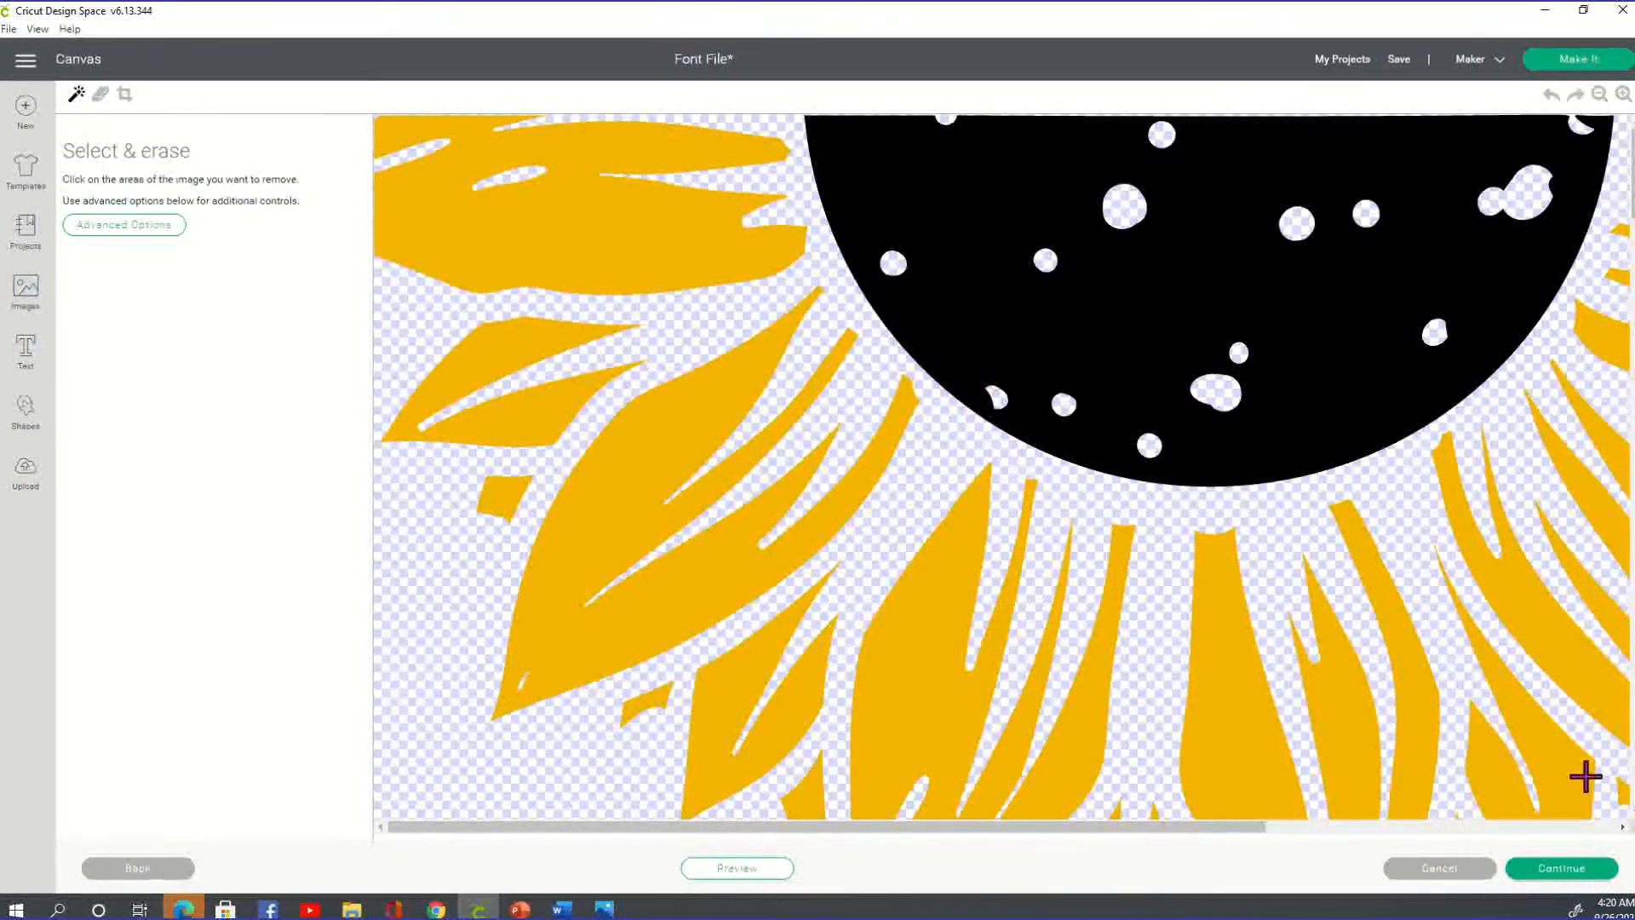
mouse_move(986, 480)
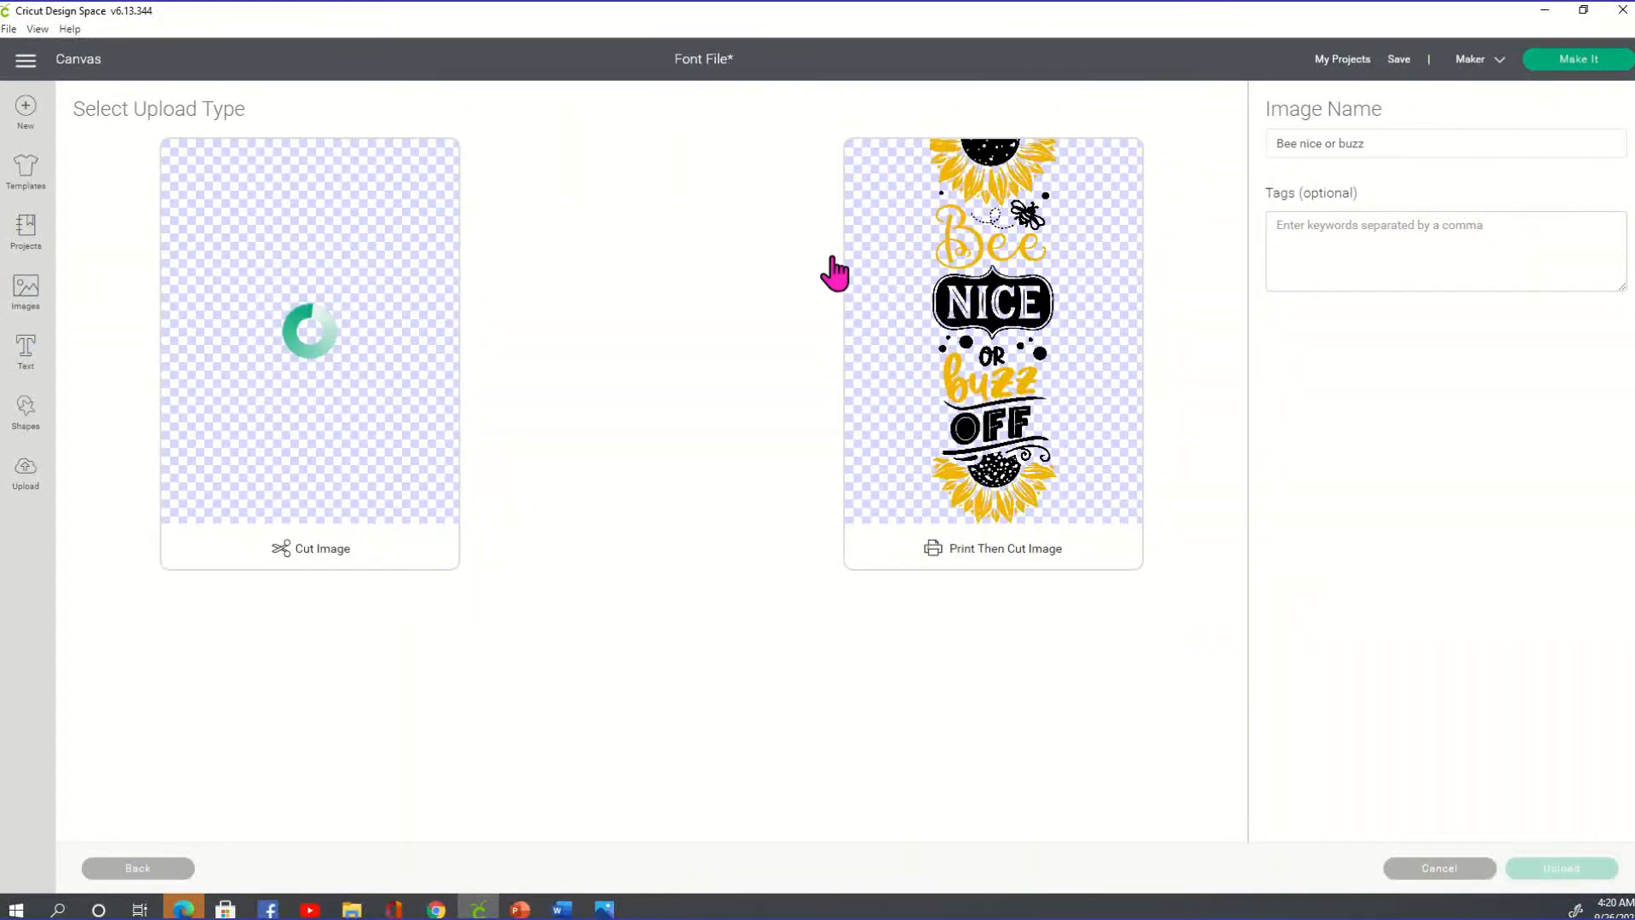
left_click(991, 351)
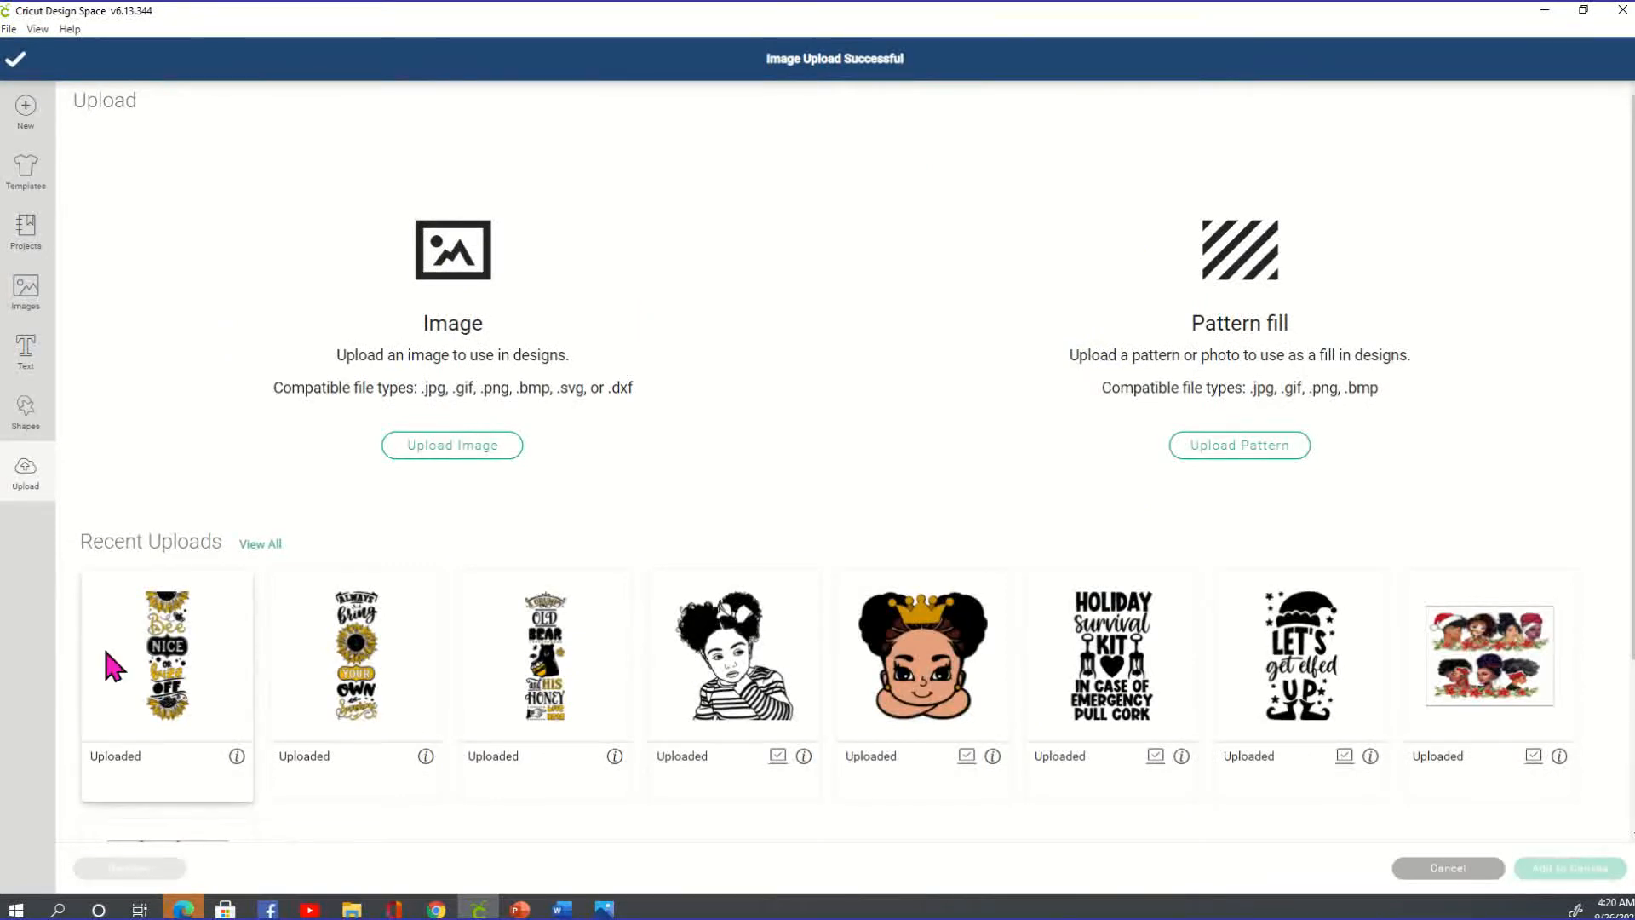
left_click(167, 653)
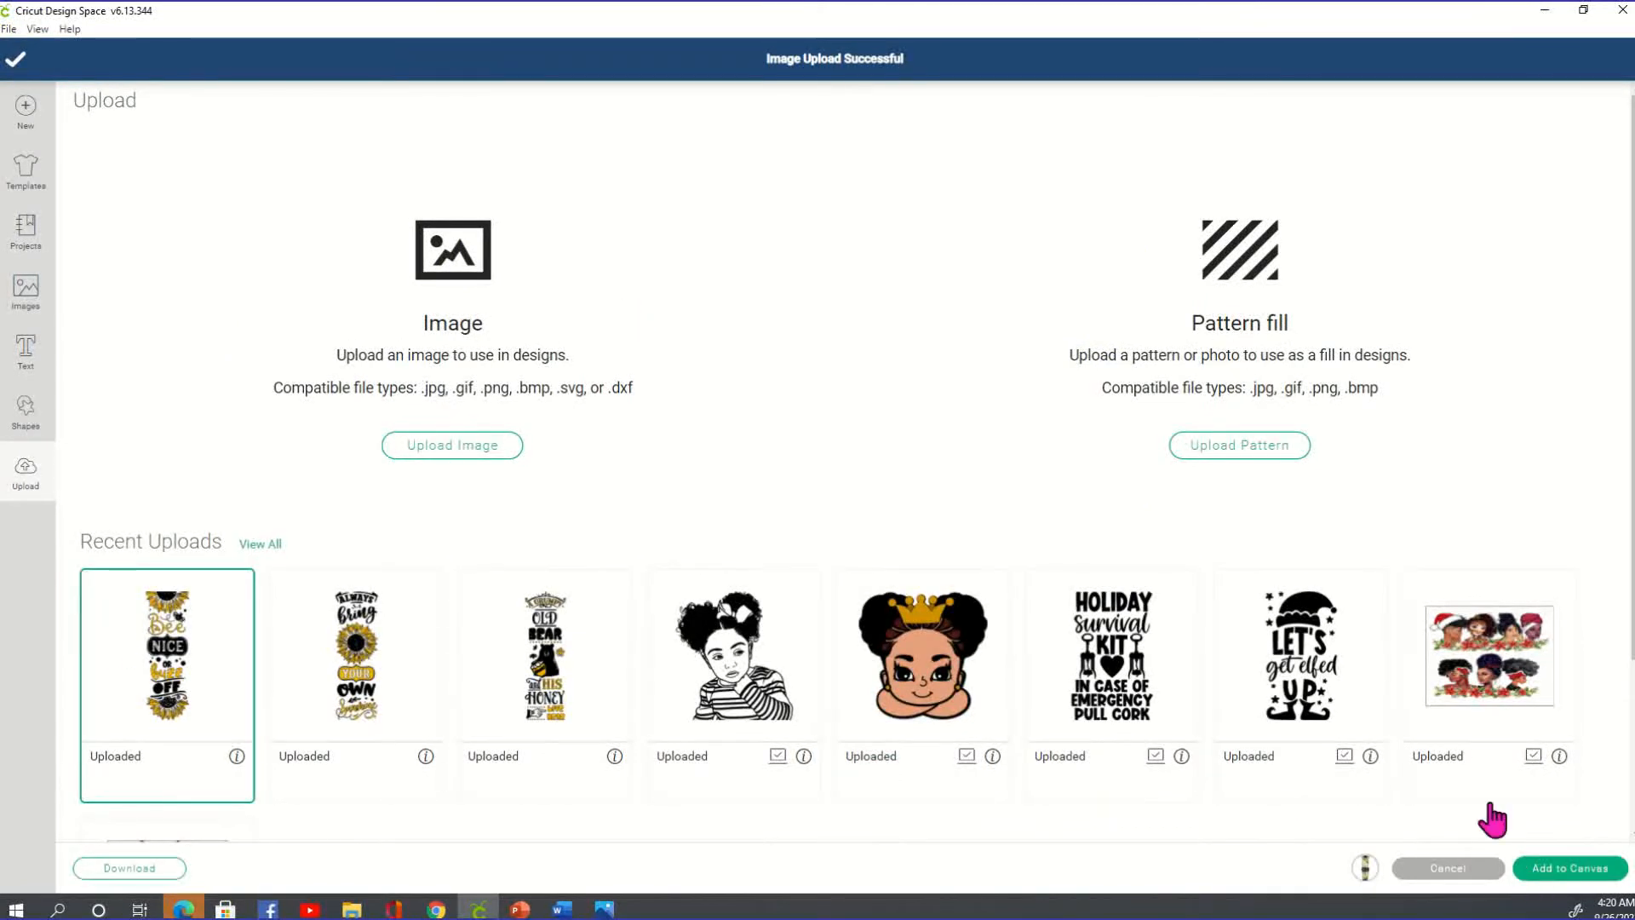
left_click(1567, 875)
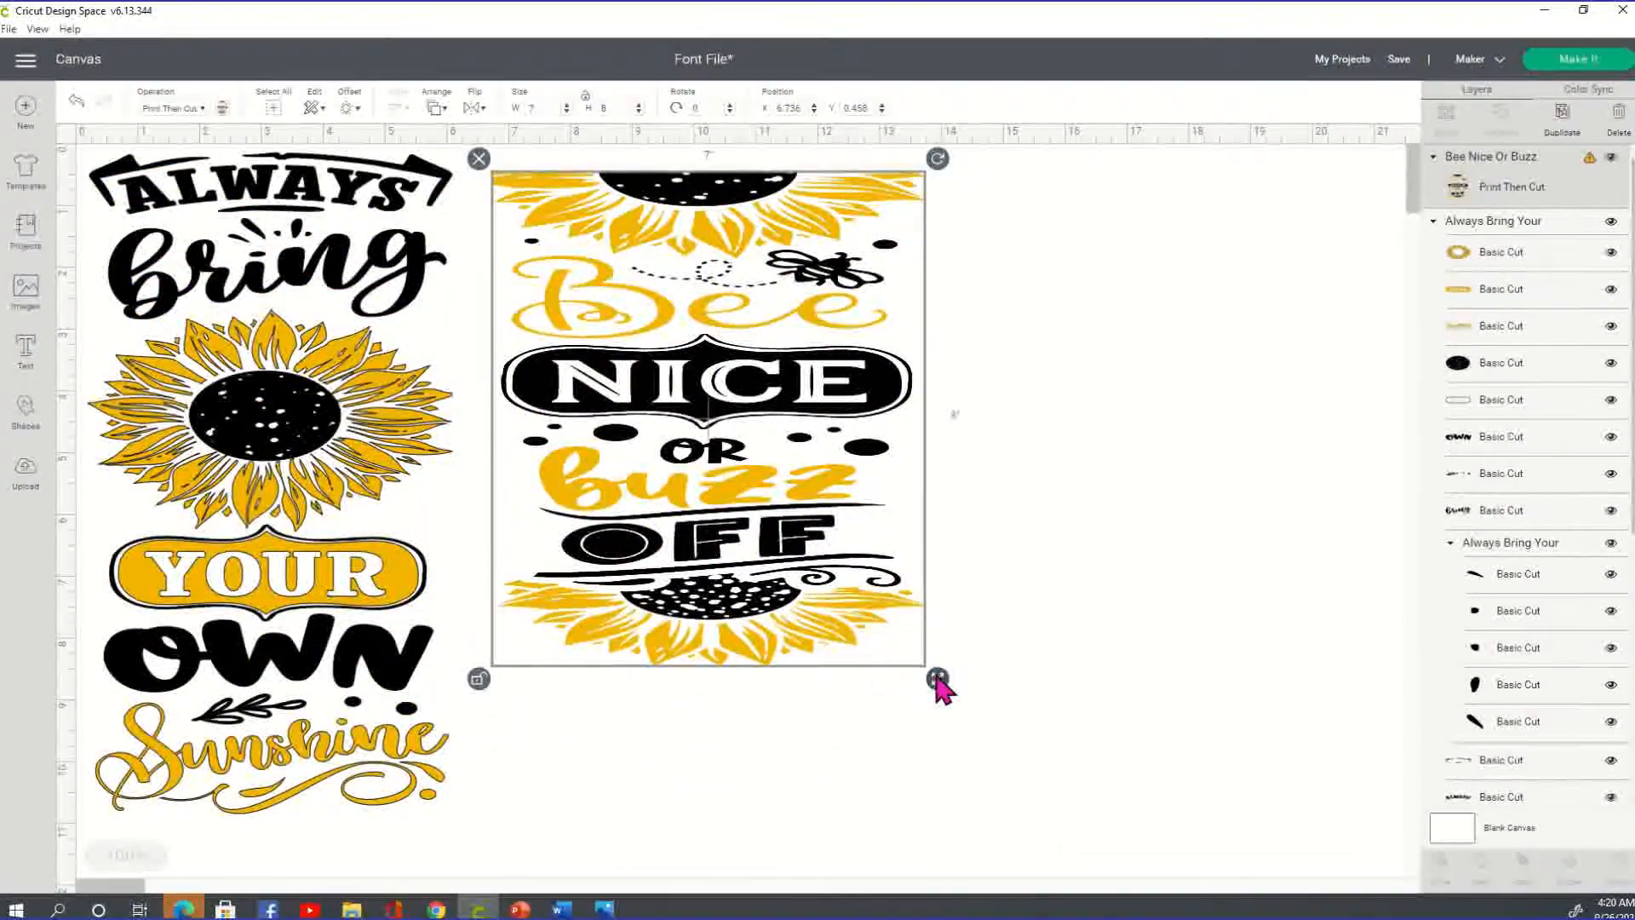
Resize the Bee Nice sign to about 5.3 by 10.9 inches beside Always Bring Your.
left_click_drag(939, 680, 845, 858)
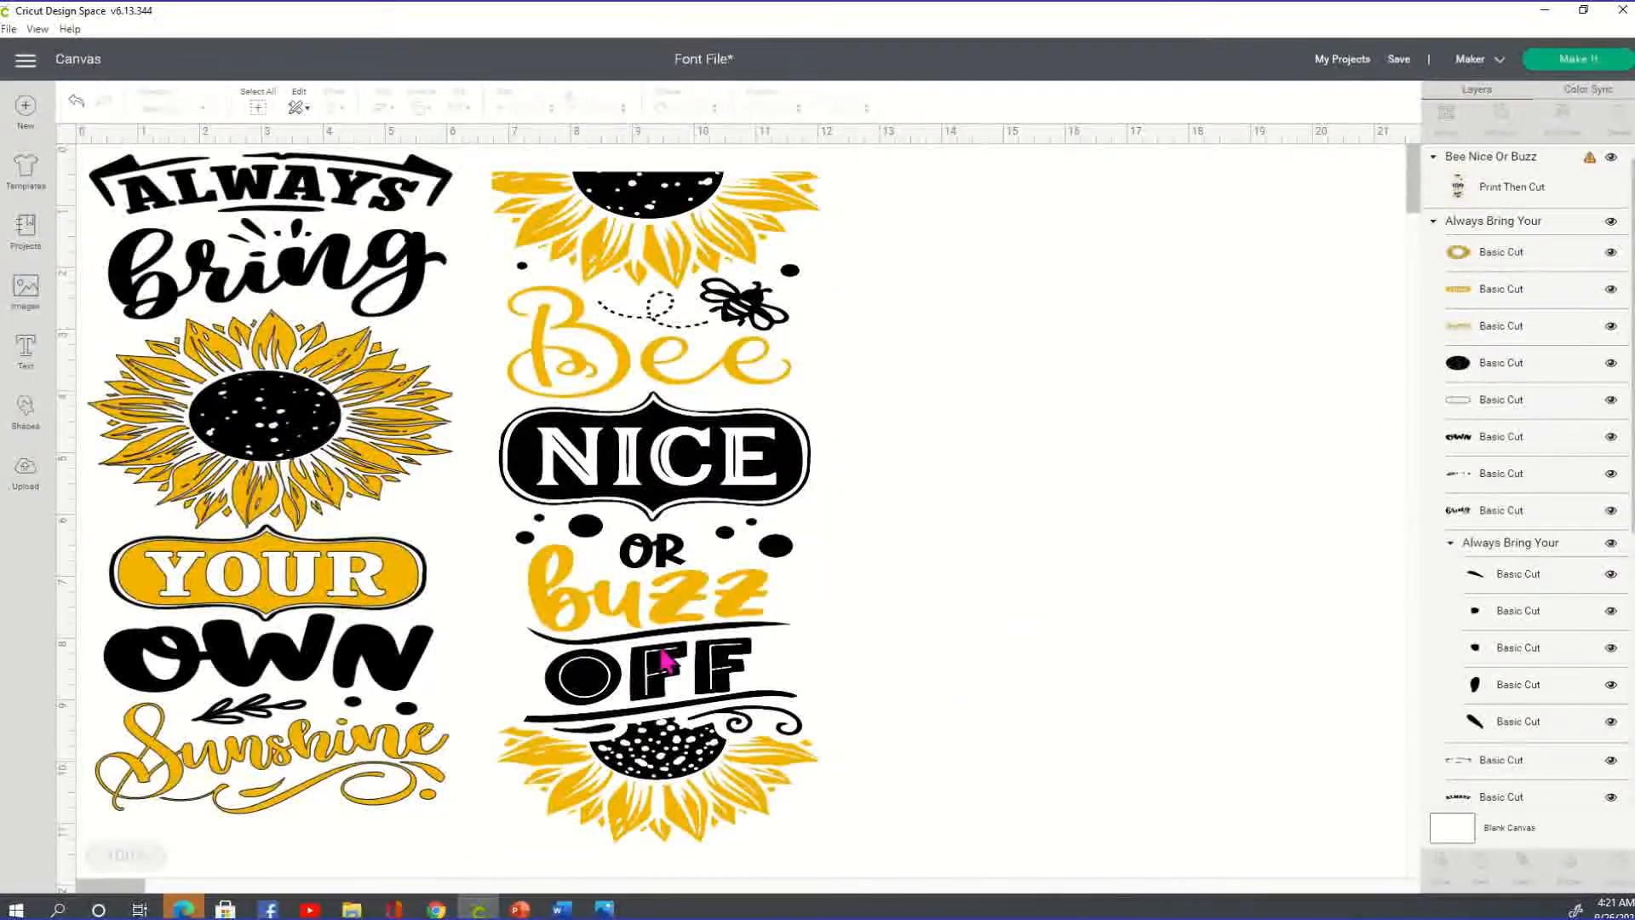
left_click(647, 657)
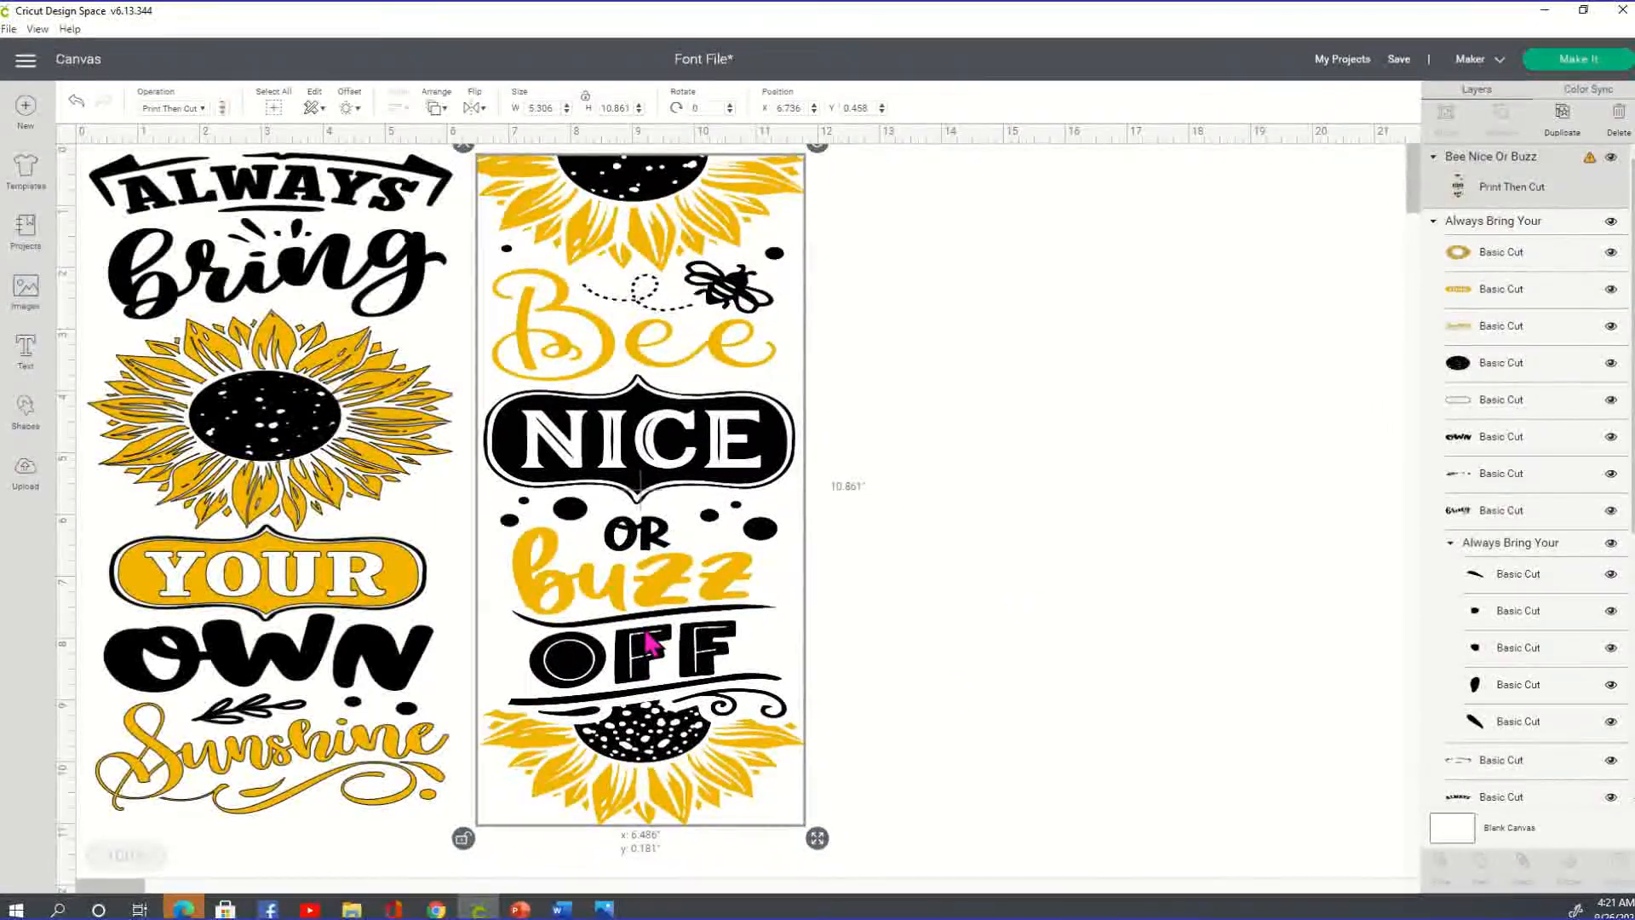
left_click(996, 584)
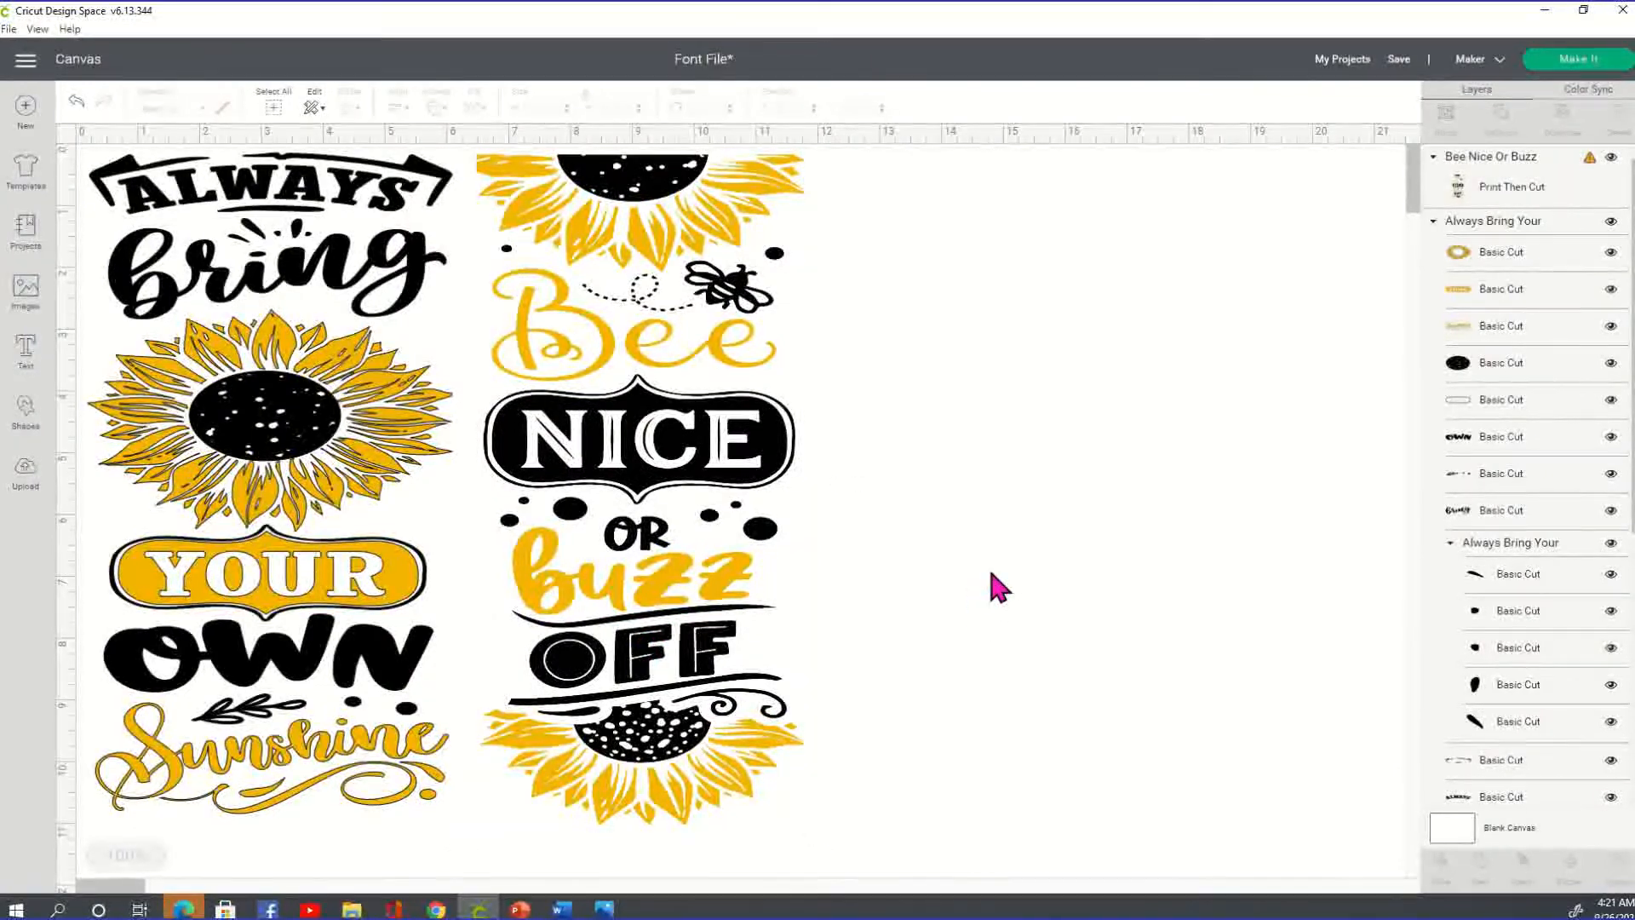
left_click(24, 470)
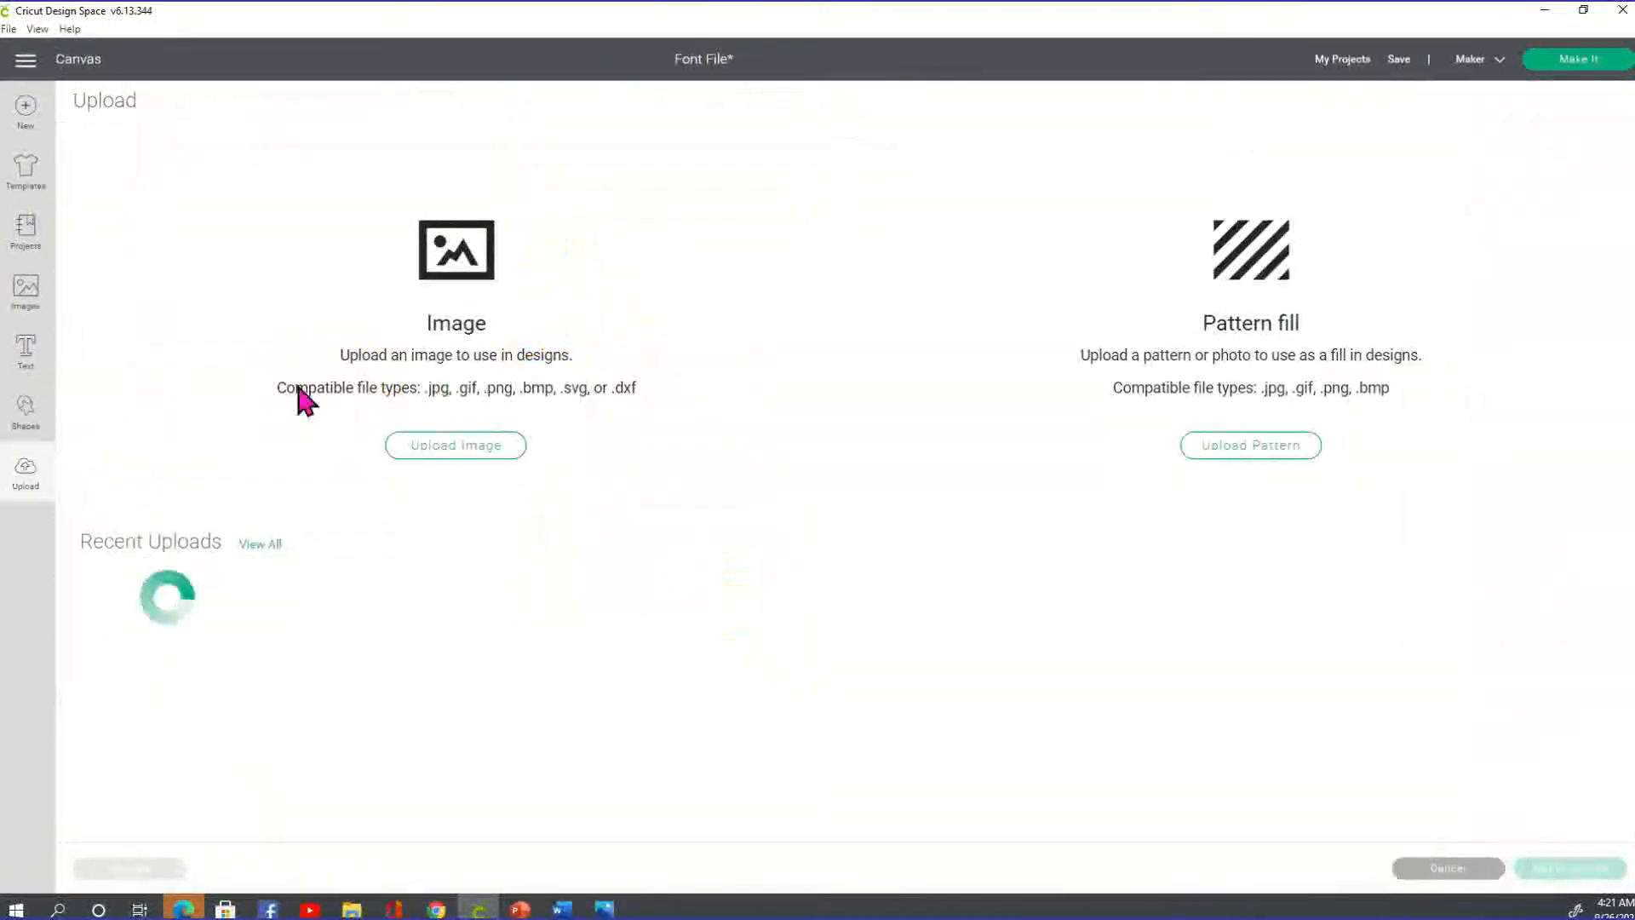
Pick a watercolor pumpkin truck PNG from Downloads > Pumpkin-truck > 1 for upload.
left_click(454, 444)
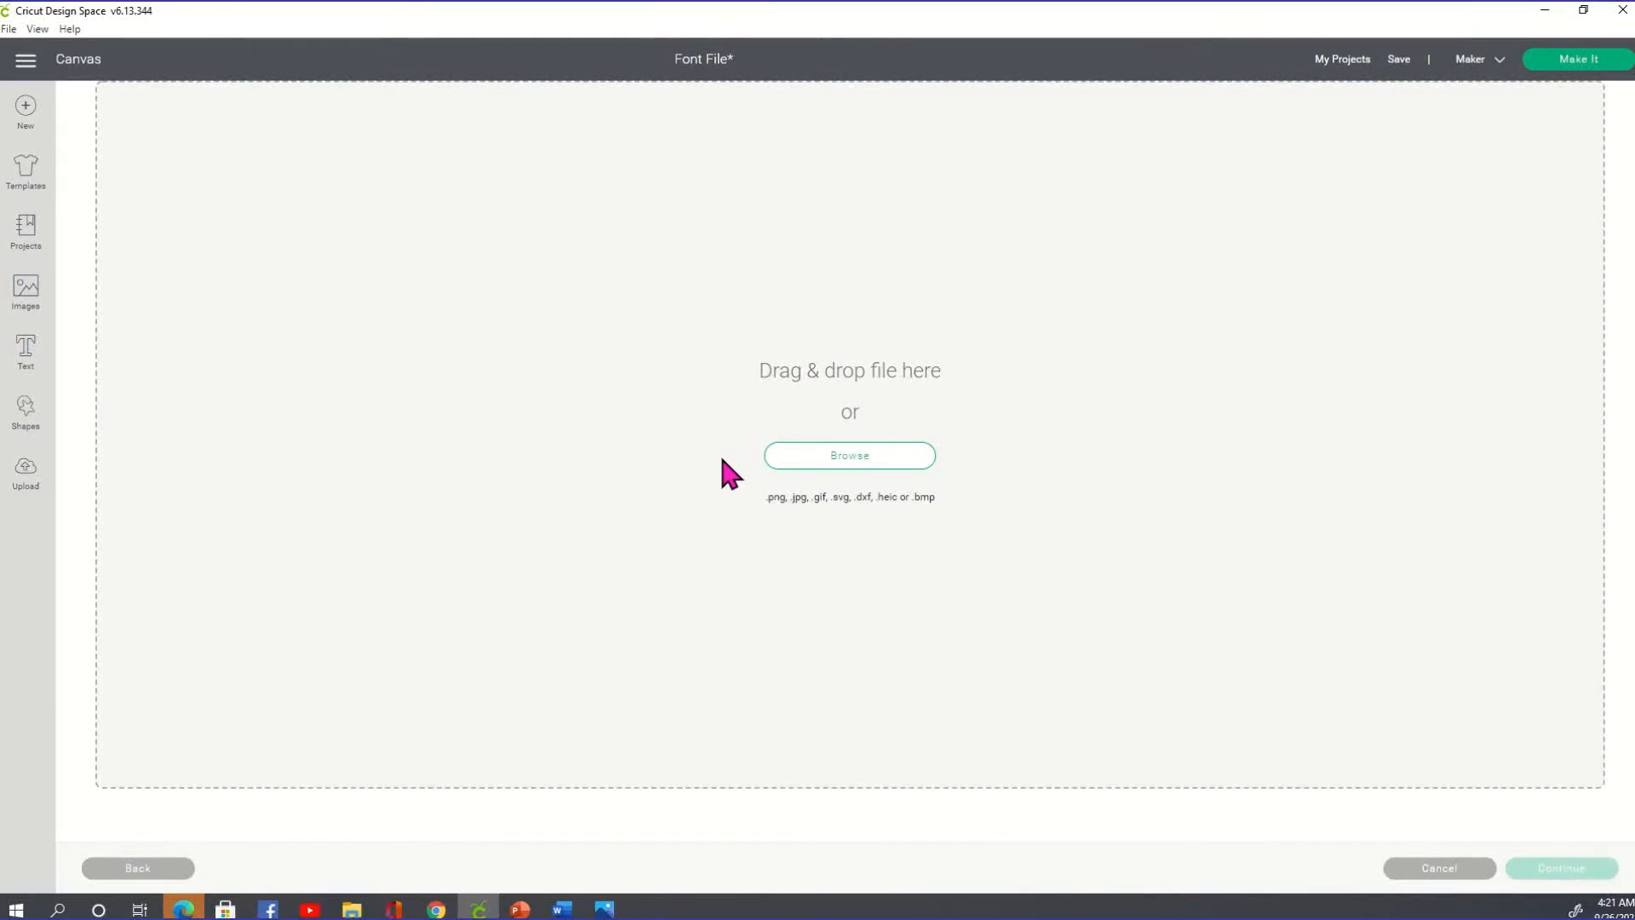
left_click(848, 455)
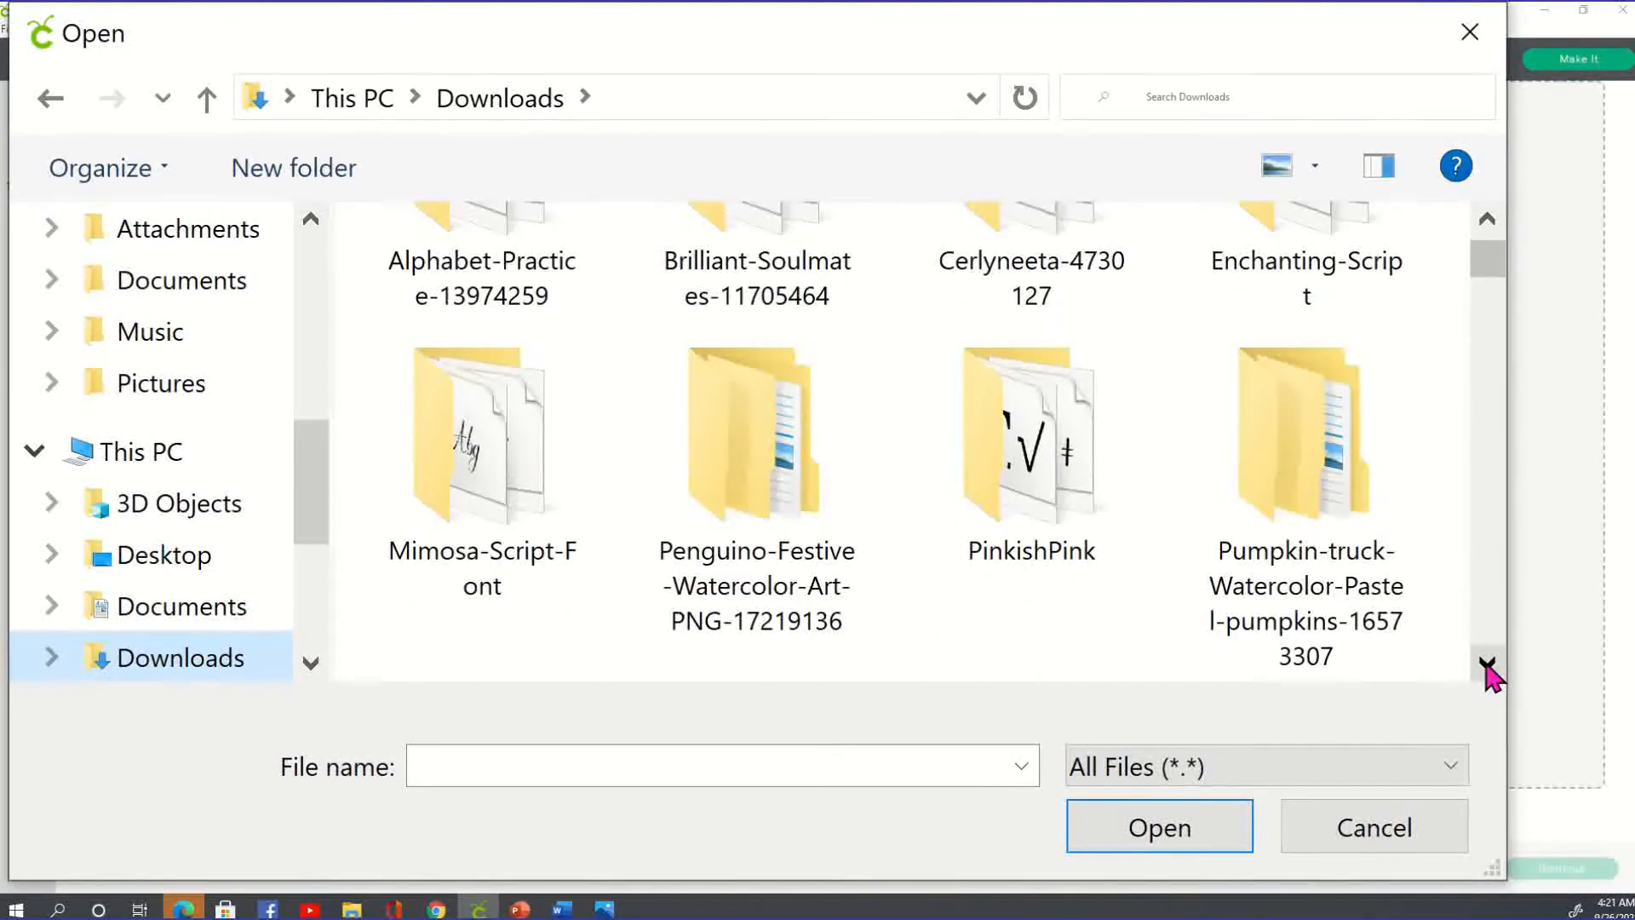
mouse_move(1470, 610)
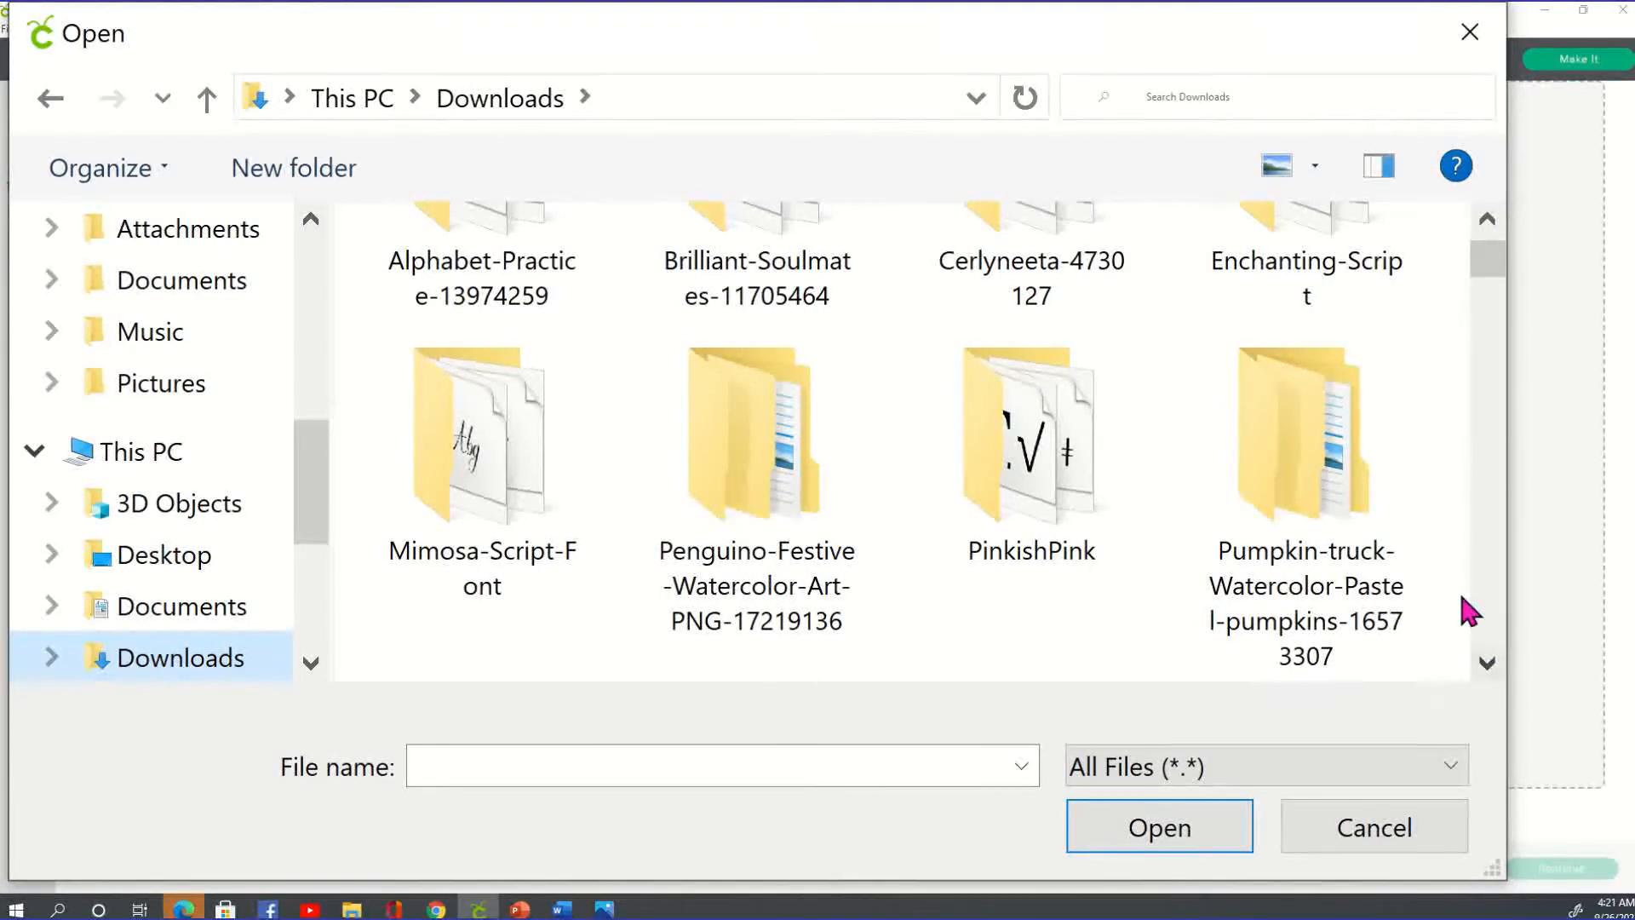
double_click(1305, 434)
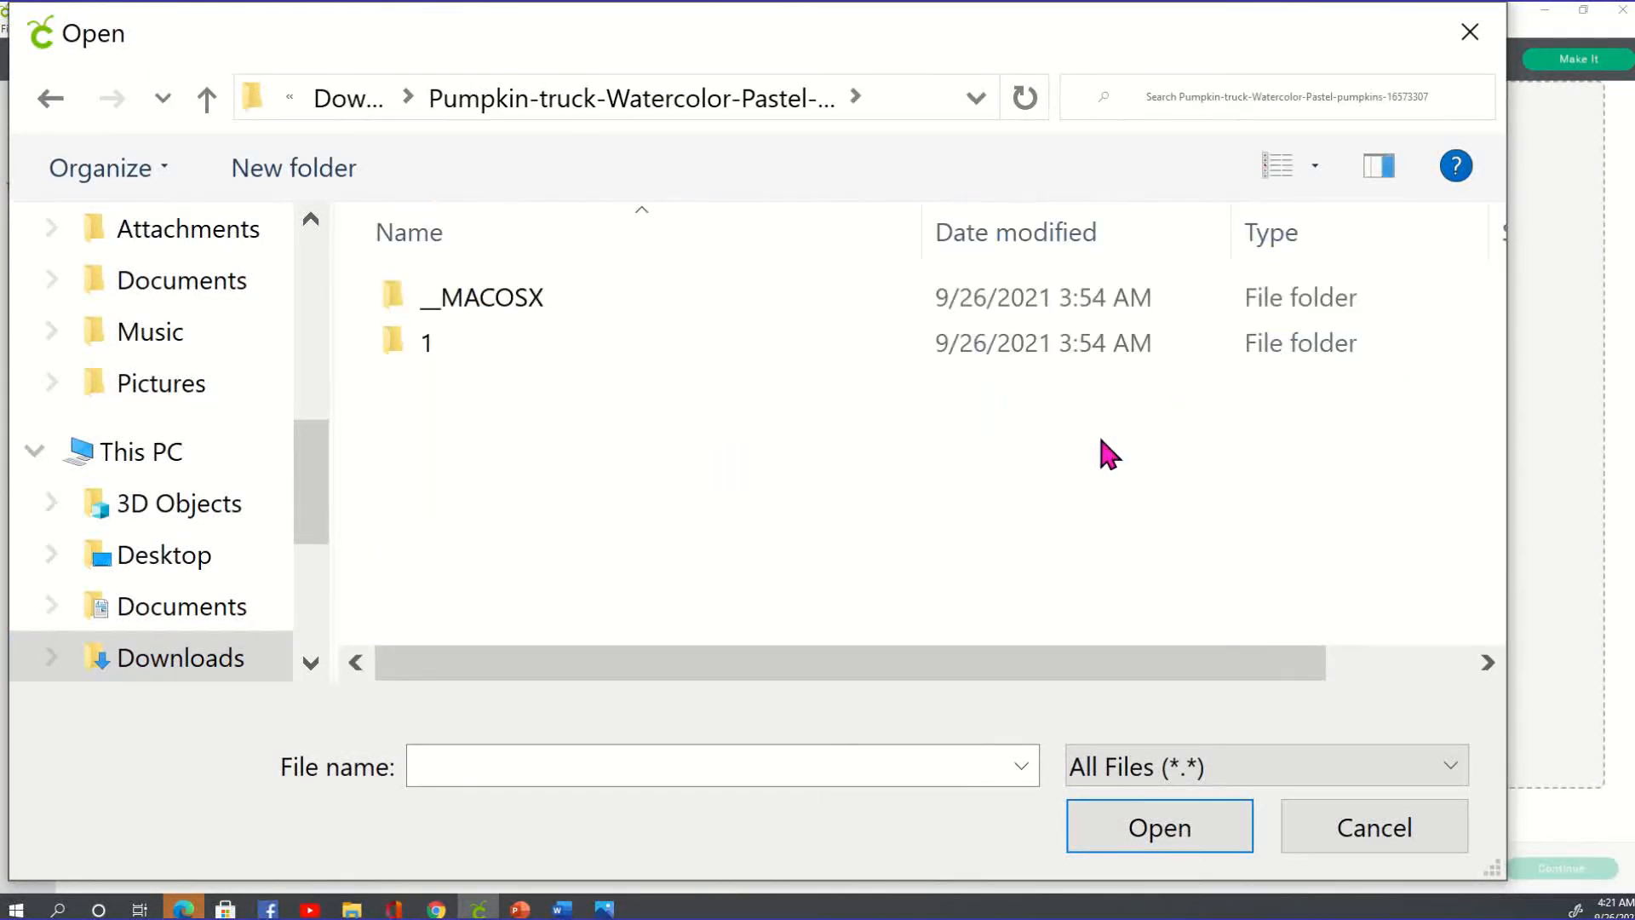
double_click(426, 343)
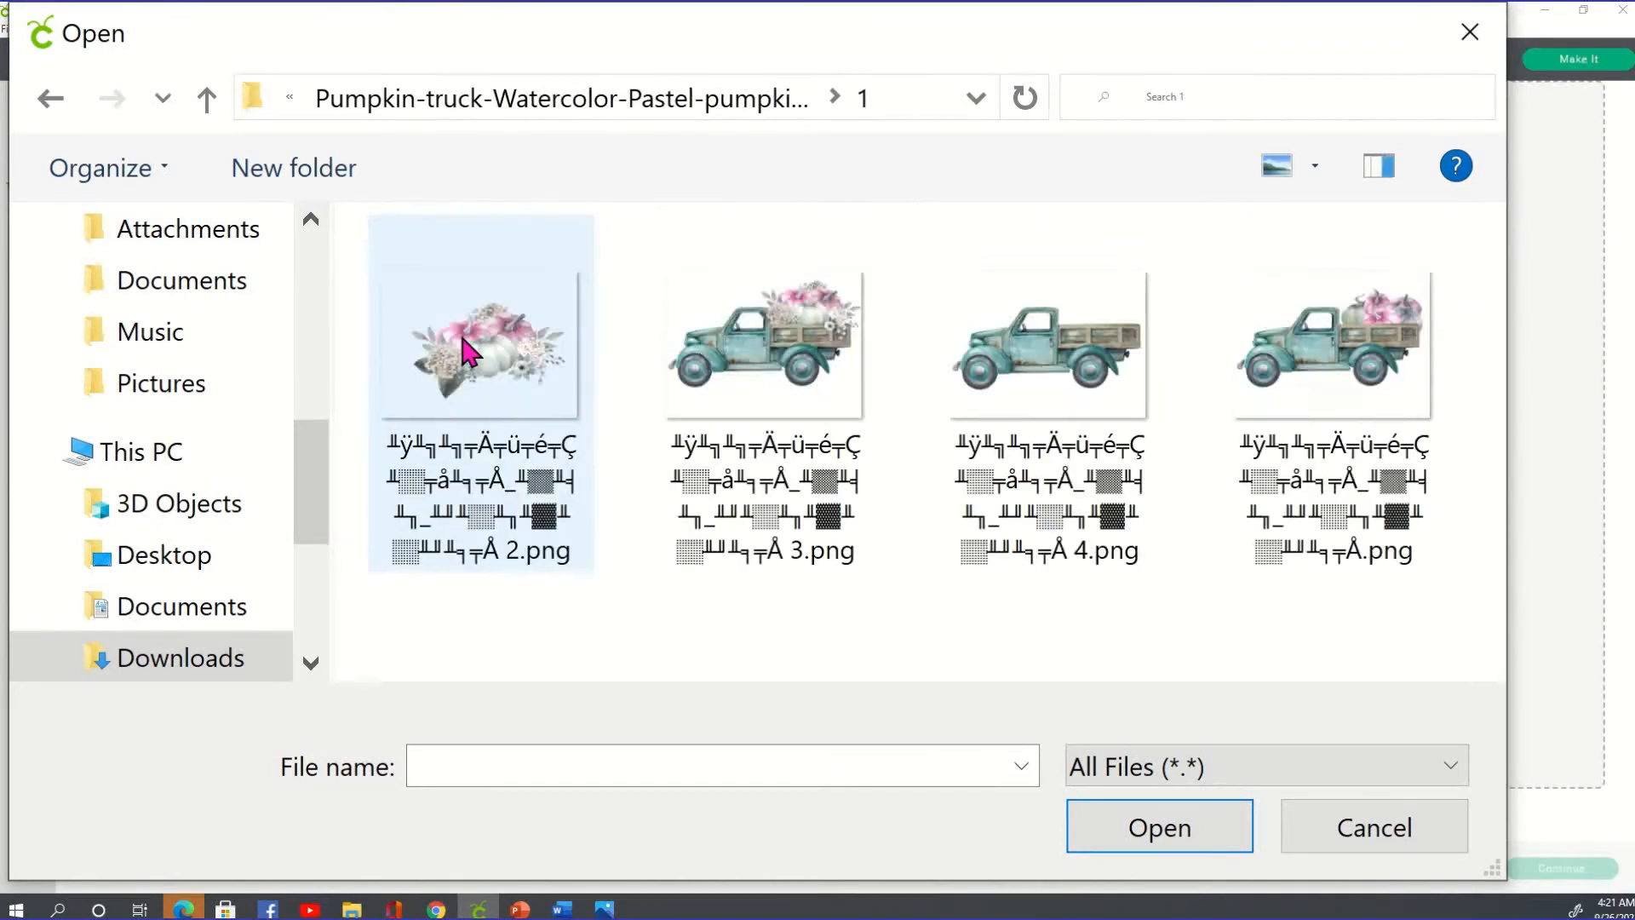
left_click(763, 344)
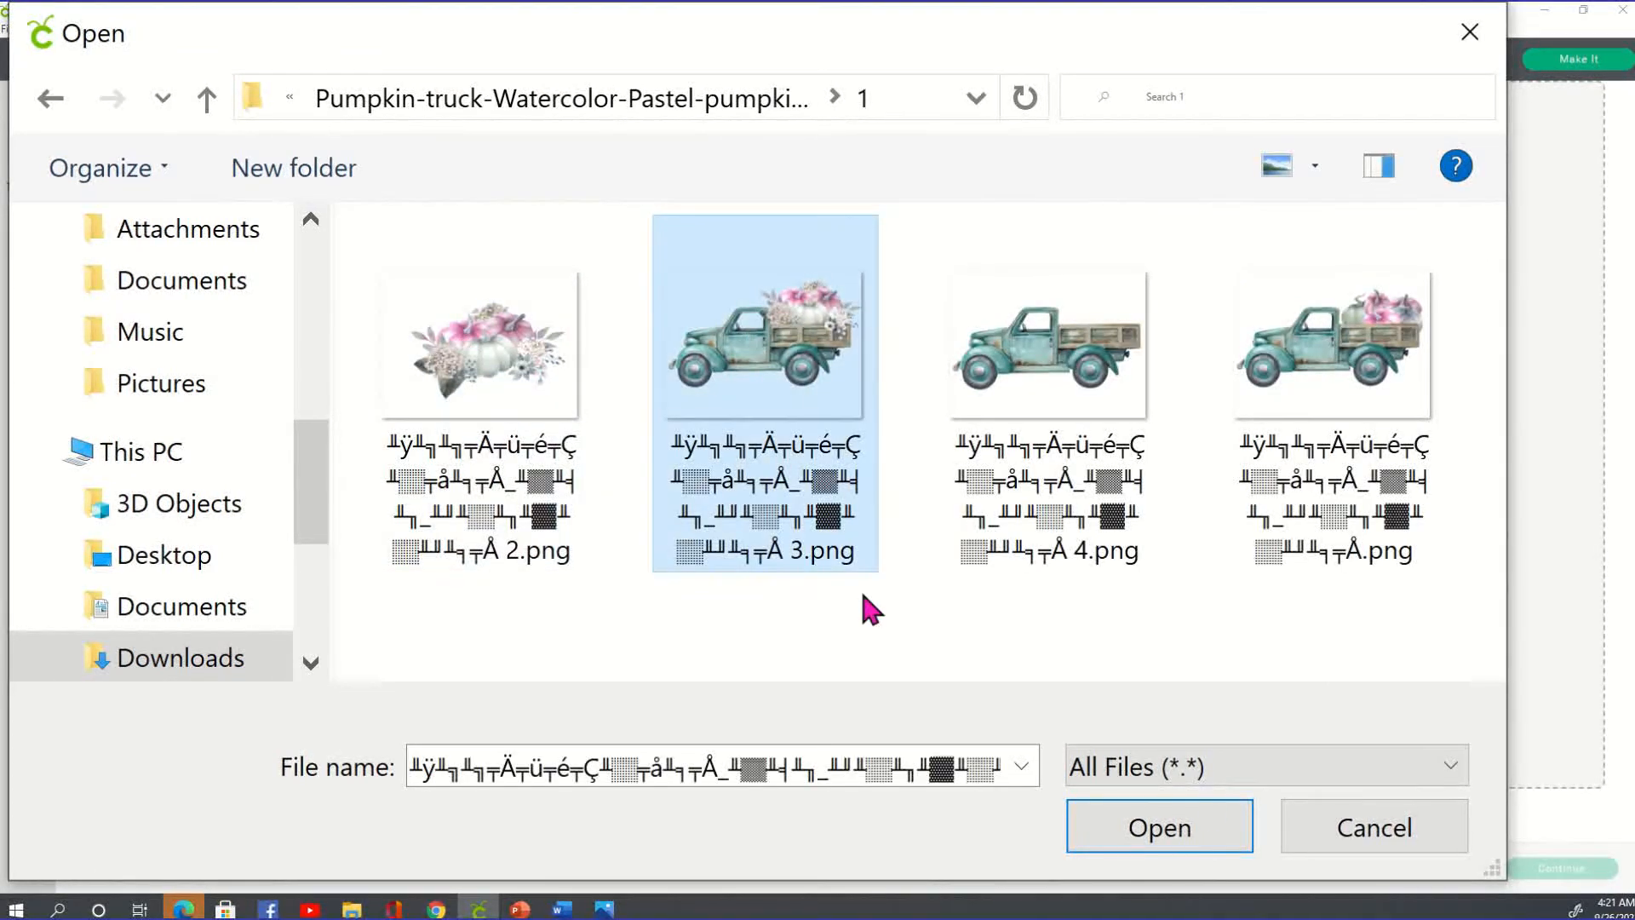
left_click(1158, 826)
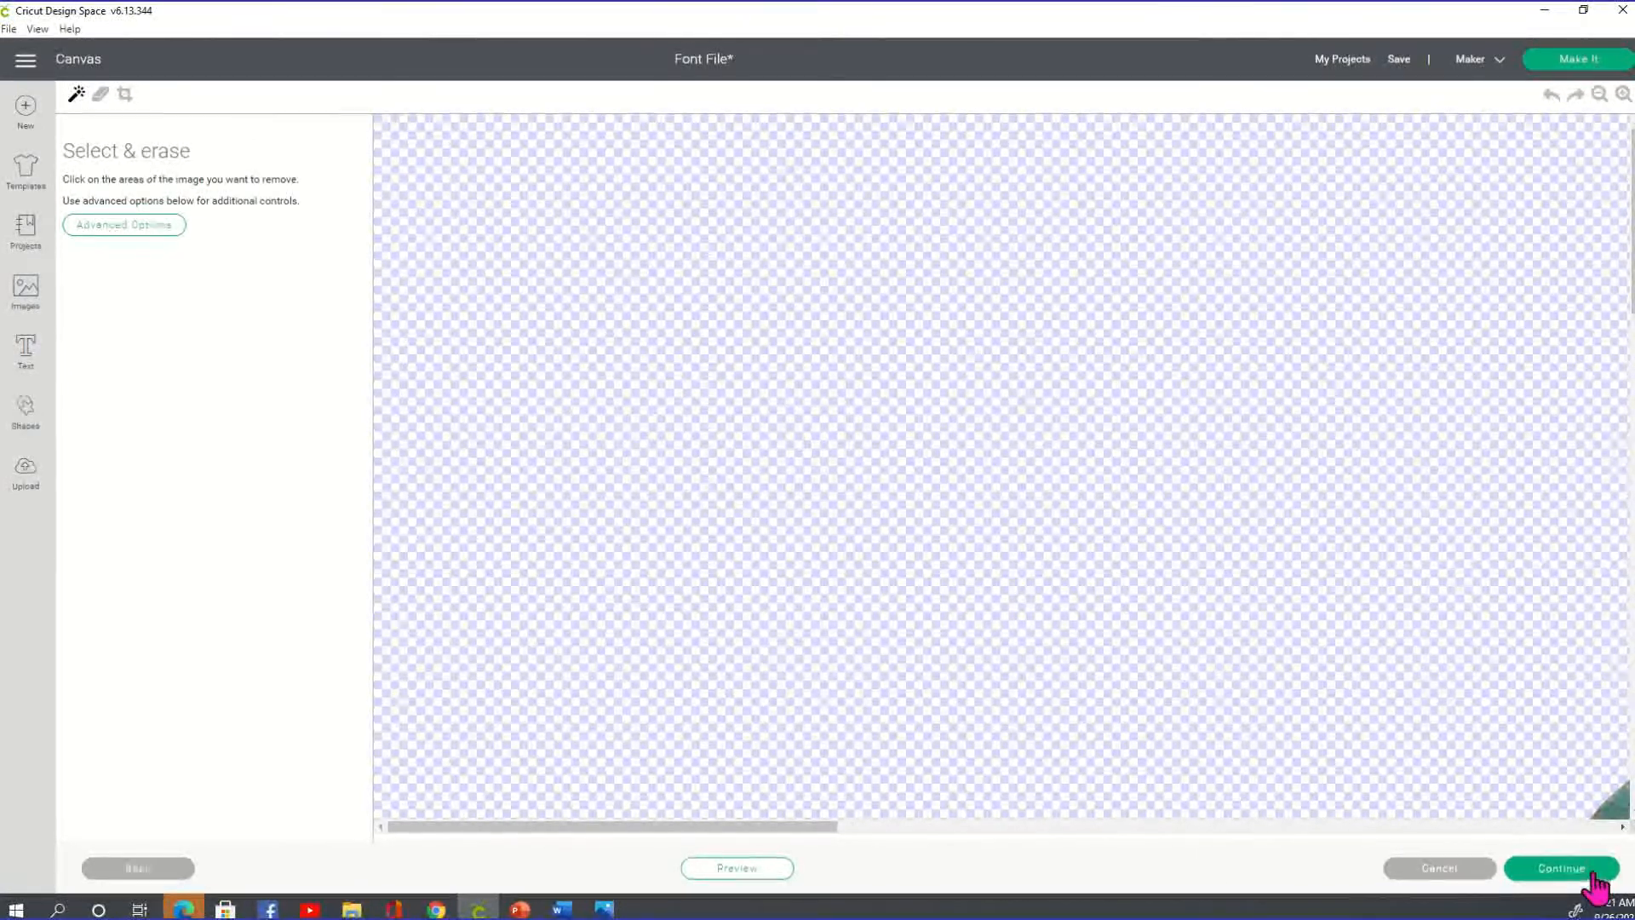
mouse_move(237, 466)
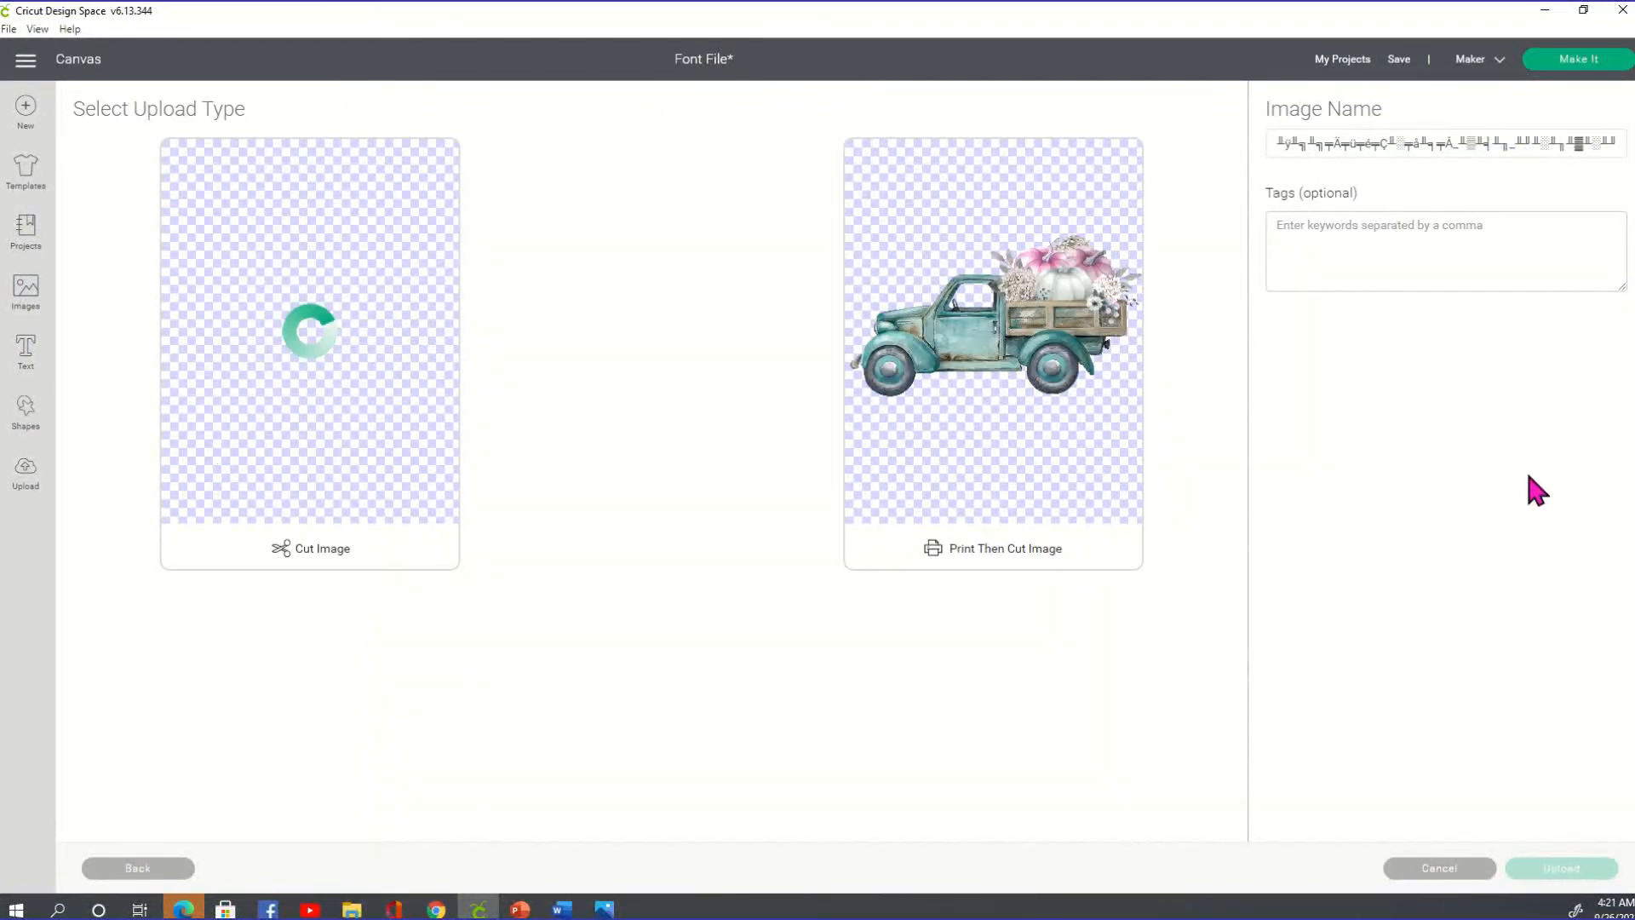
Upload the pumpkin truck as Print Then Cut and select it from Recent Uploads for the canvas.
left_click(991, 350)
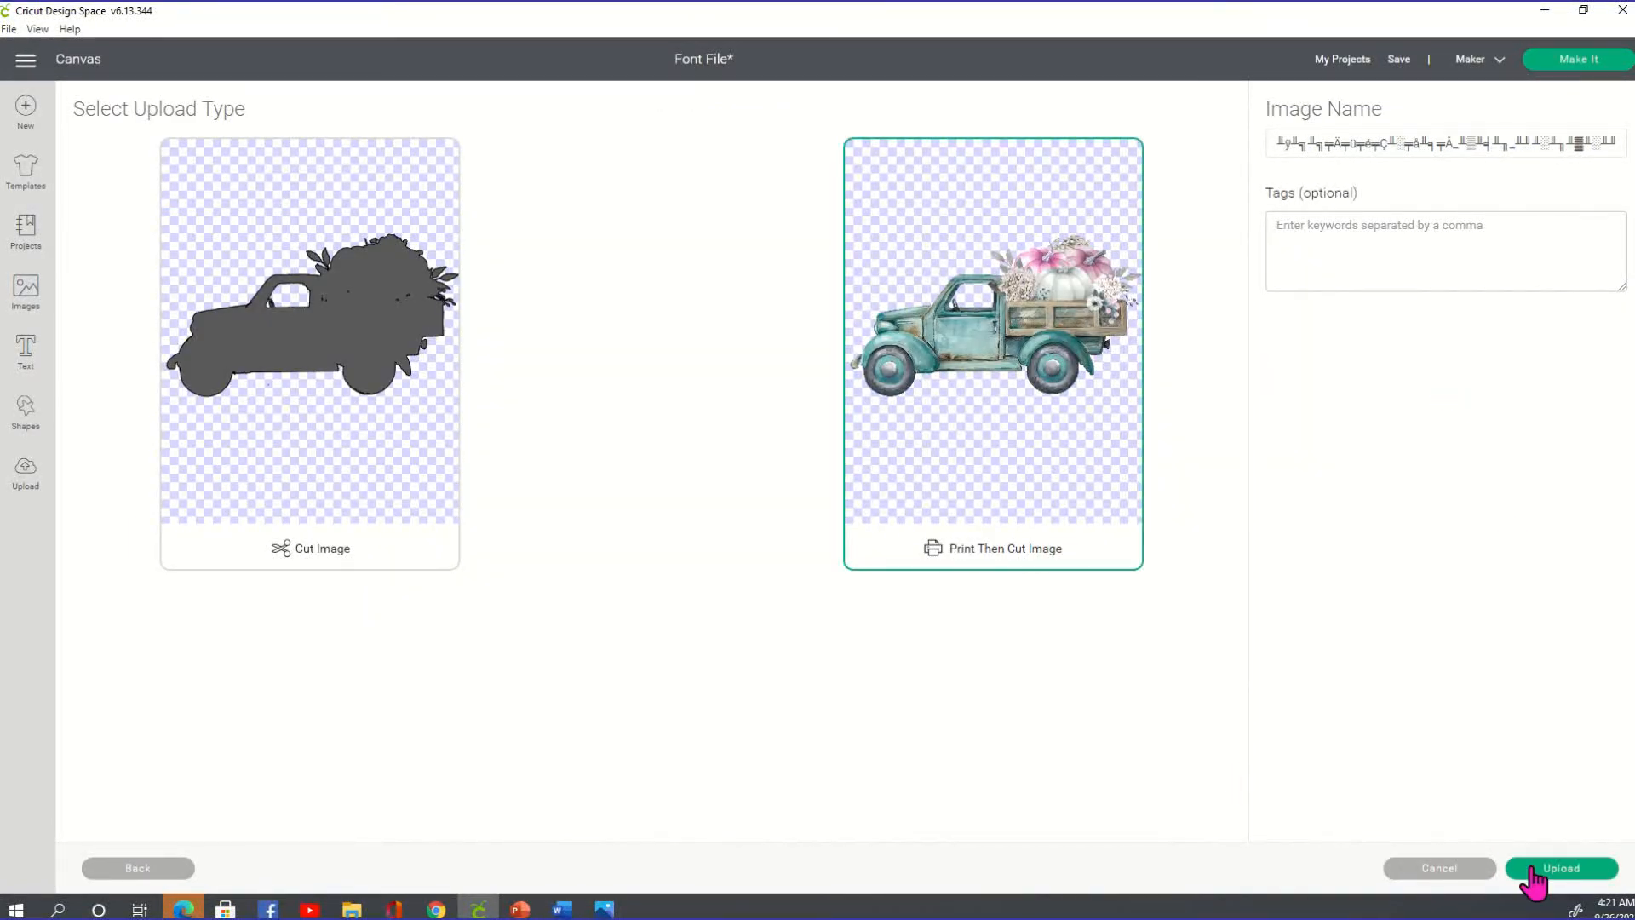
left_click(1562, 867)
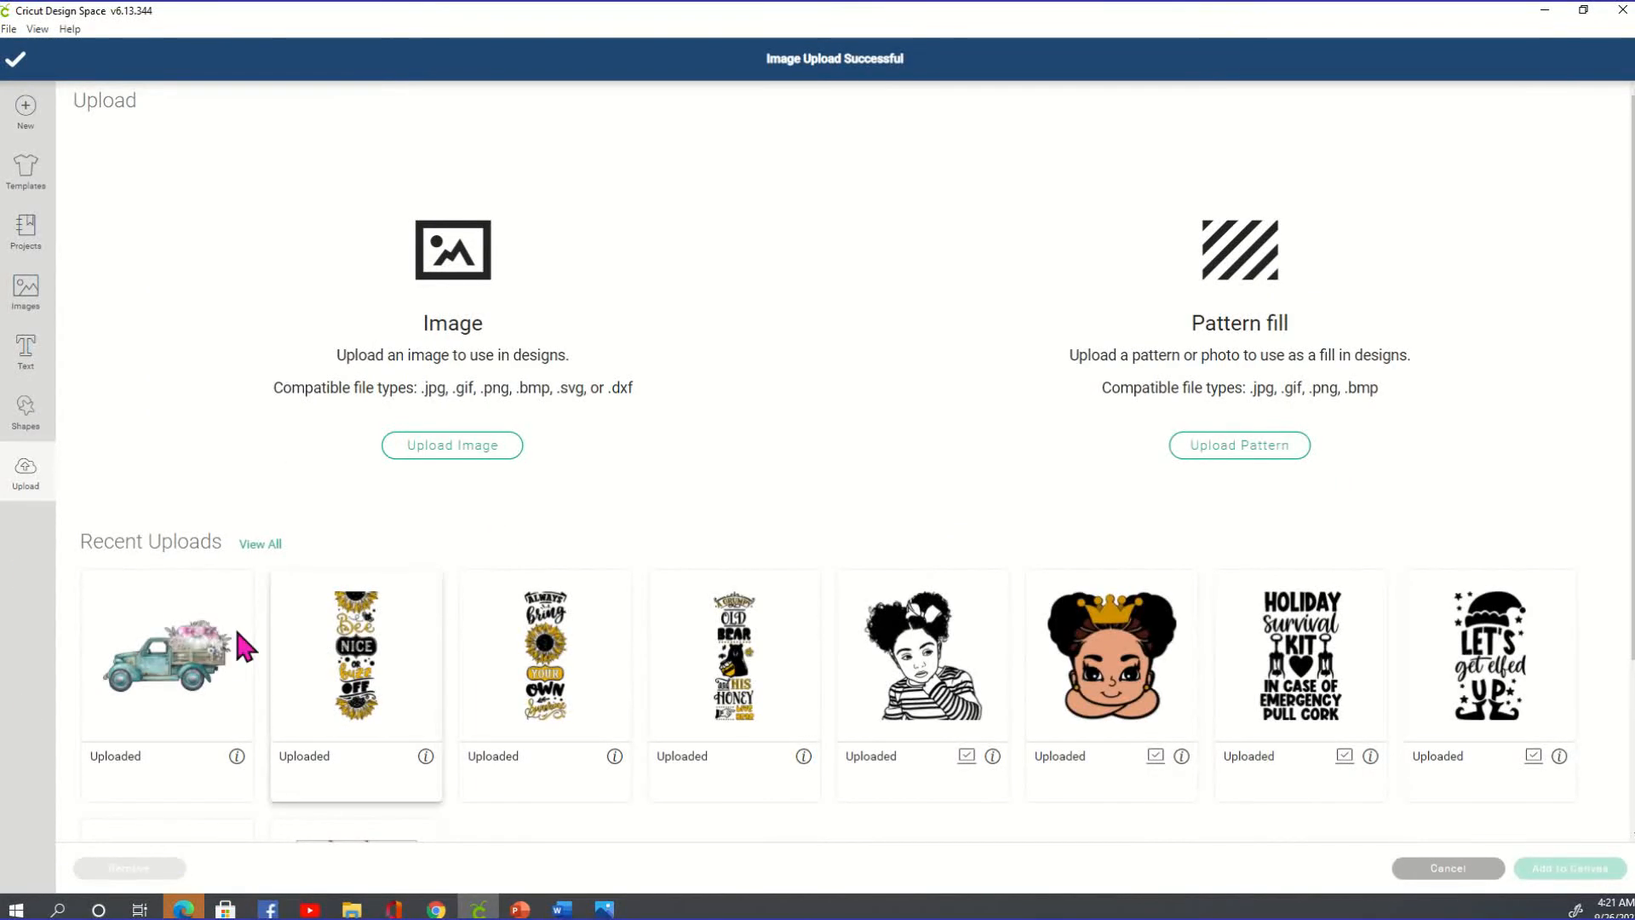
left_click(165, 653)
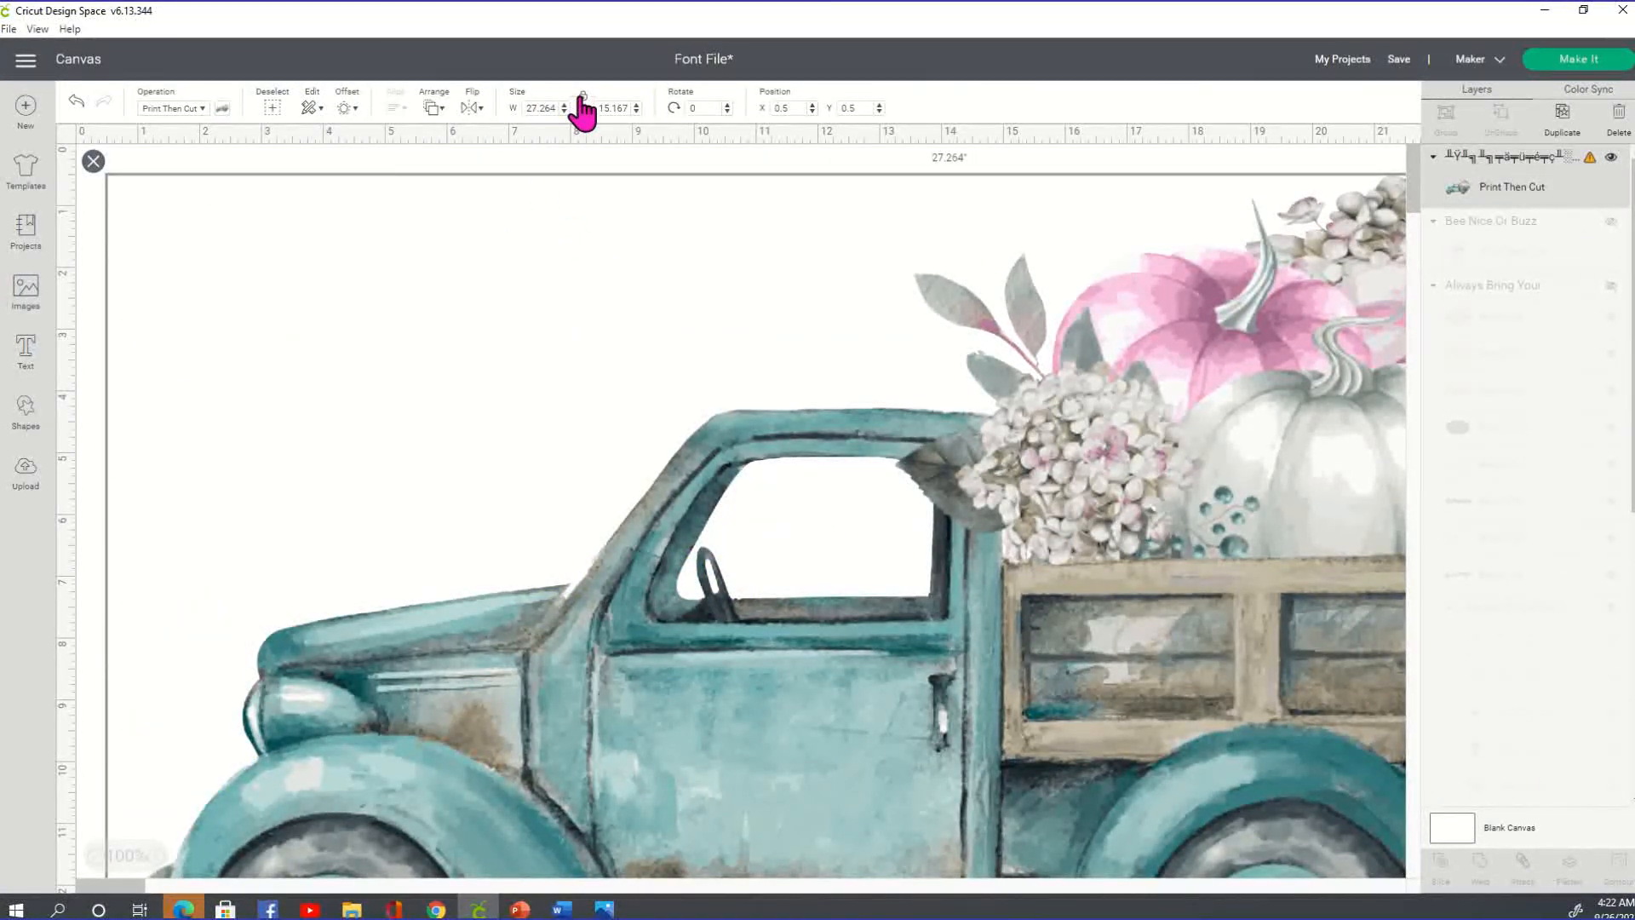
Reduce the pumpkin truck from about 27 inches wide to roughly 15.569 x 9.319 inches and deselect it.
left_click(540, 108)
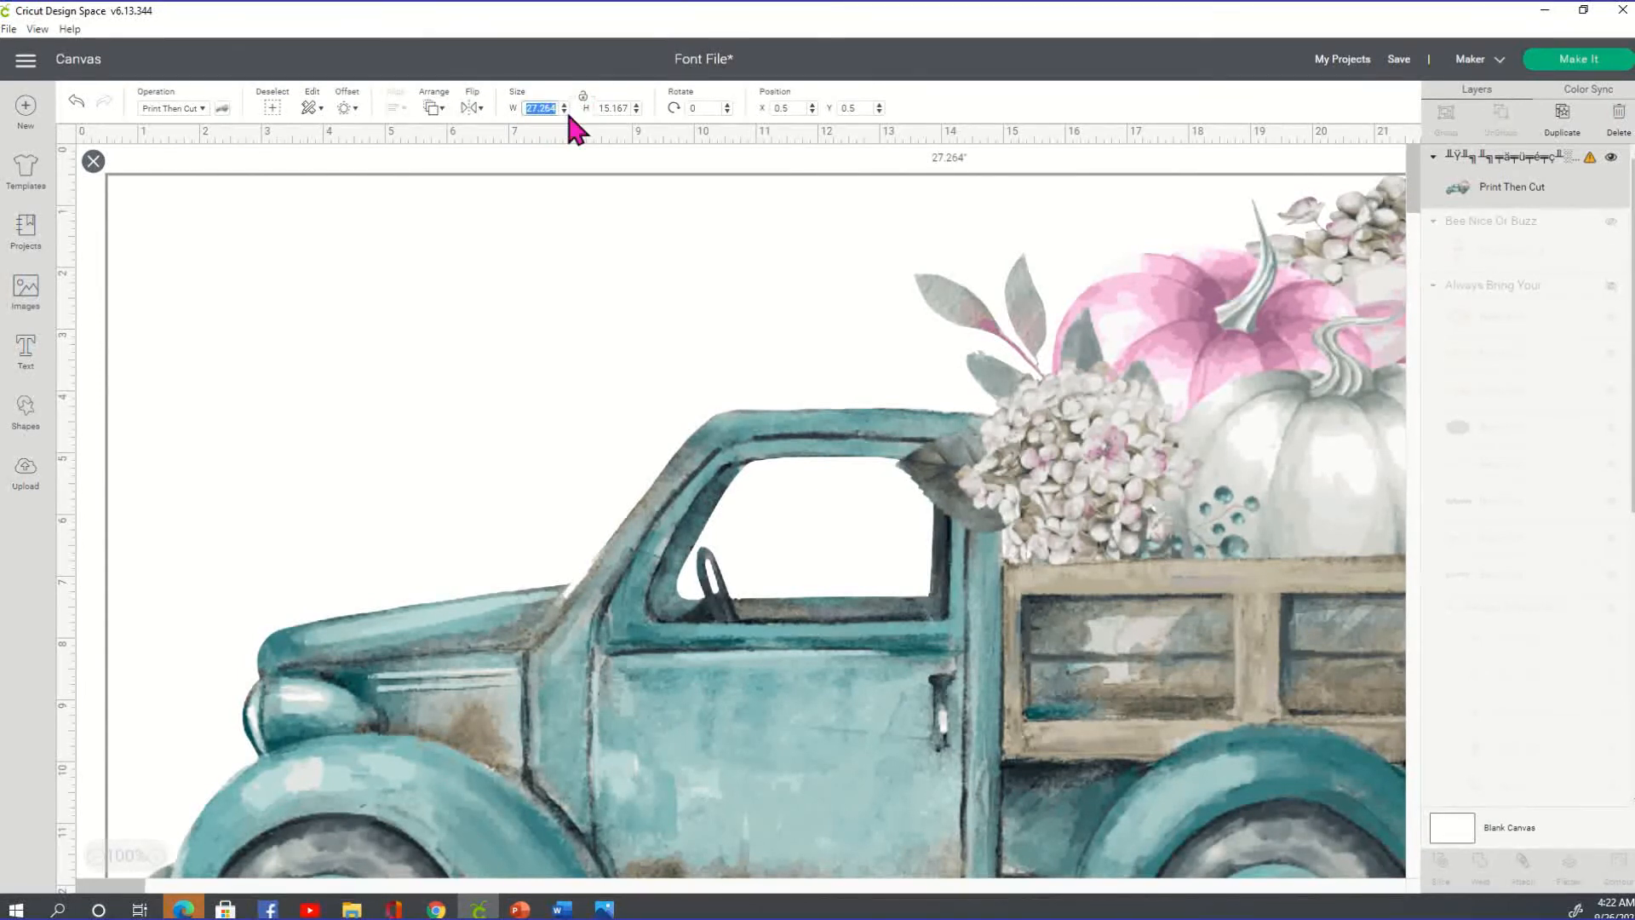
type("7")
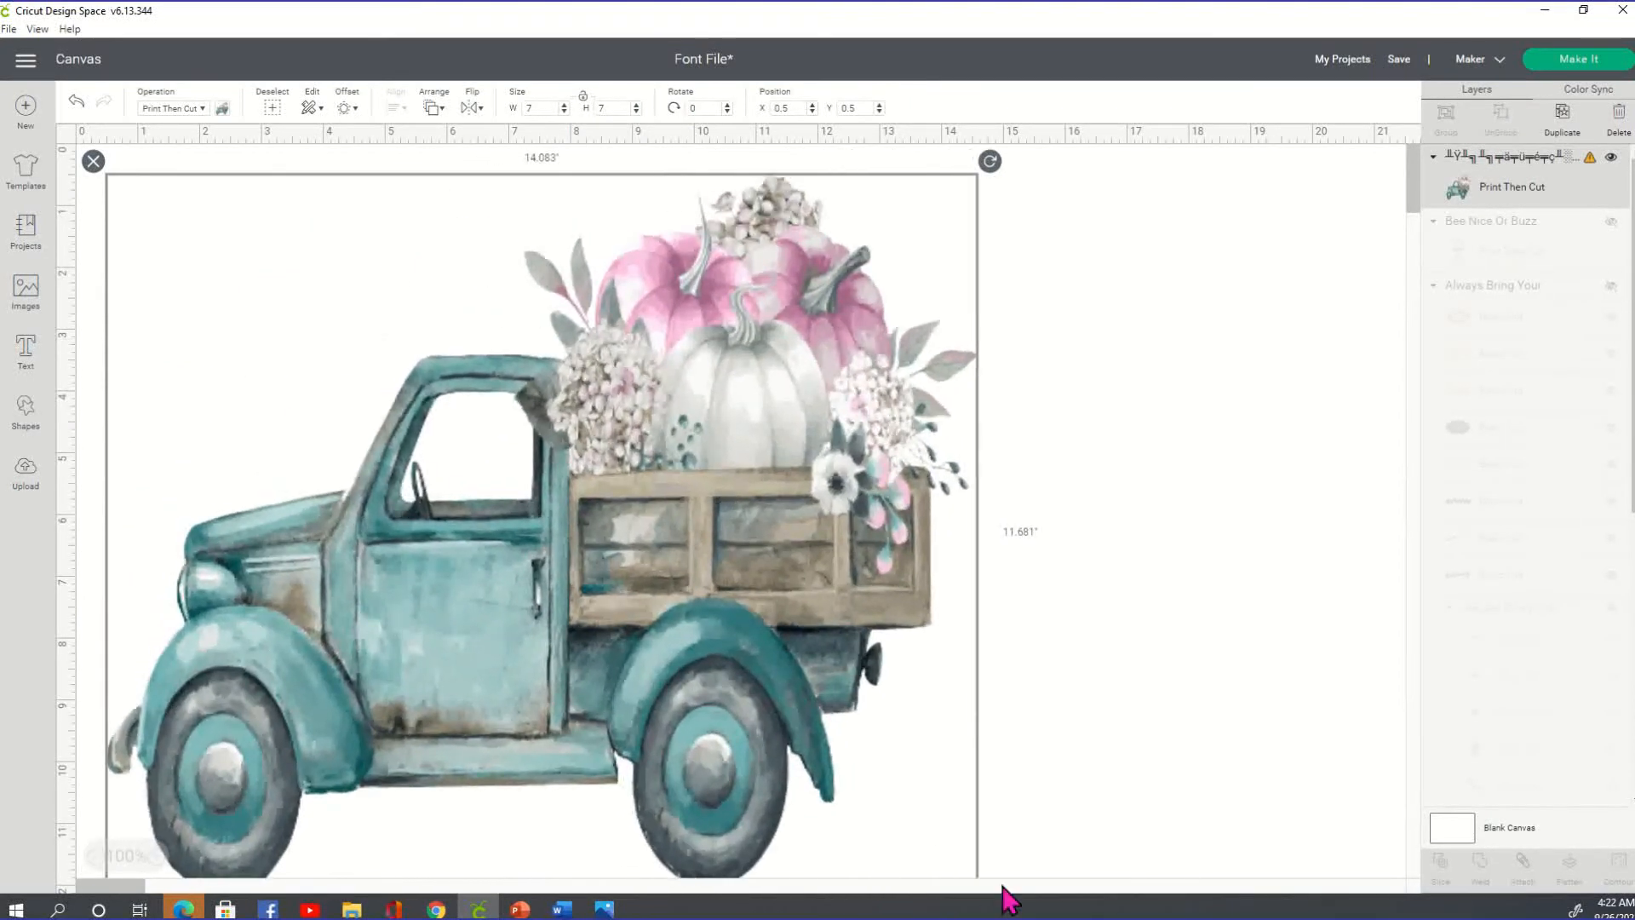
left_click_drag(974, 865, 1119, 754)
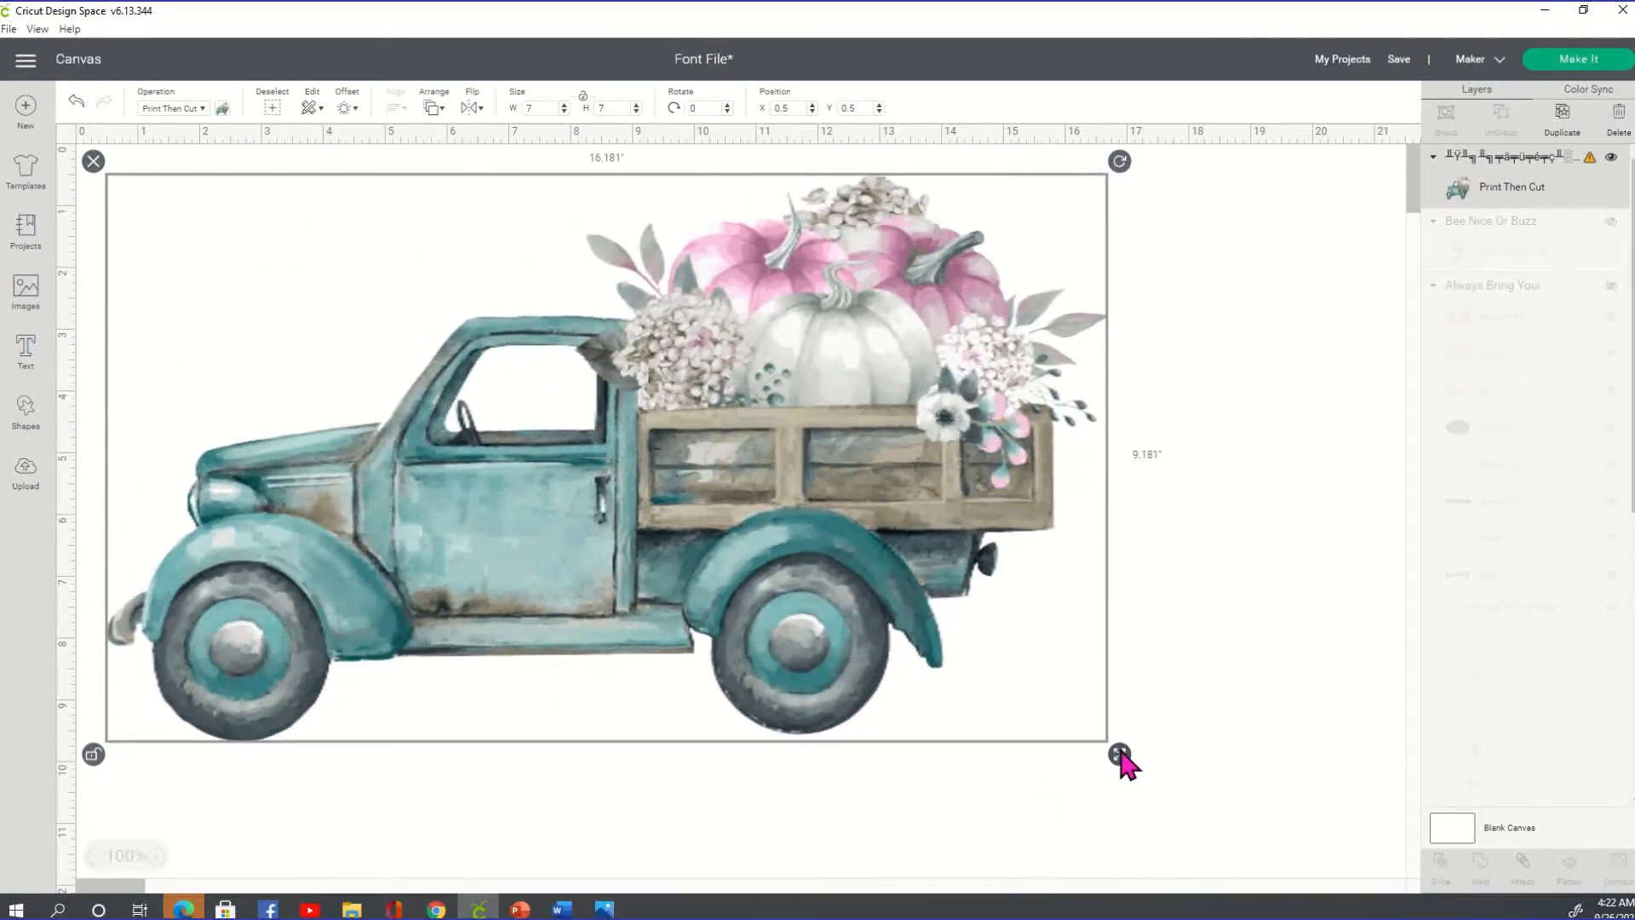
left_click_drag(1119, 755, 1152, 817)
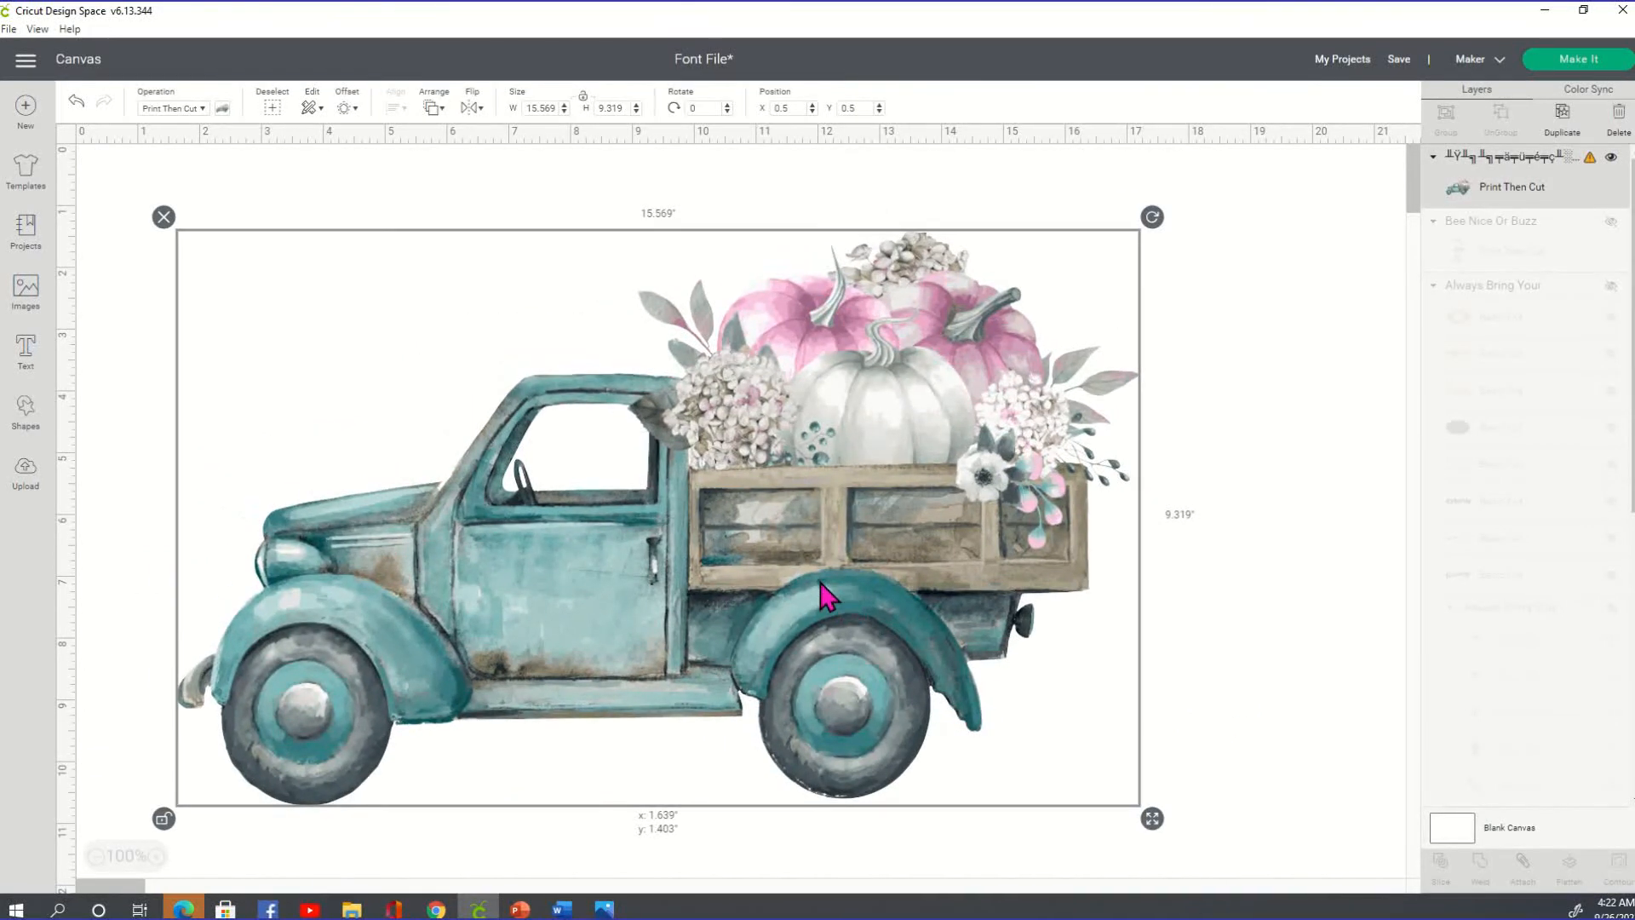
left_click(1192, 572)
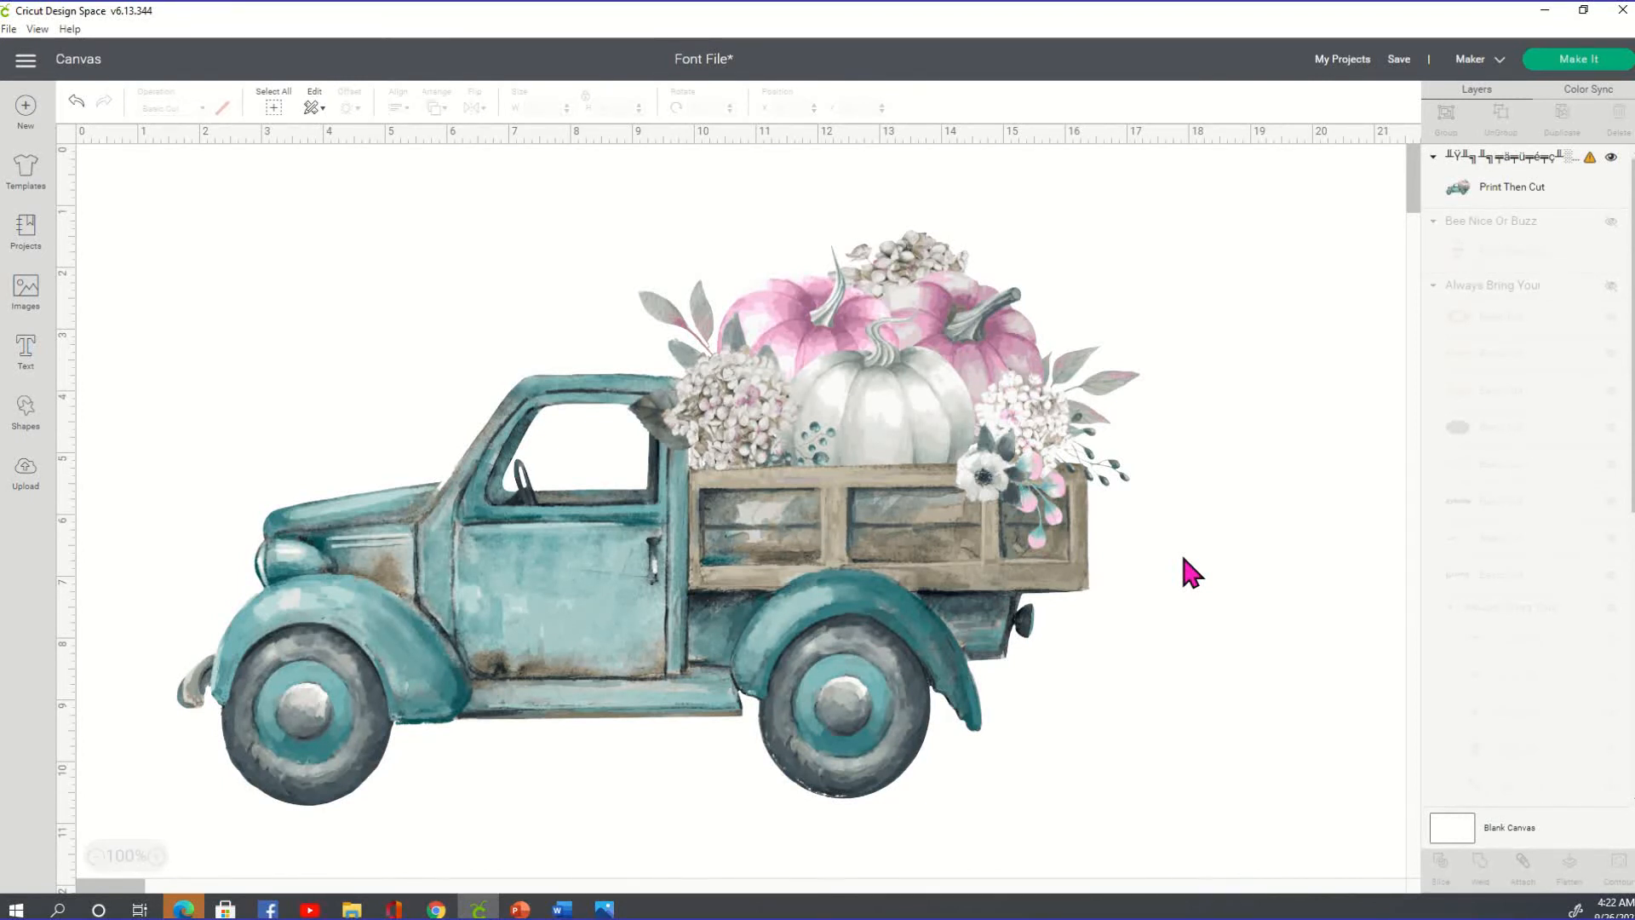
Nudge the pumpkin truck toward the top-left and shrink it to roughly 14.4 inches wide.
left_click(824, 463)
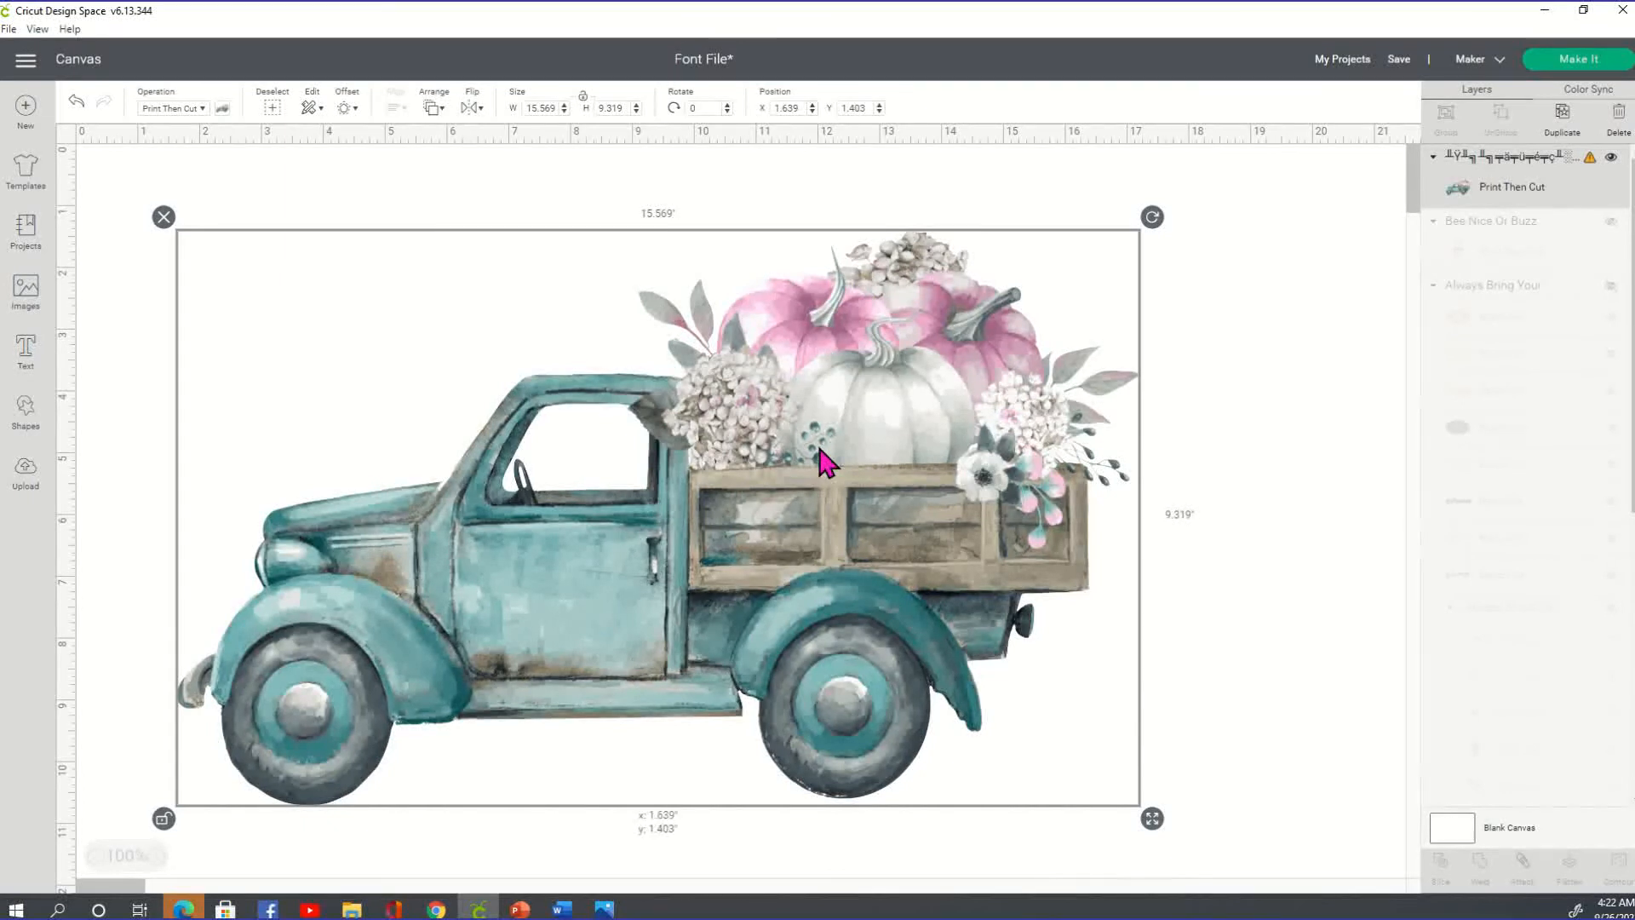
left_click_drag(824, 462, 1176, 760)
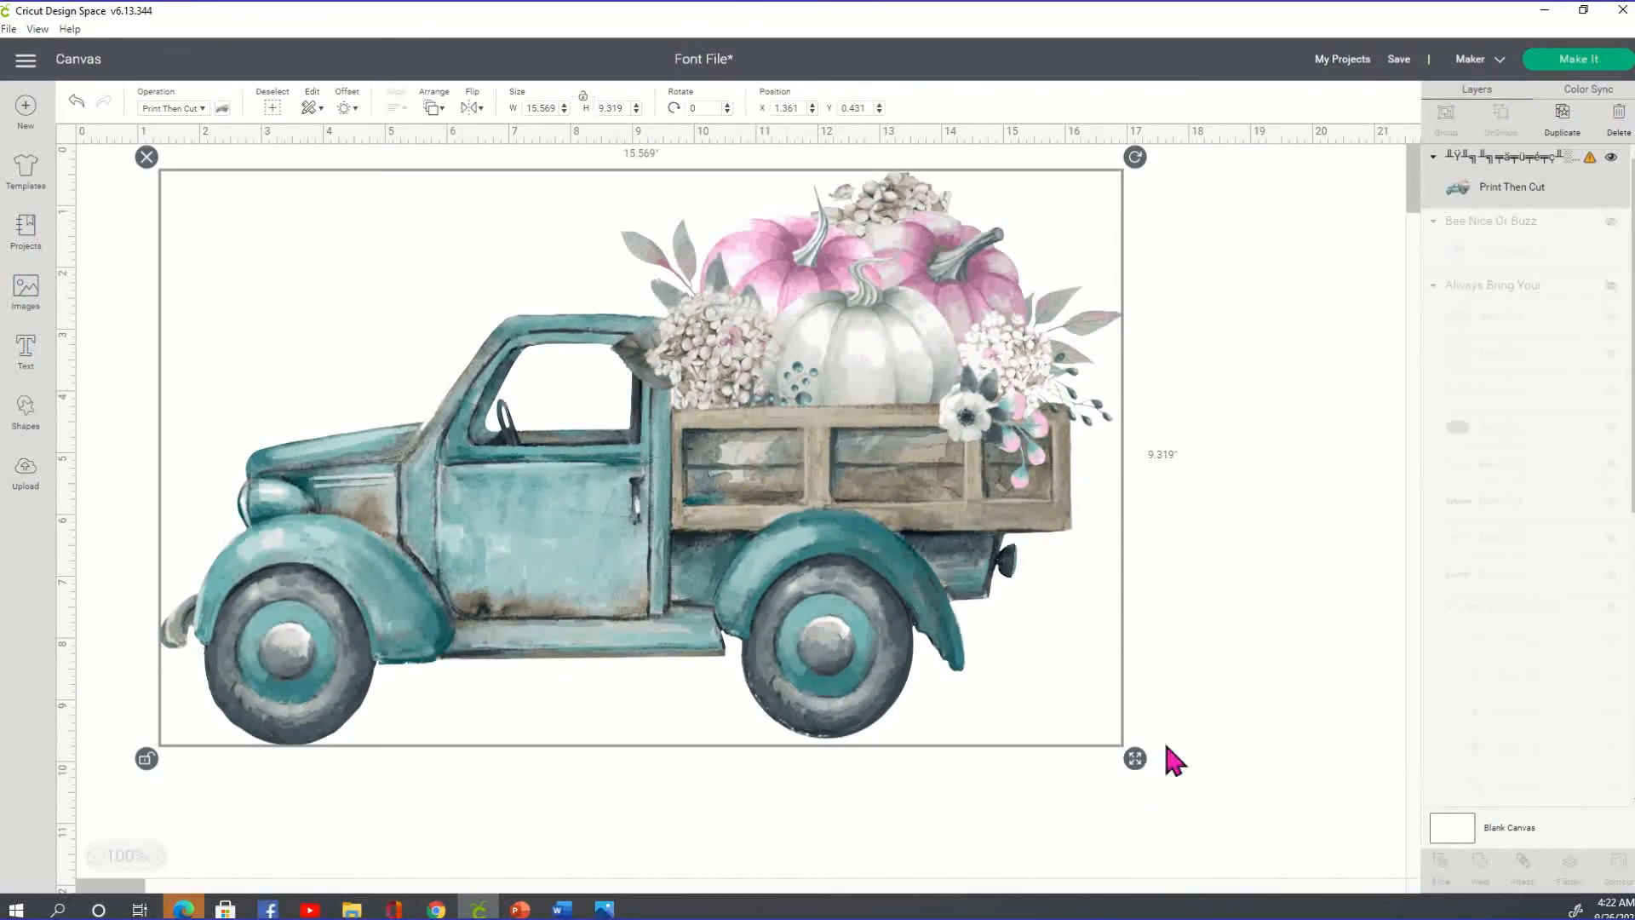
left_click_drag(1134, 757, 1062, 761)
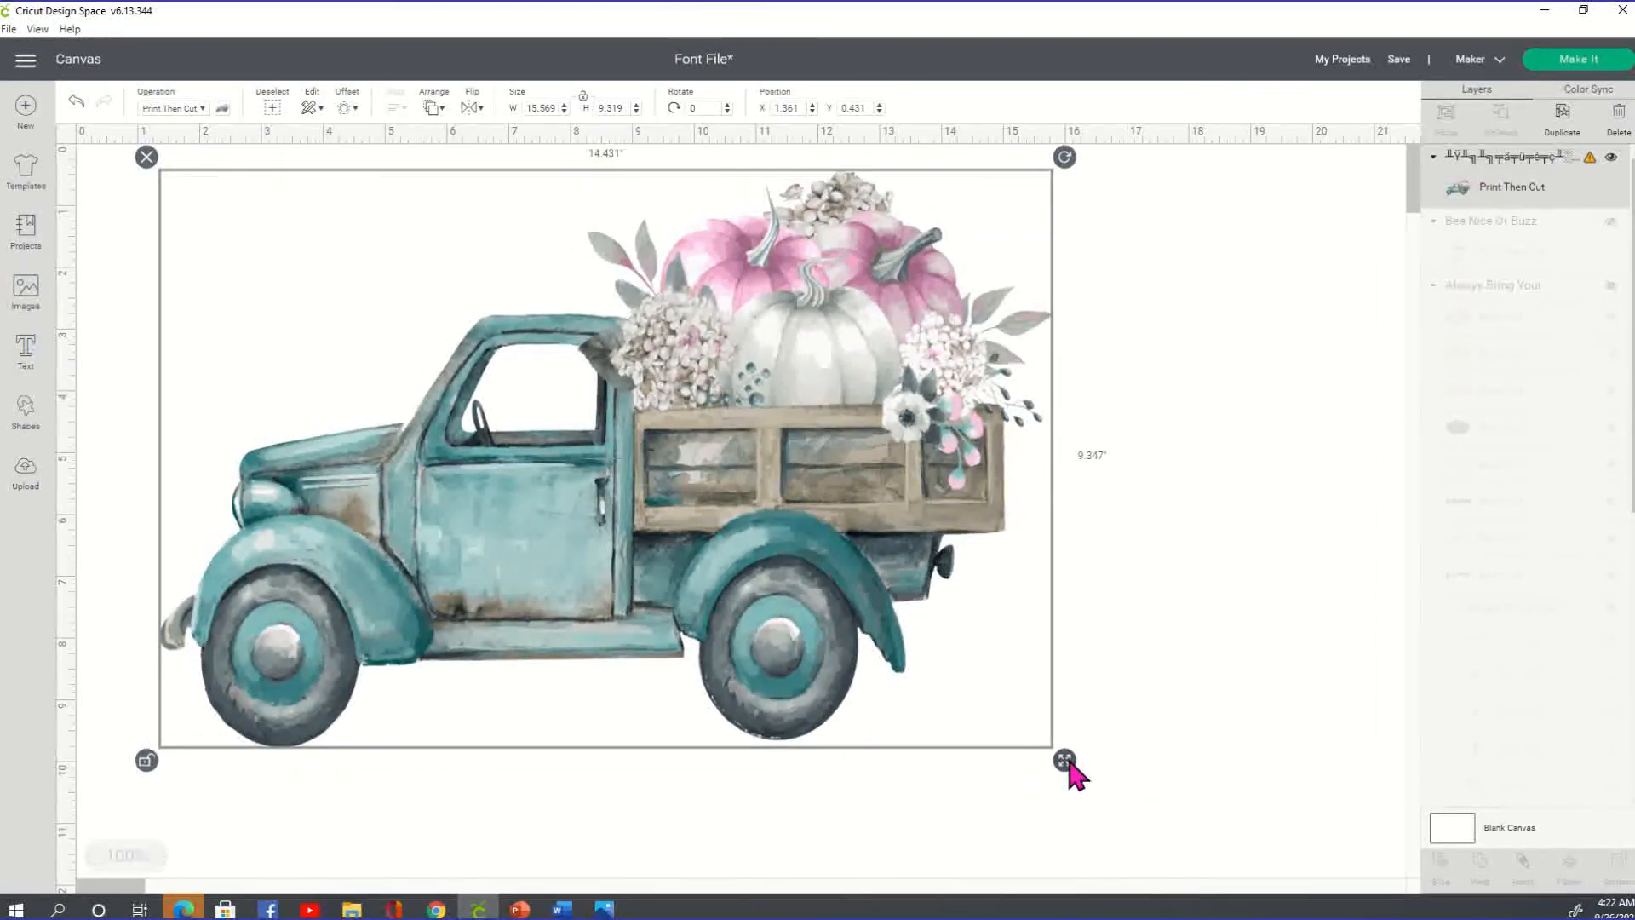